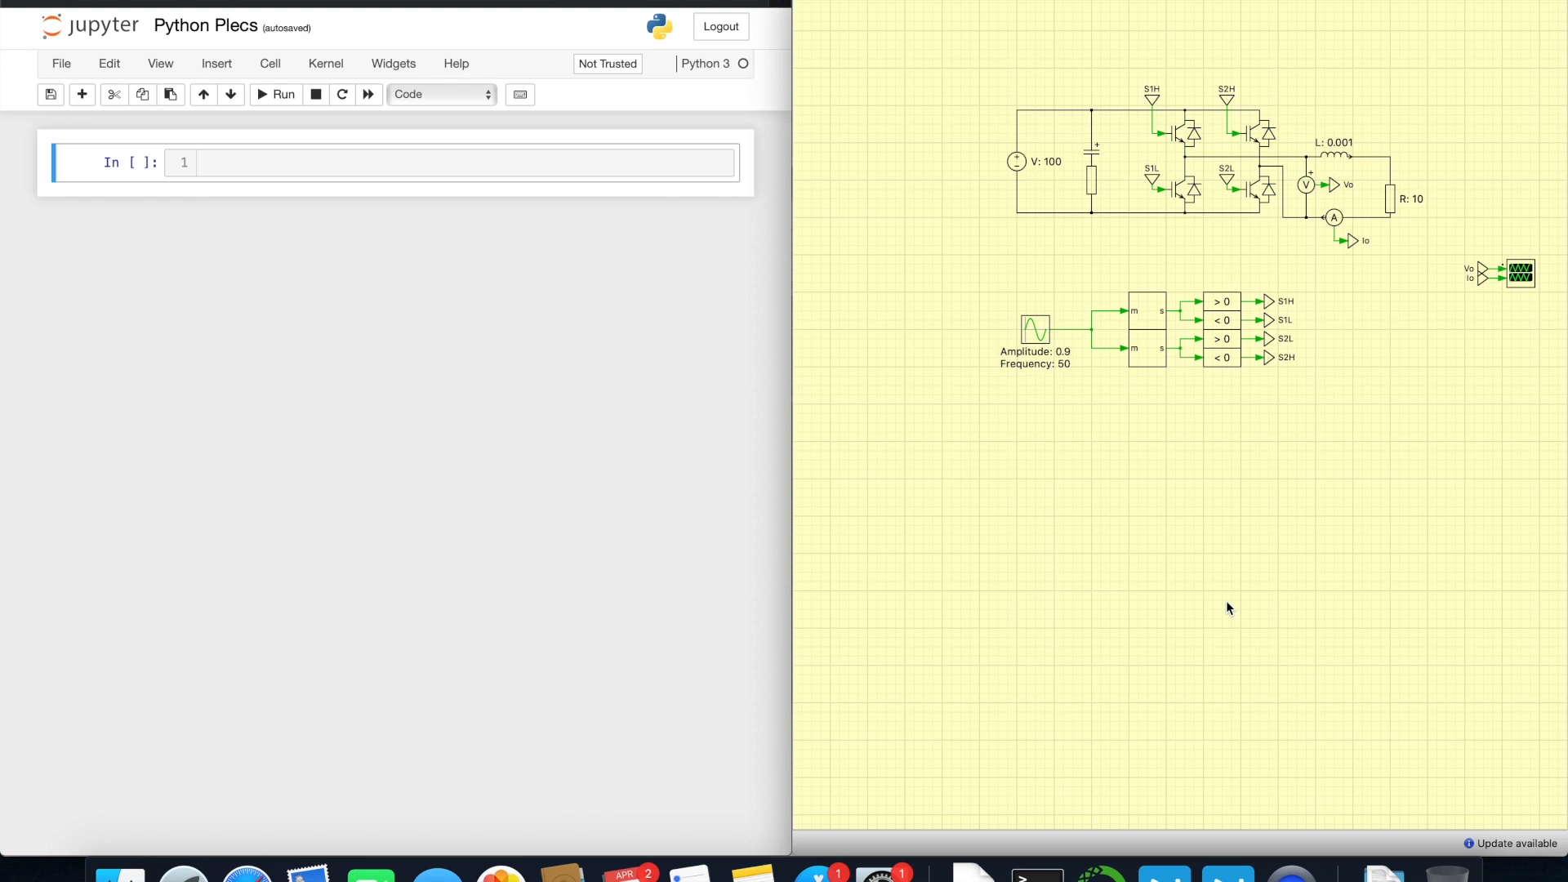
mouse_move(869, 487)
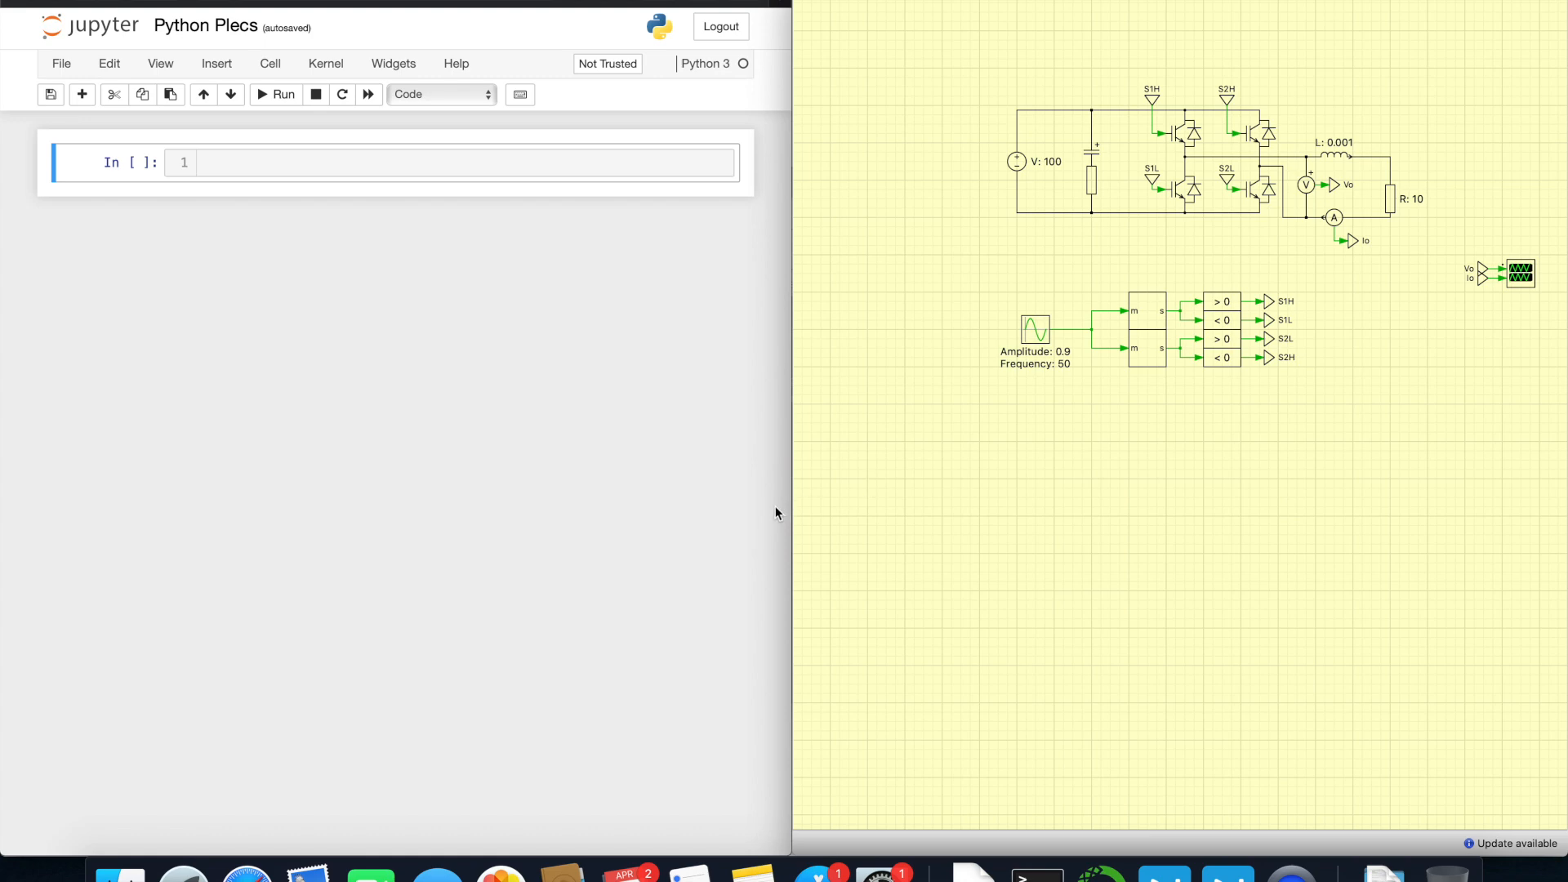
mouse_move(572, 475)
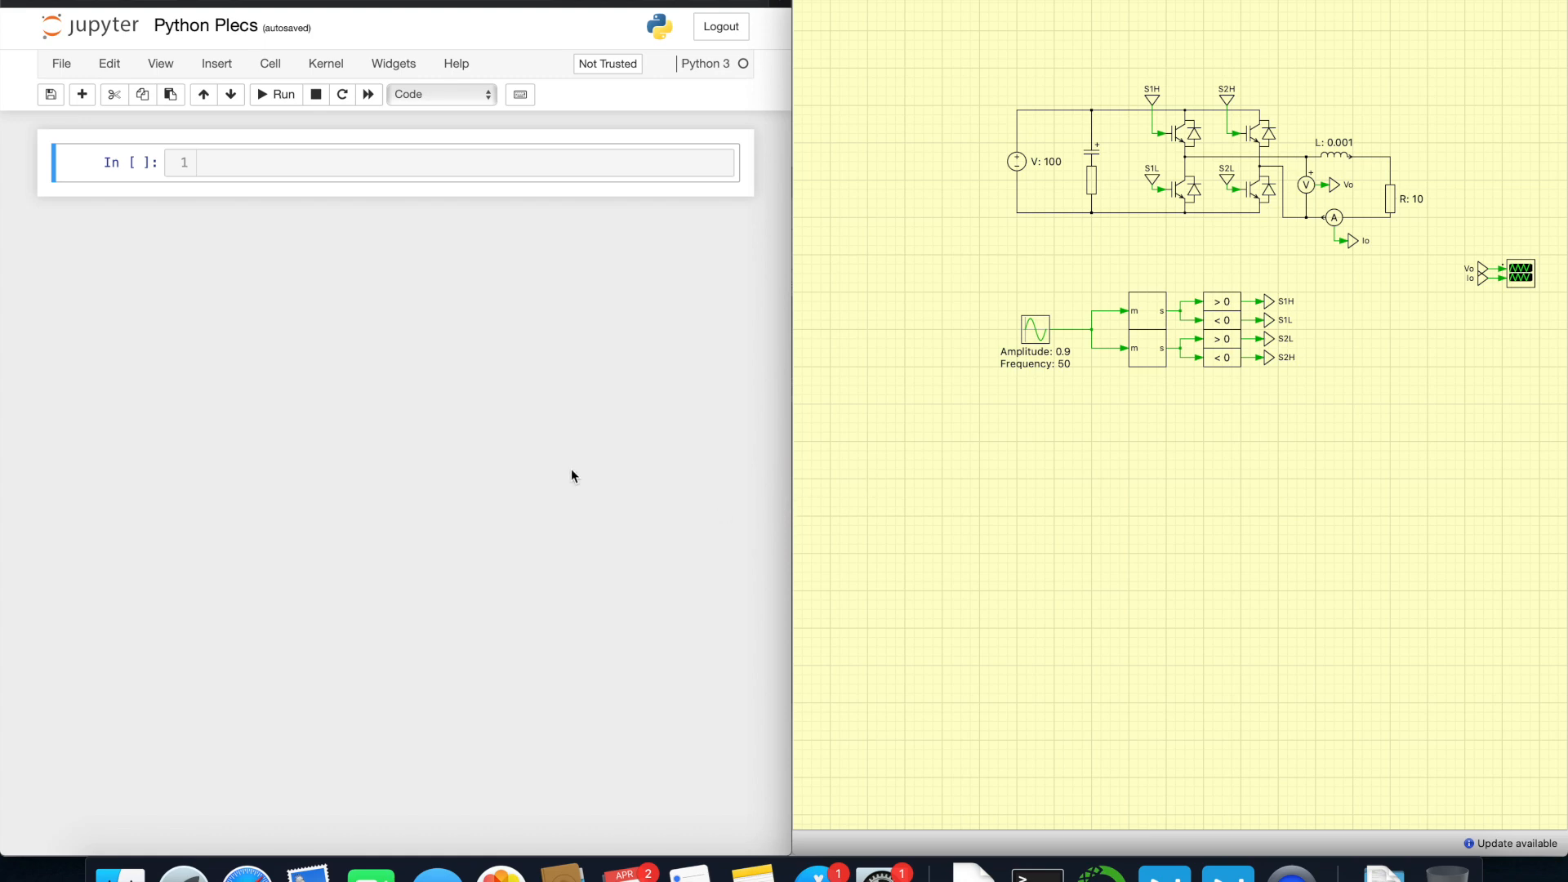
mouse_move(729, 514)
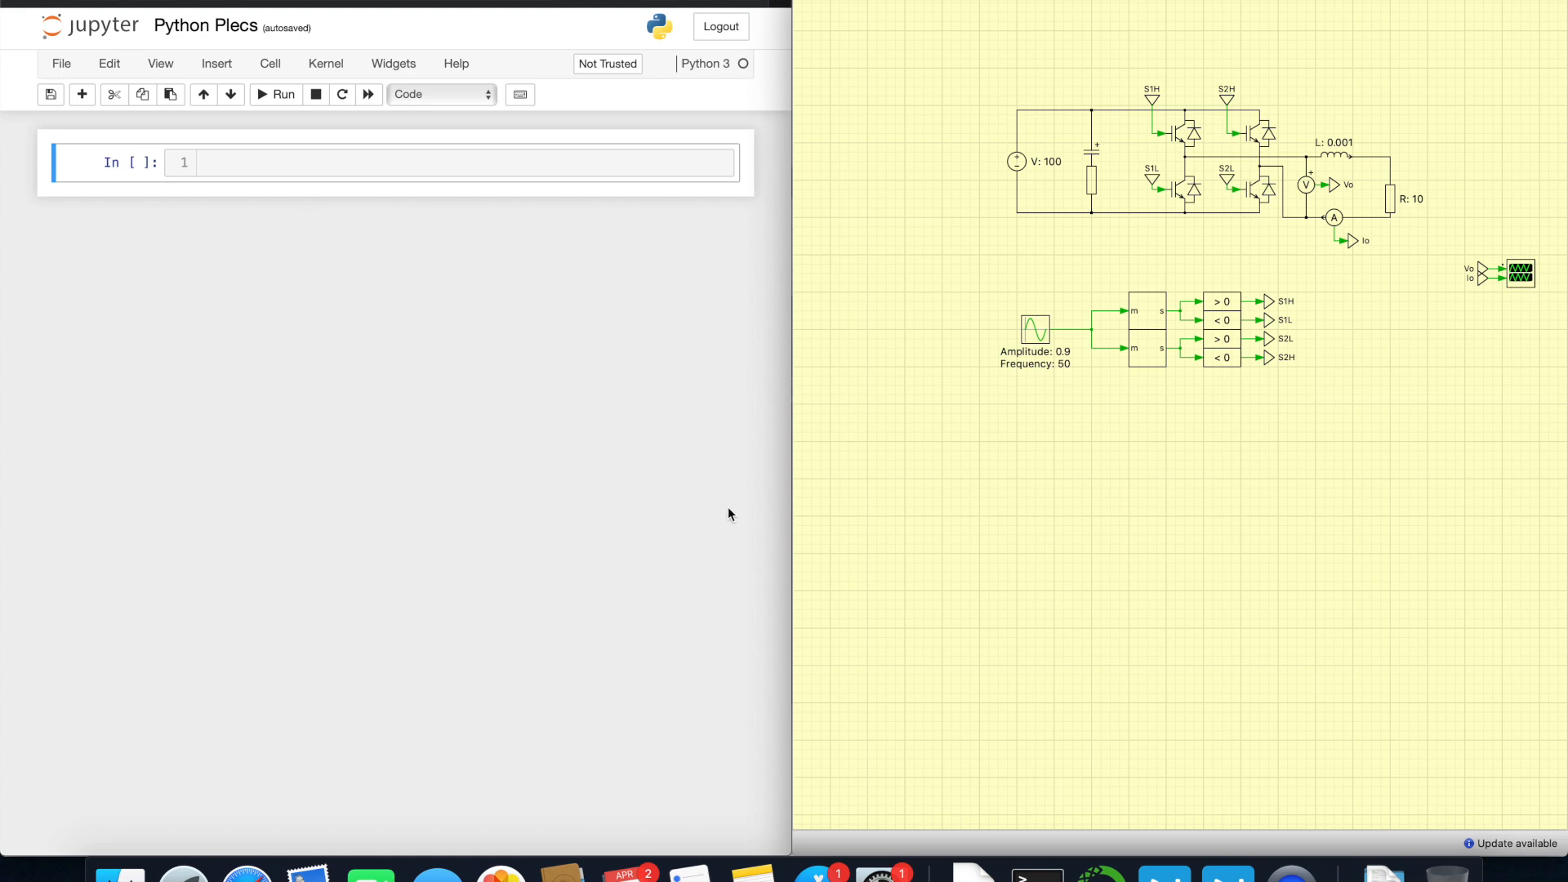
mouse_move(1106, 685)
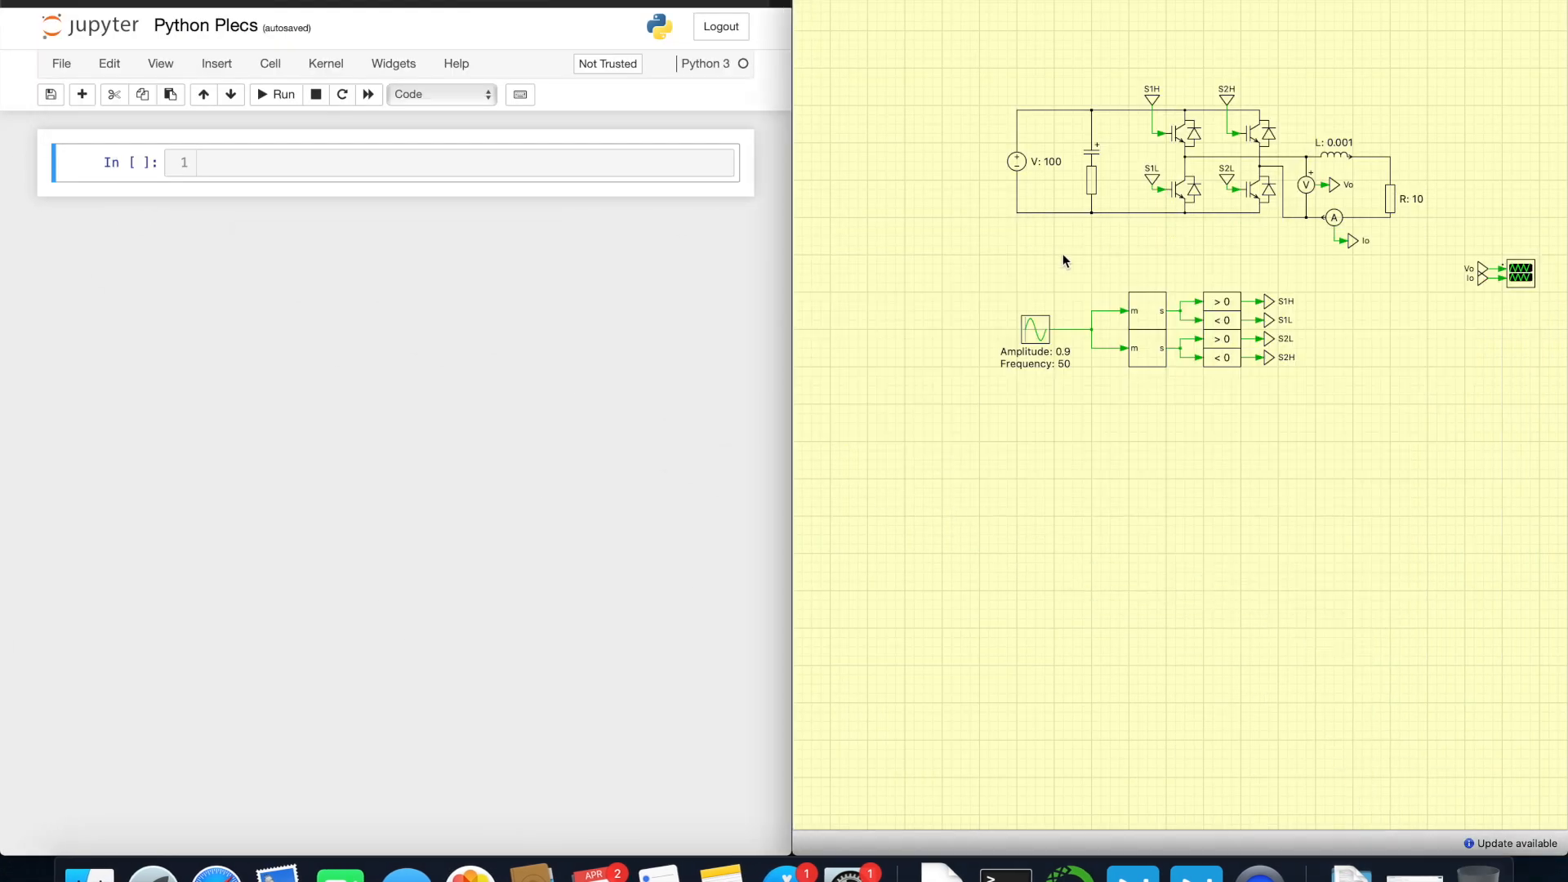
mouse_move(1311, 70)
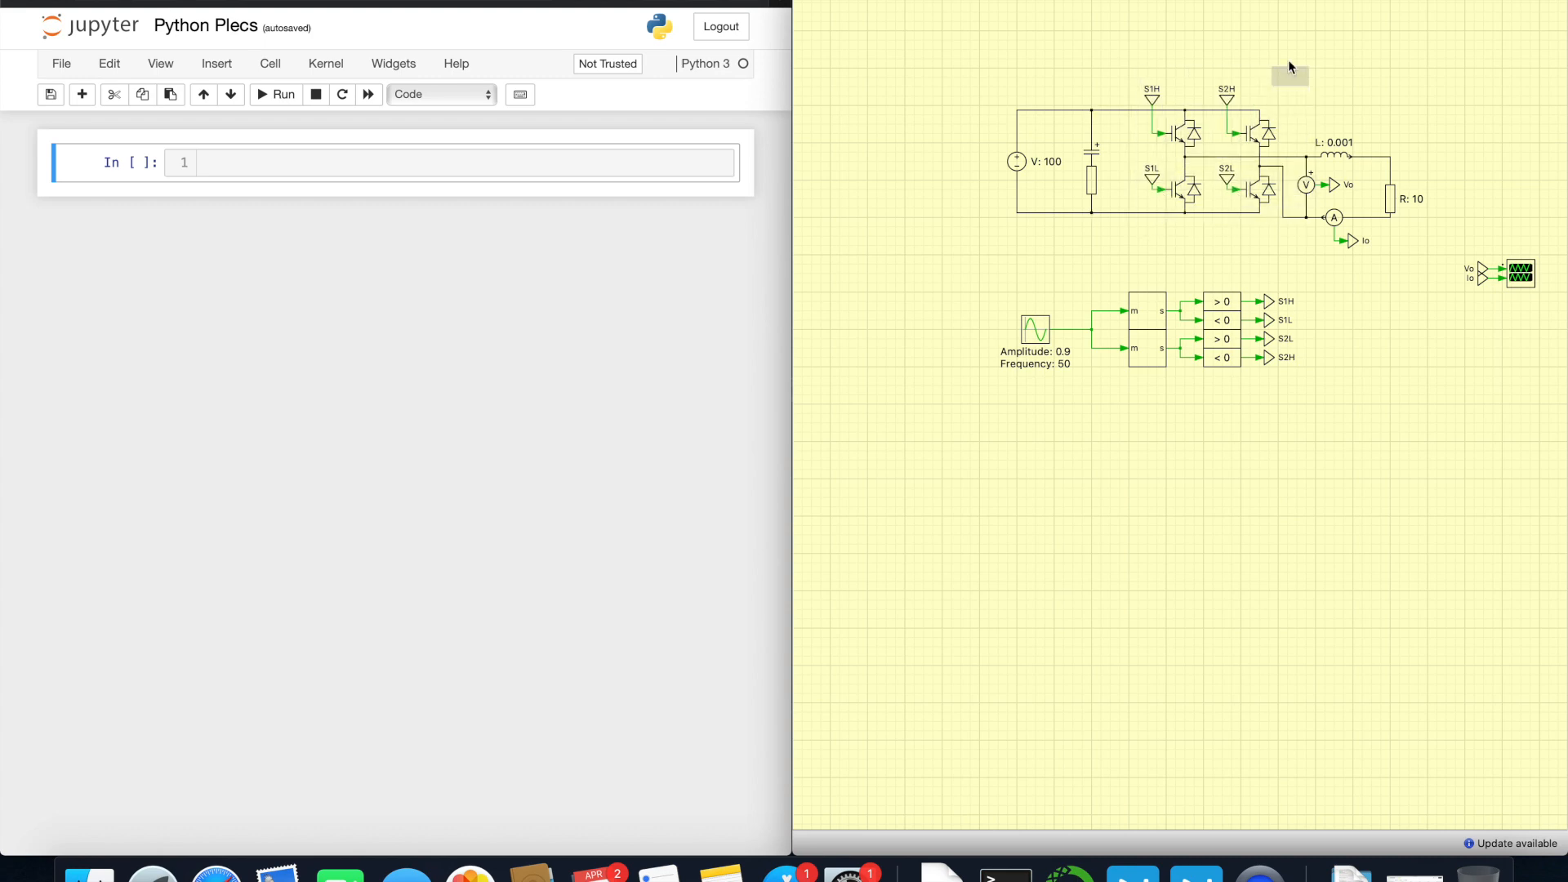
mouse_move(1134, 396)
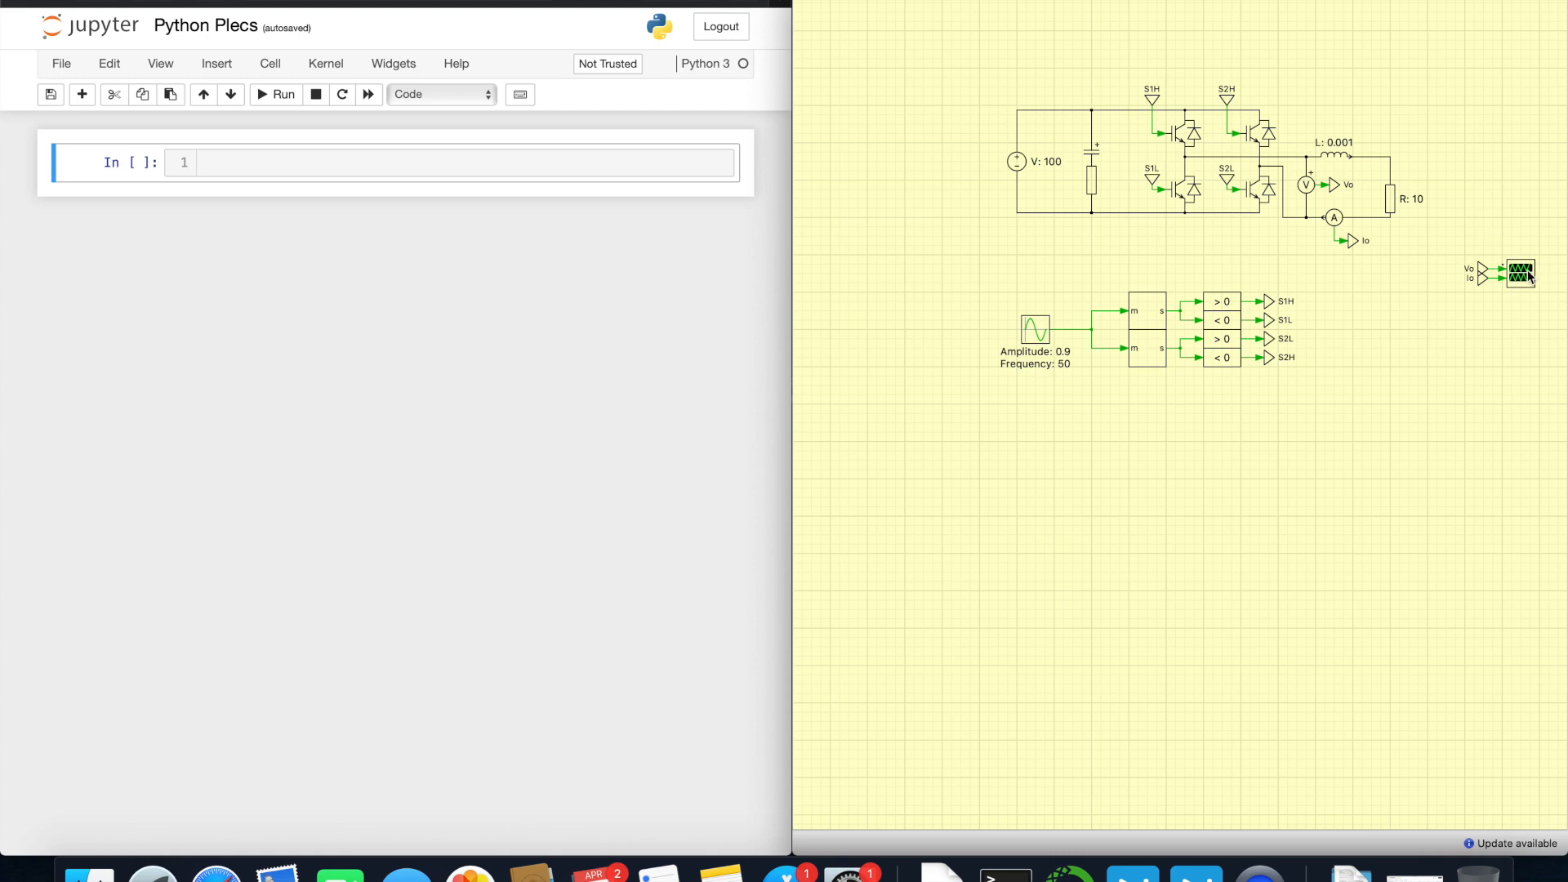
Step: View the scope's voltage and current waveforms, then dismiss the scope
double_click(1521, 273)
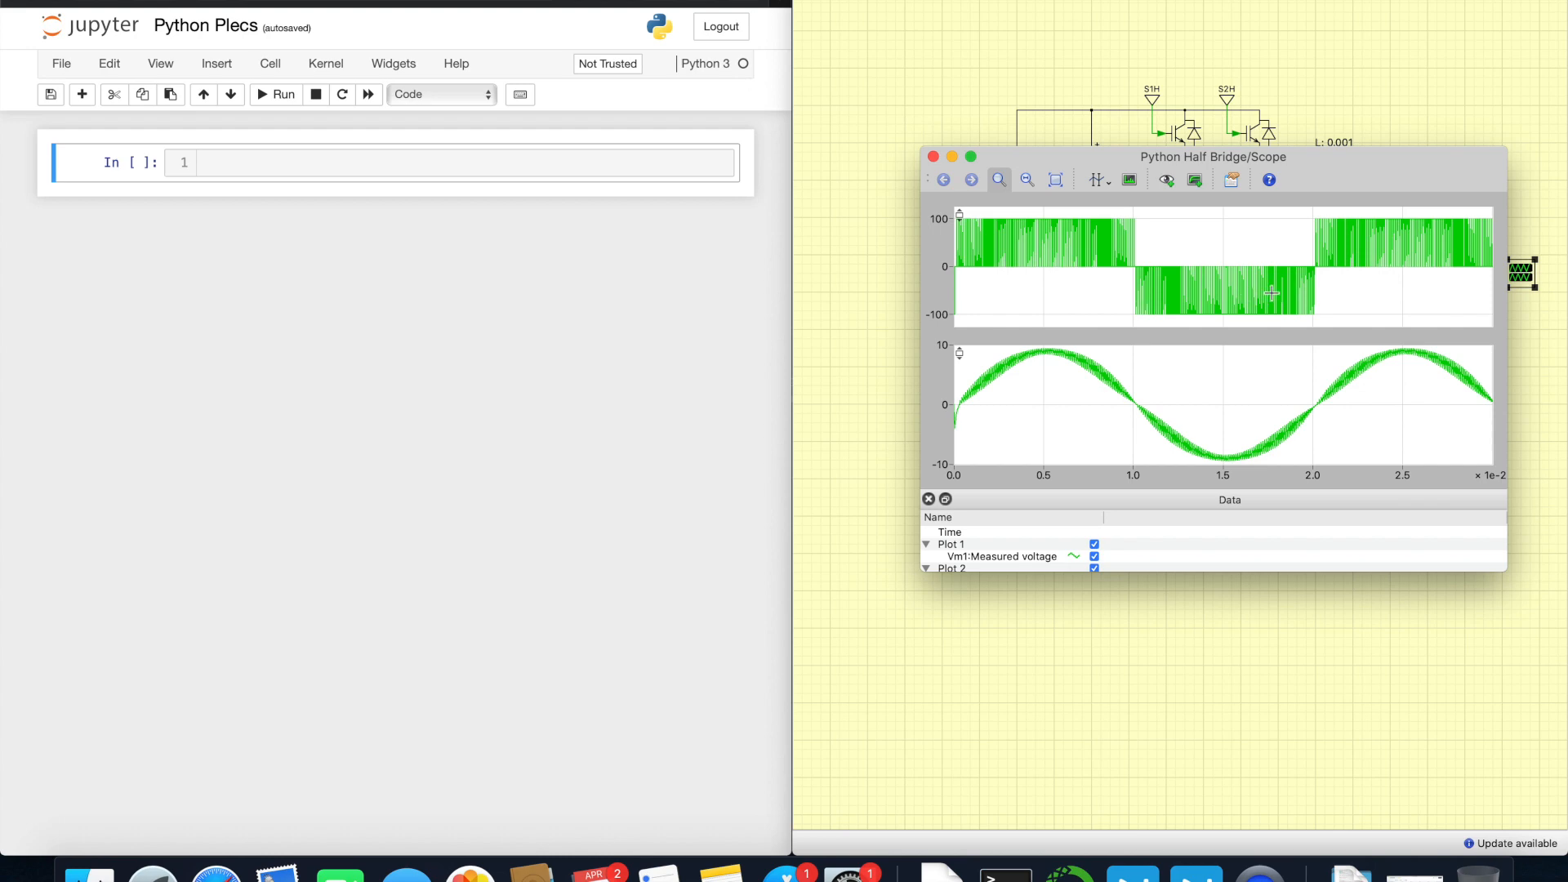
mouse_move(1303, 165)
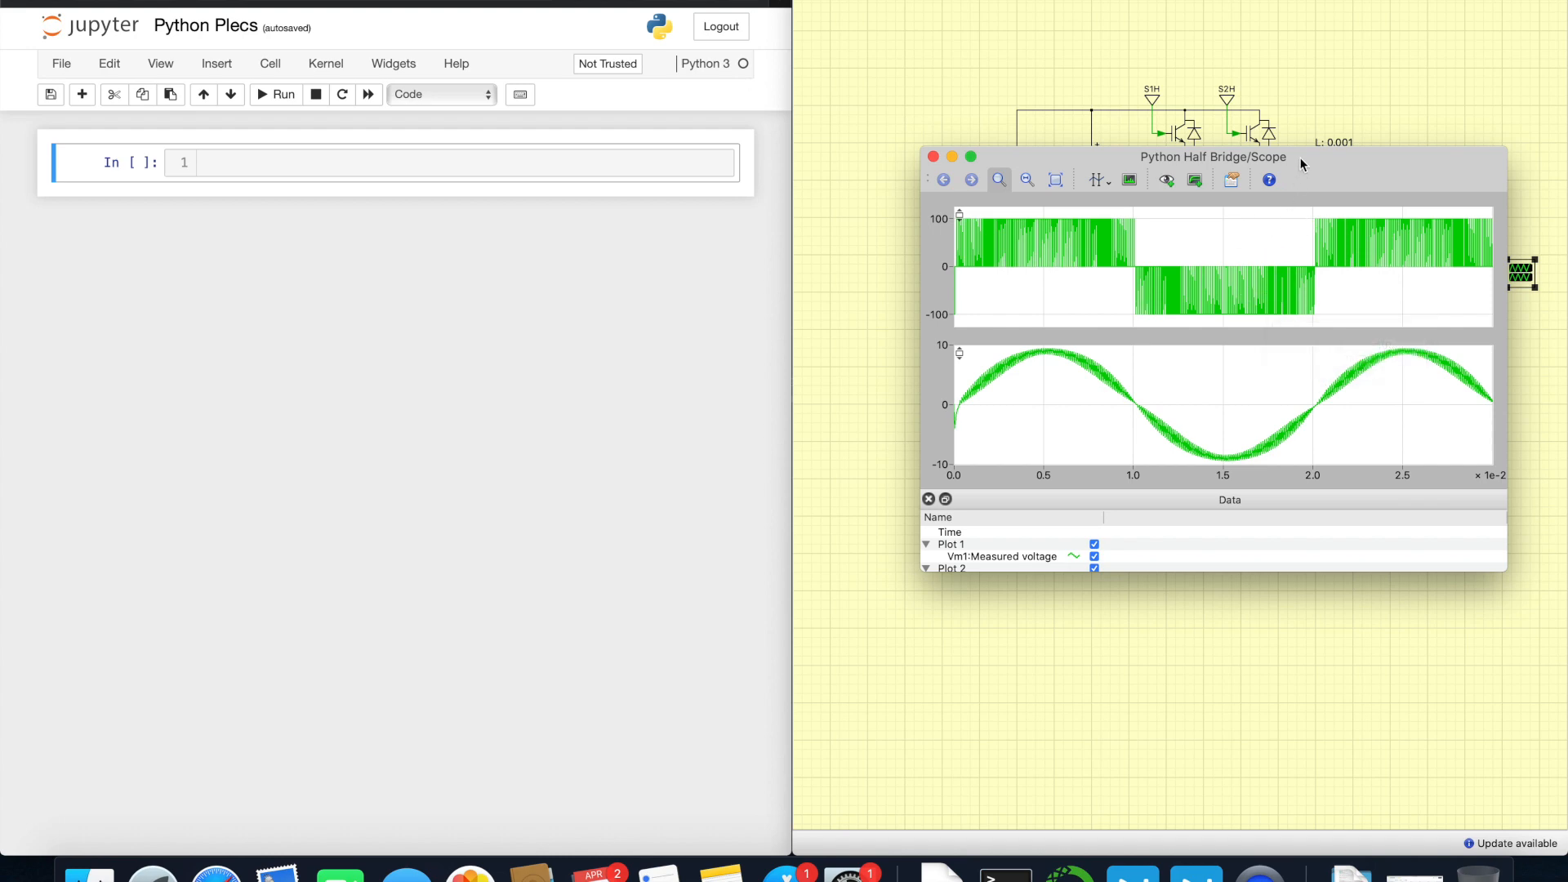
left_click_drag(1214, 157, 1162, 240)
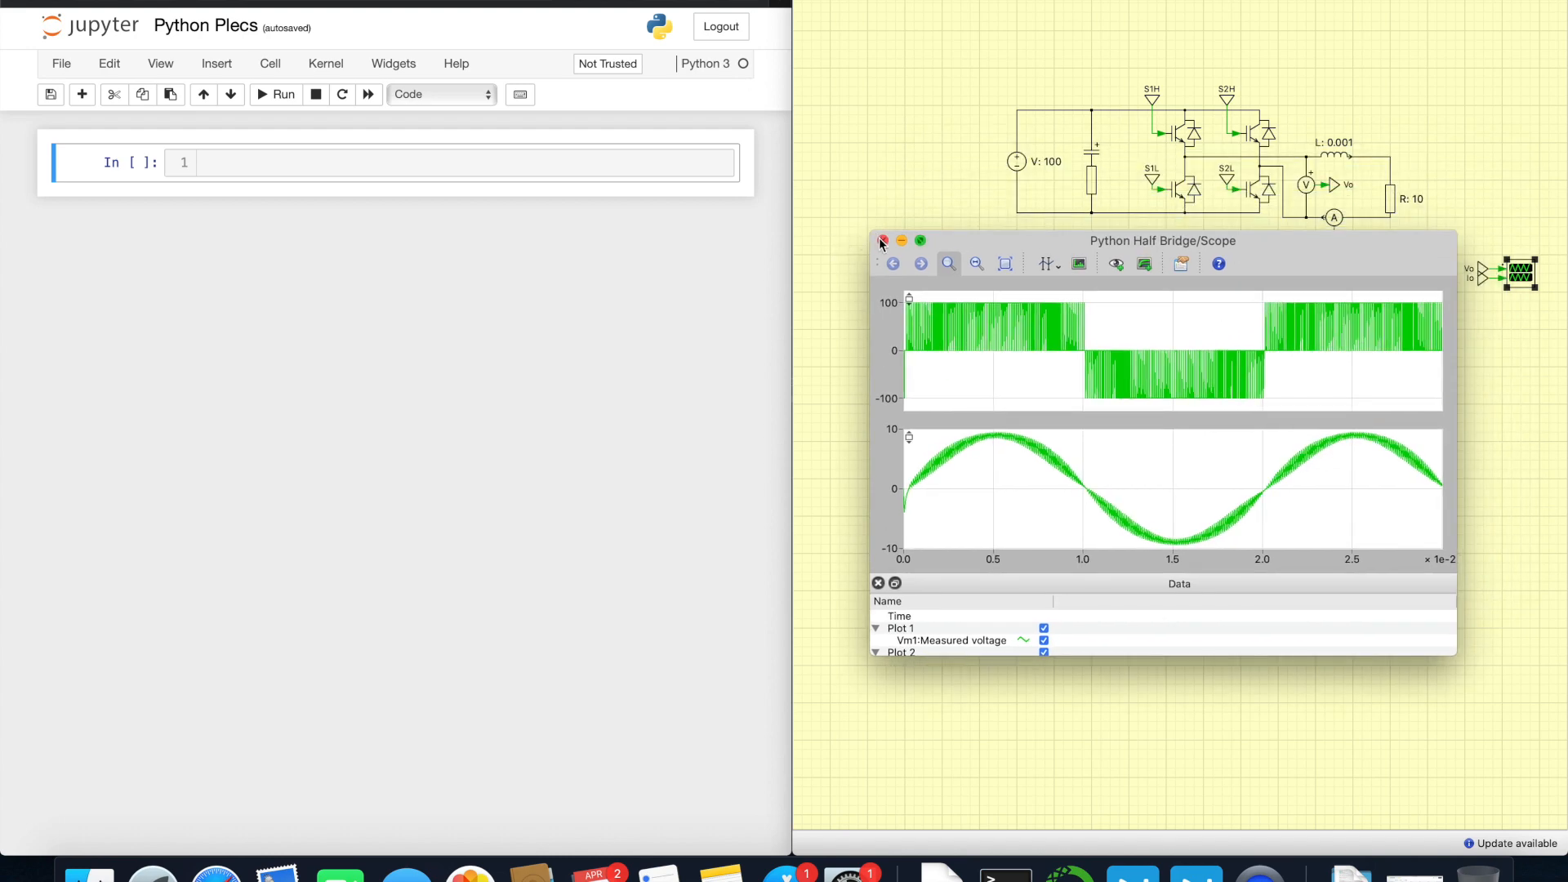
left_click(881, 241)
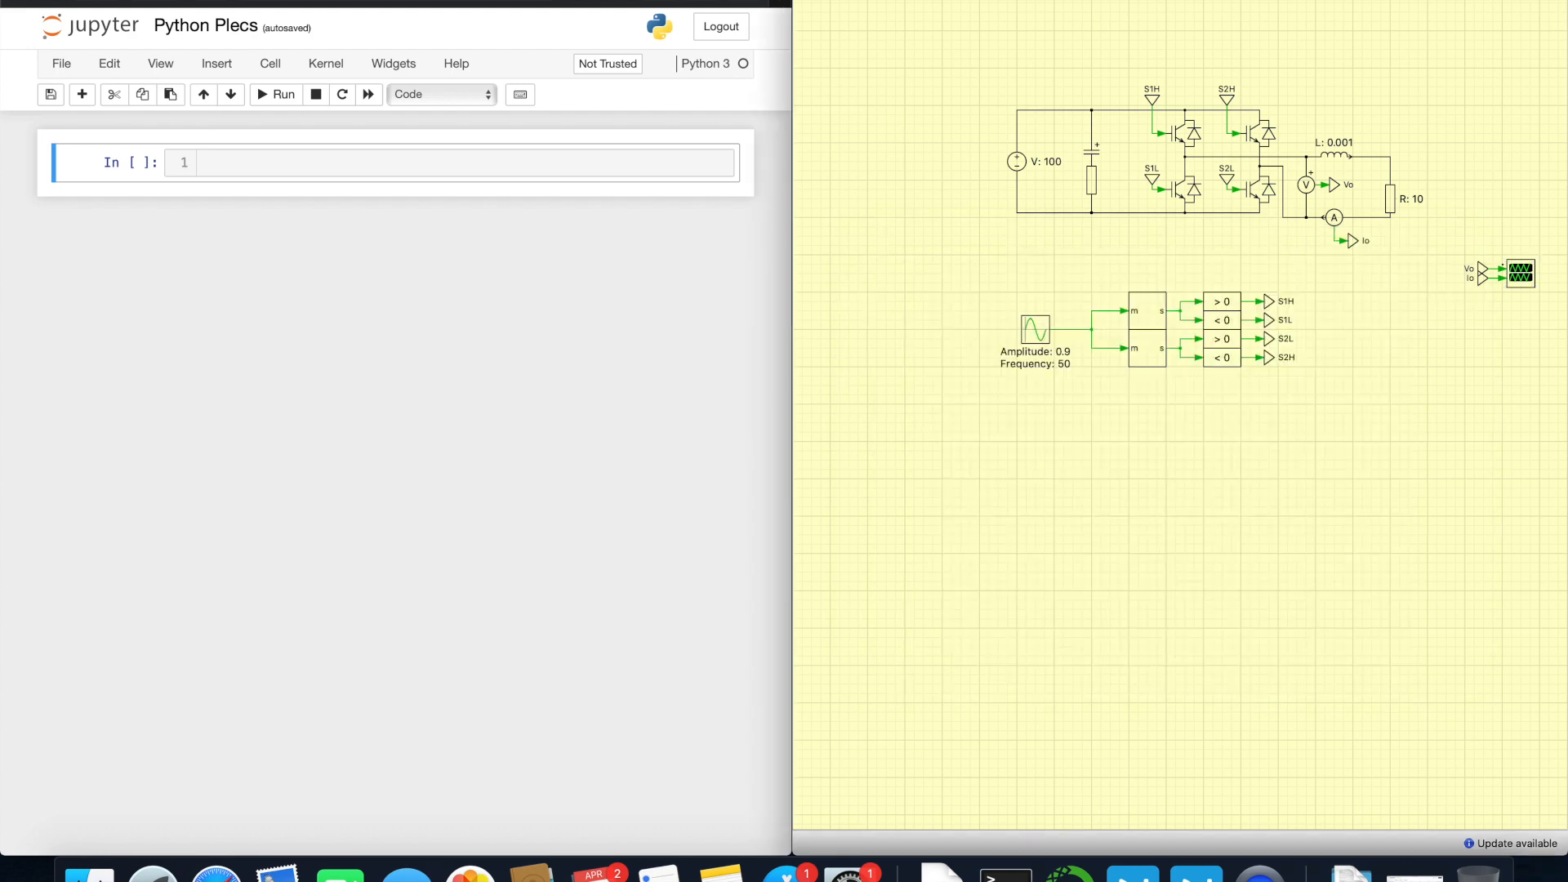
Step: Read the Simulation Scripts help's XML-RPC Interface in PLECS Standalone section with its Python code
left_click(456, 64)
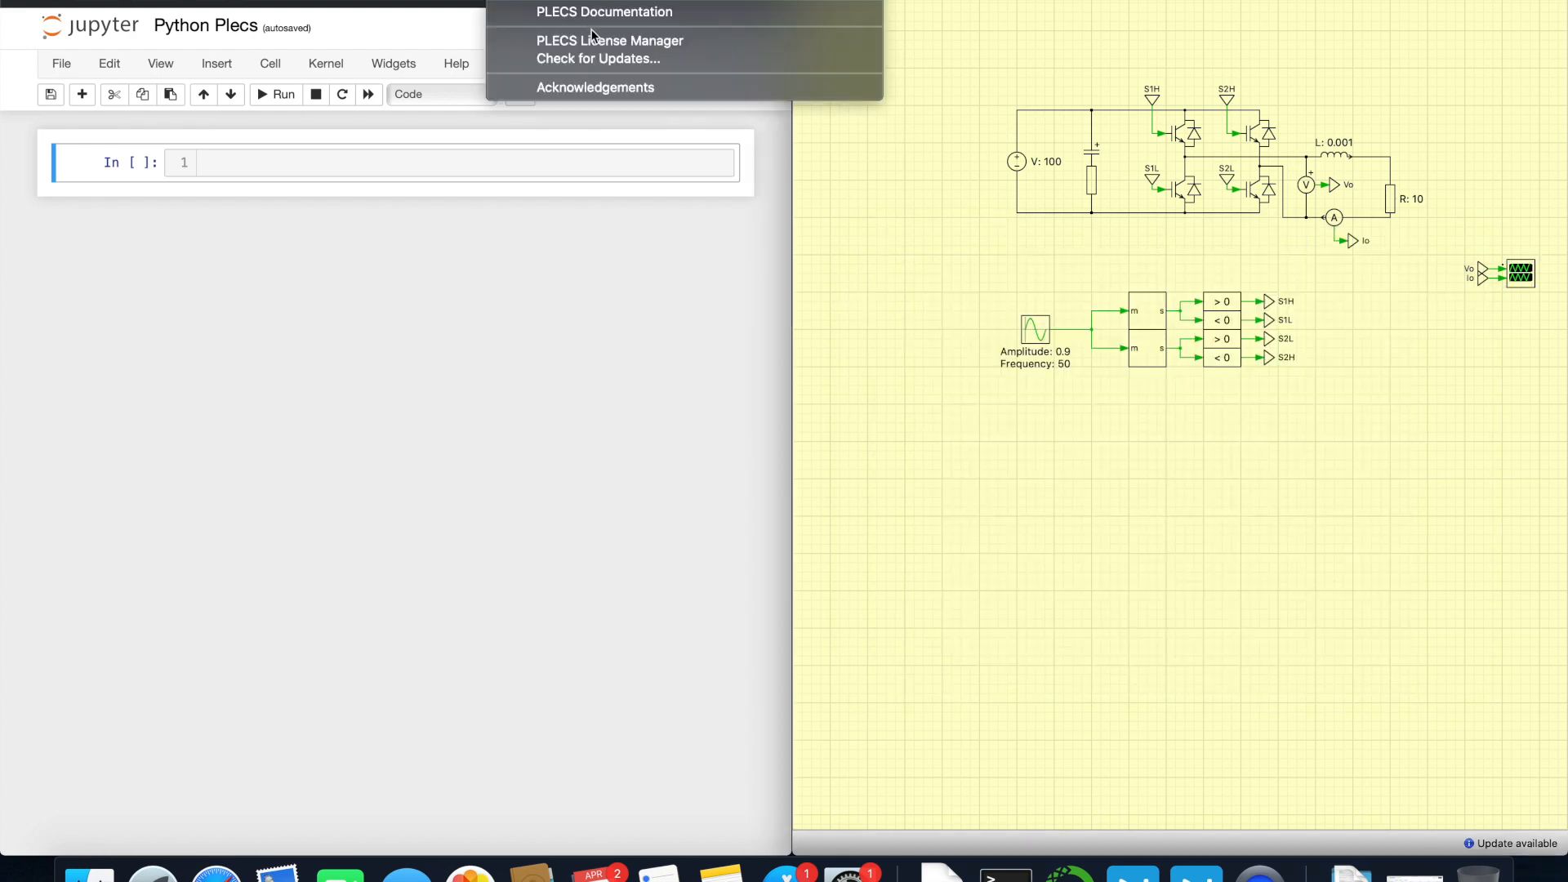
mouse_move(604, 12)
type("python")
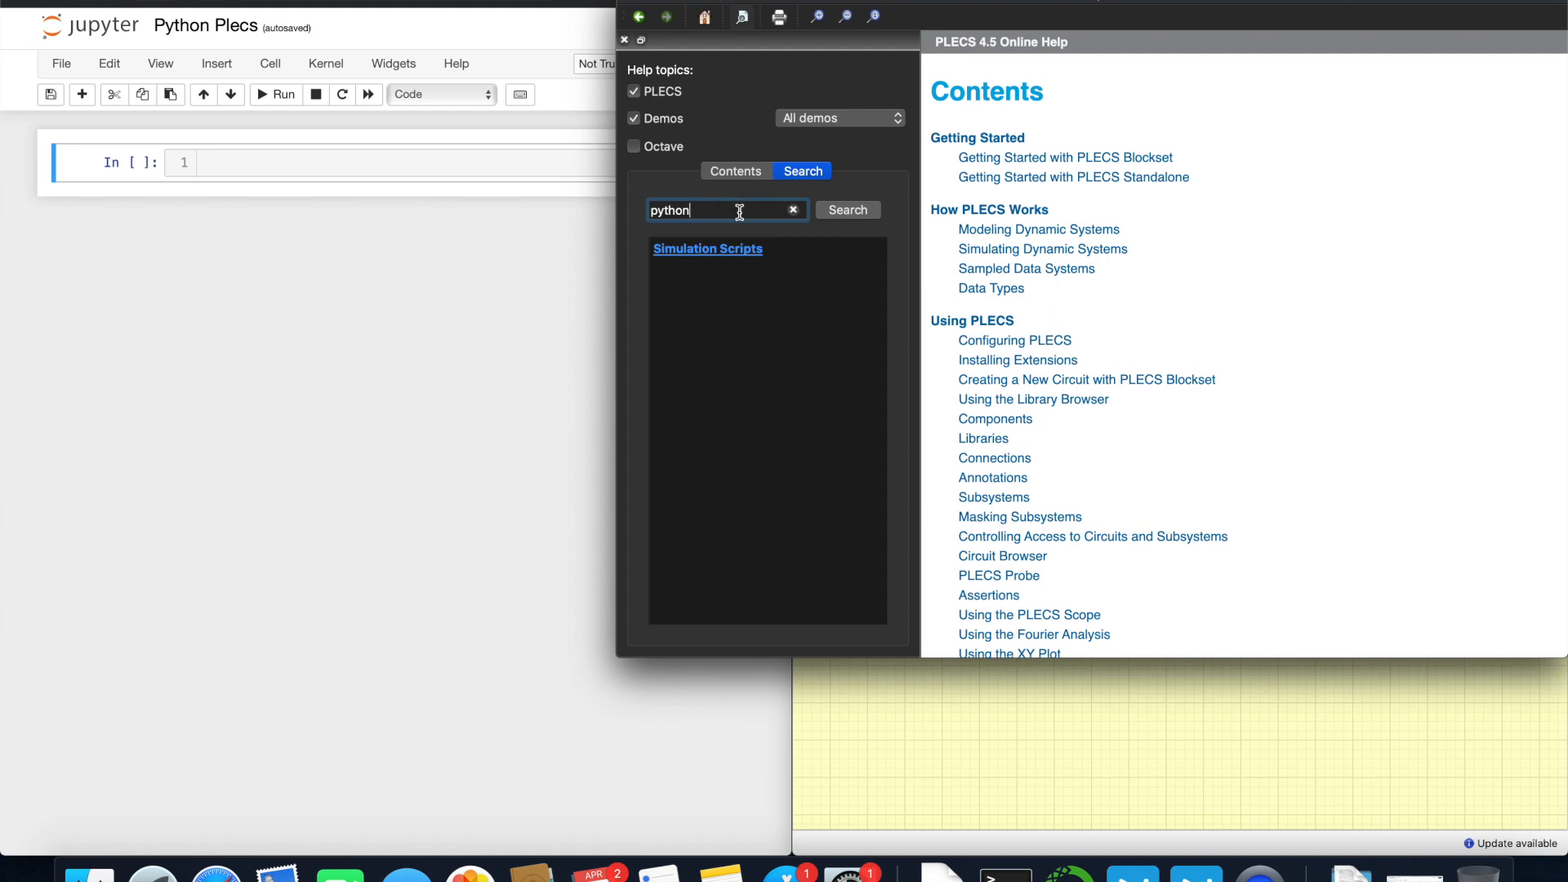
mouse_move(982, 278)
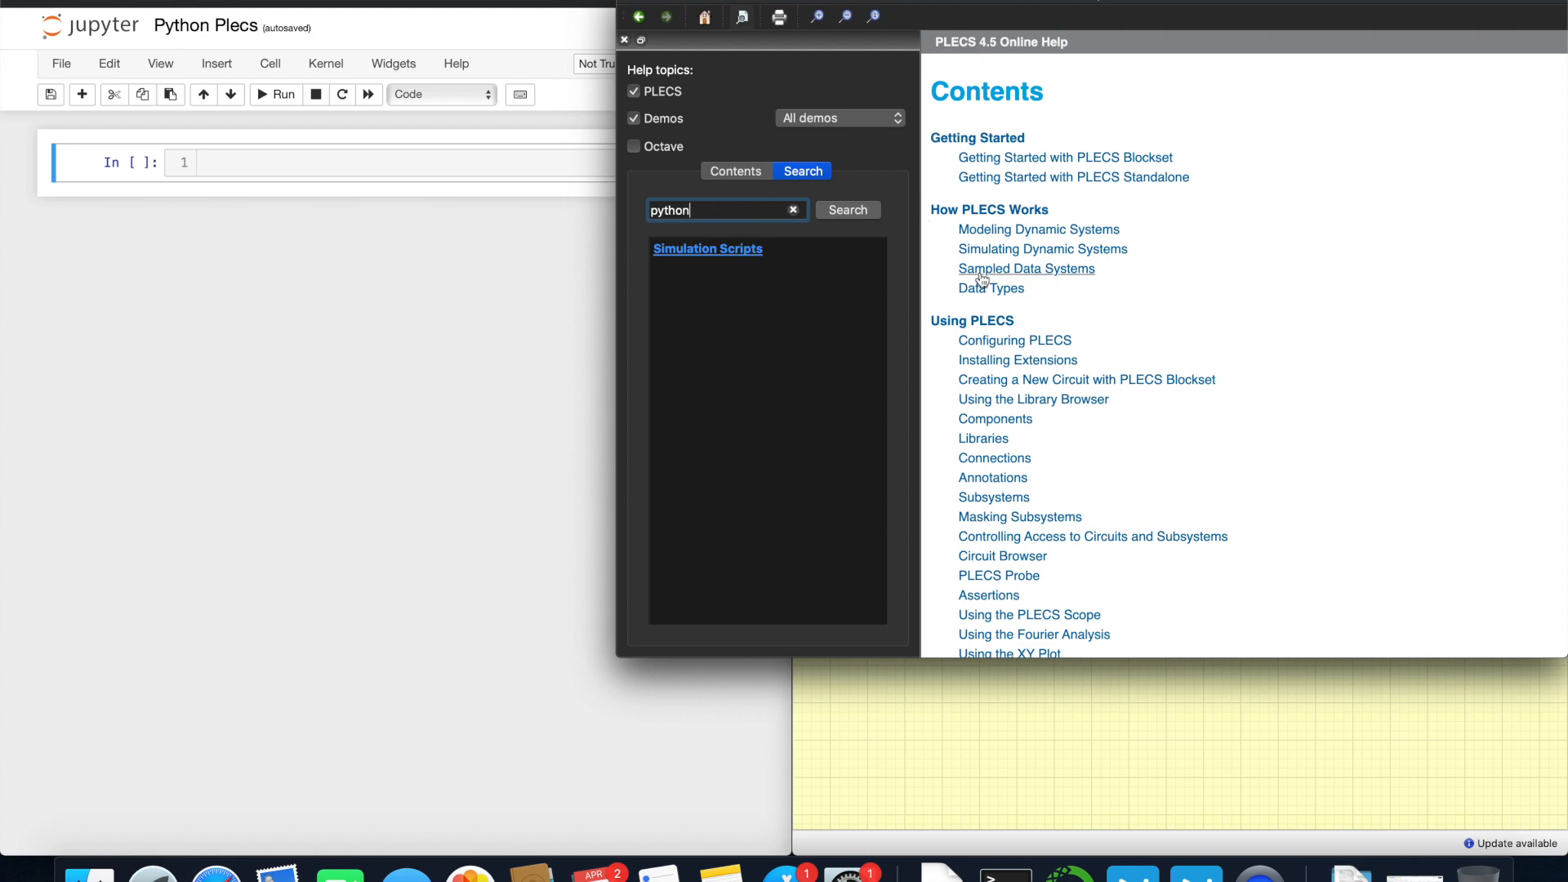
mouse_move(848, 210)
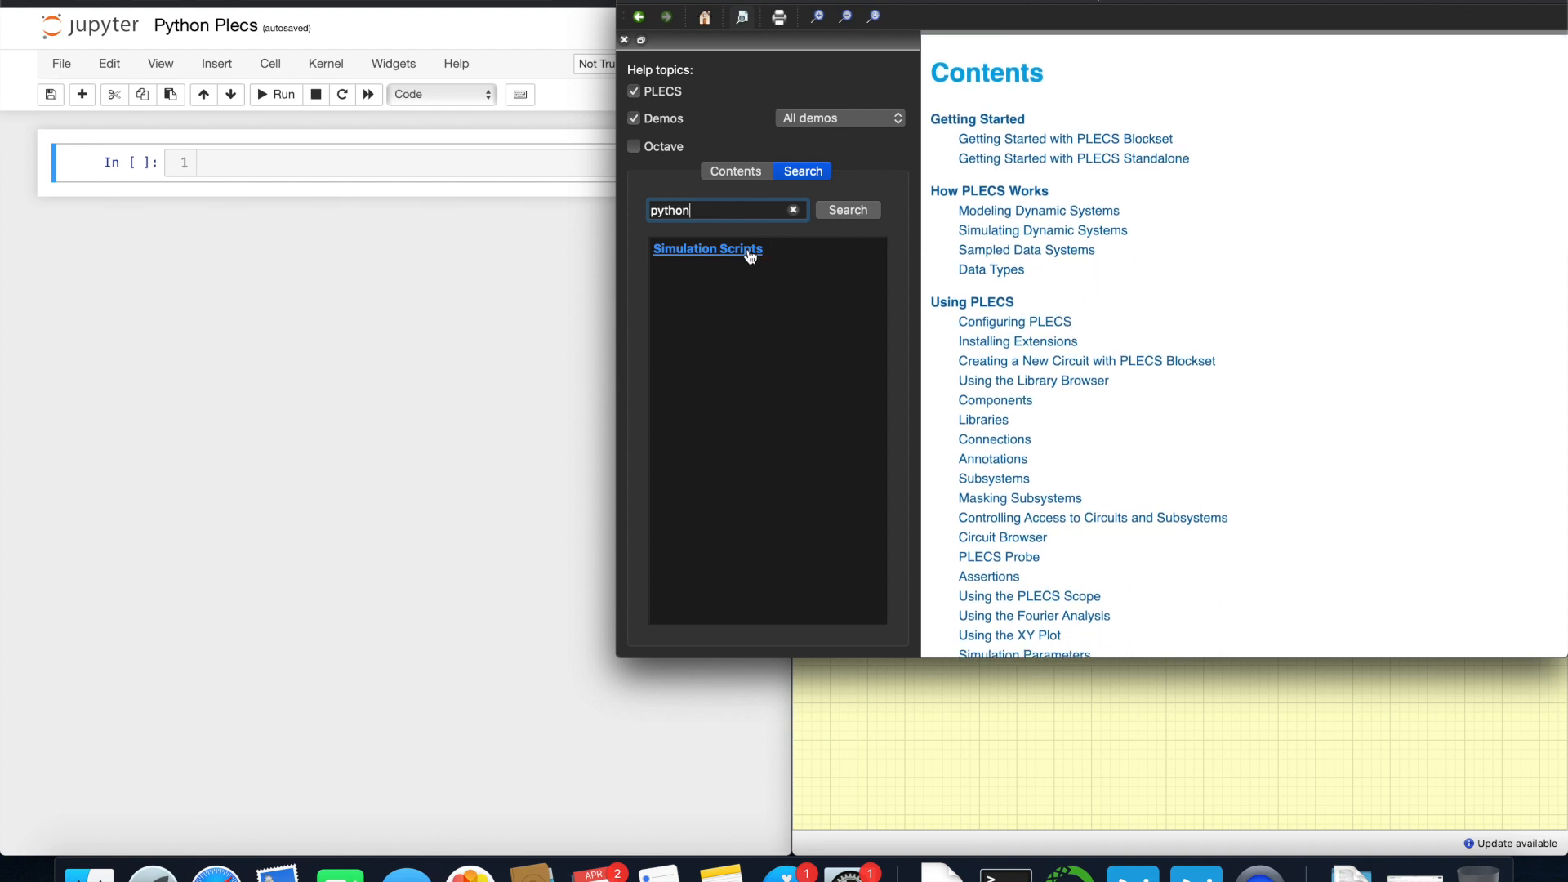
left_click(708, 249)
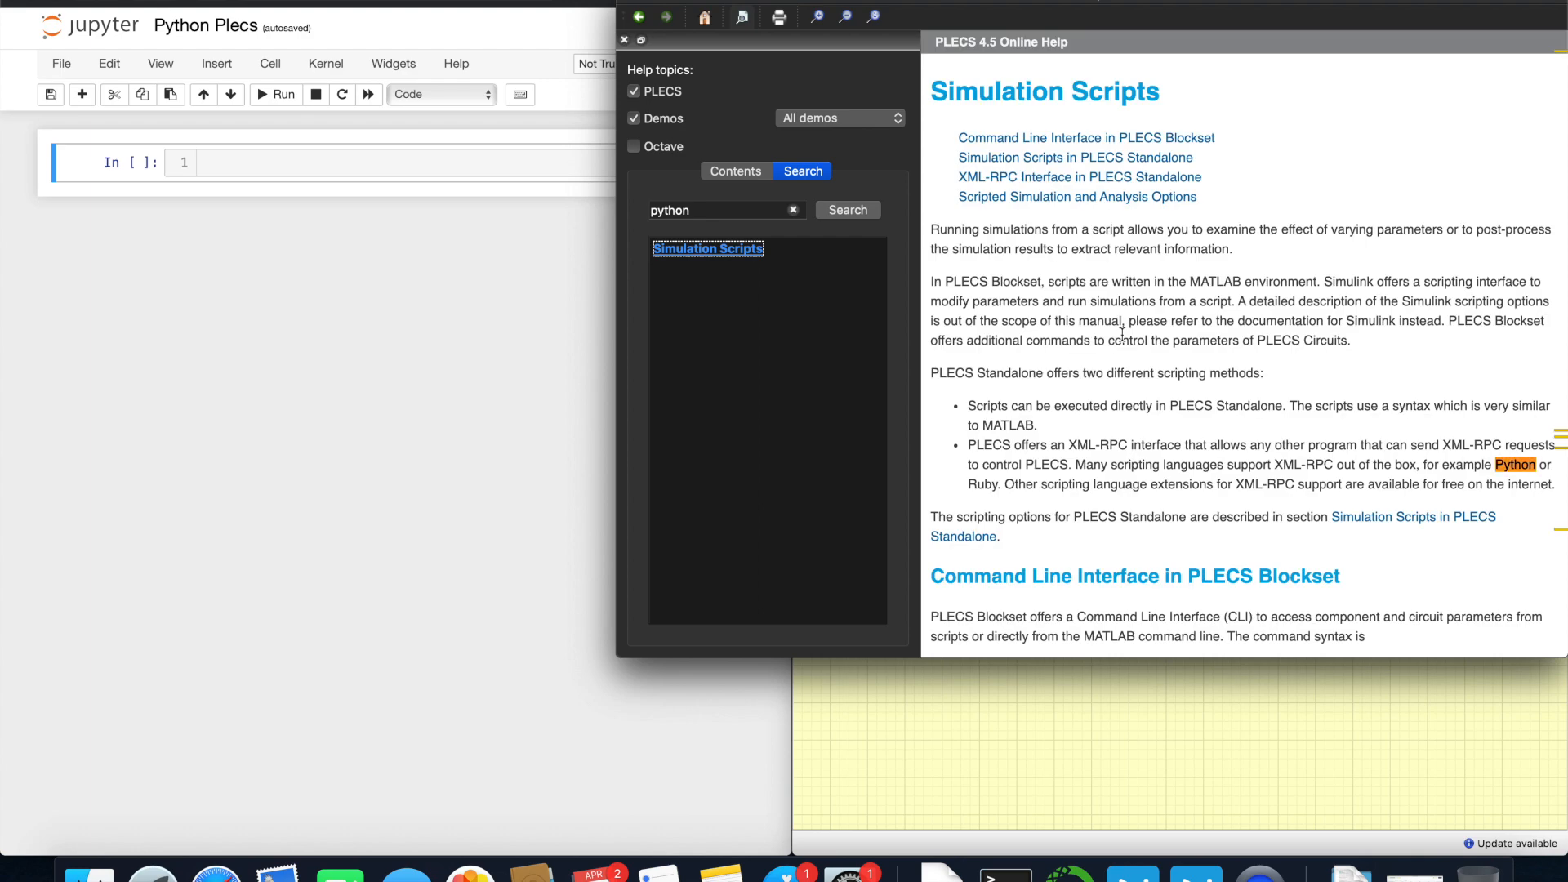
scroll("down", 3)
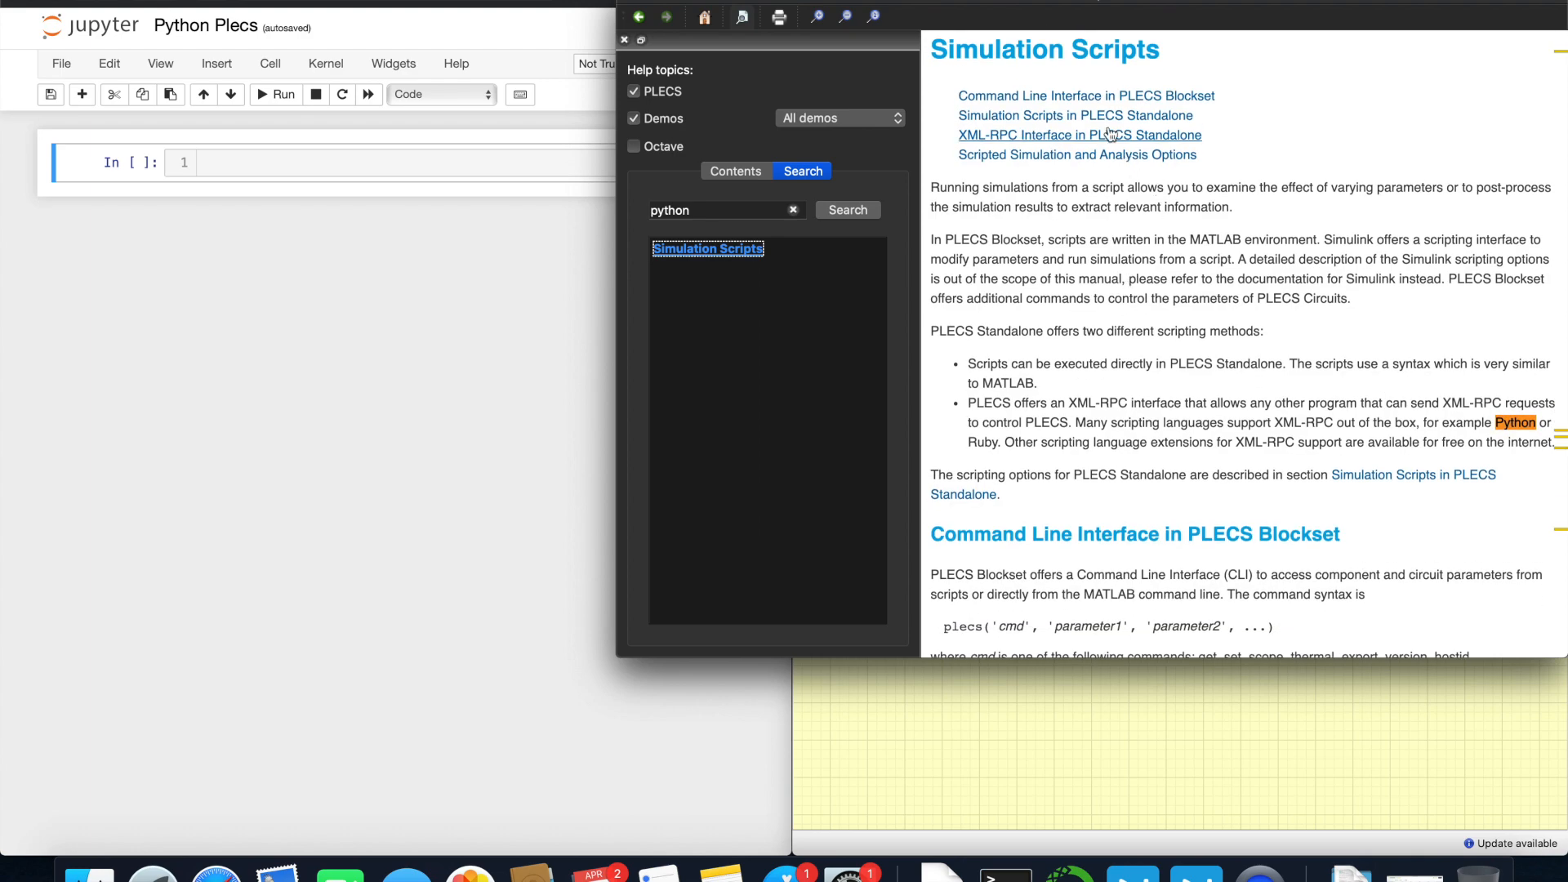
left_click(1080, 136)
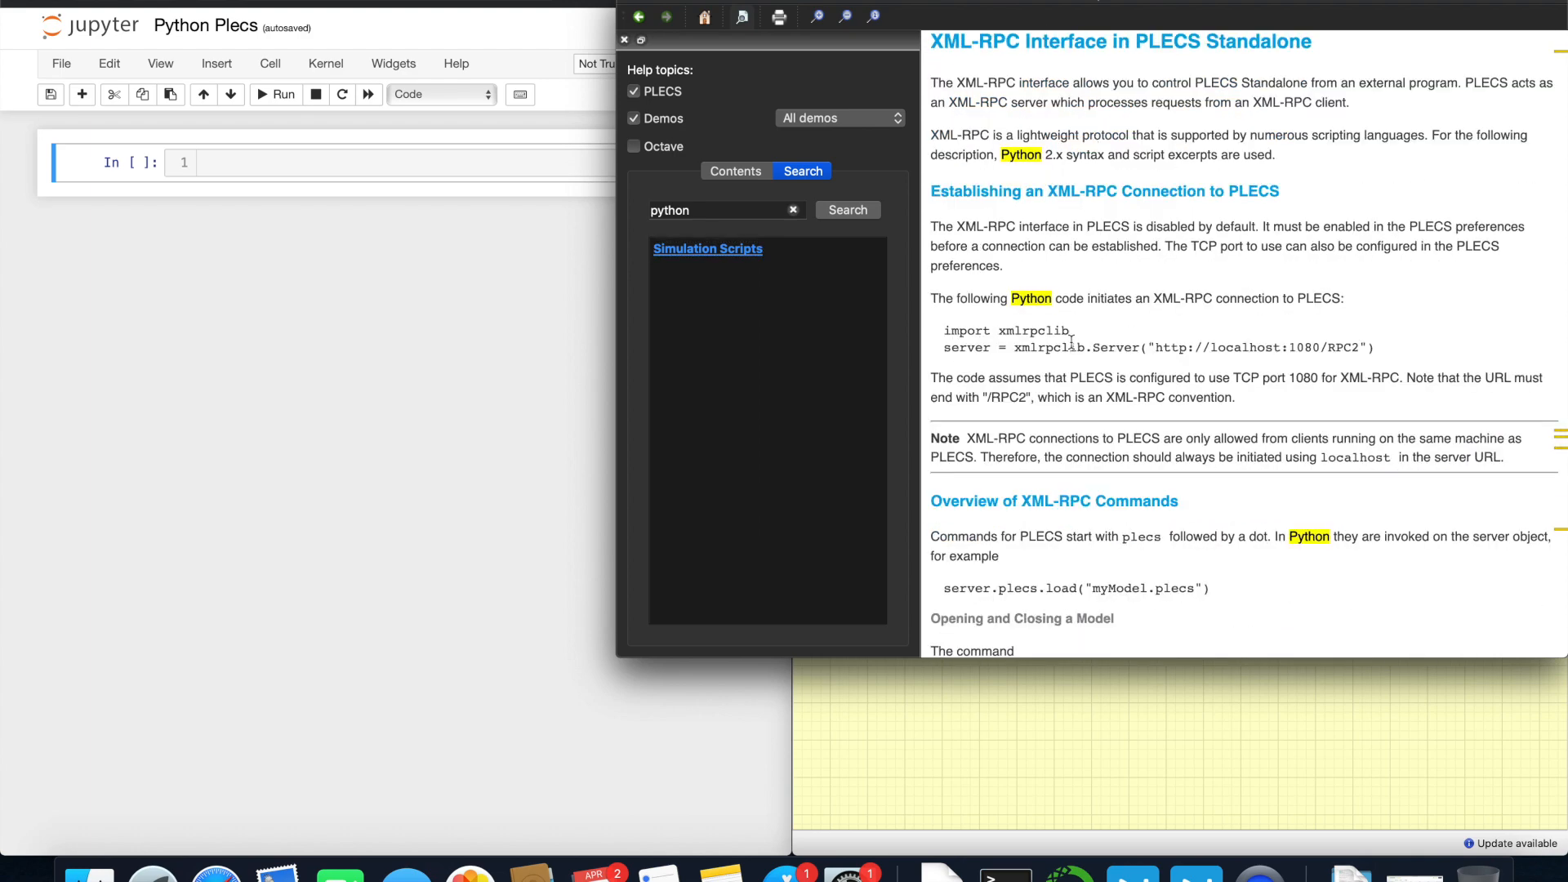
scroll("down", 3)
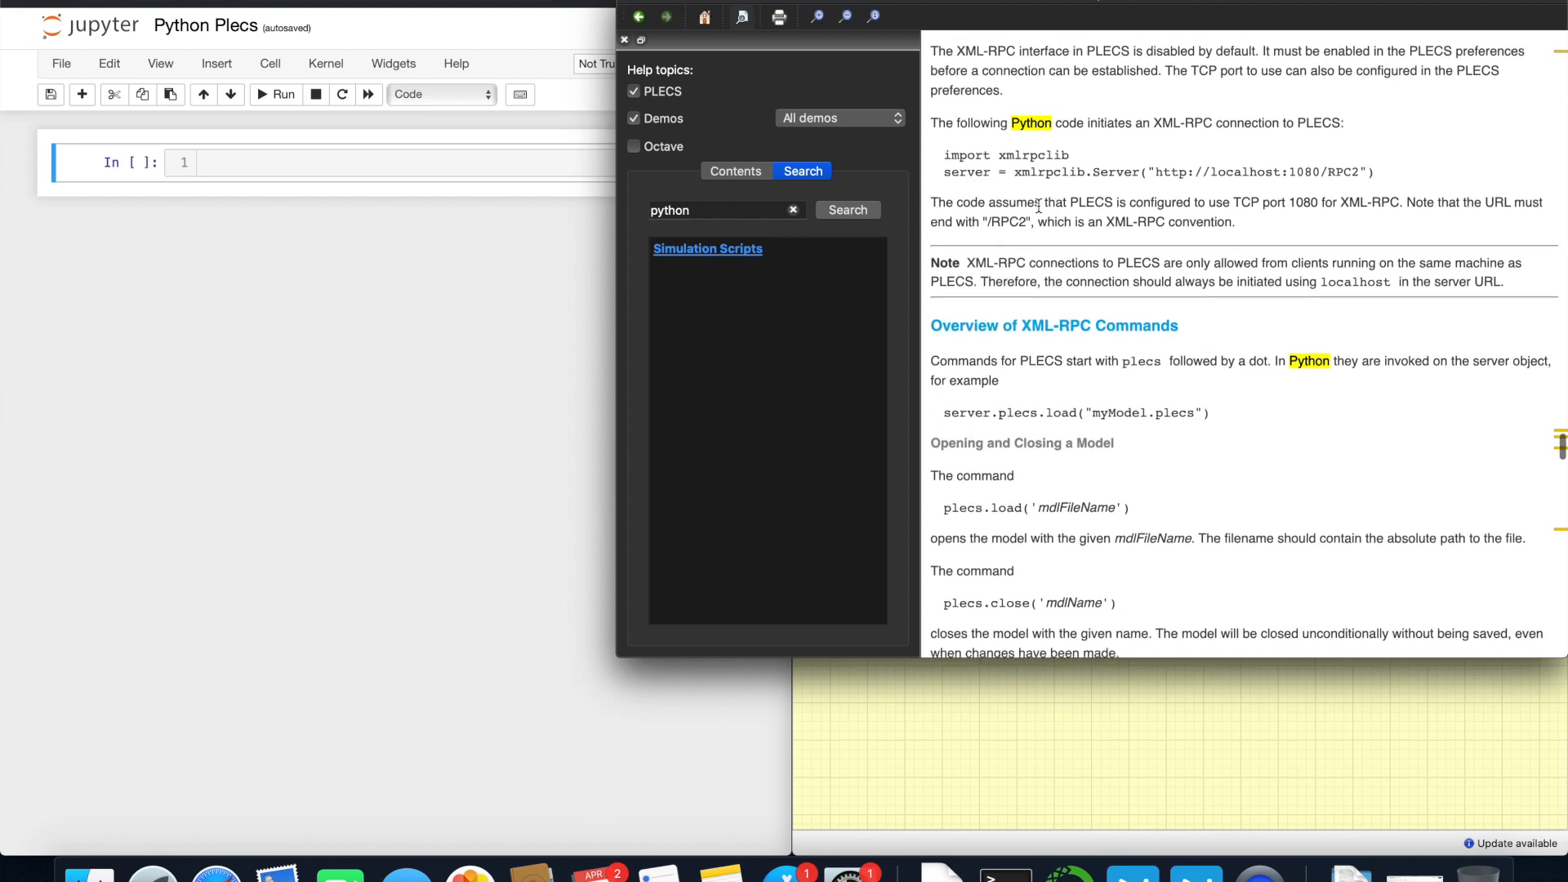
scroll("down", 3)
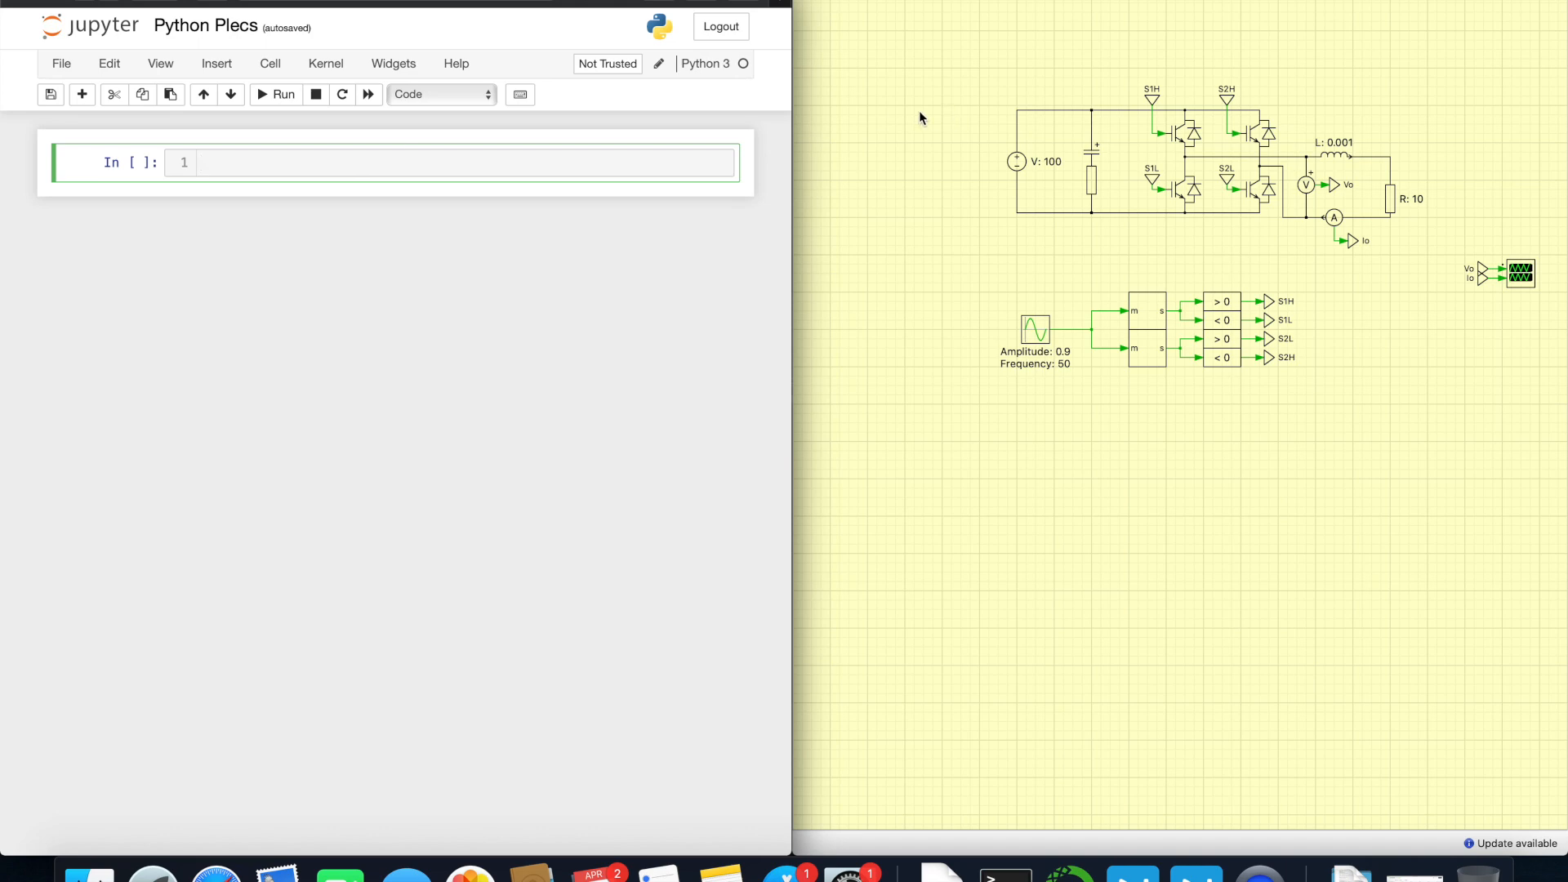
Step: Write the imports 'import xmlrpc.client as xml' and 'import os' in the first cell
type("import xml")
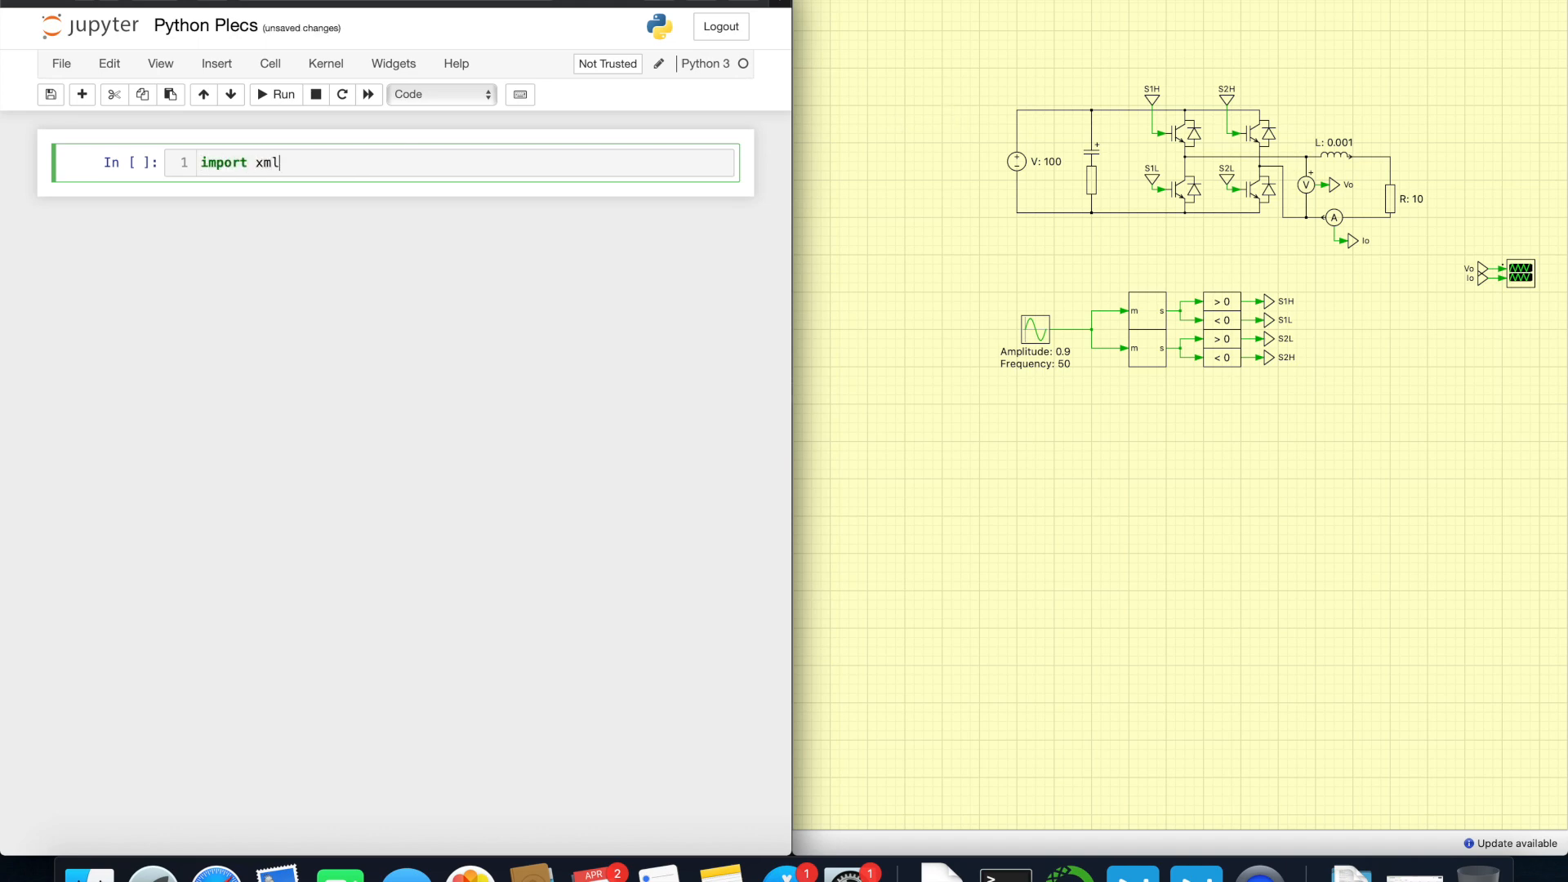
type("rpc")
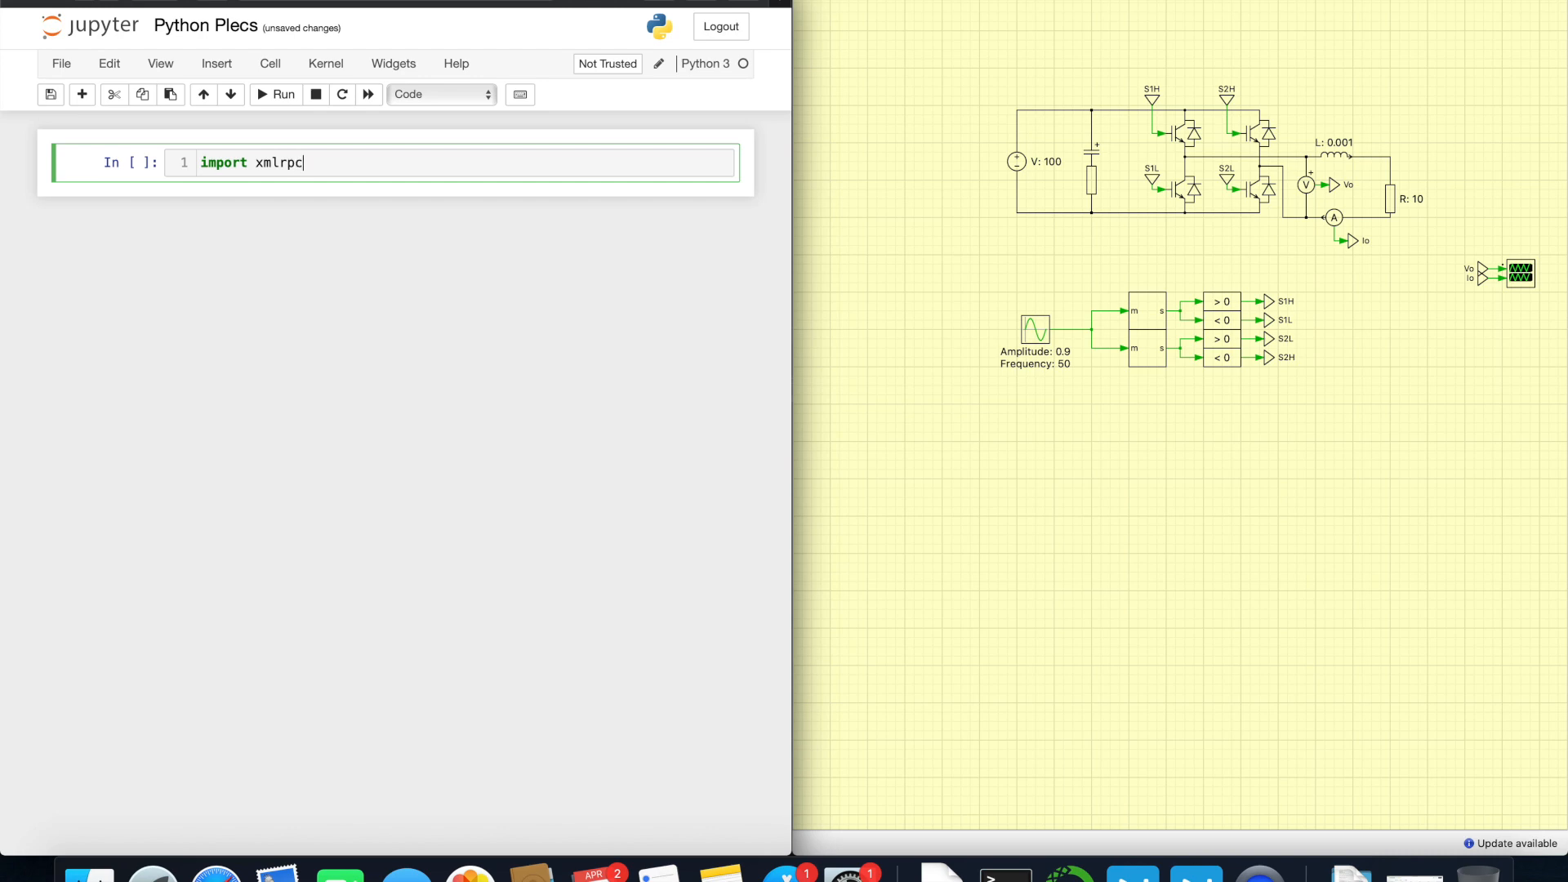
type(".client as")
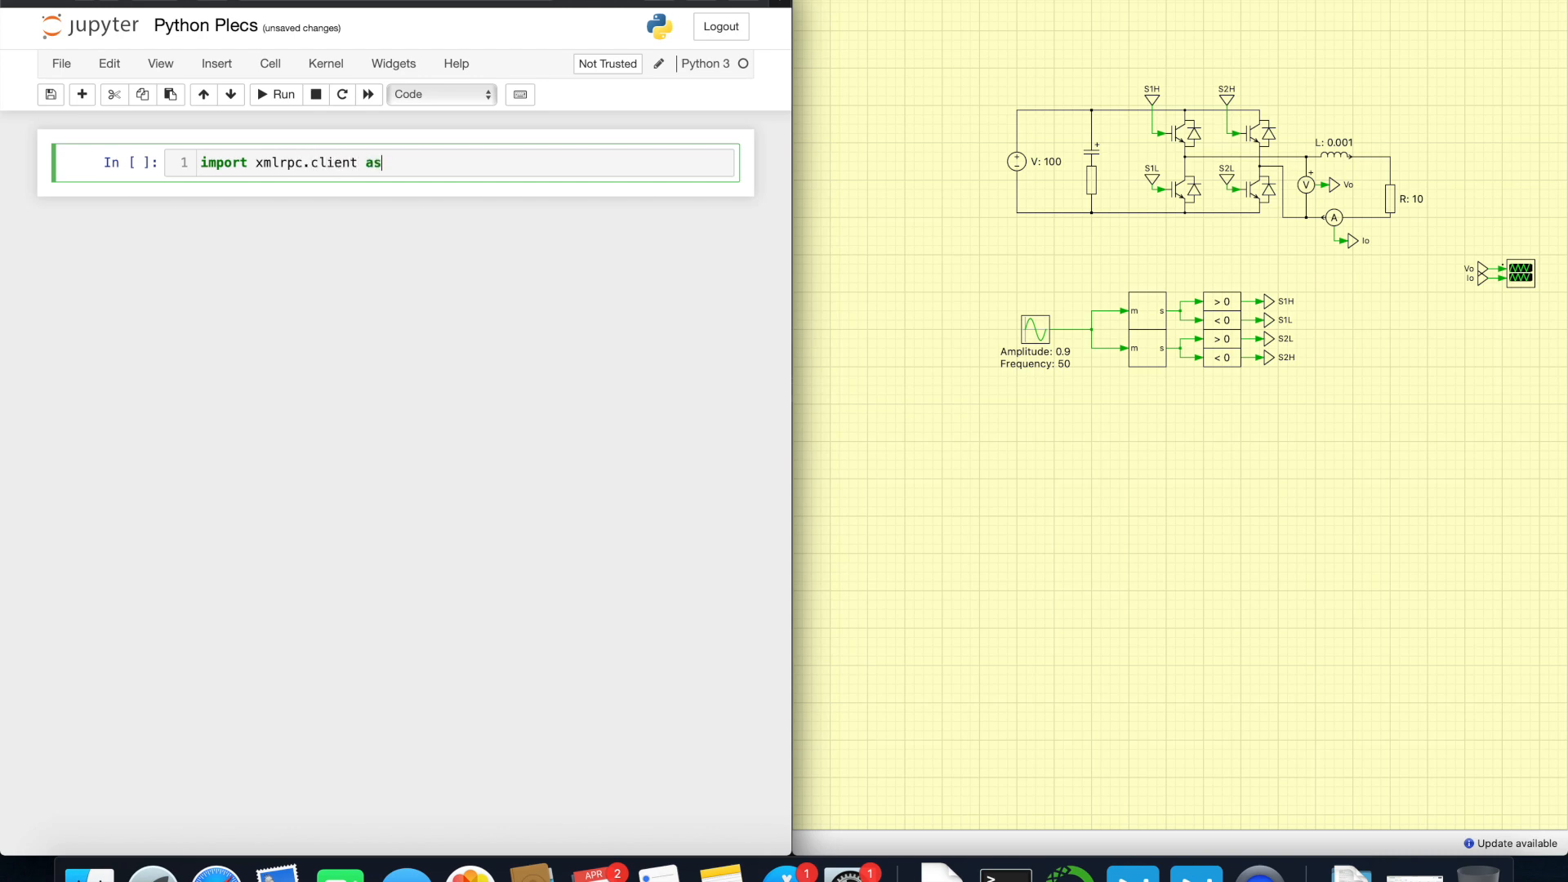
type("x")
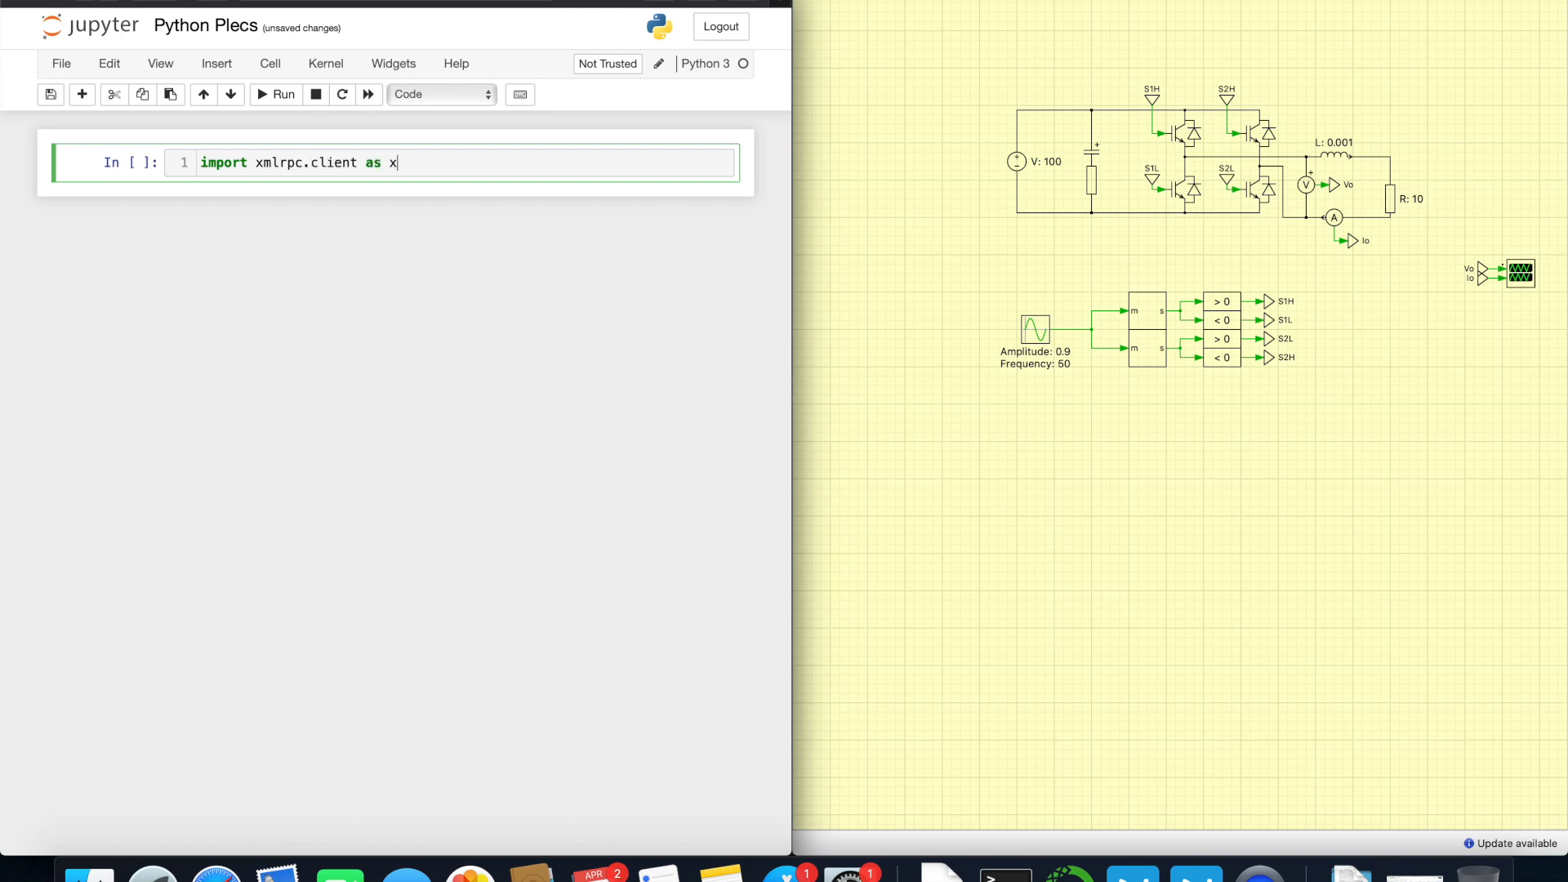
type("ml")
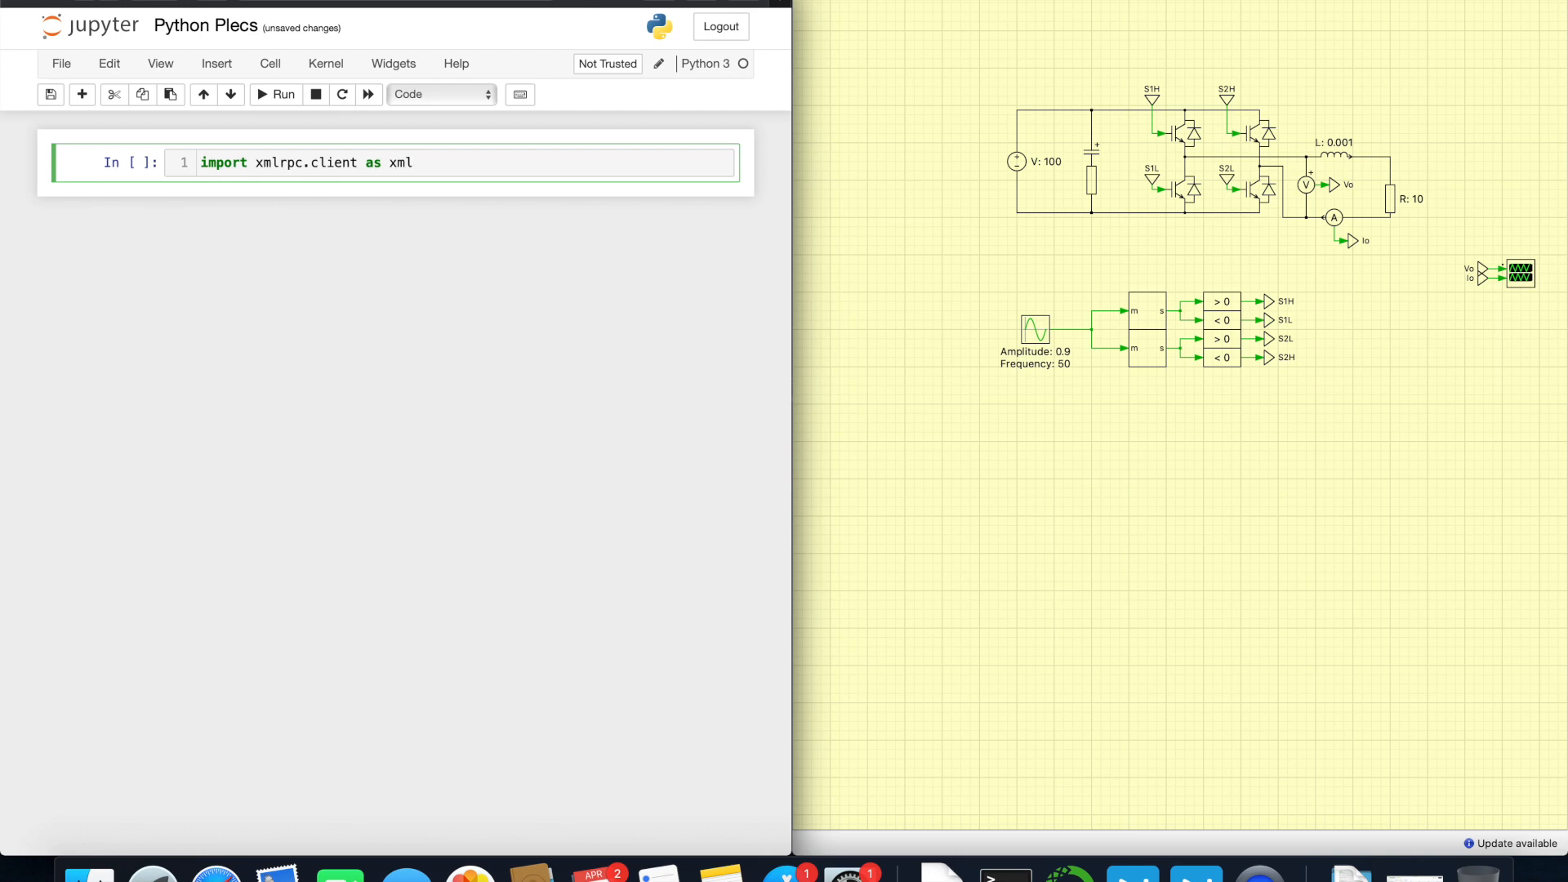
left_click(410, 161)
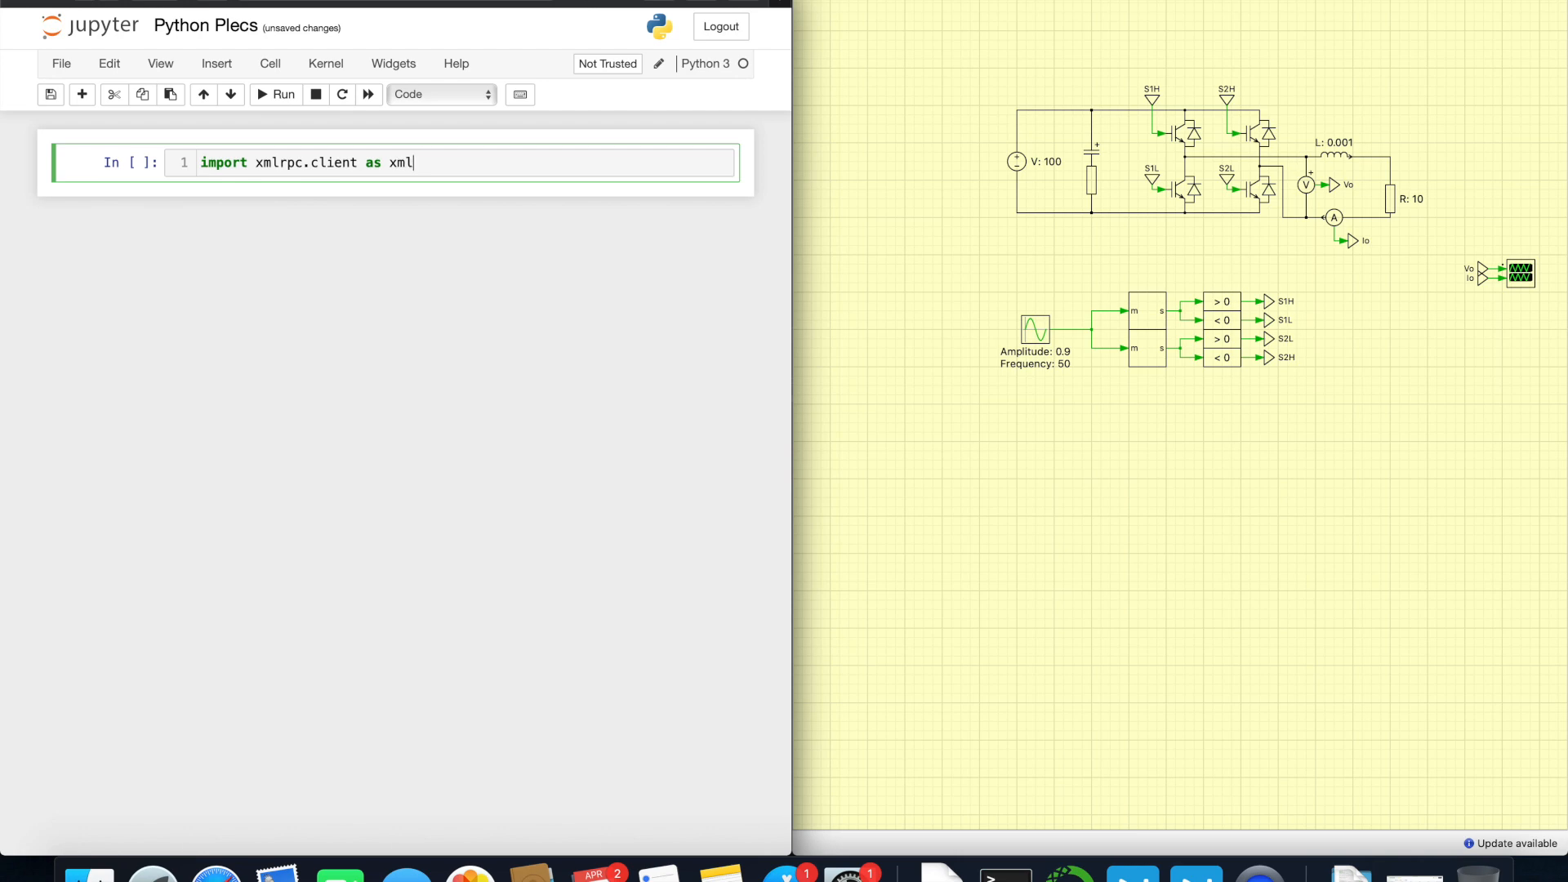
type("import o")
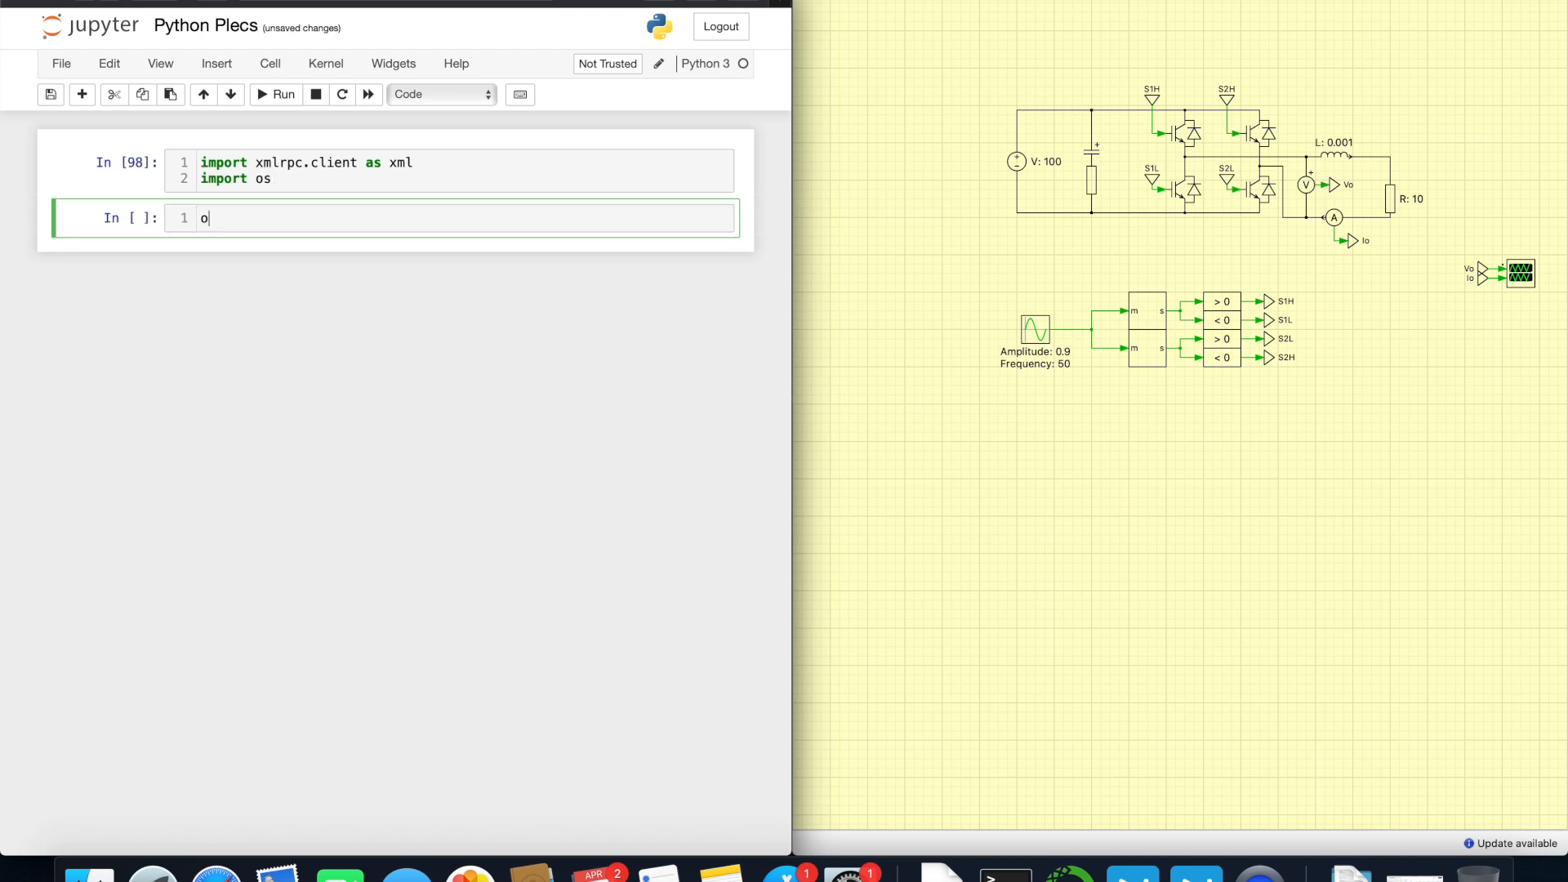
Step: Run os.getcwd() to show the working directory, then select getcwd for replacement
type("s.")
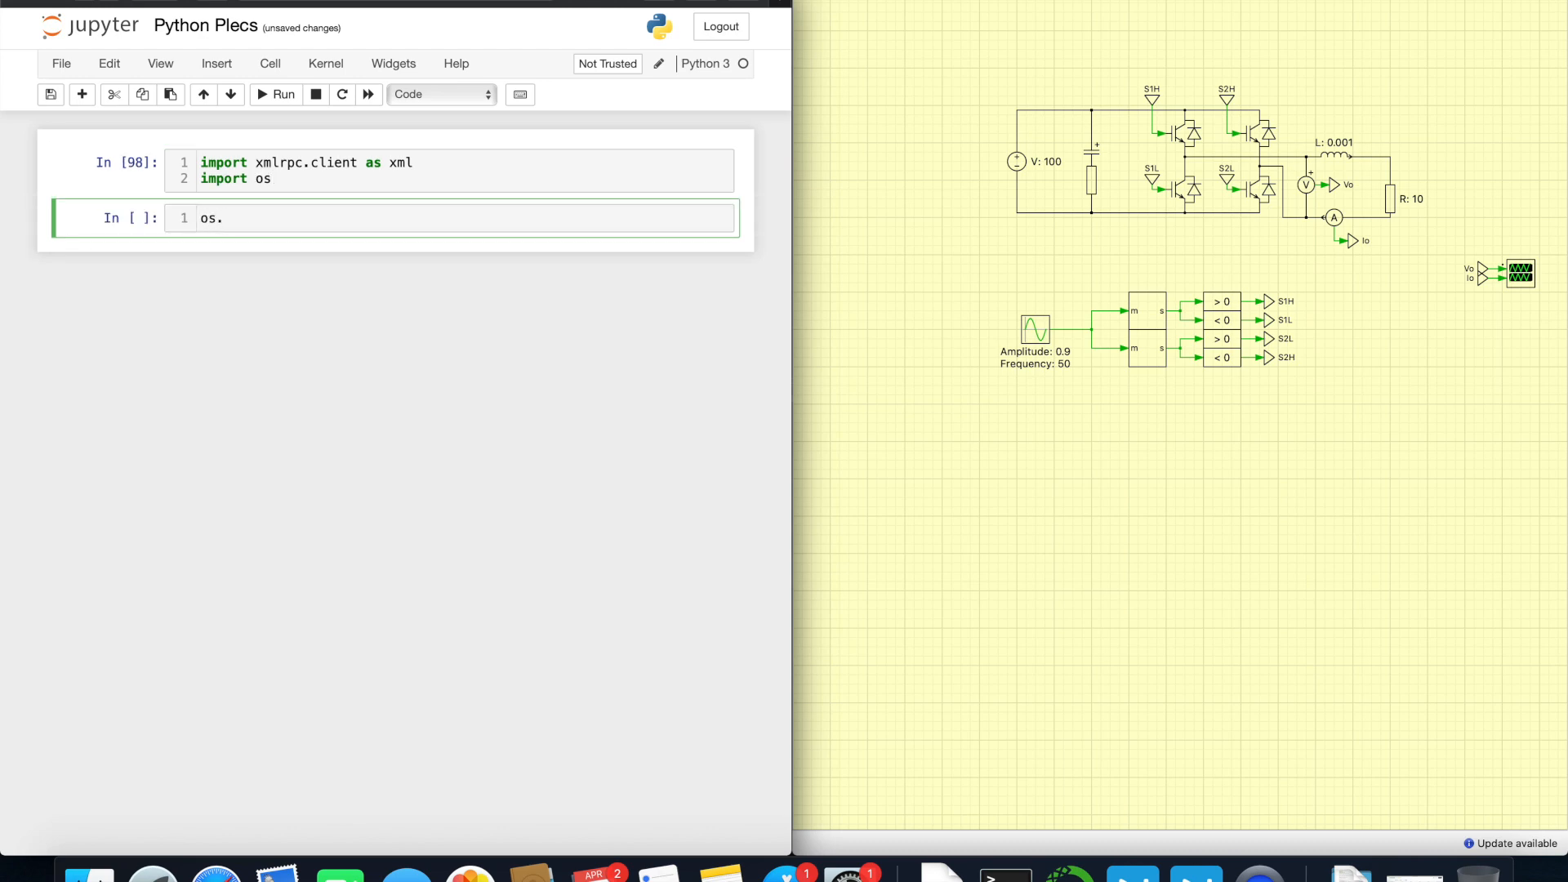
type("getcwd()")
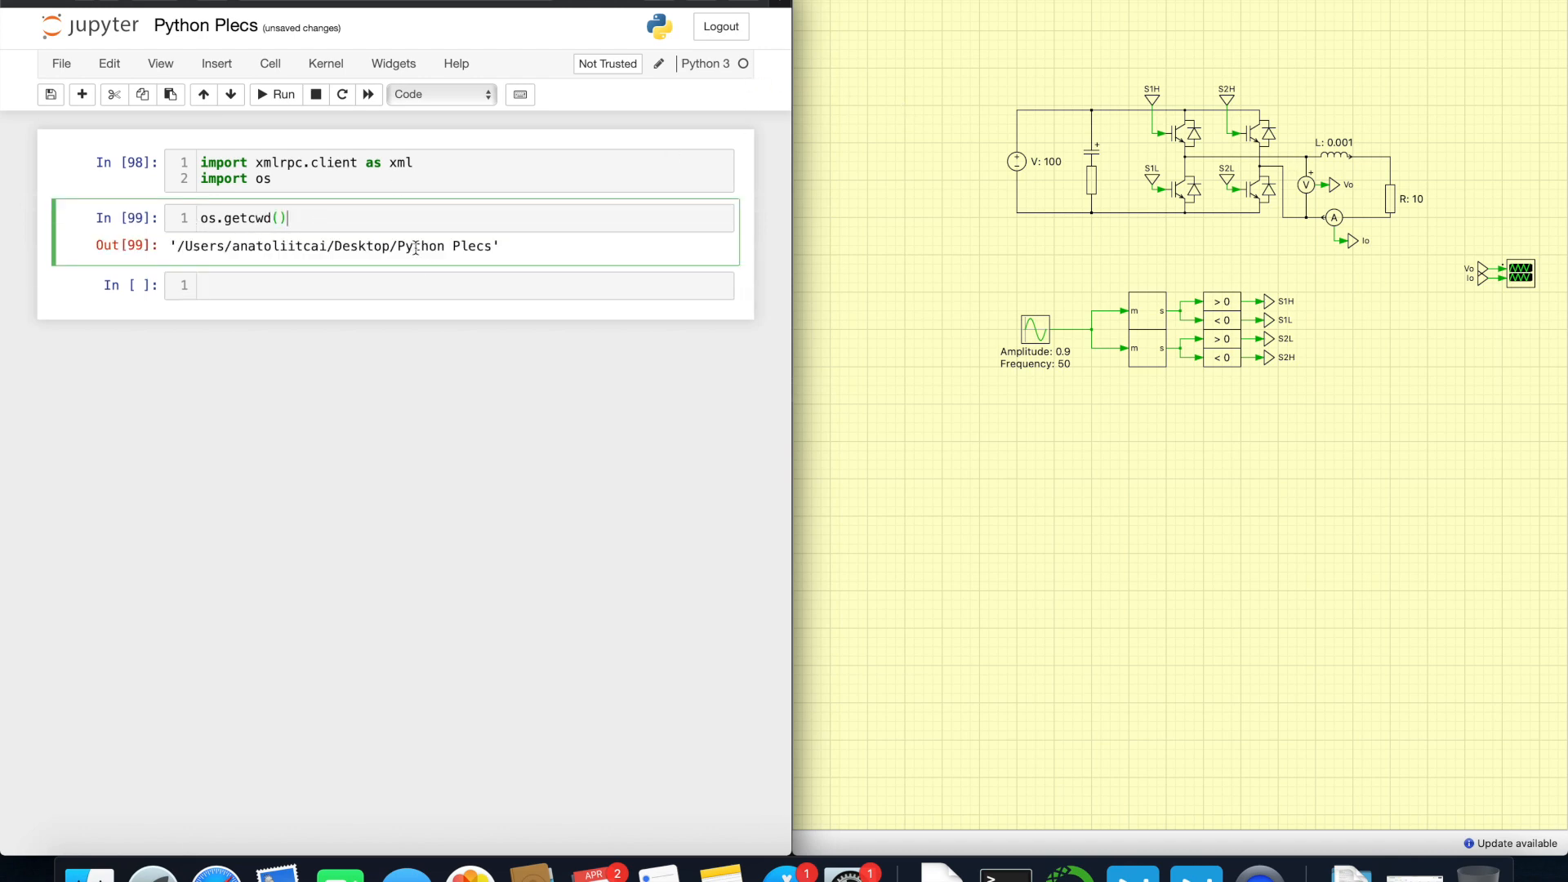
double_click(424, 247)
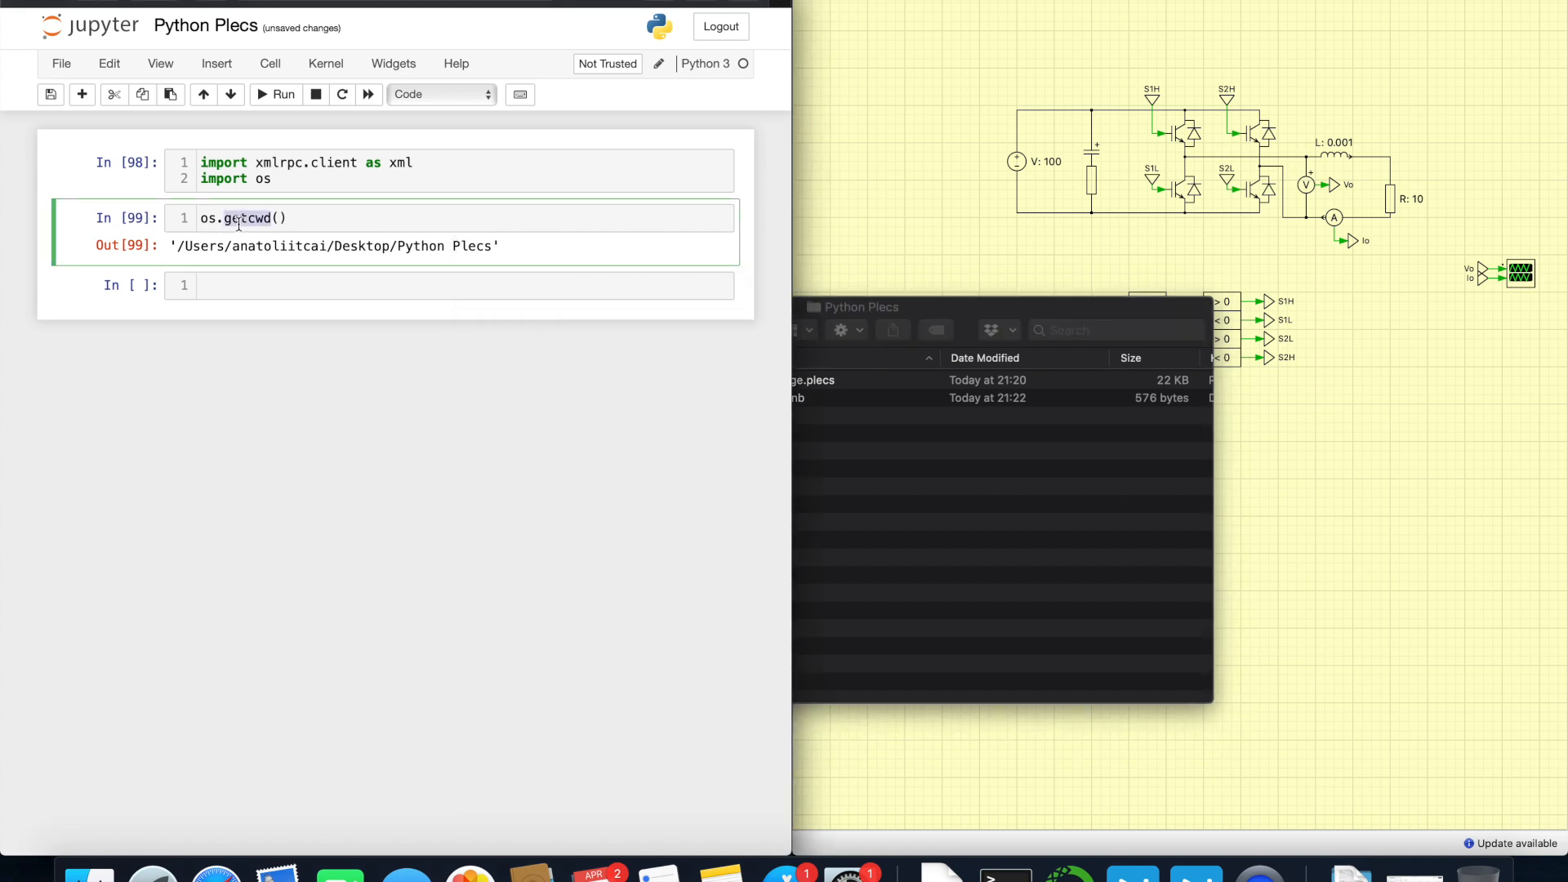
Step: Run os.listdir() and pick out 'Python Plecs' among the folder's files
type("lis(")
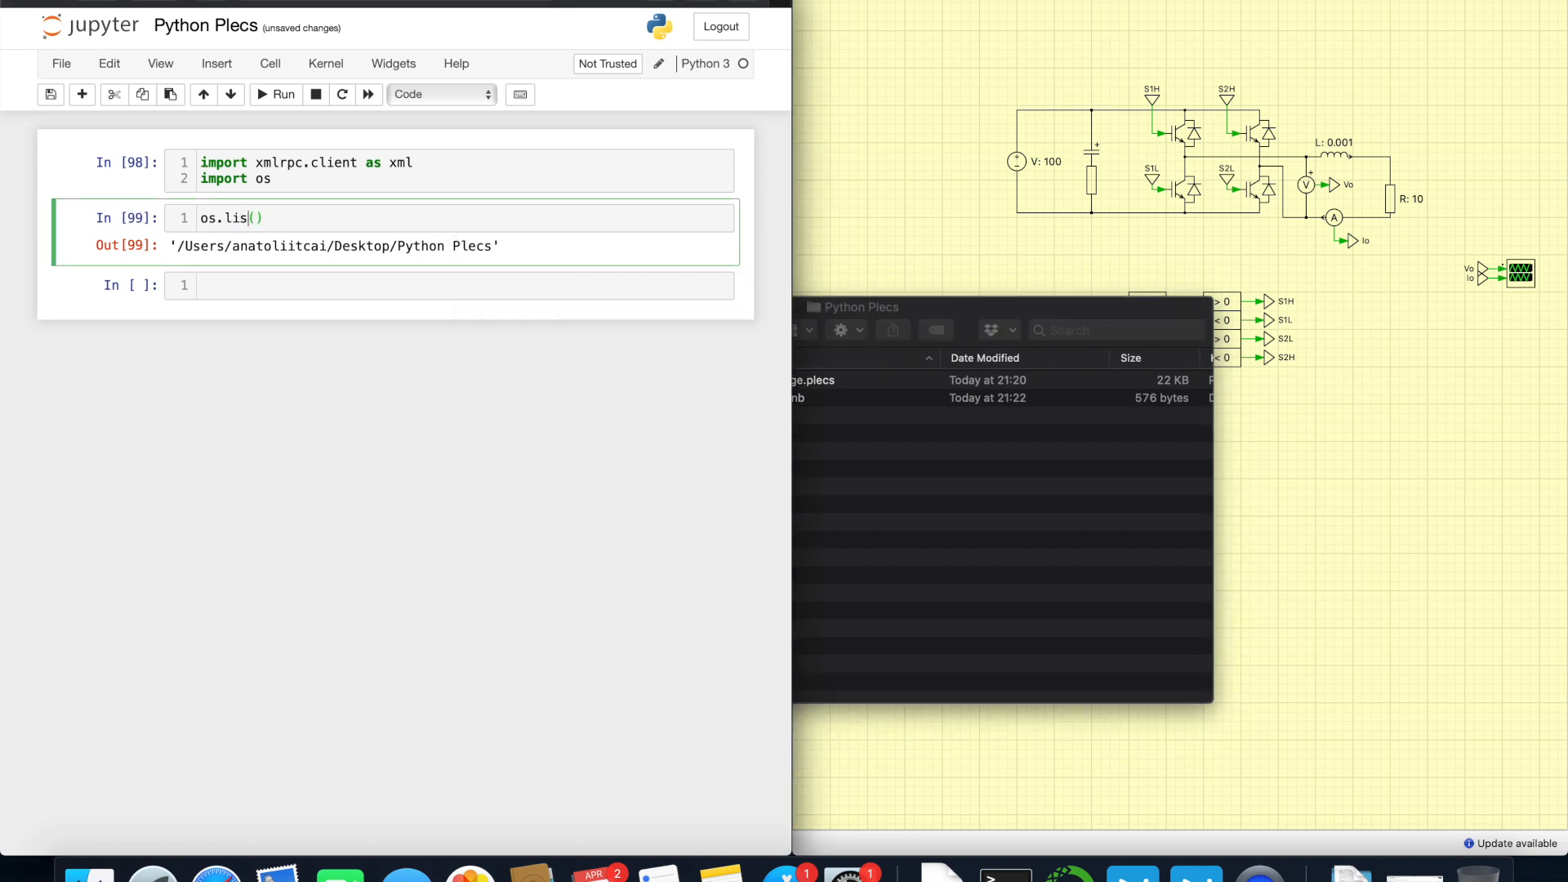
type("tdir")
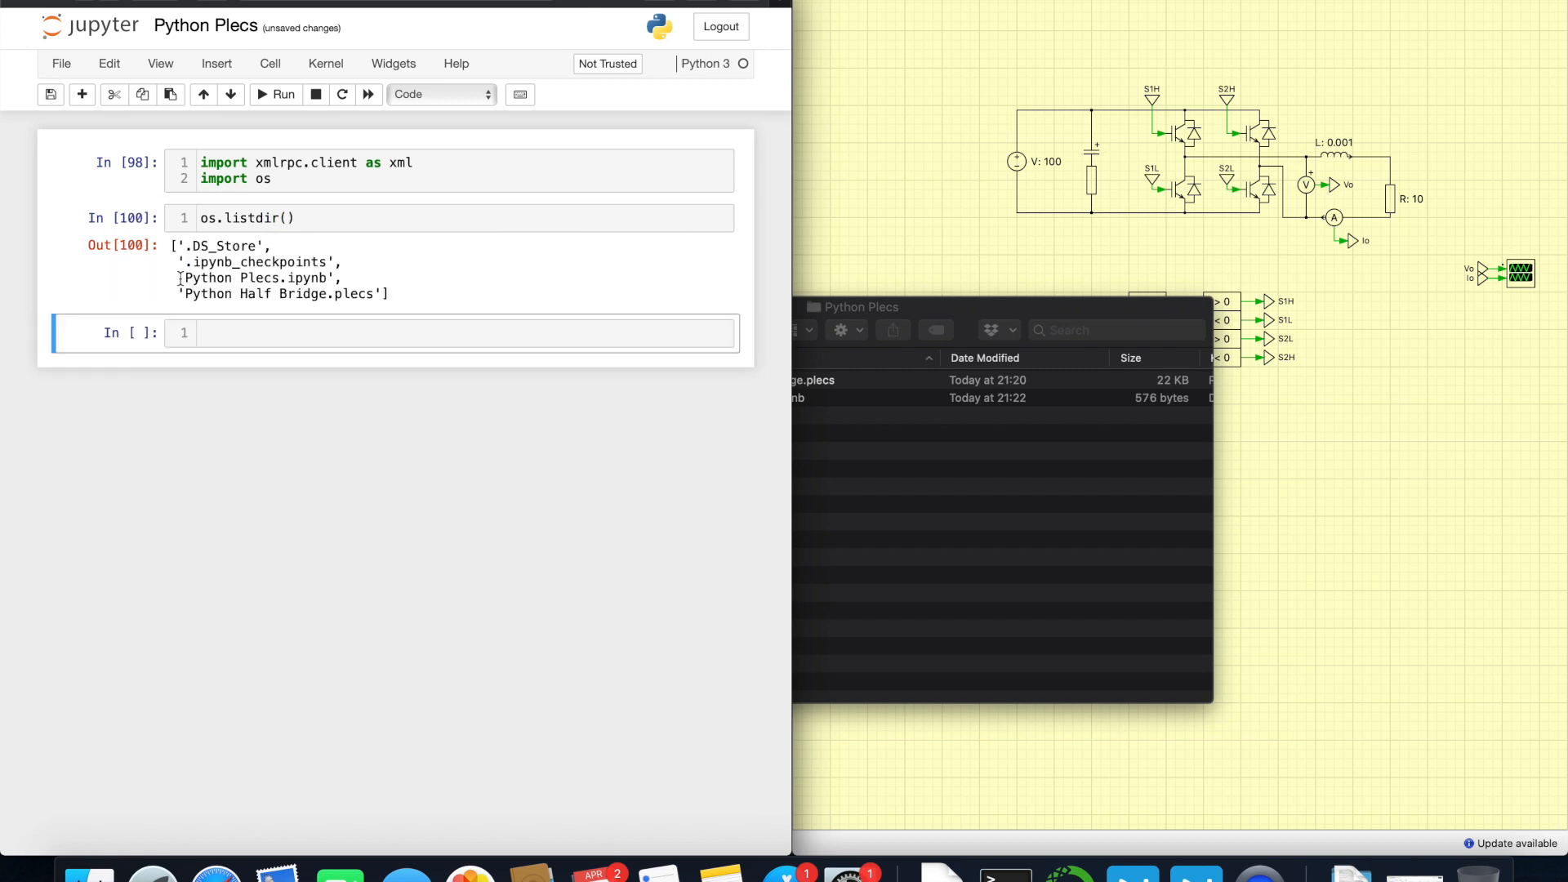
double_click(208, 278)
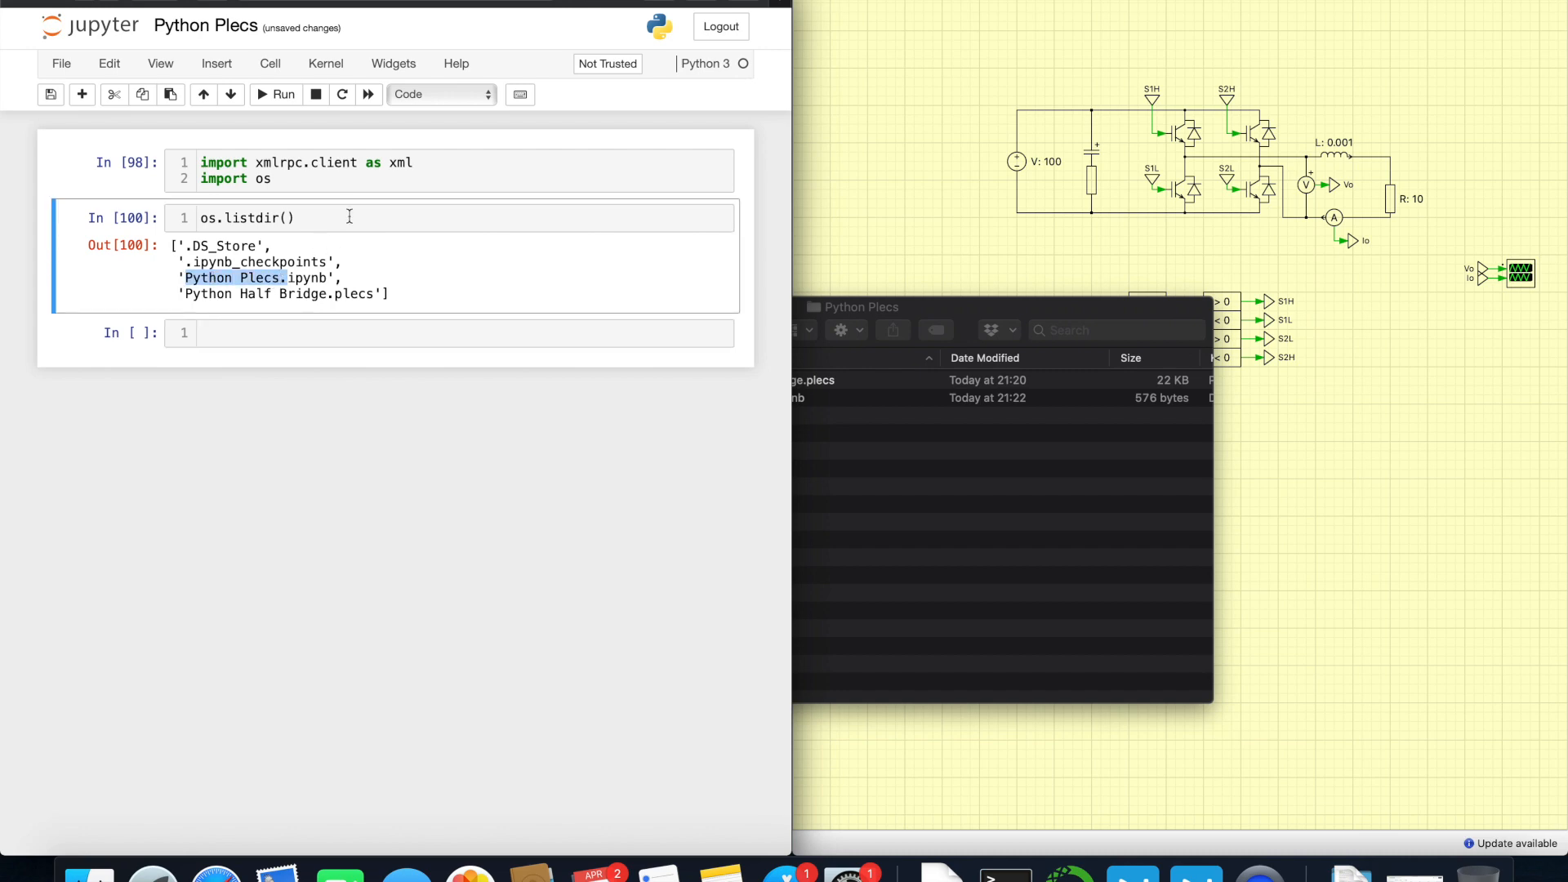
Step: Define model = 'Python Plecs' and file_type = '.plecs' and run the cell
type("model =")
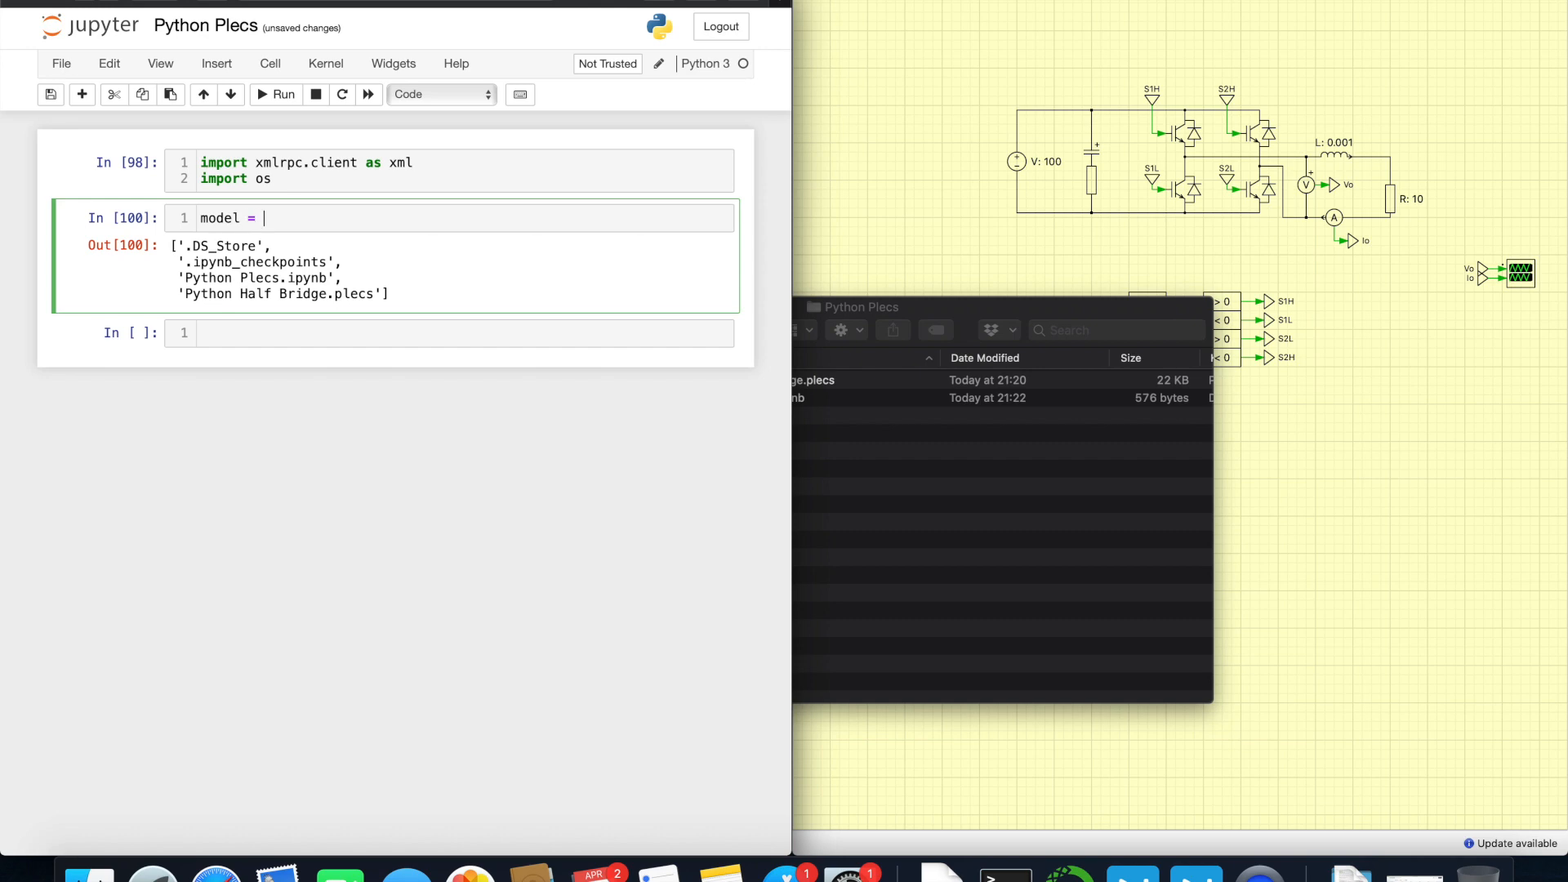
type("'Python Plecs'")
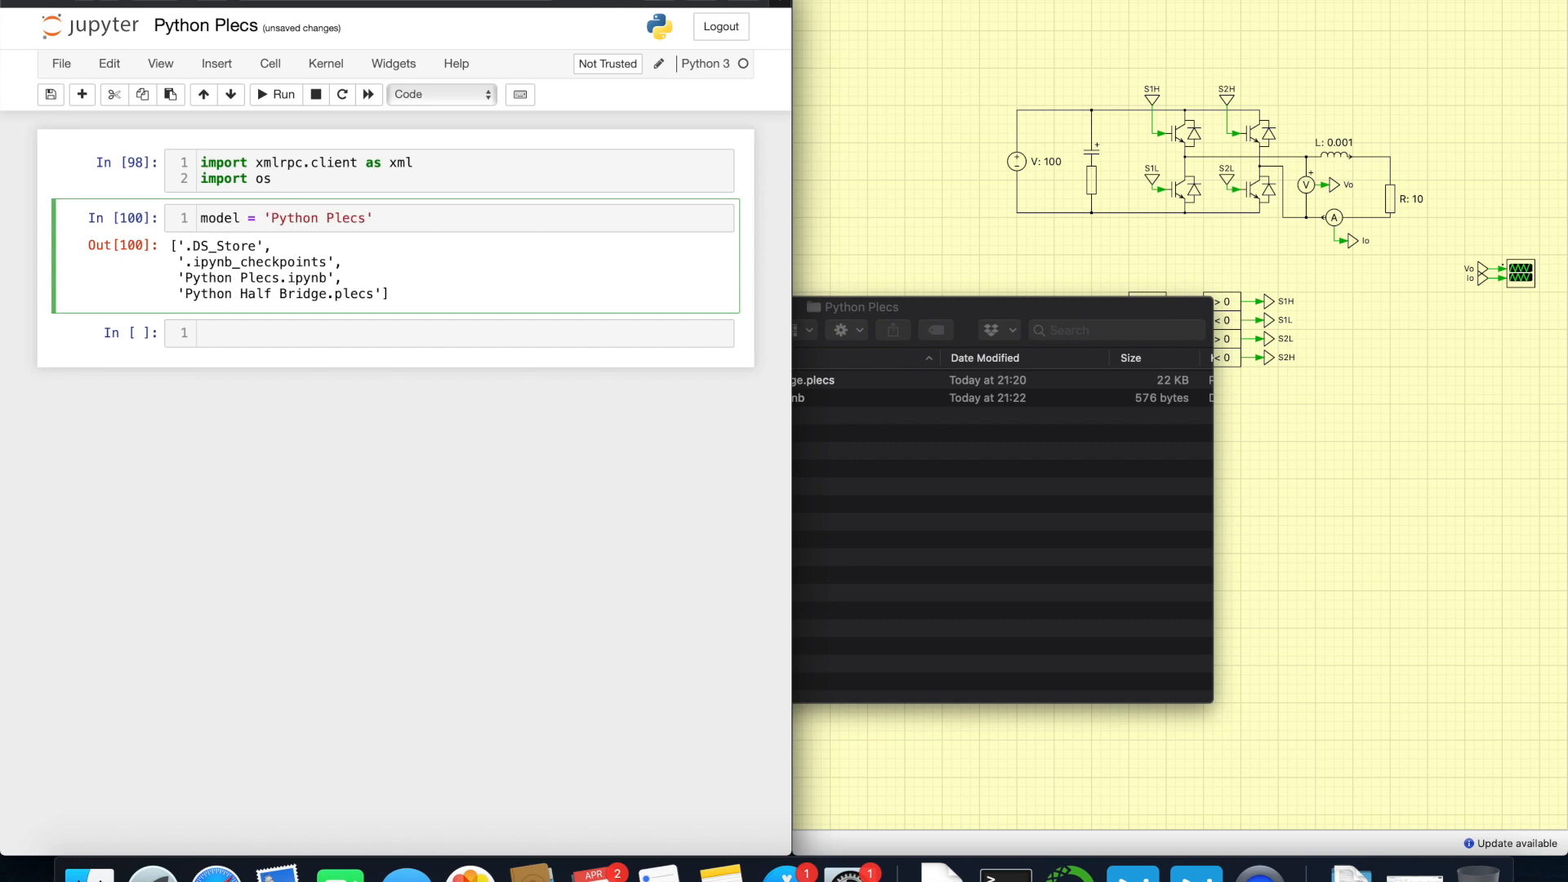
type("file")
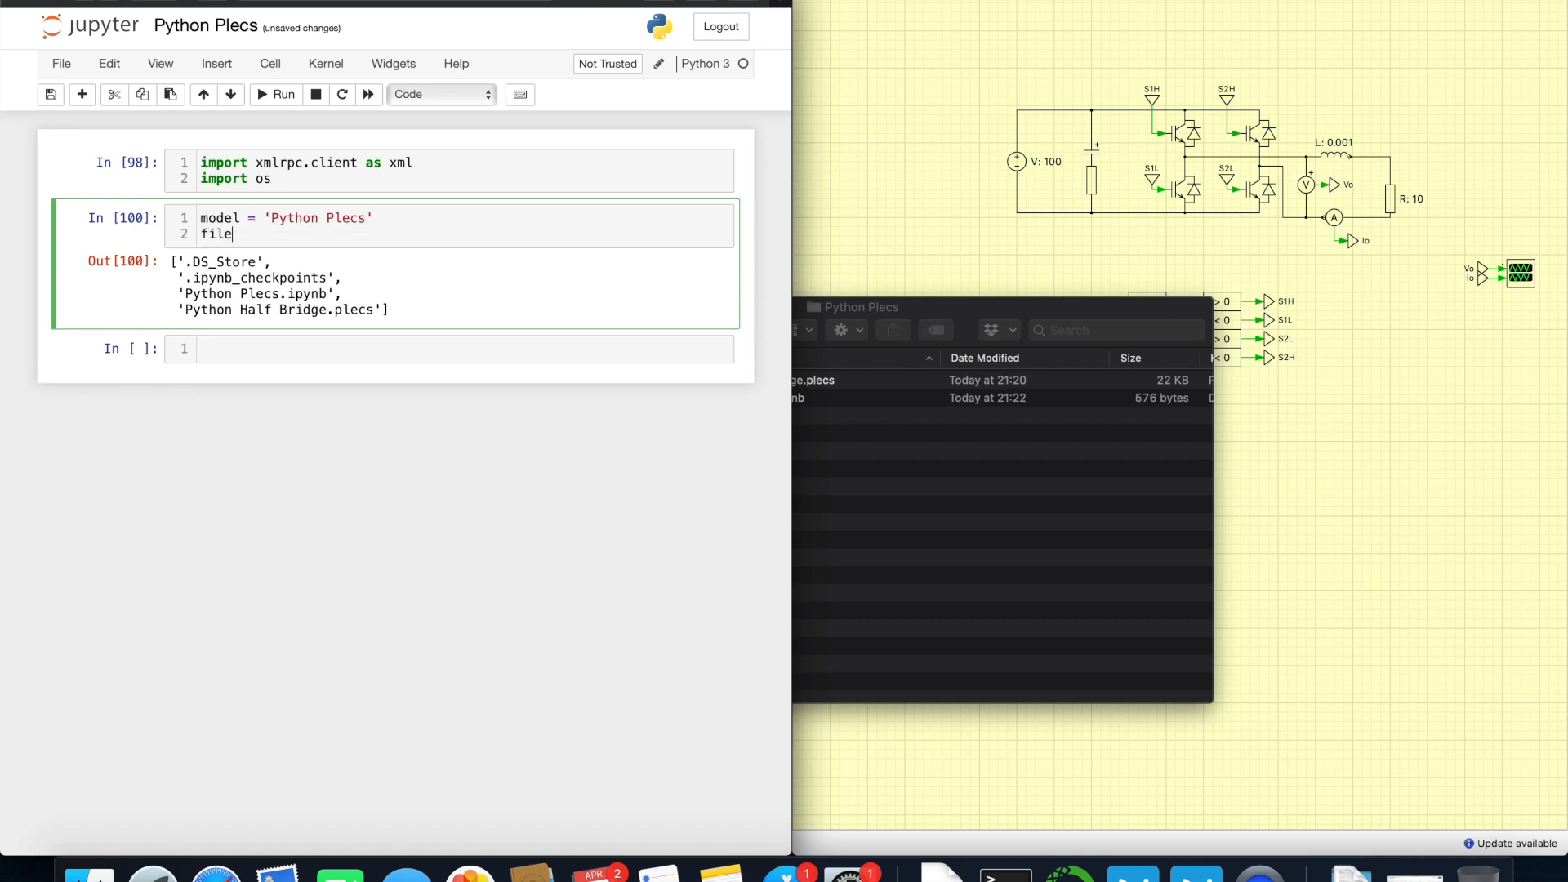
type("_type = '.plecs")
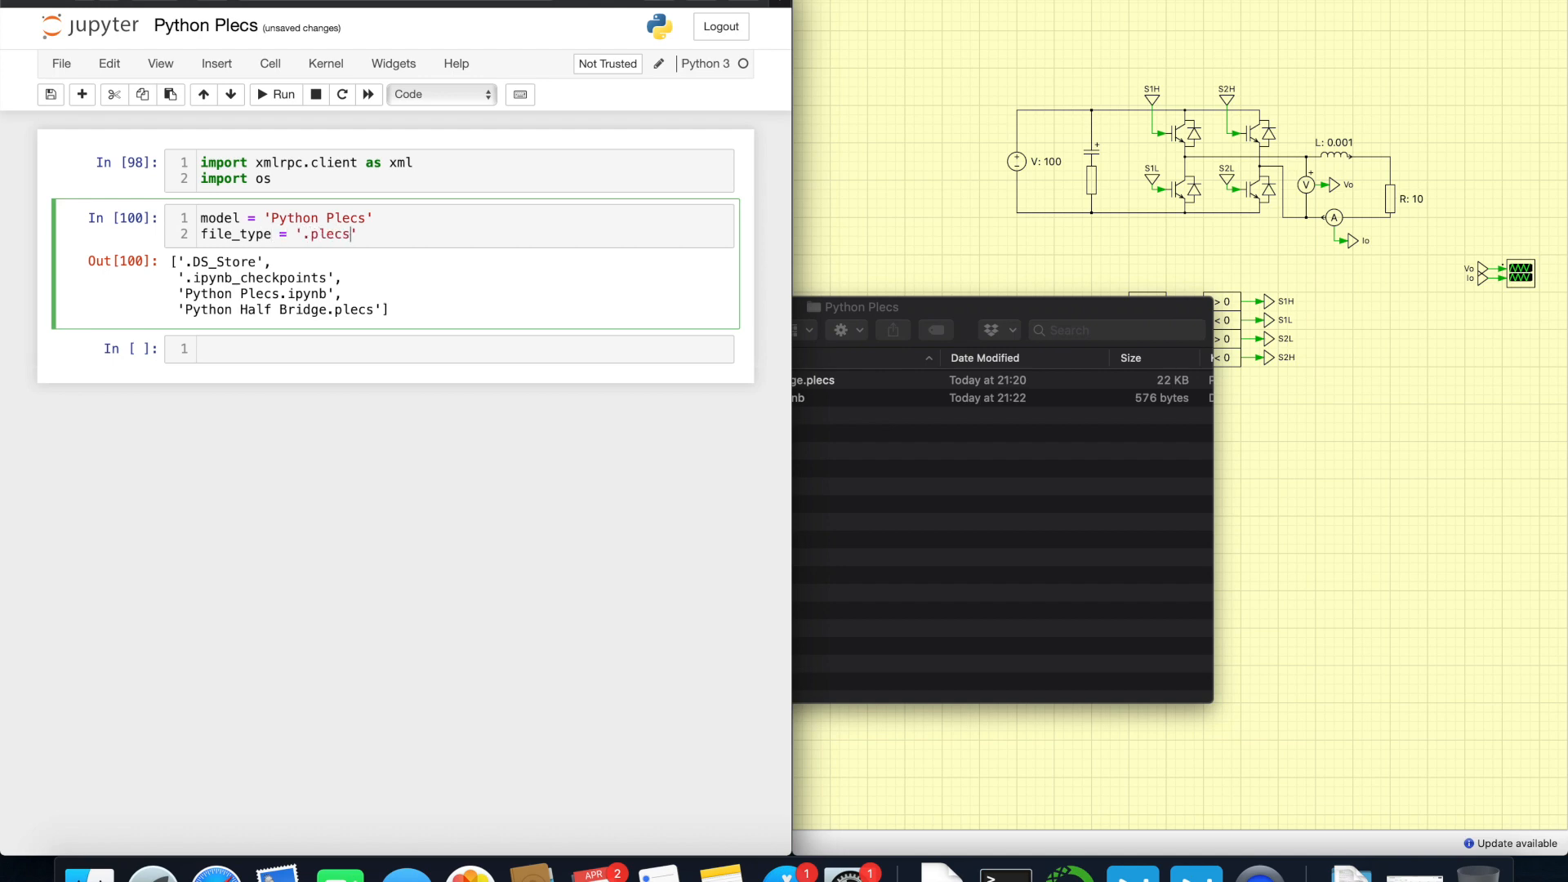
left_click(283, 94)
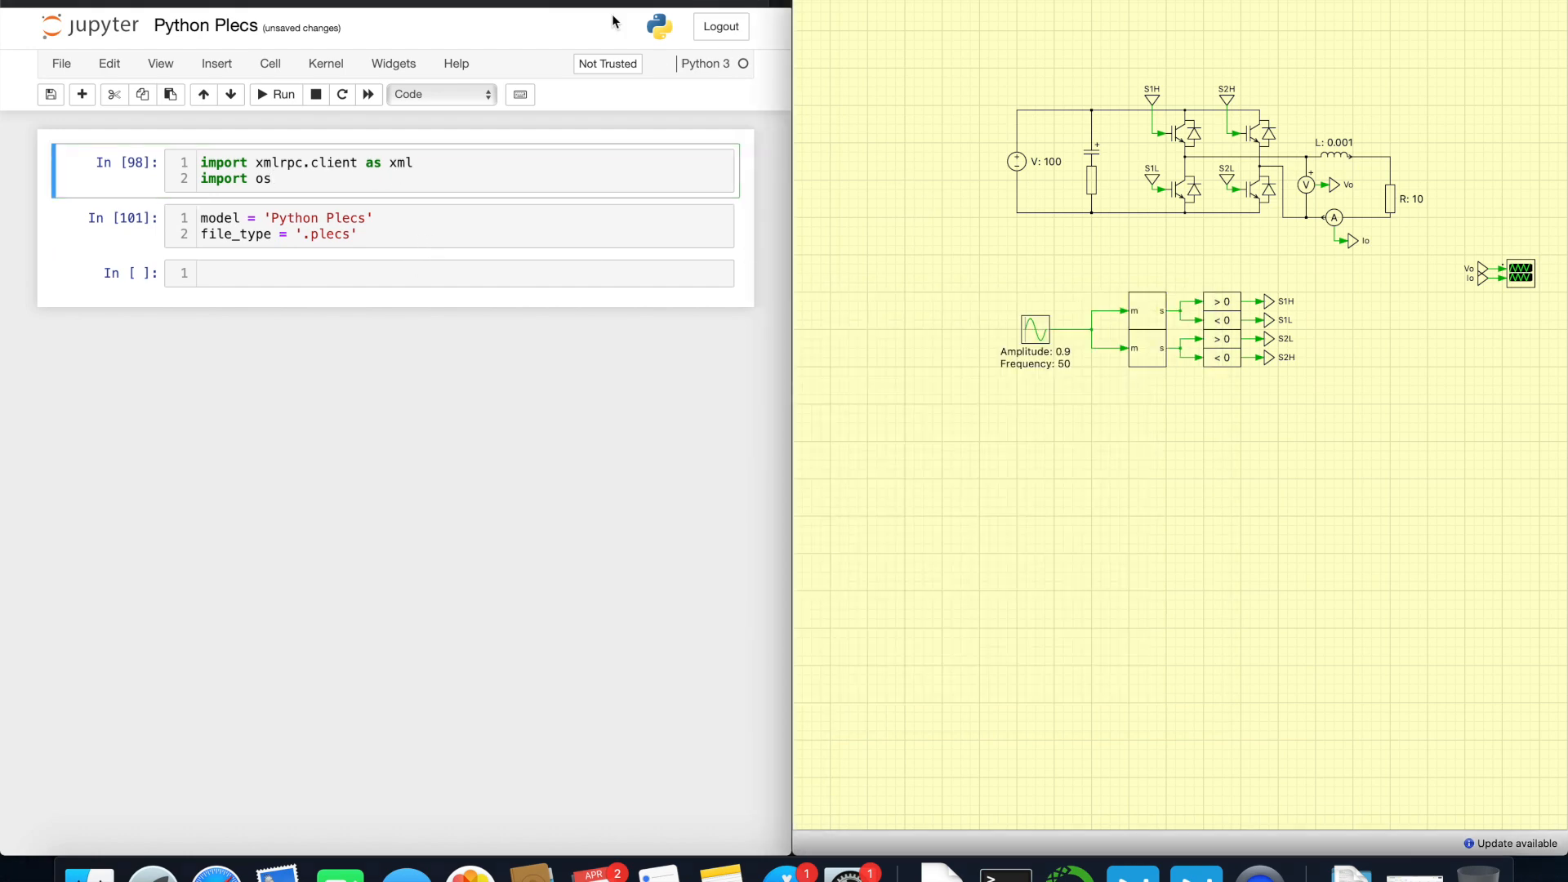
mouse_move(875, 190)
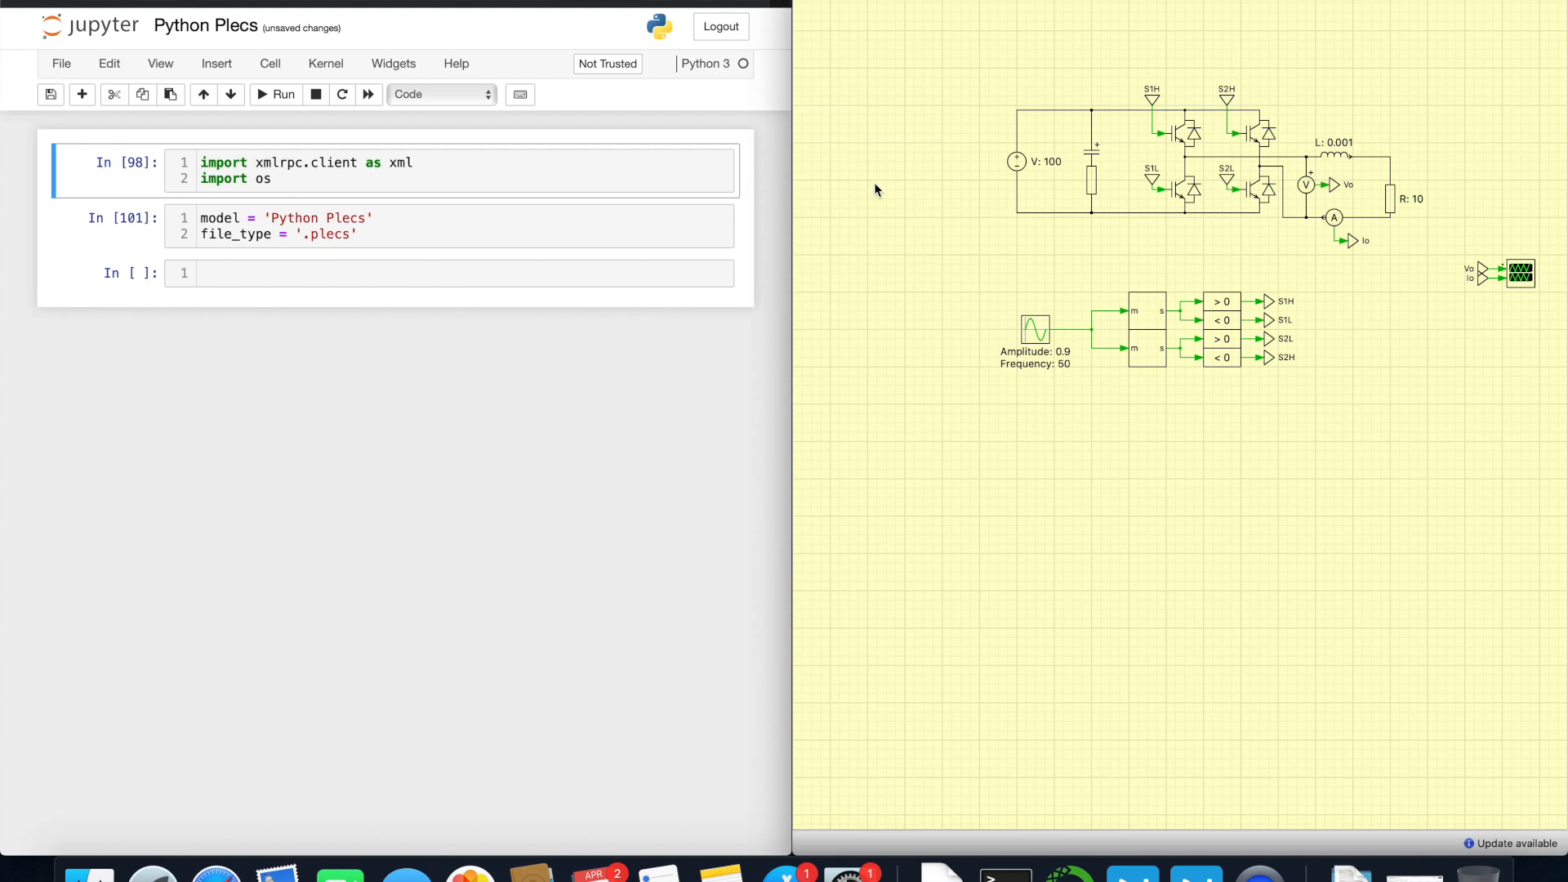
Step: Search the File, Window and PLECS menus and bring up PLECS Preferences
left_click(60, 64)
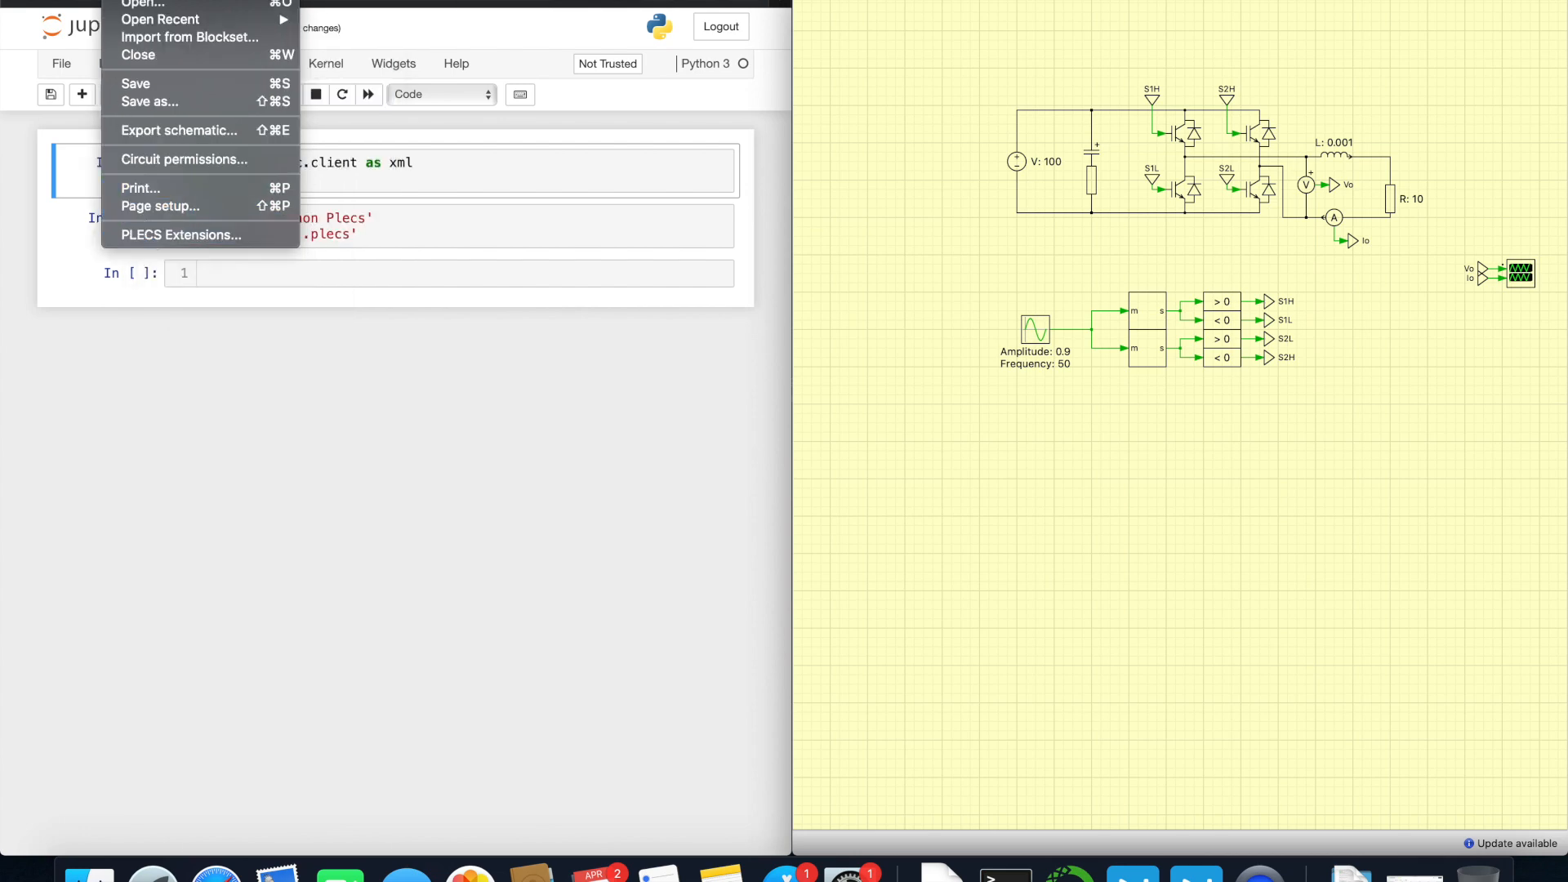
left_click(321, 19)
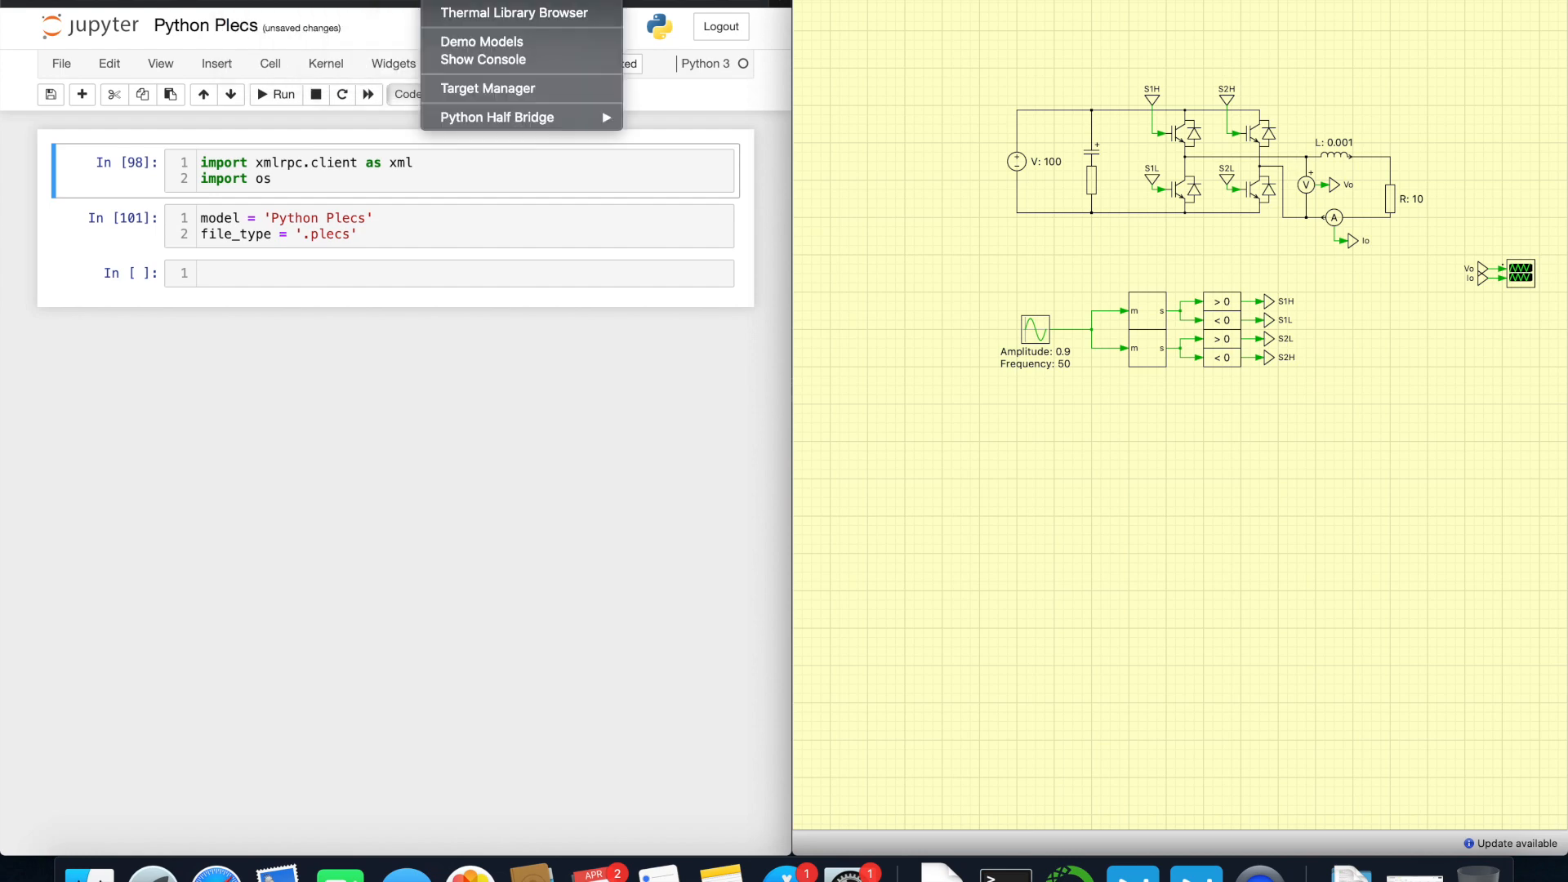
left_click(60, 64)
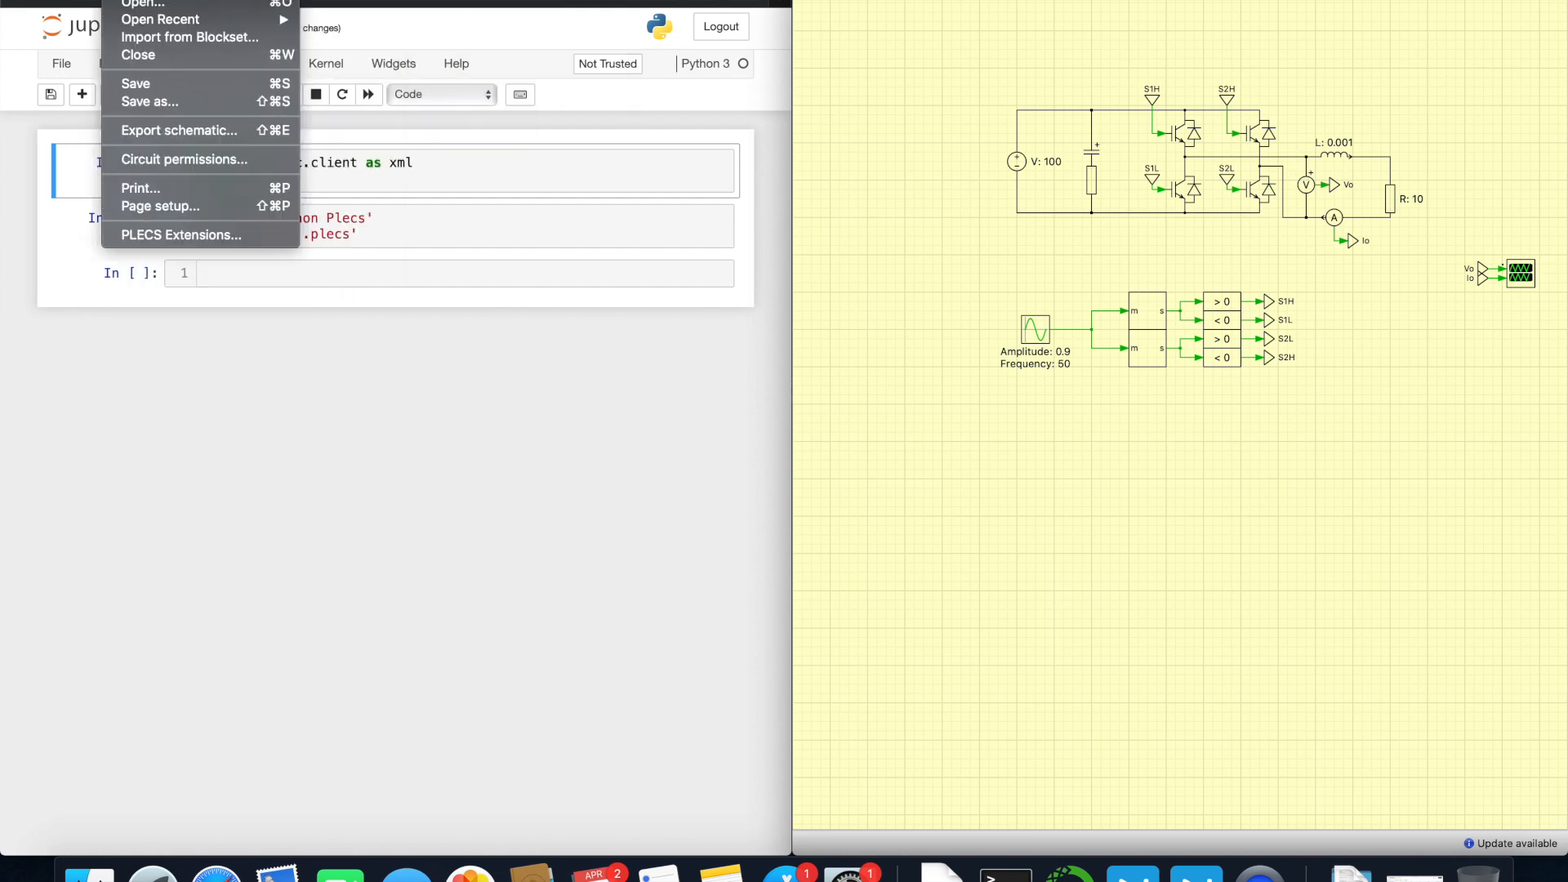
left_click(85, 12)
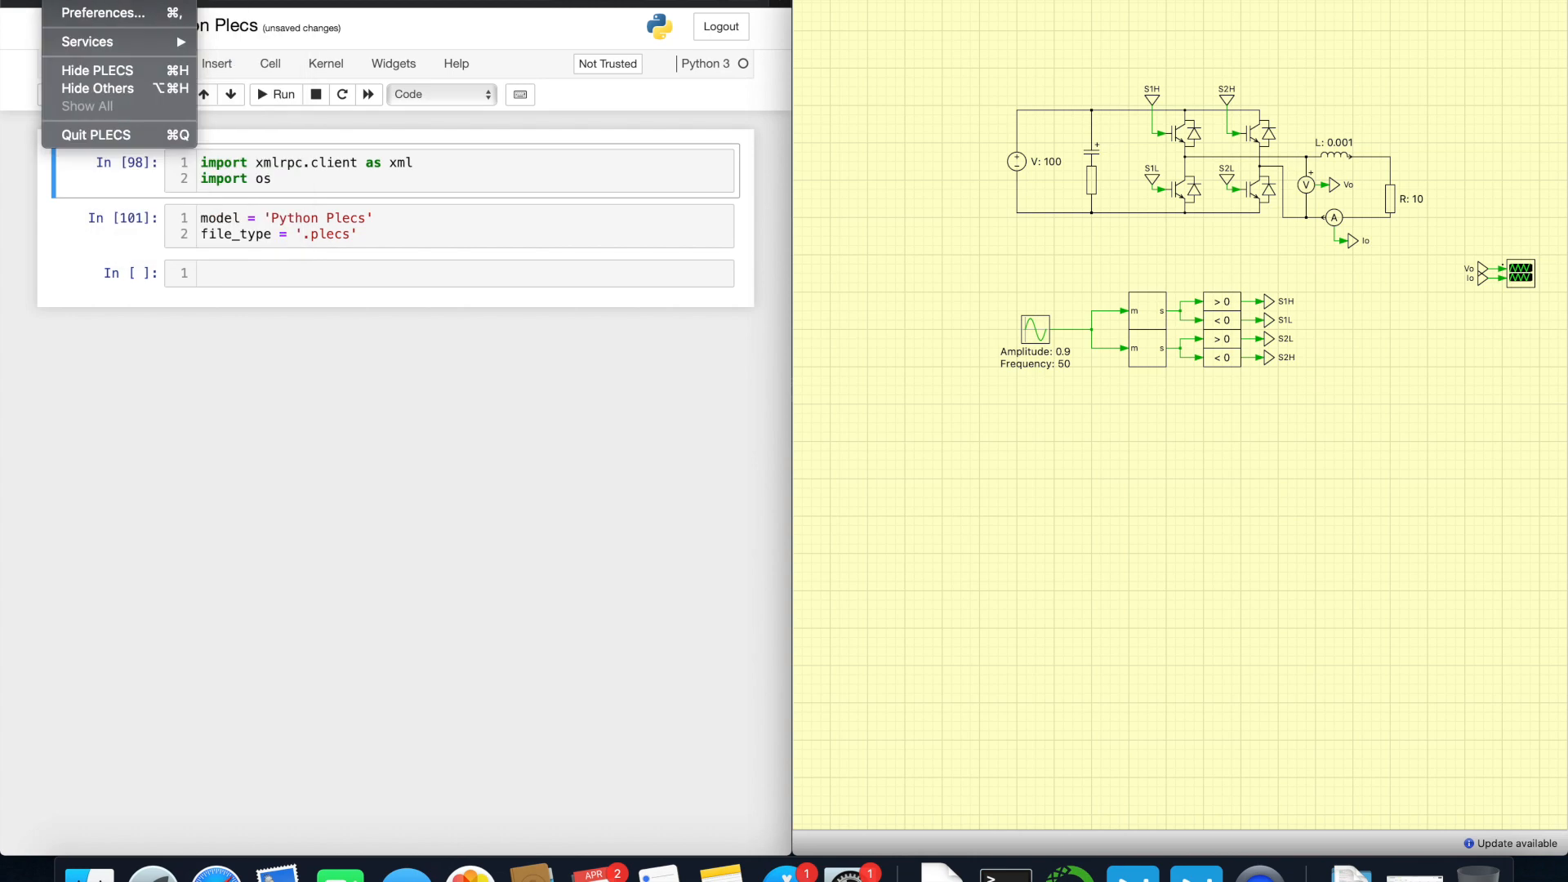
left_click(103, 12)
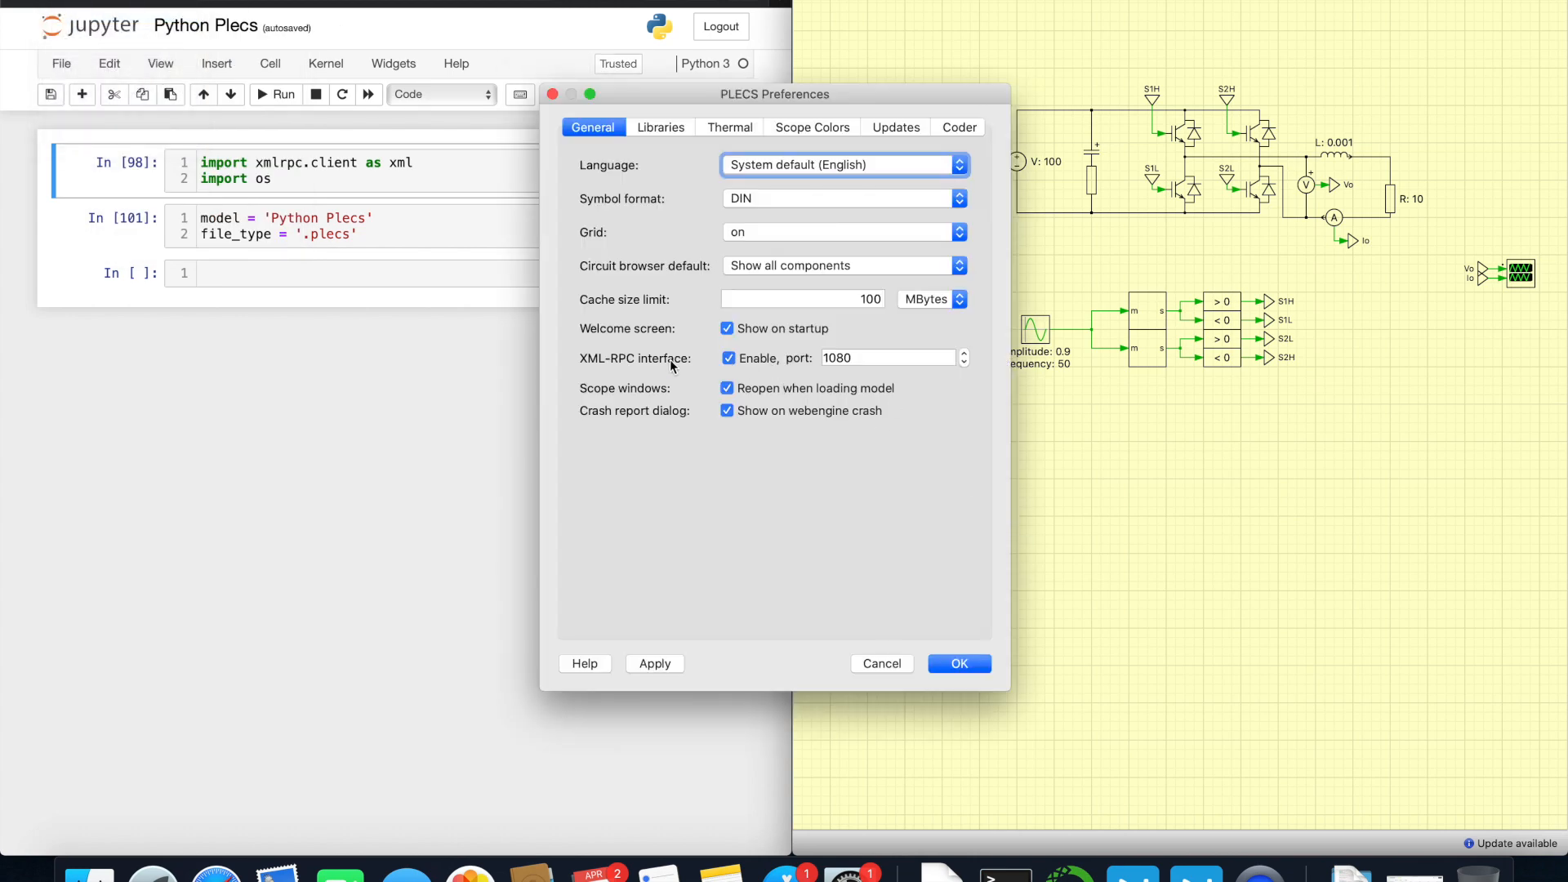
mouse_move(791, 382)
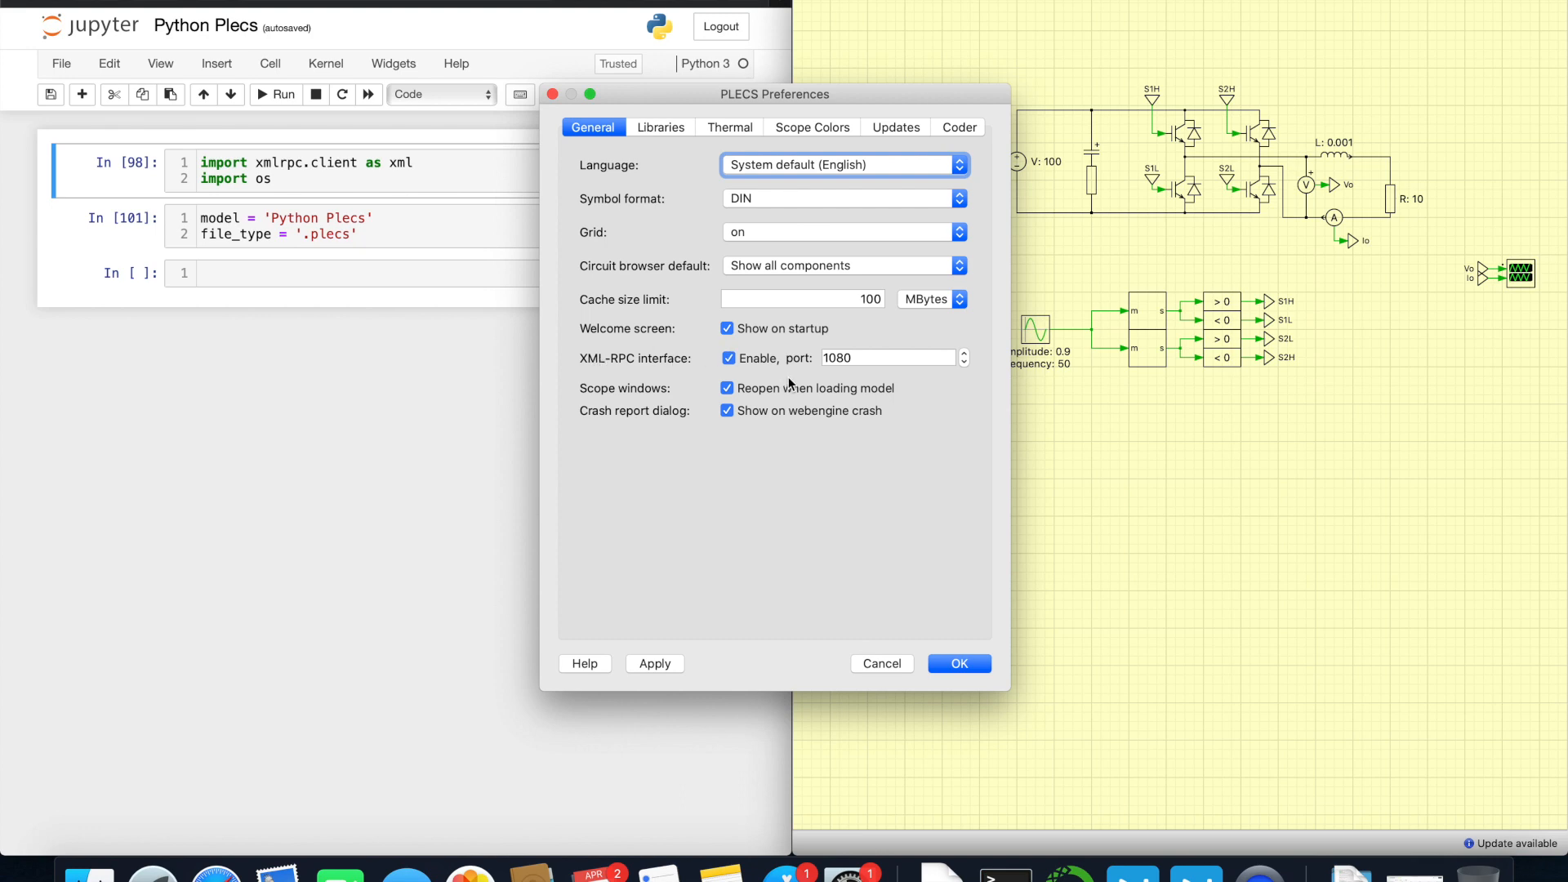
Step: Check the XML-RPC port 1080, toggle Enable off and back on, and close Preferences
left_click(885, 358)
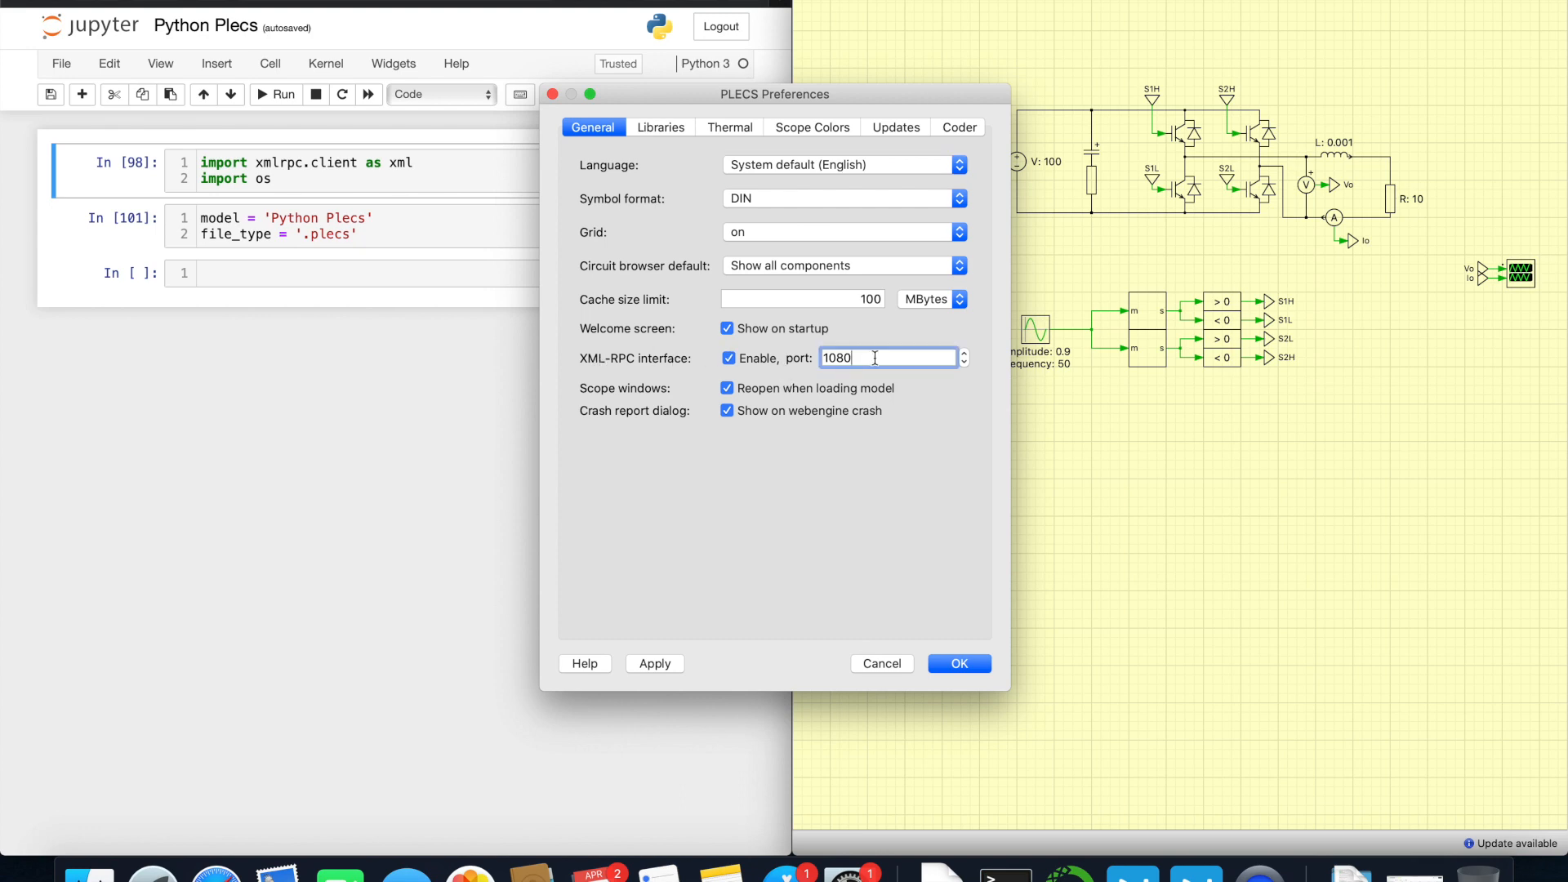
left_click(725, 358)
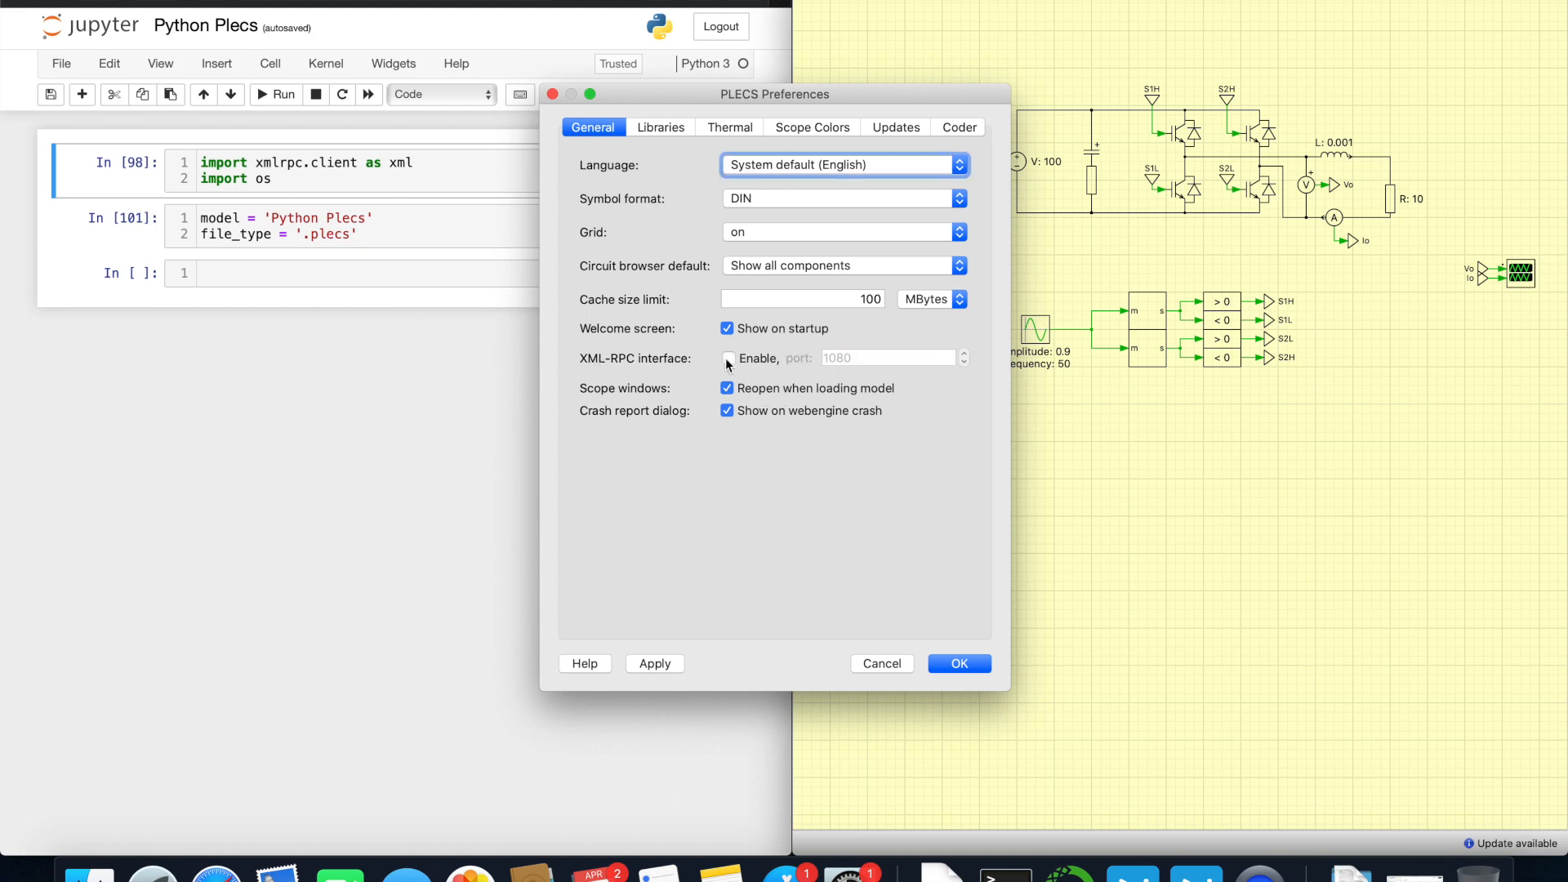
left_click(958, 664)
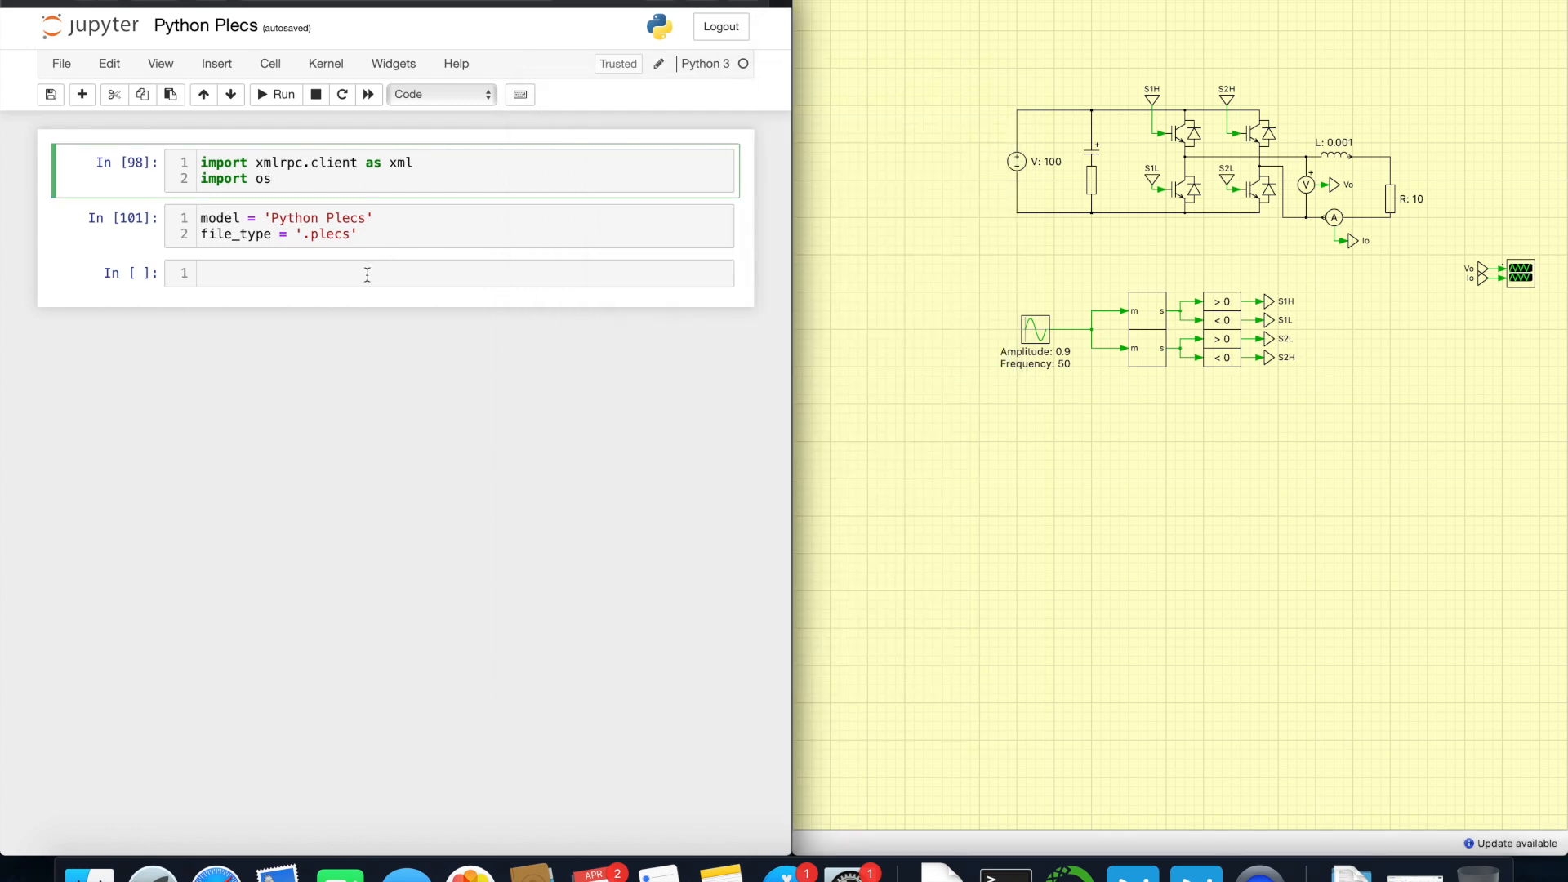
Step: Start the connection line plecs = xml.Server('') and close Preferences after checking the port
type("plecs = xml.S")
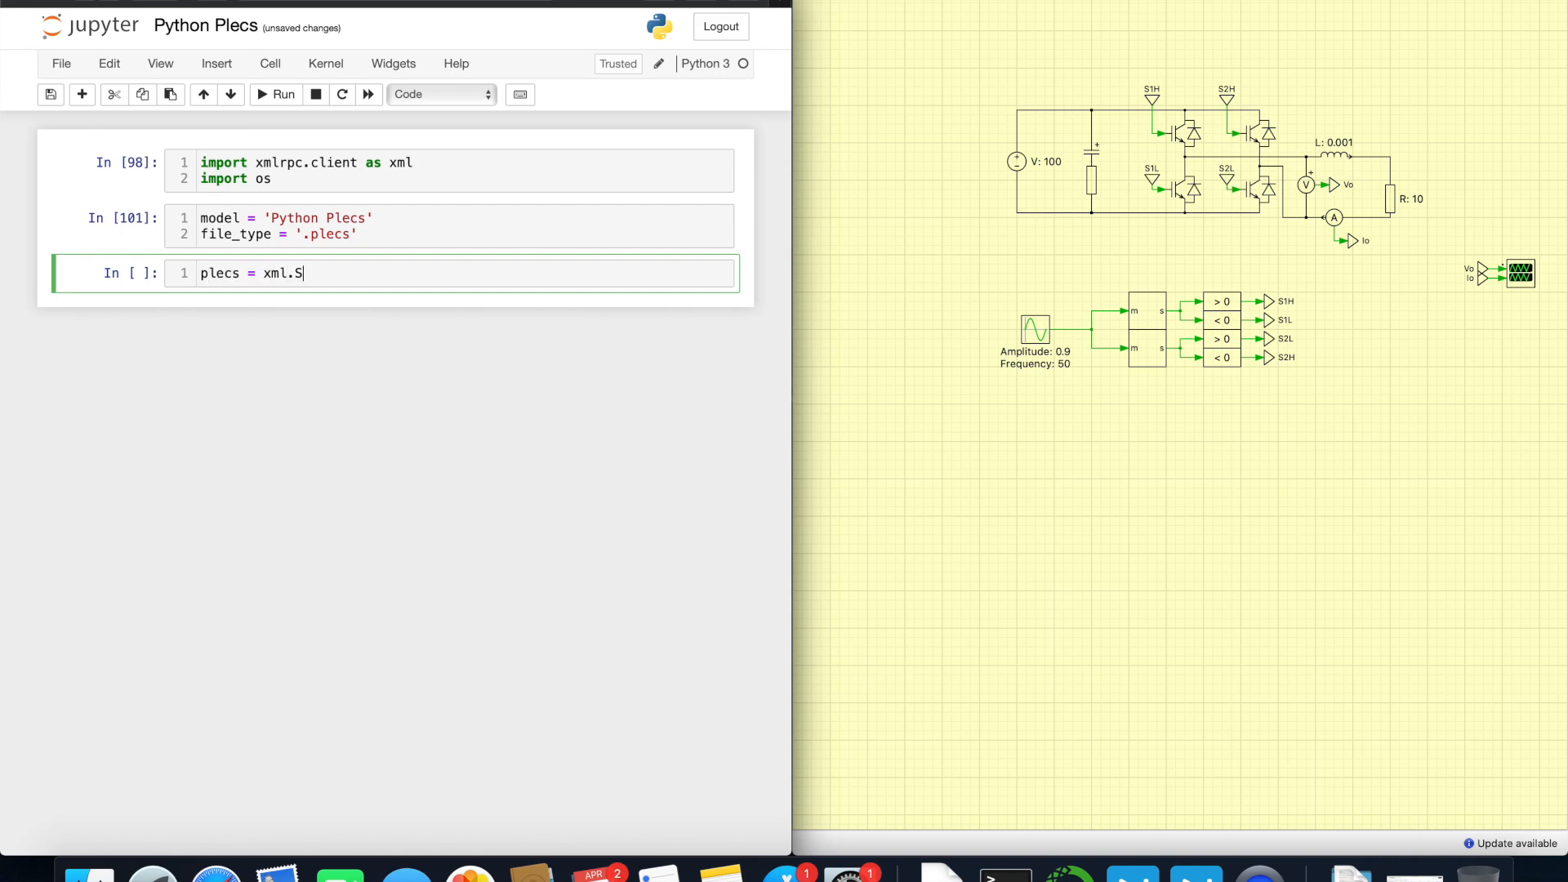
type("erver('')")
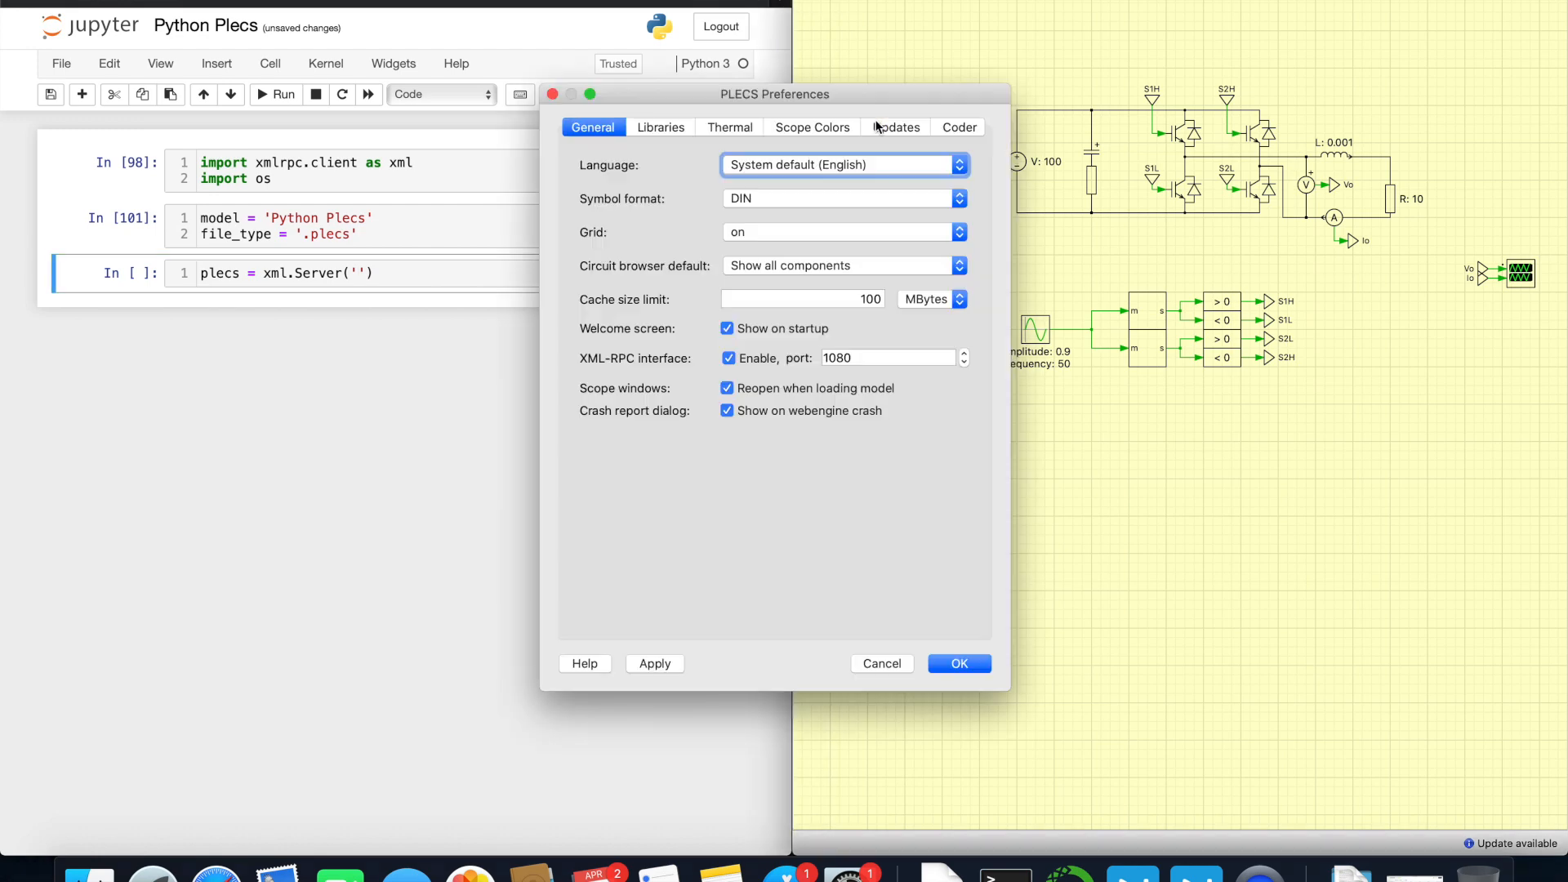
left_click(957, 663)
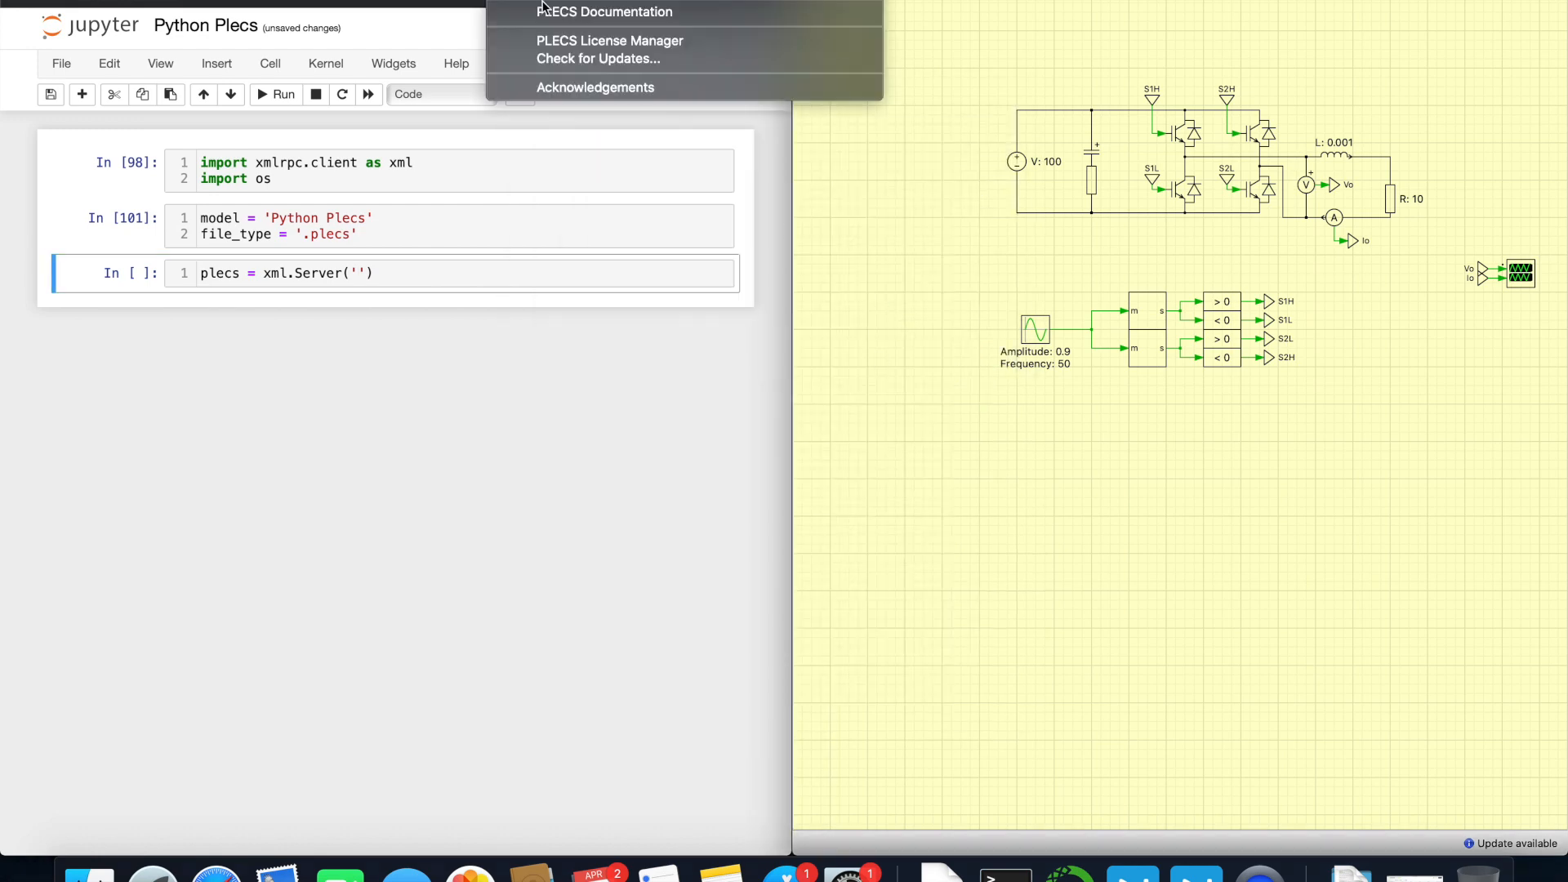
left_click(605, 11)
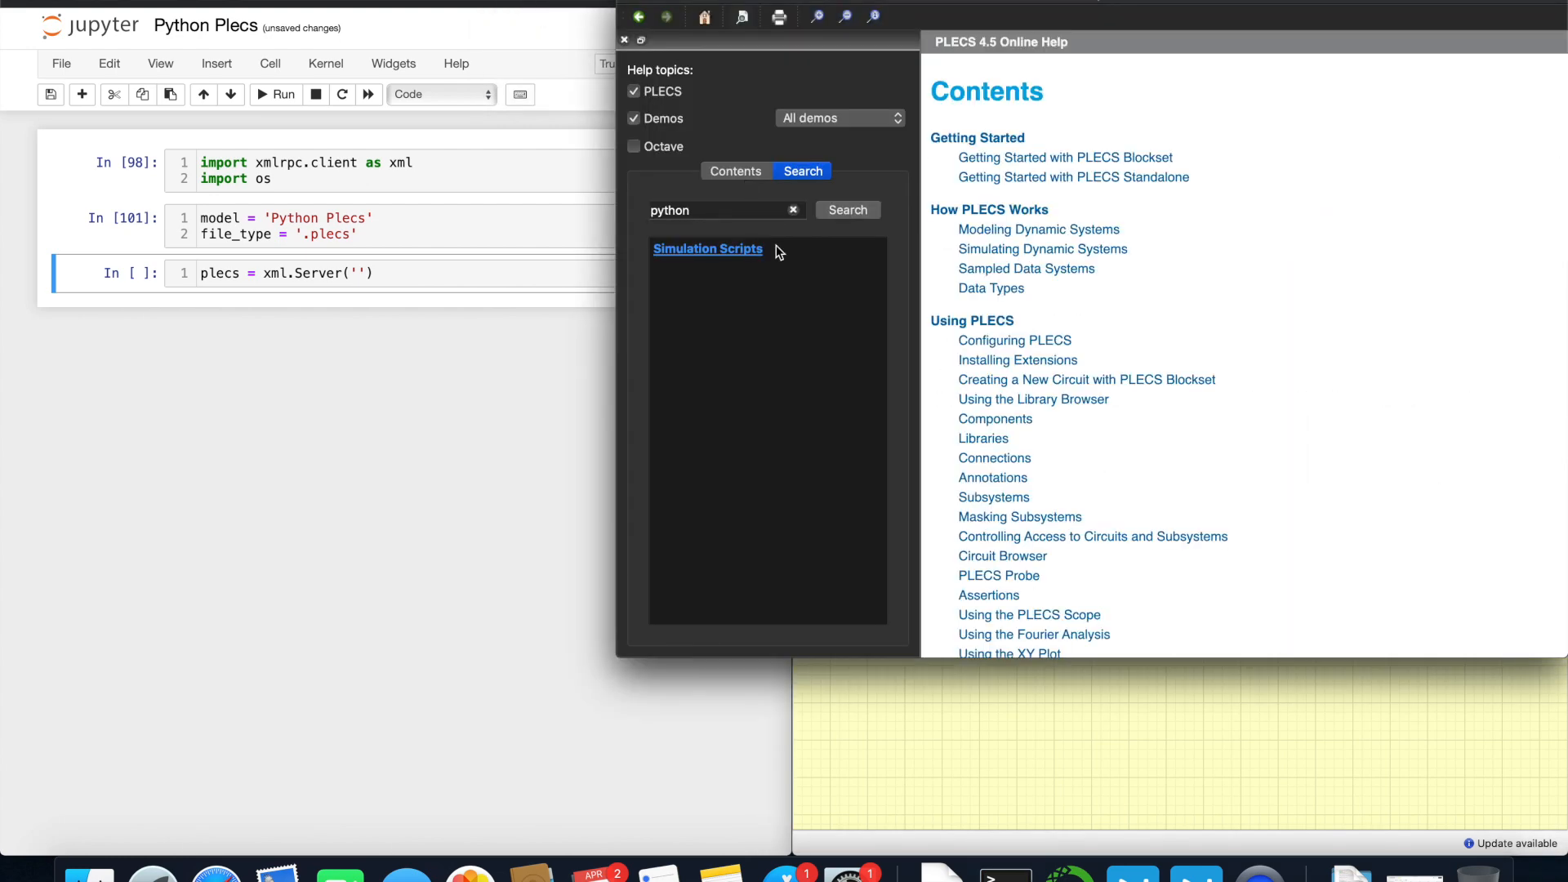
left_click(708, 248)
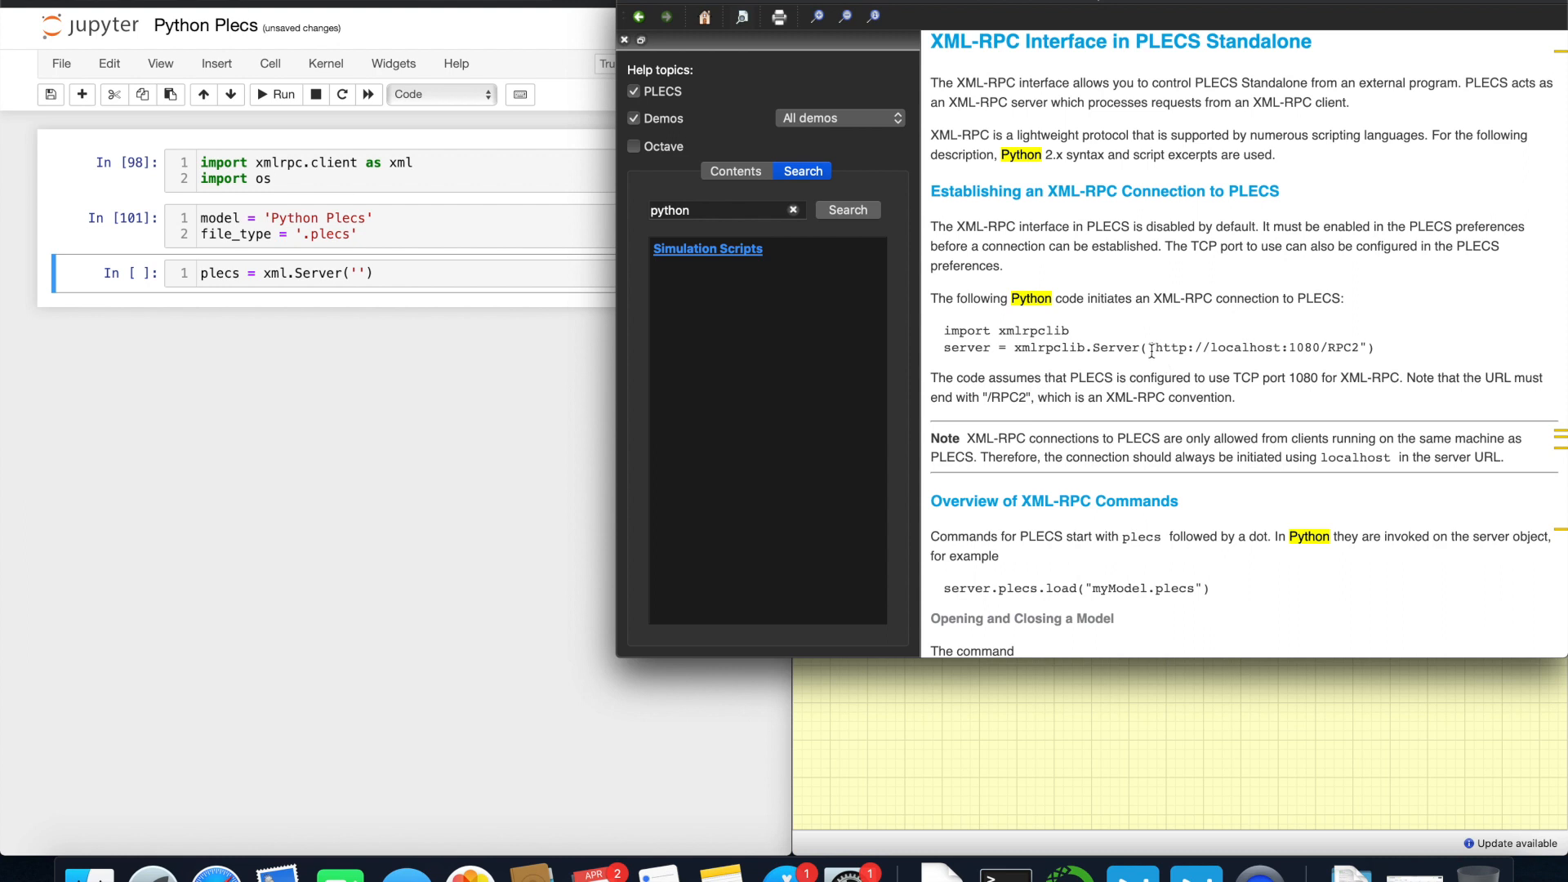
left_click_drag(1151, 346, 1369, 347)
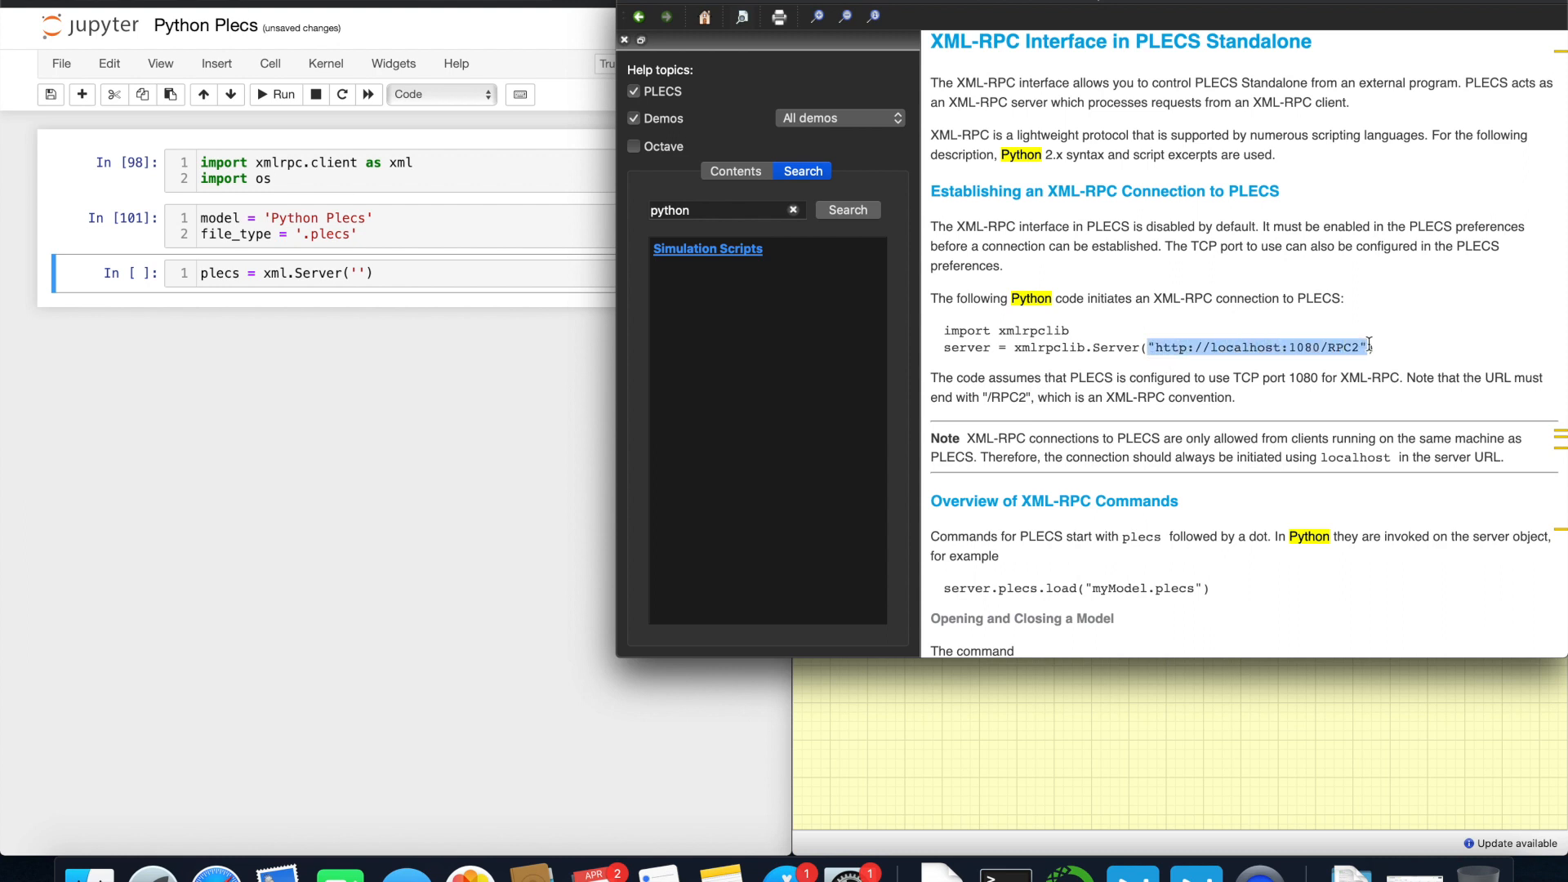
left_click(353, 272)
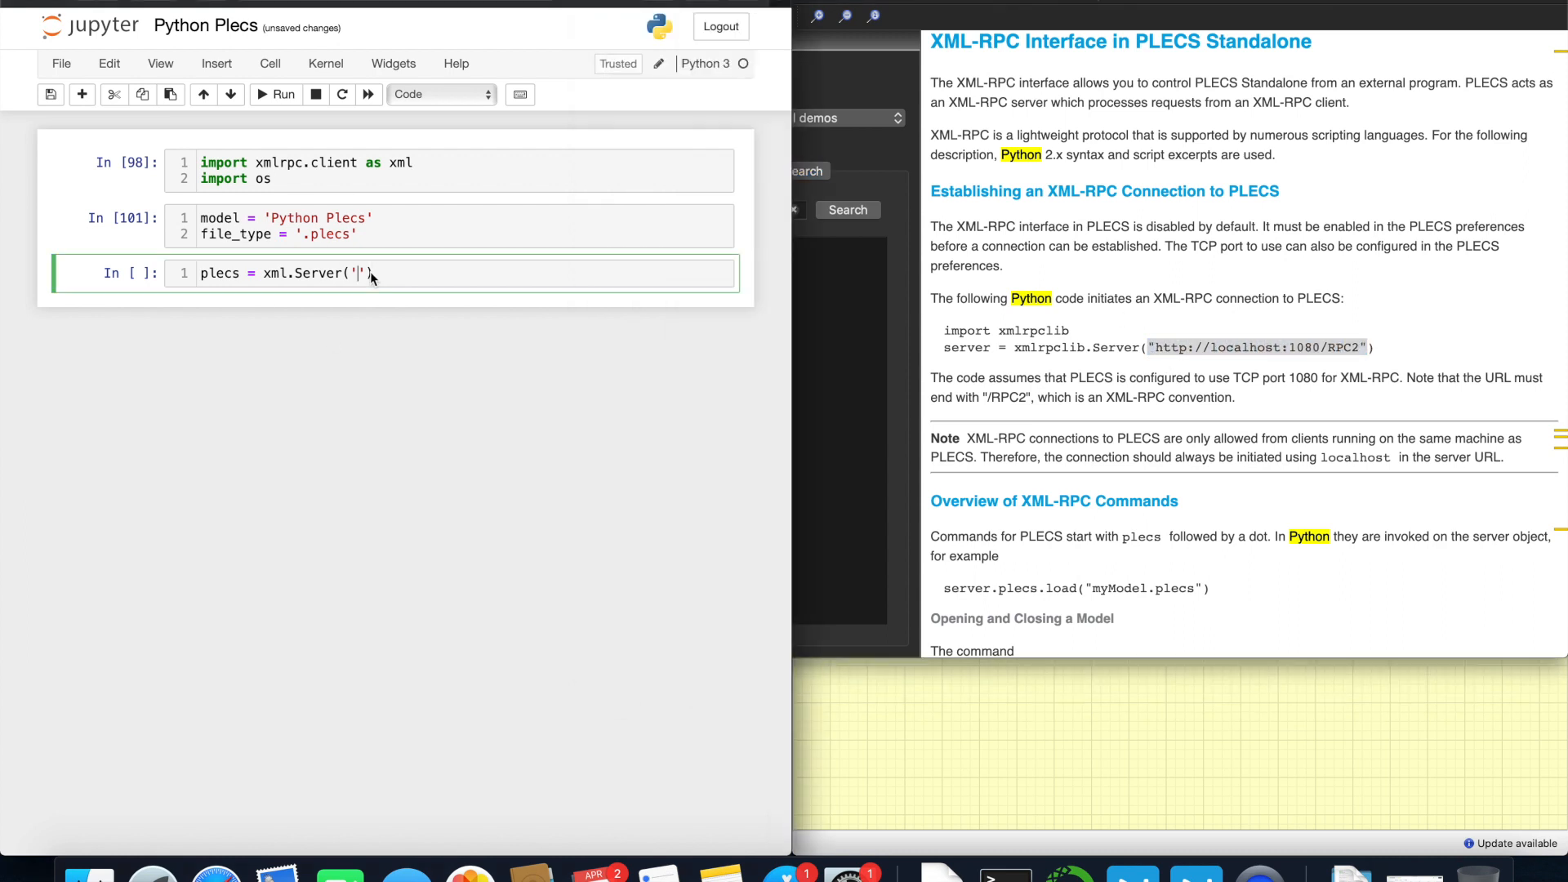
type("\"http://localhost:1080/RPC2\"")
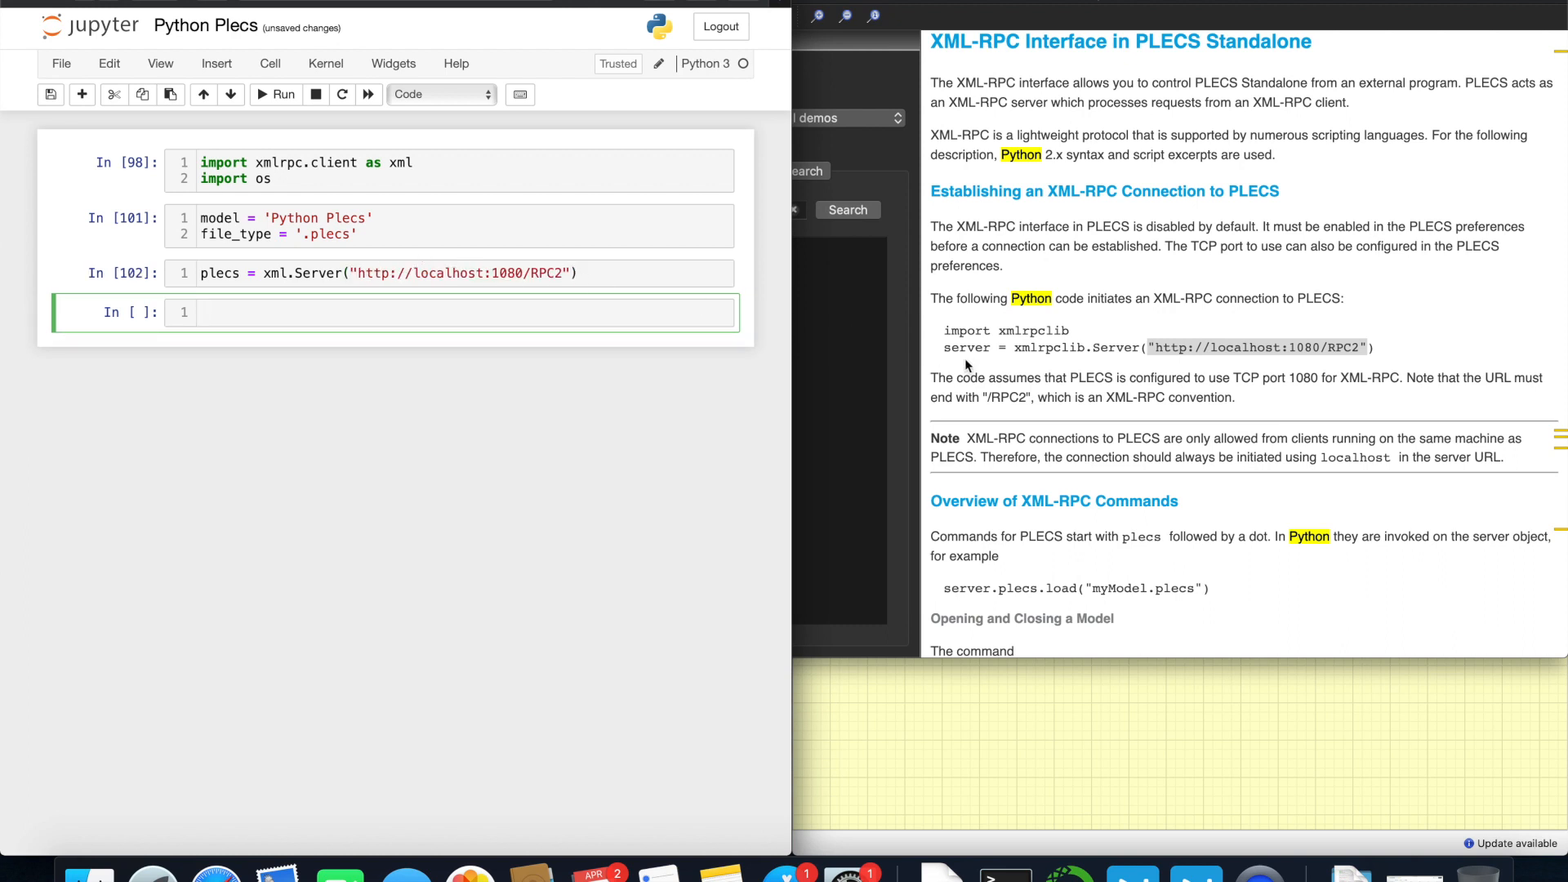
Step: Review the XML-RPC commands plecs.load, plecs.get and plecs.set in the help page
scroll("down", 3)
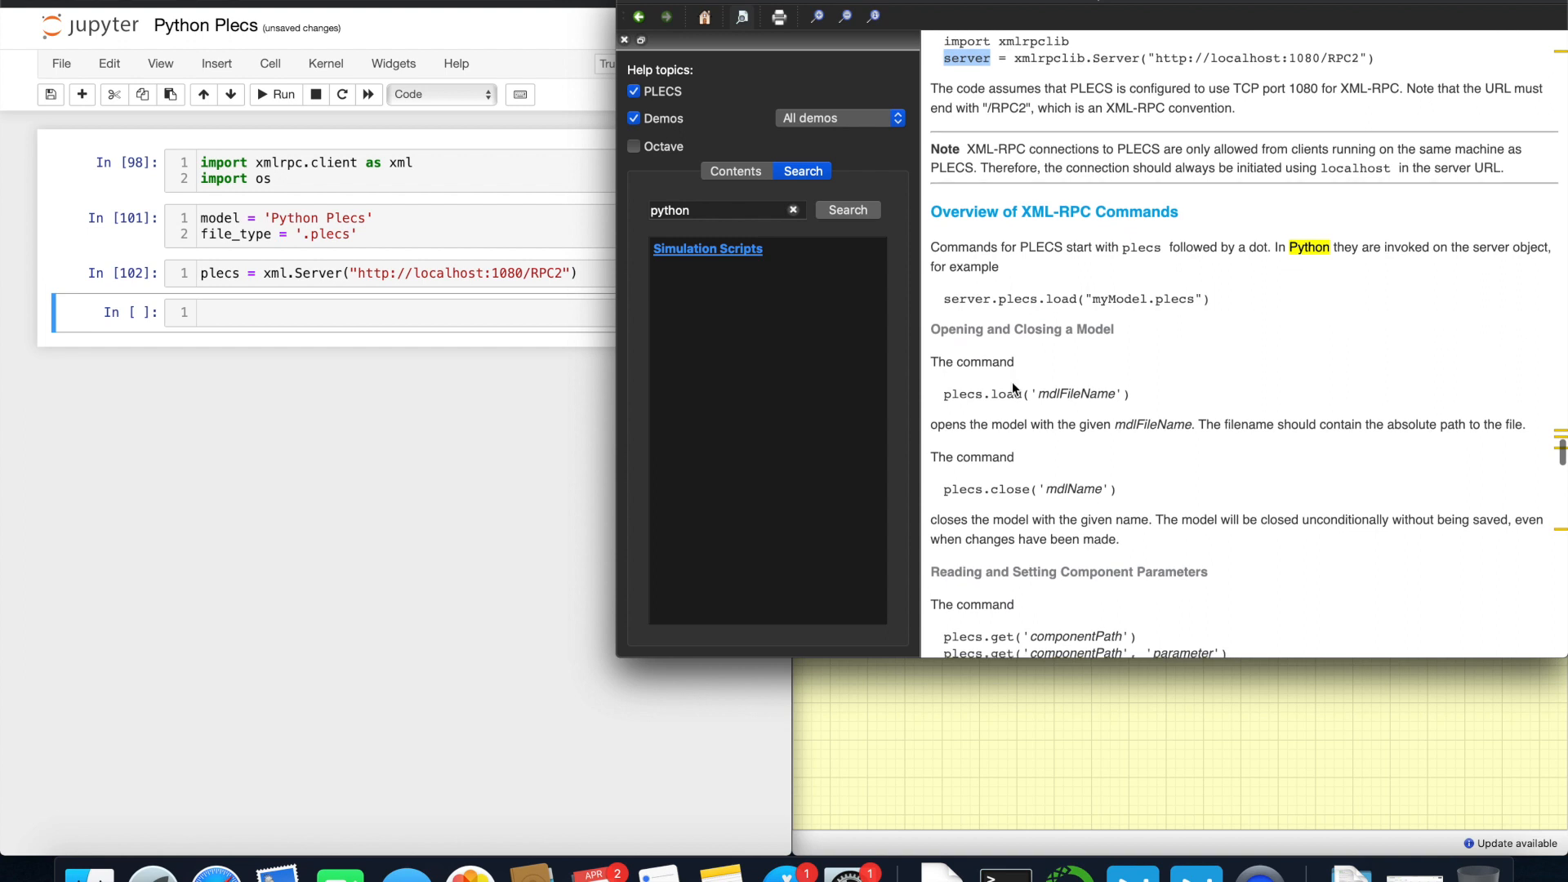
scroll("down", 3)
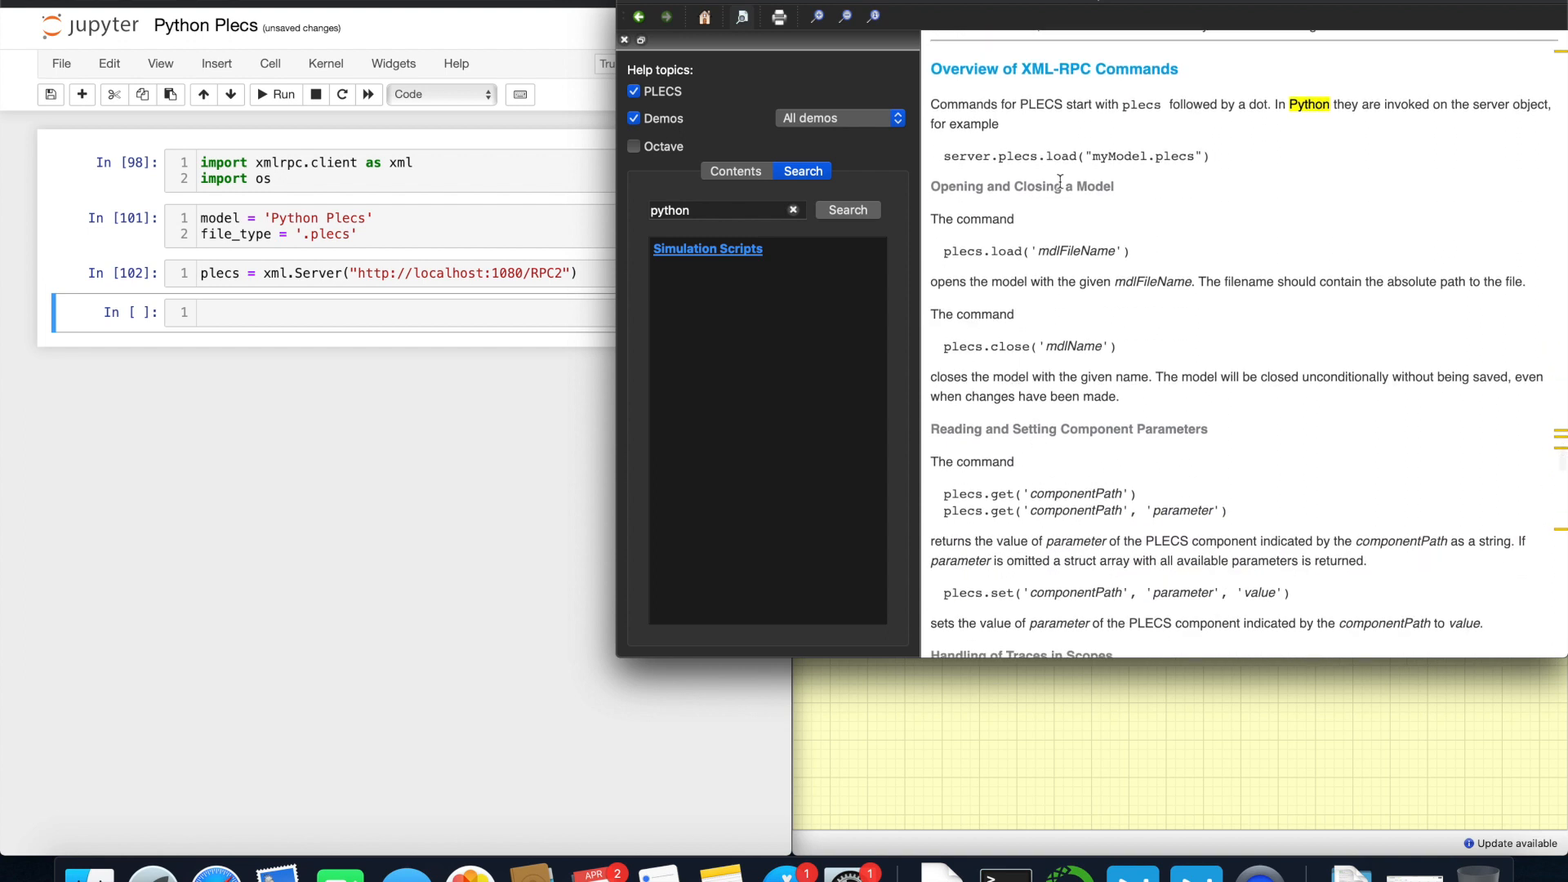
double_click(1038, 157)
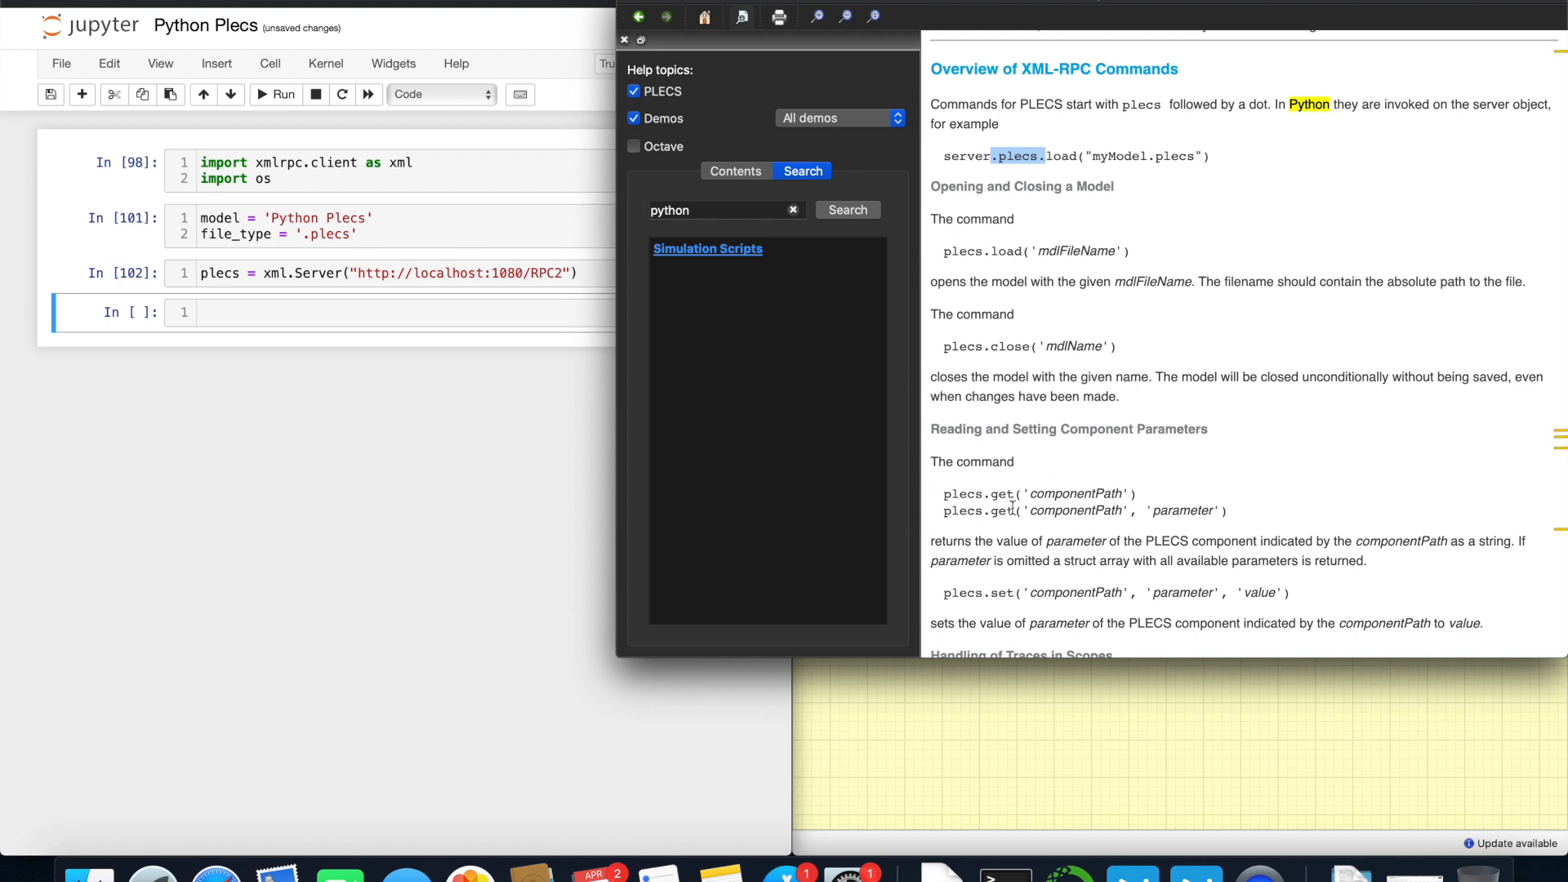
double_click(1041, 494)
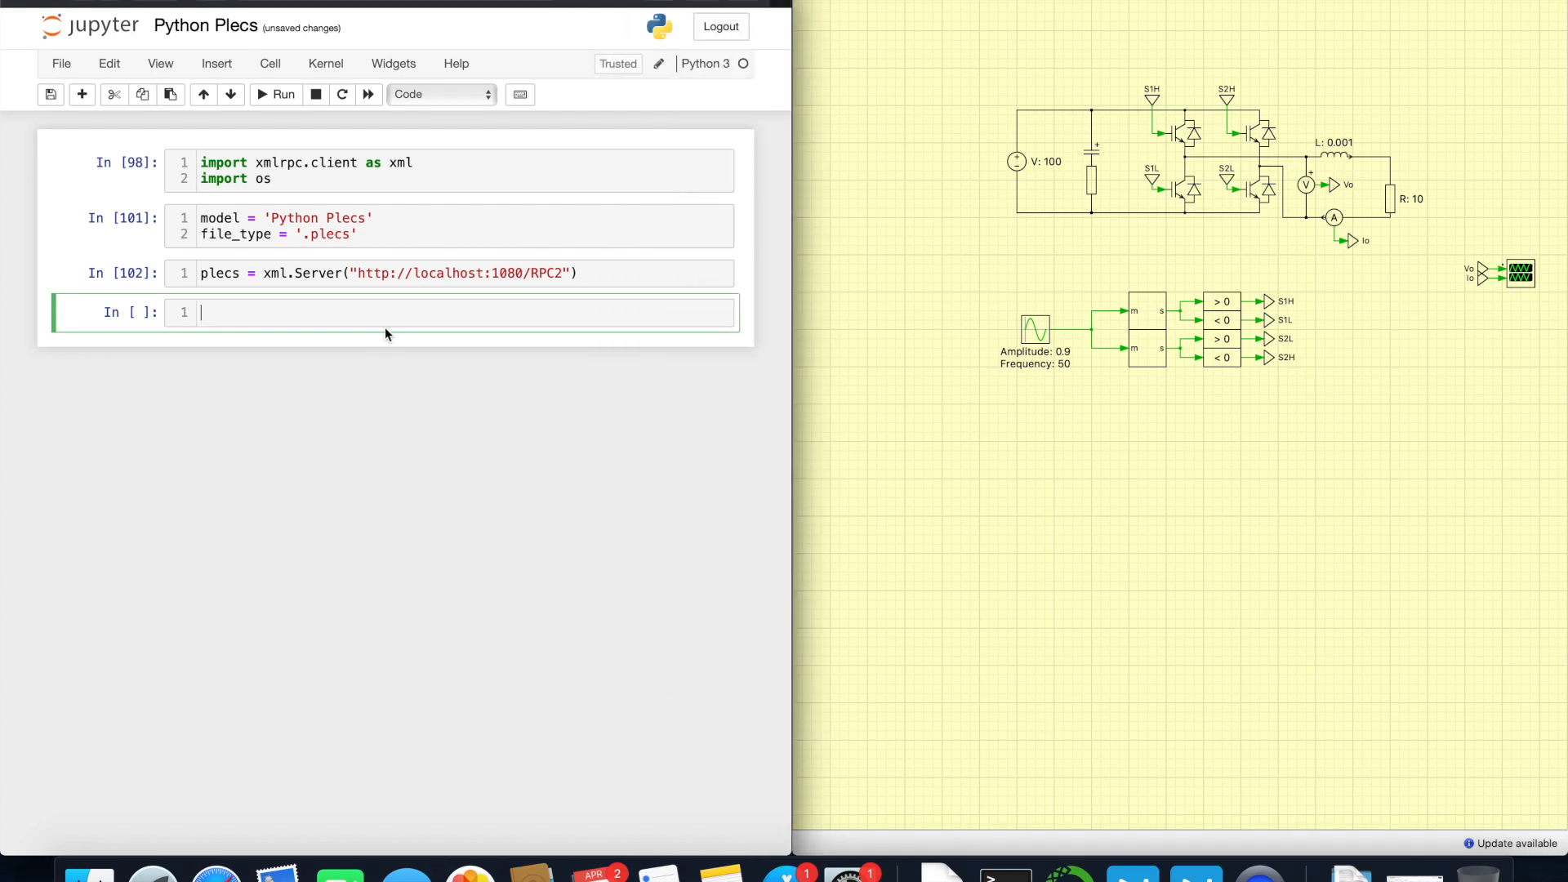
Step: Write plecs.plecs.get('Python Plecs/L1') replacing the componentPath placeholder
type("plecs.get('componentPath')")
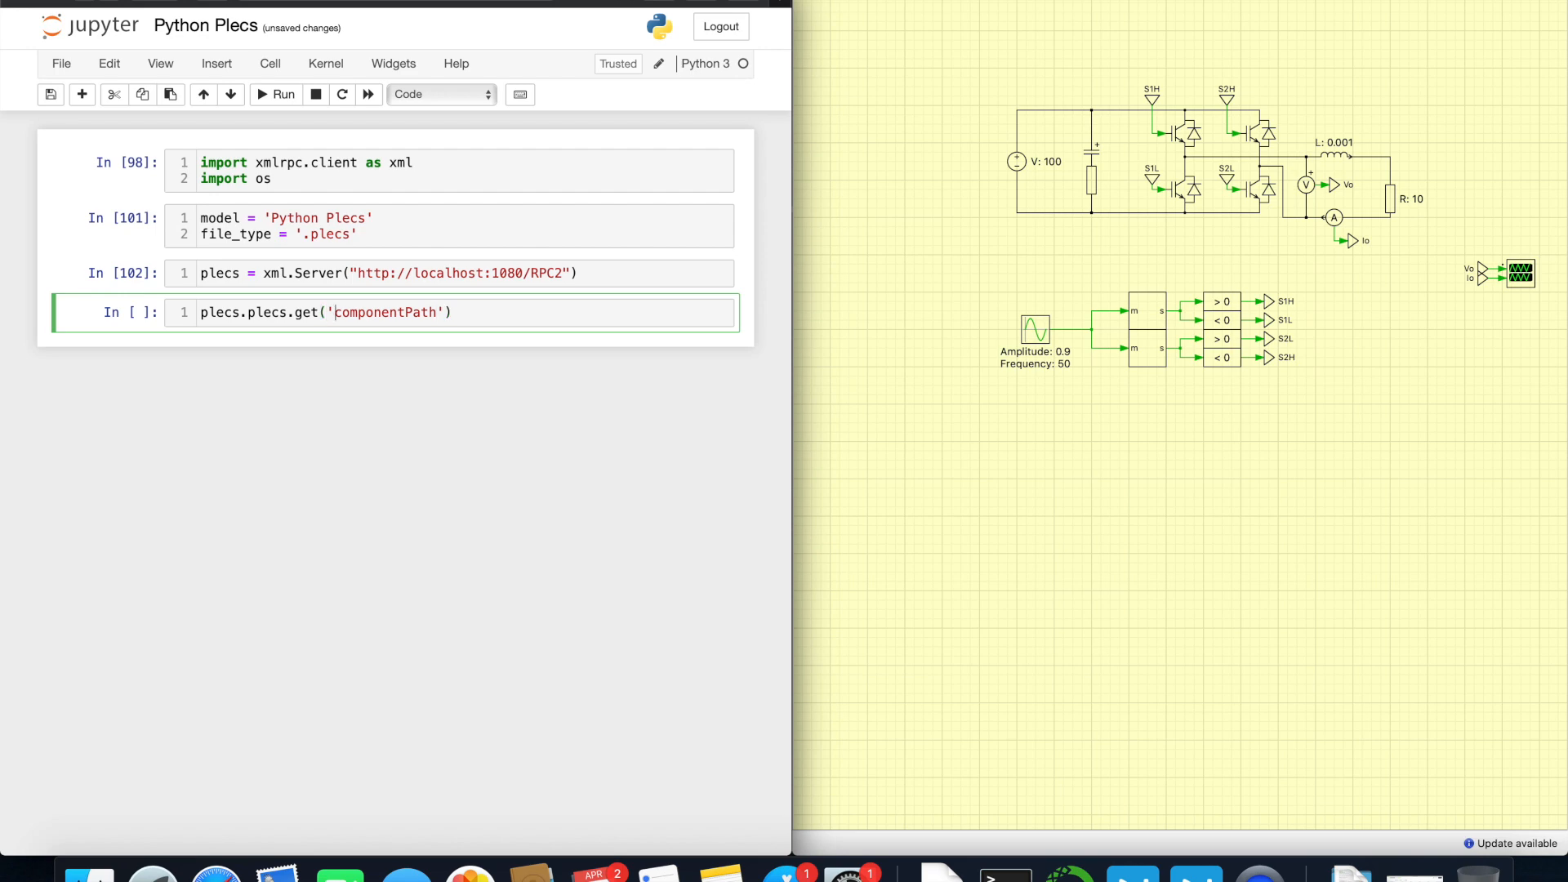
double_click(384, 312)
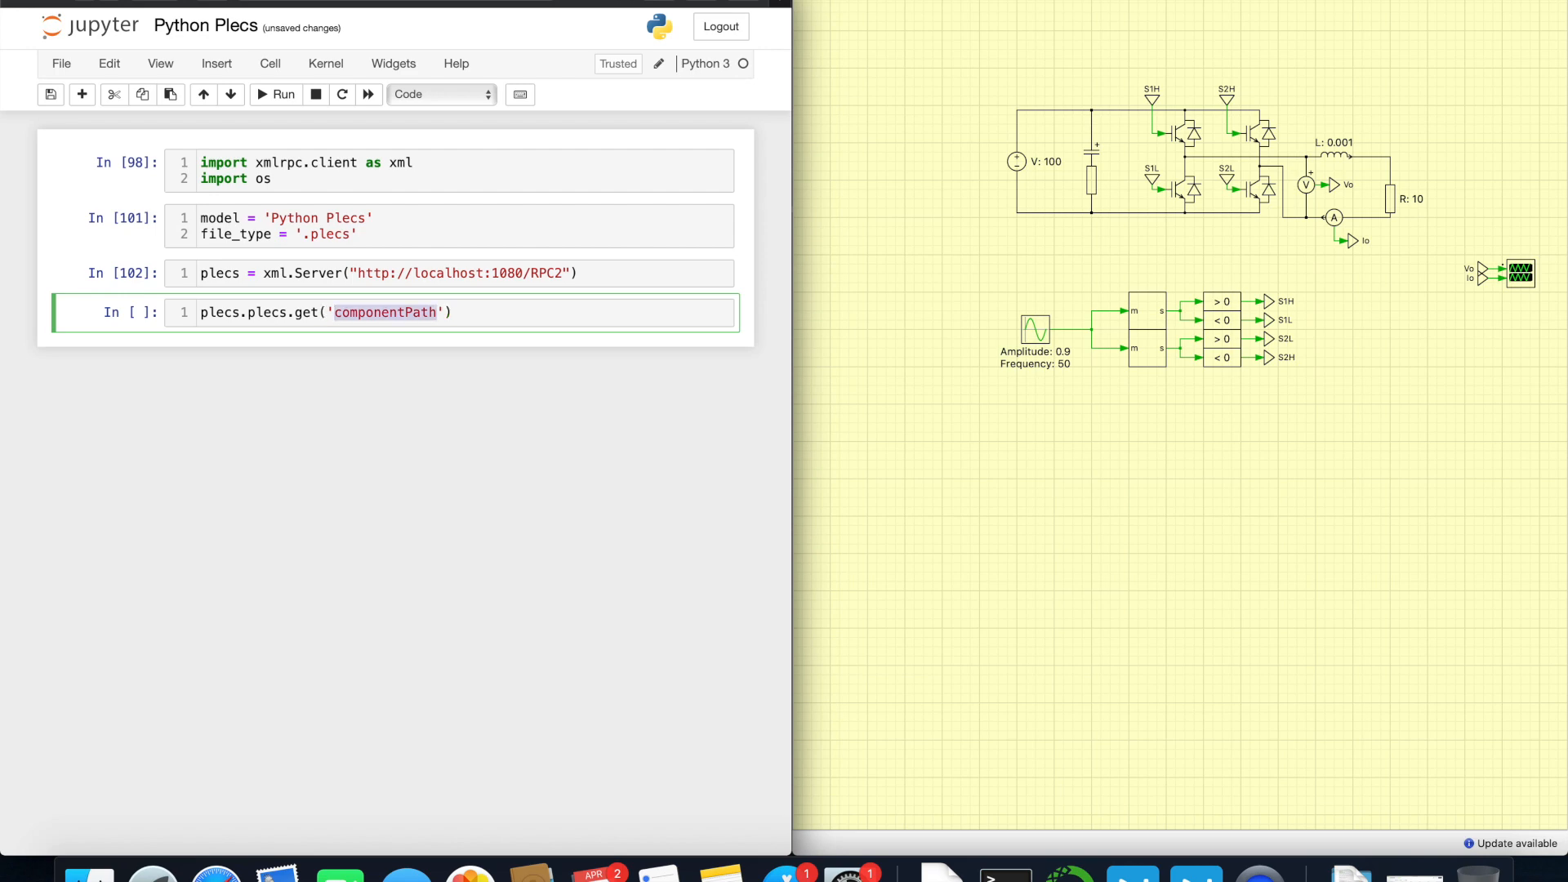
type("Python")
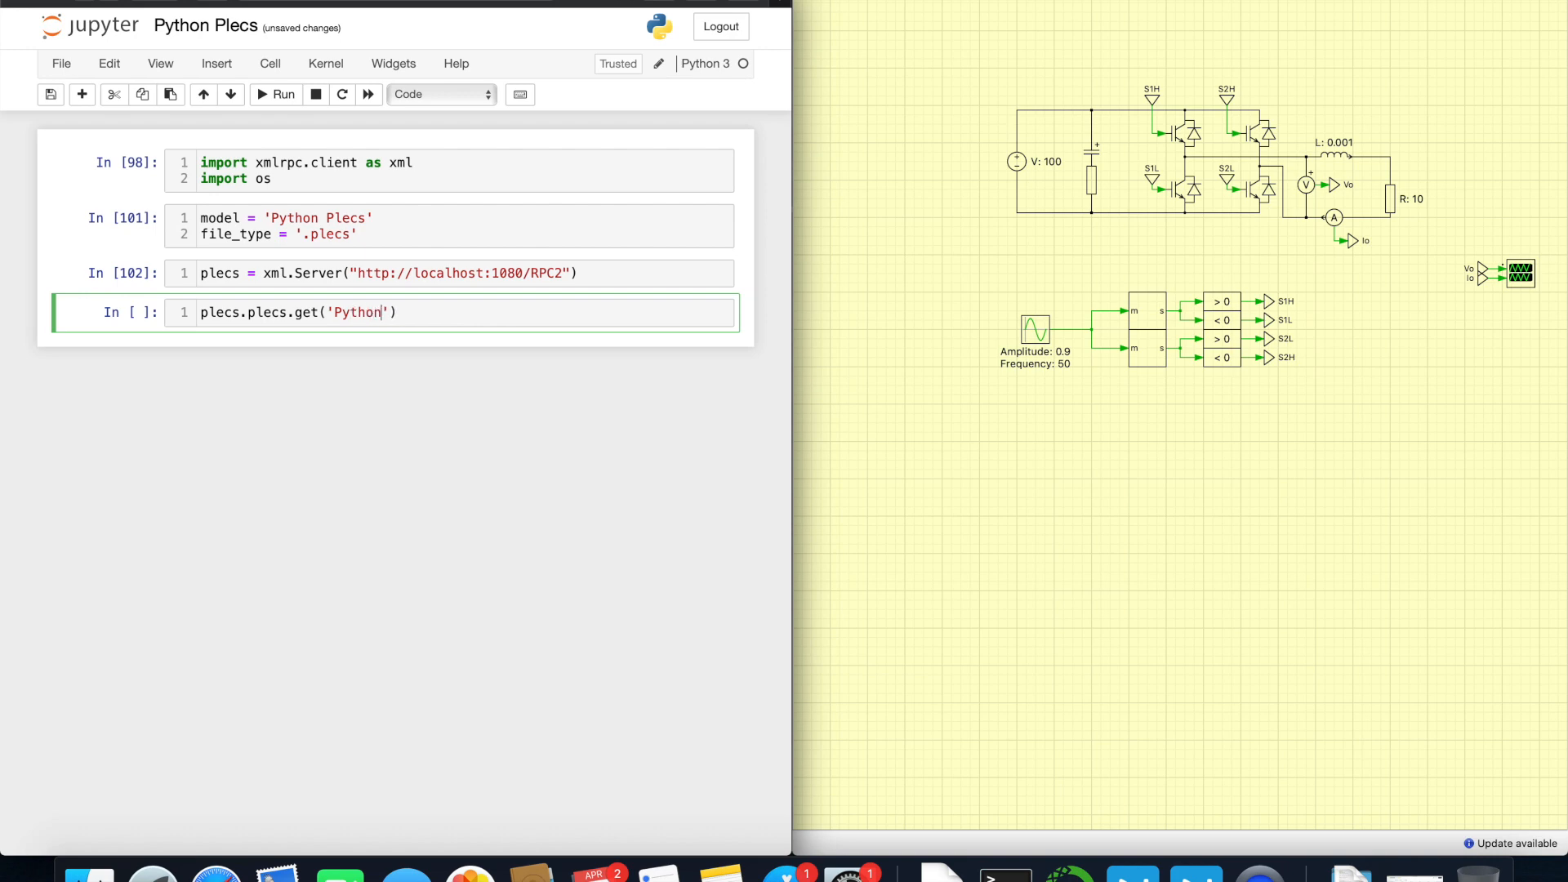
type("Plecs")
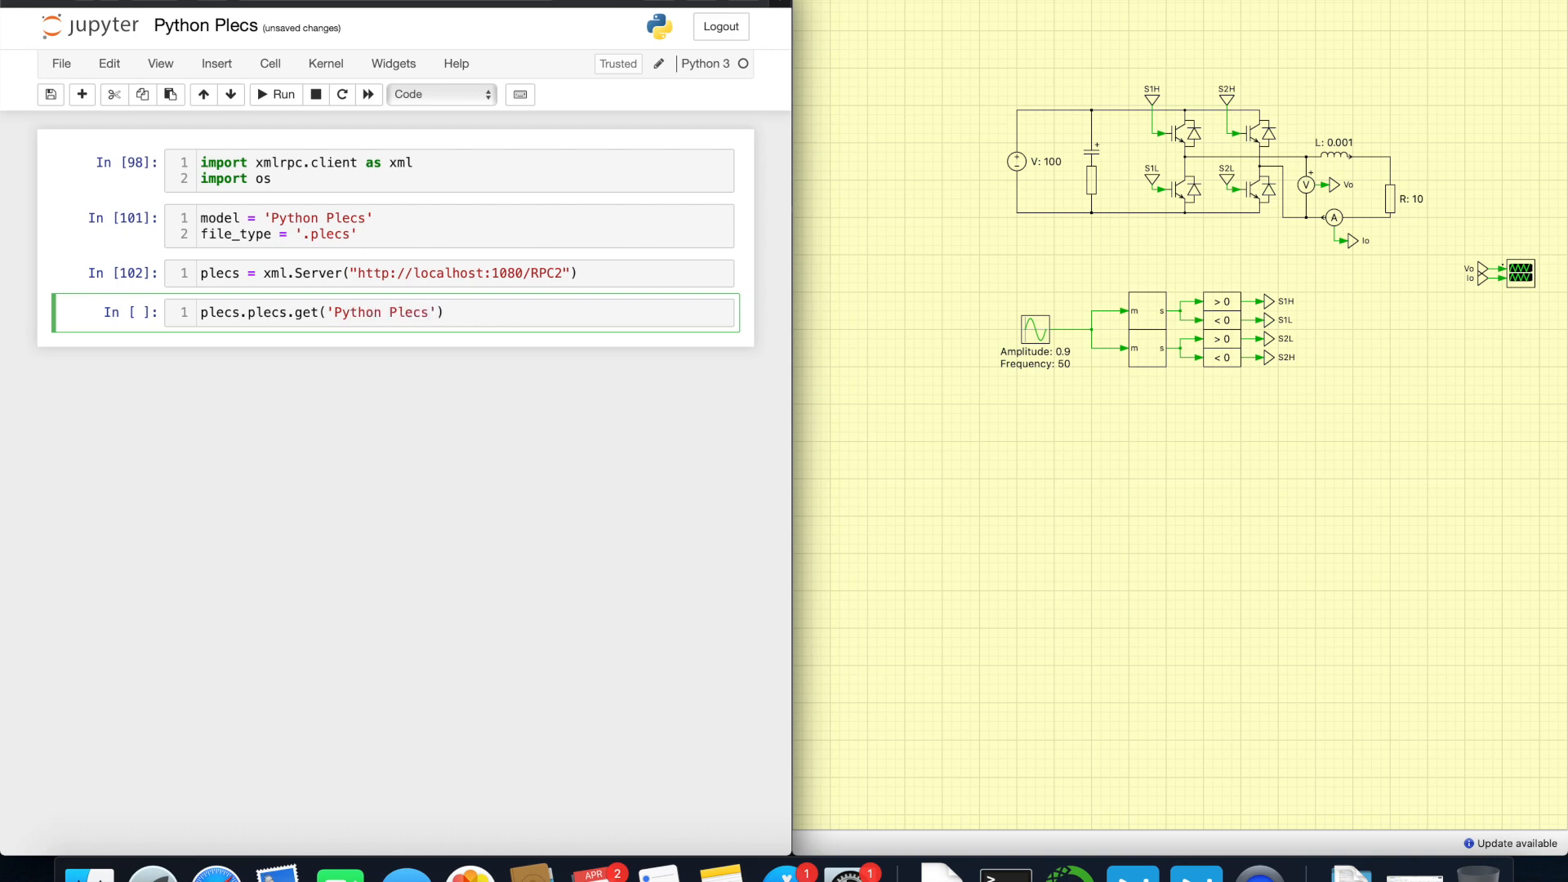
type("/")
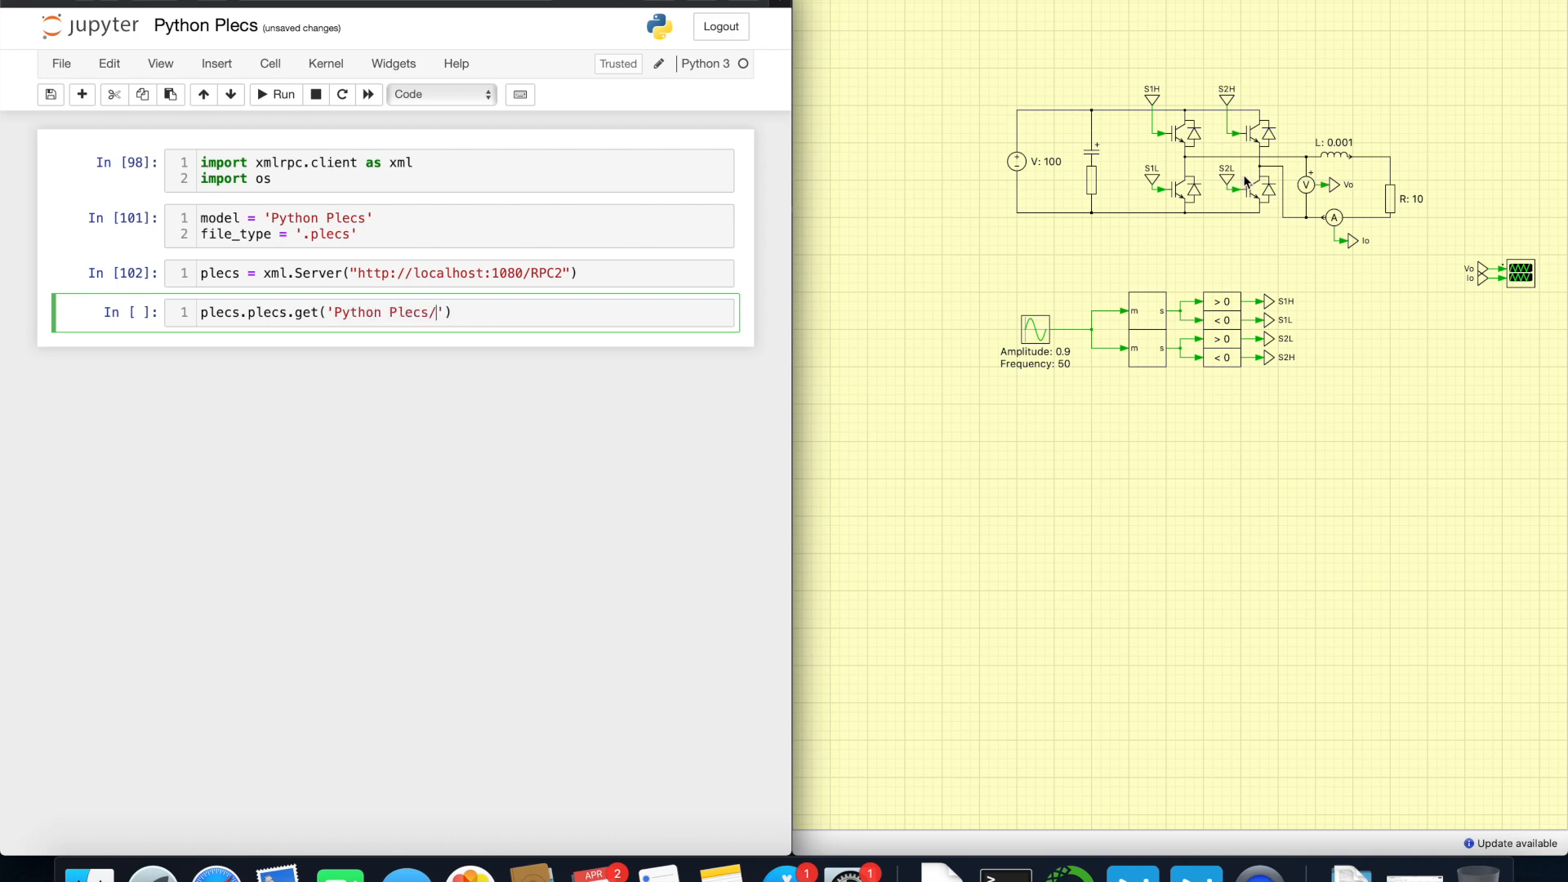
mouse_move(1333, 162)
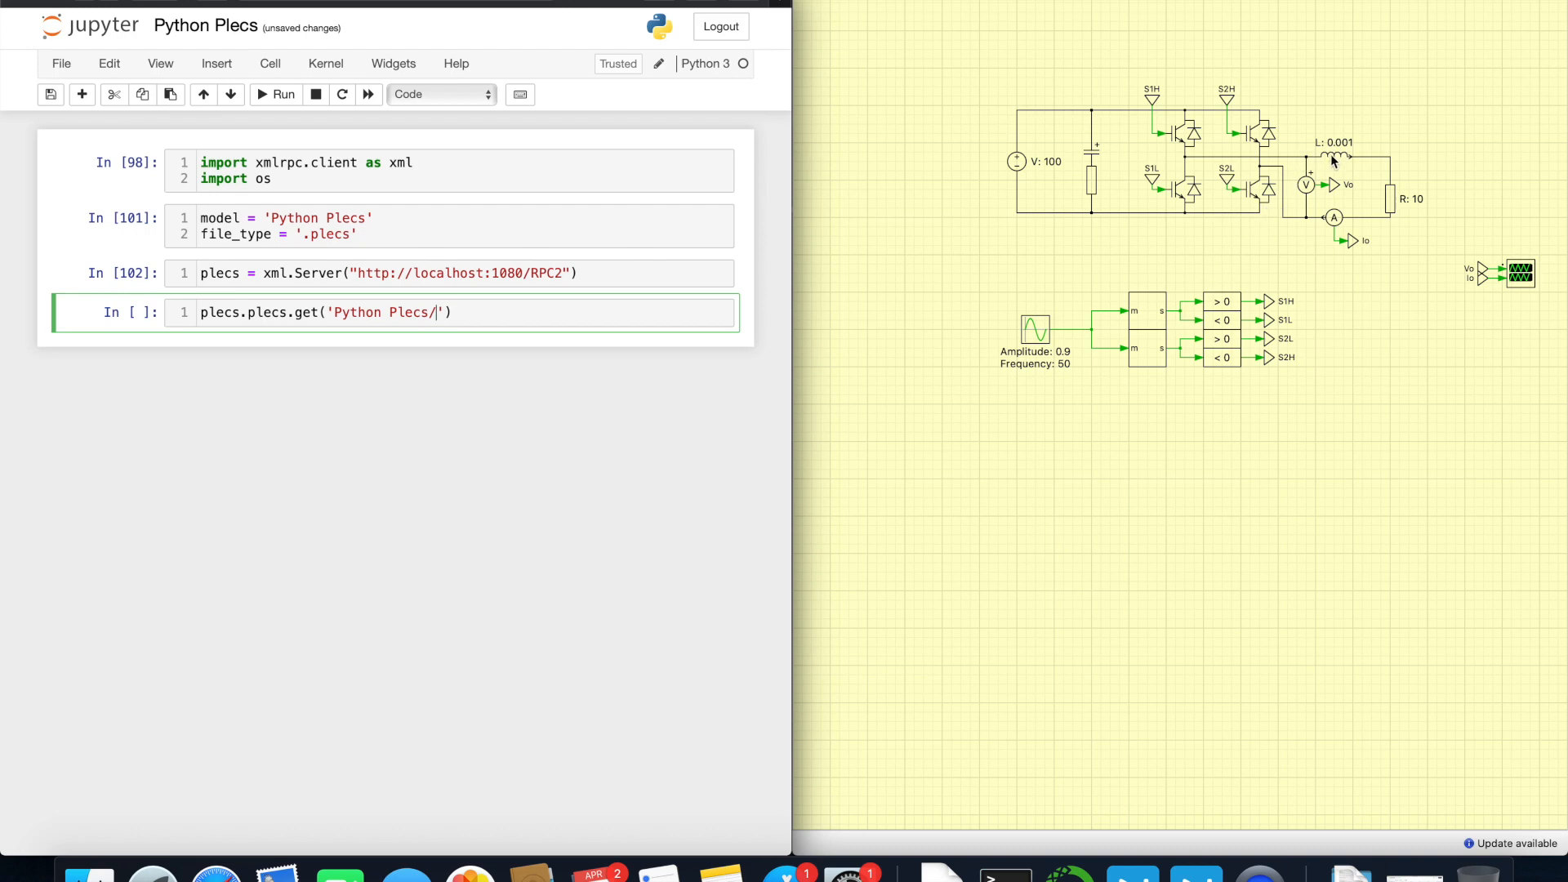
Step: Check the inductor L1's path in its PLECS parameter dialog and cancel without changes
double_click(1320, 160)
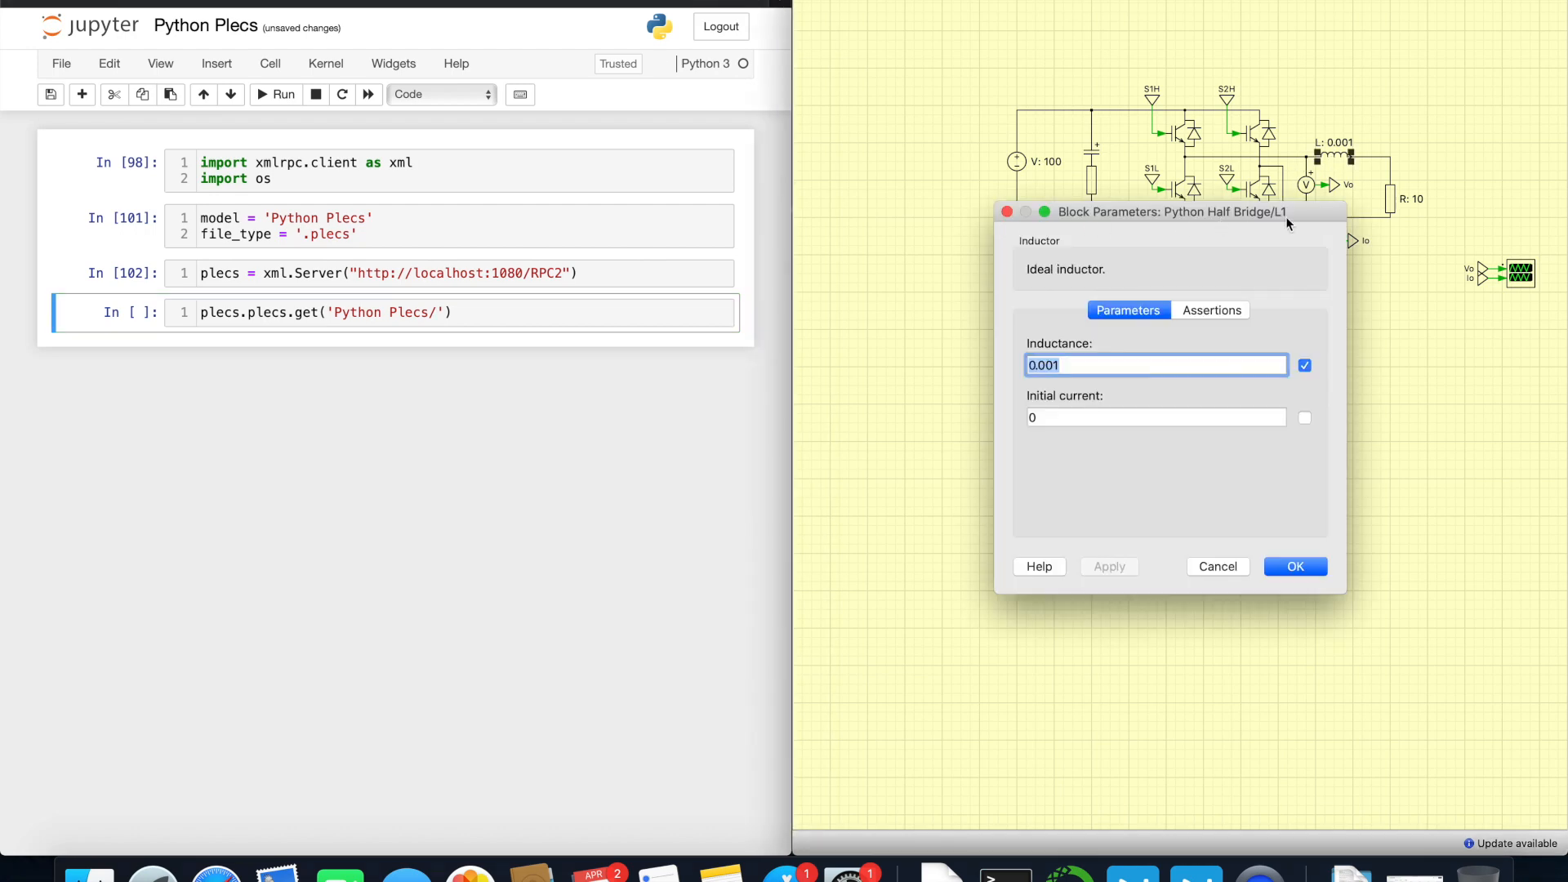
left_click(1293, 567)
type("L1")
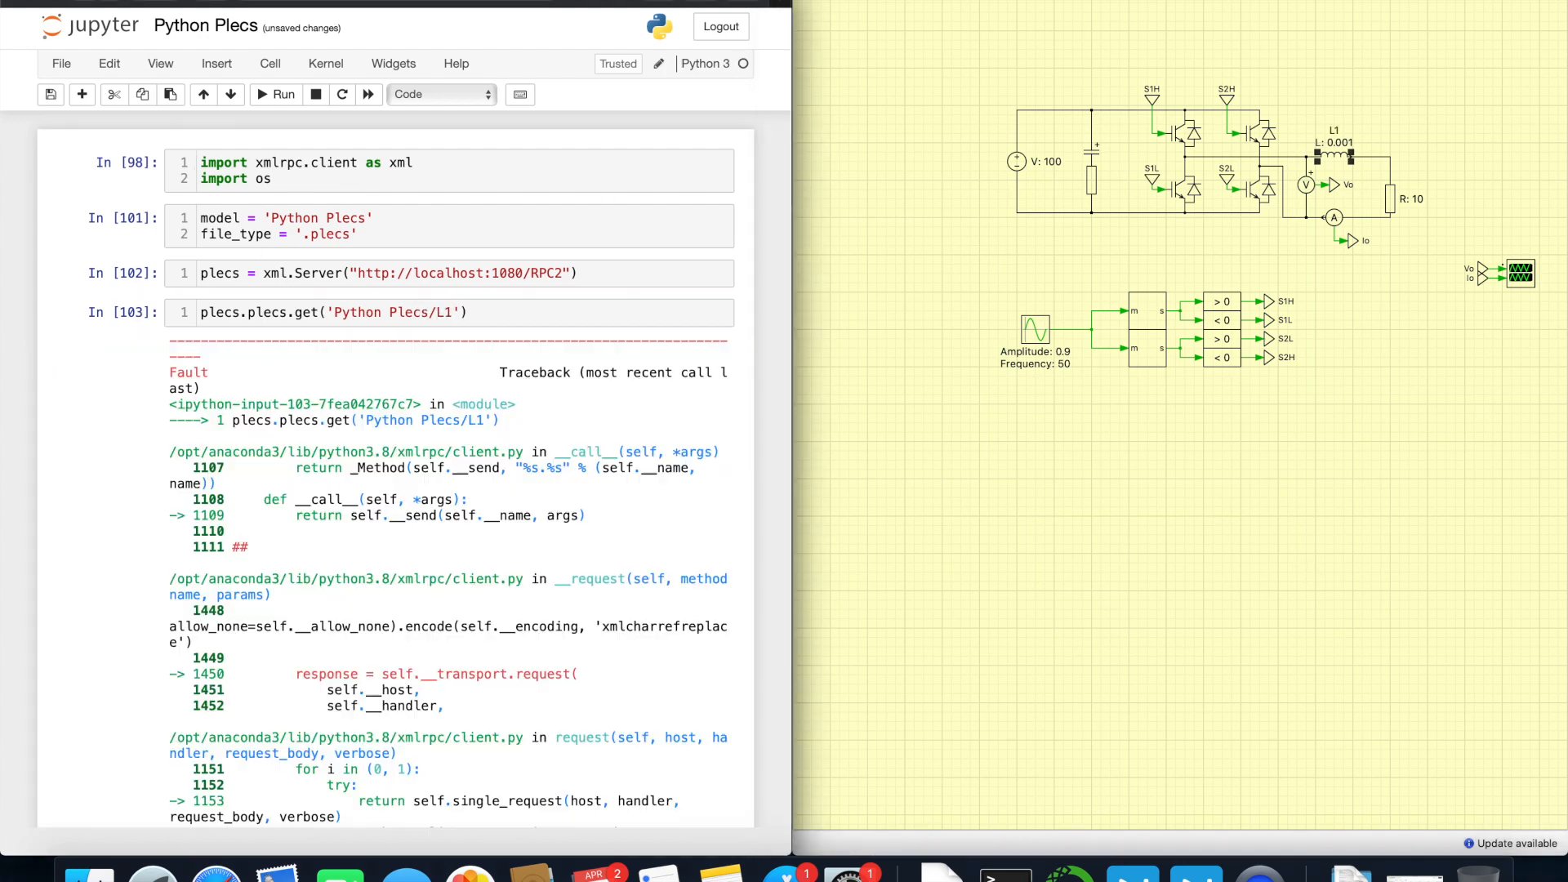
Step: Scroll to the corrected get call returning L1's name, type, inductance 0.001 and initial current
scroll("down", 3)
type("Half Bridg")
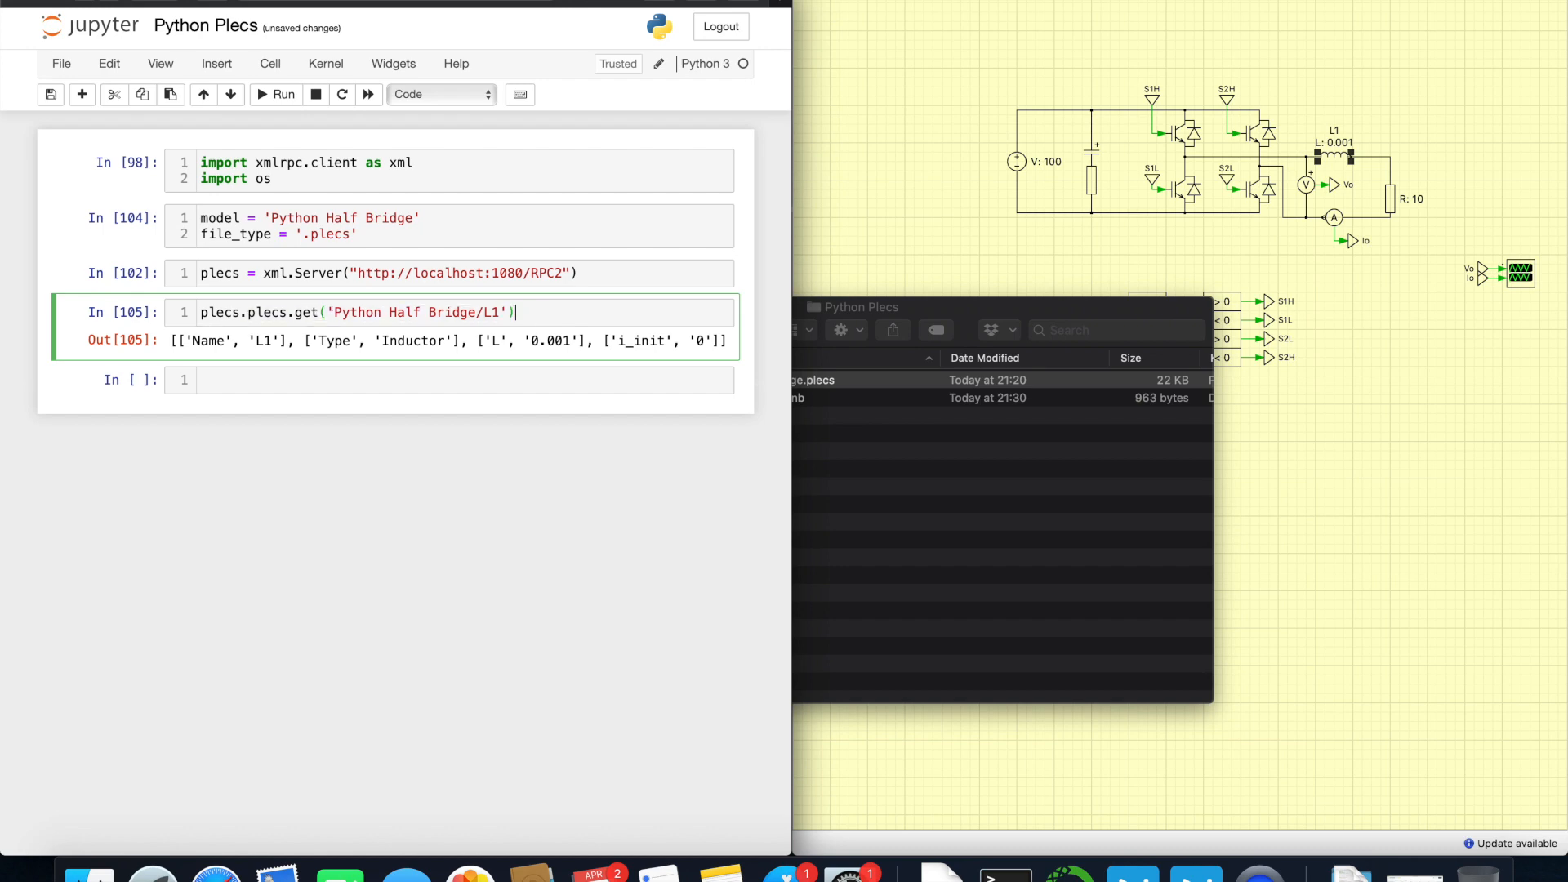
Step: Build plecs.plecs.set(model+'/L1', 'L','0.002') from the copied get line and run it
type("plecs.plecs.get('Python Half Bridge/L1')")
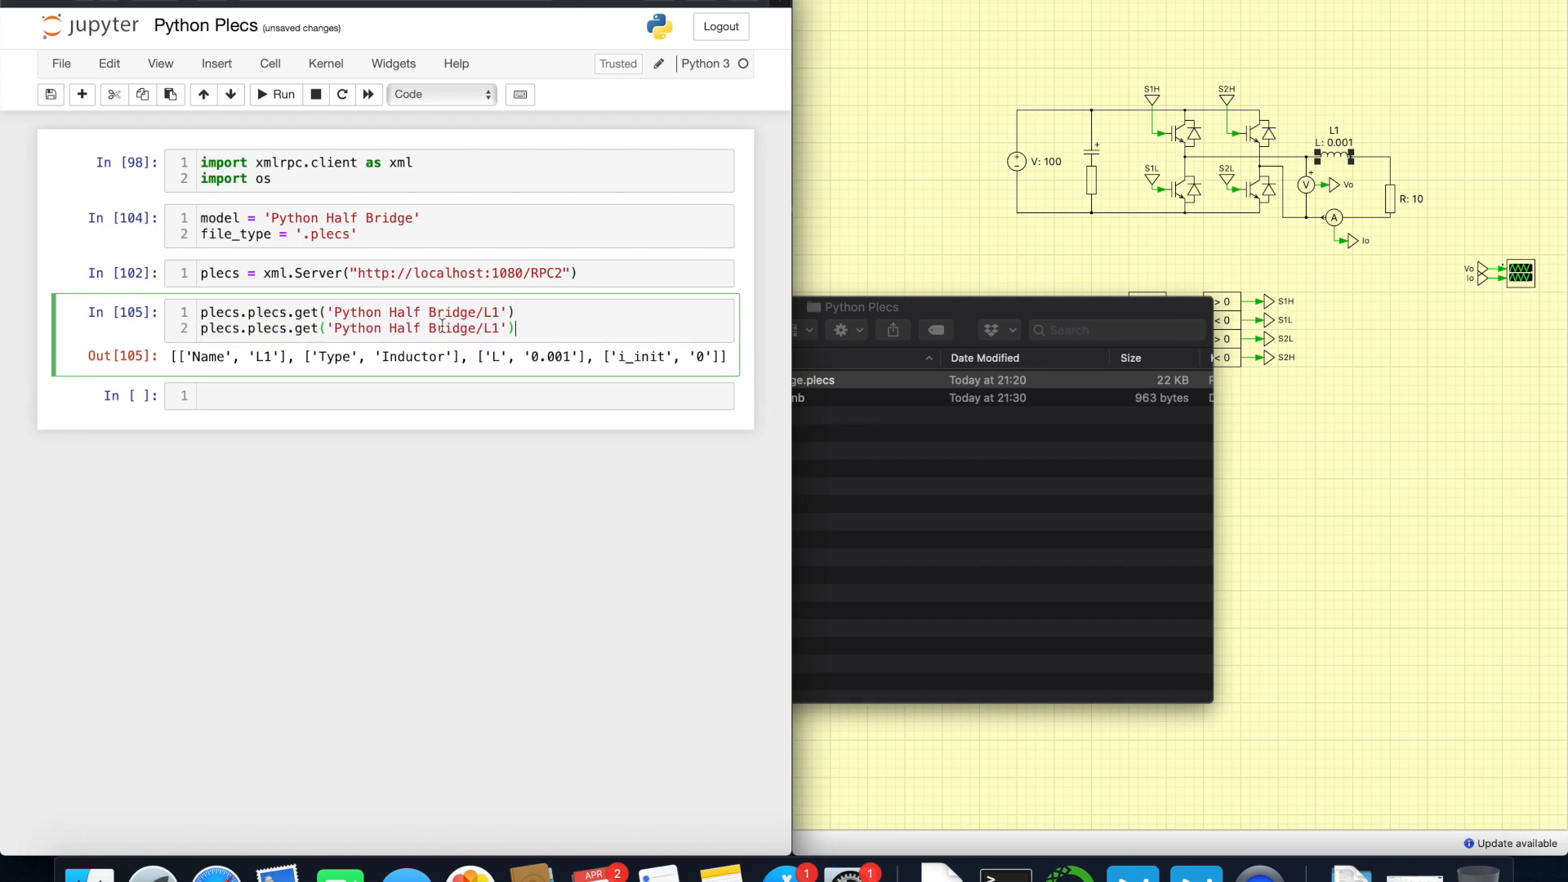
double_click(371, 328)
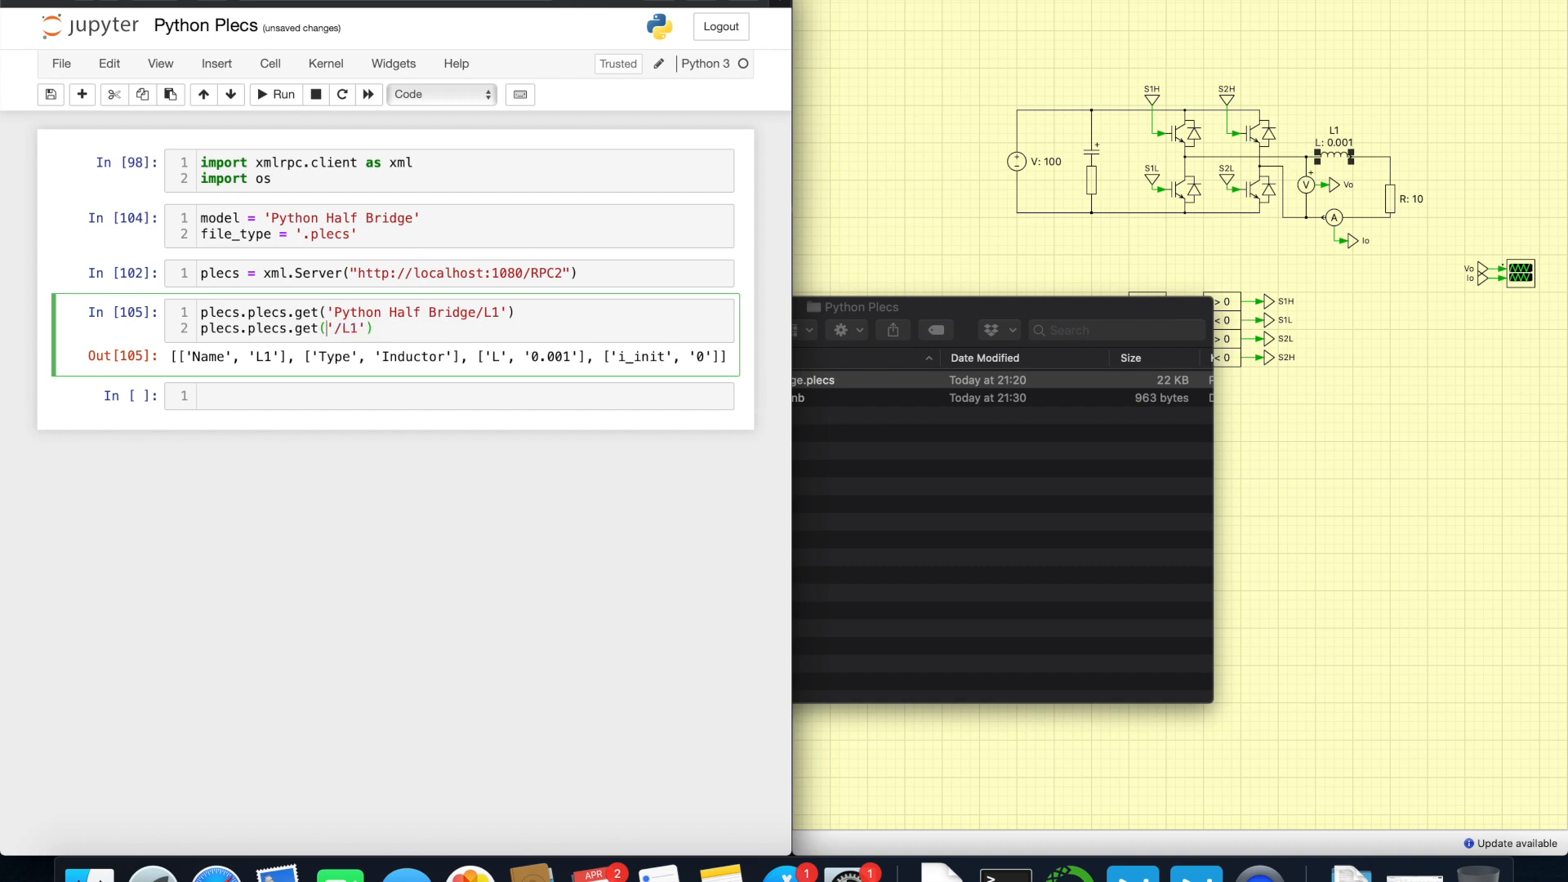
type("model+")
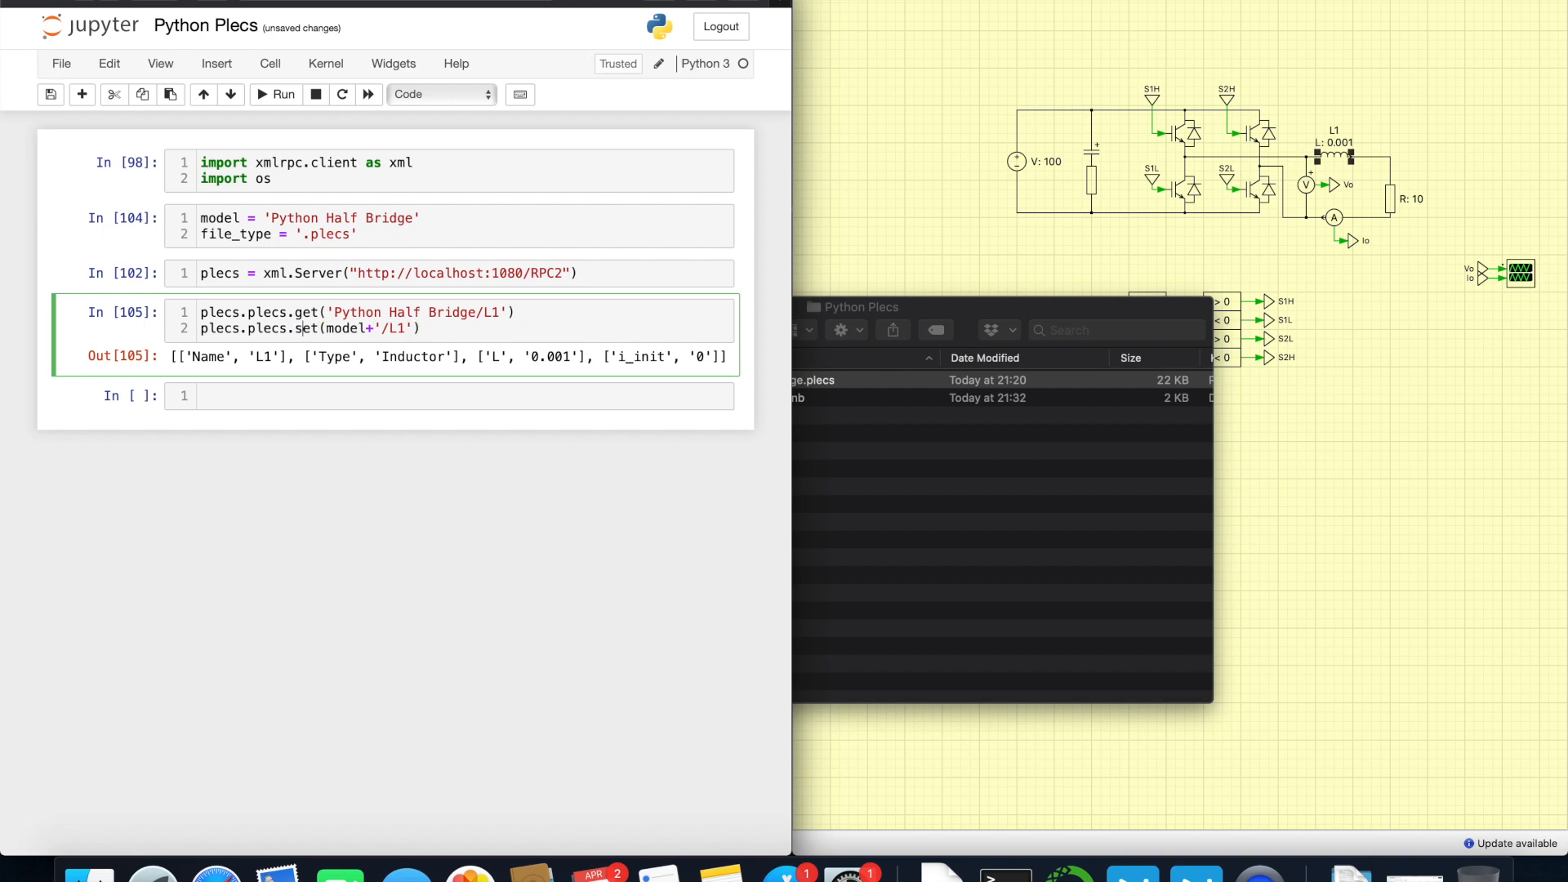
type(",")
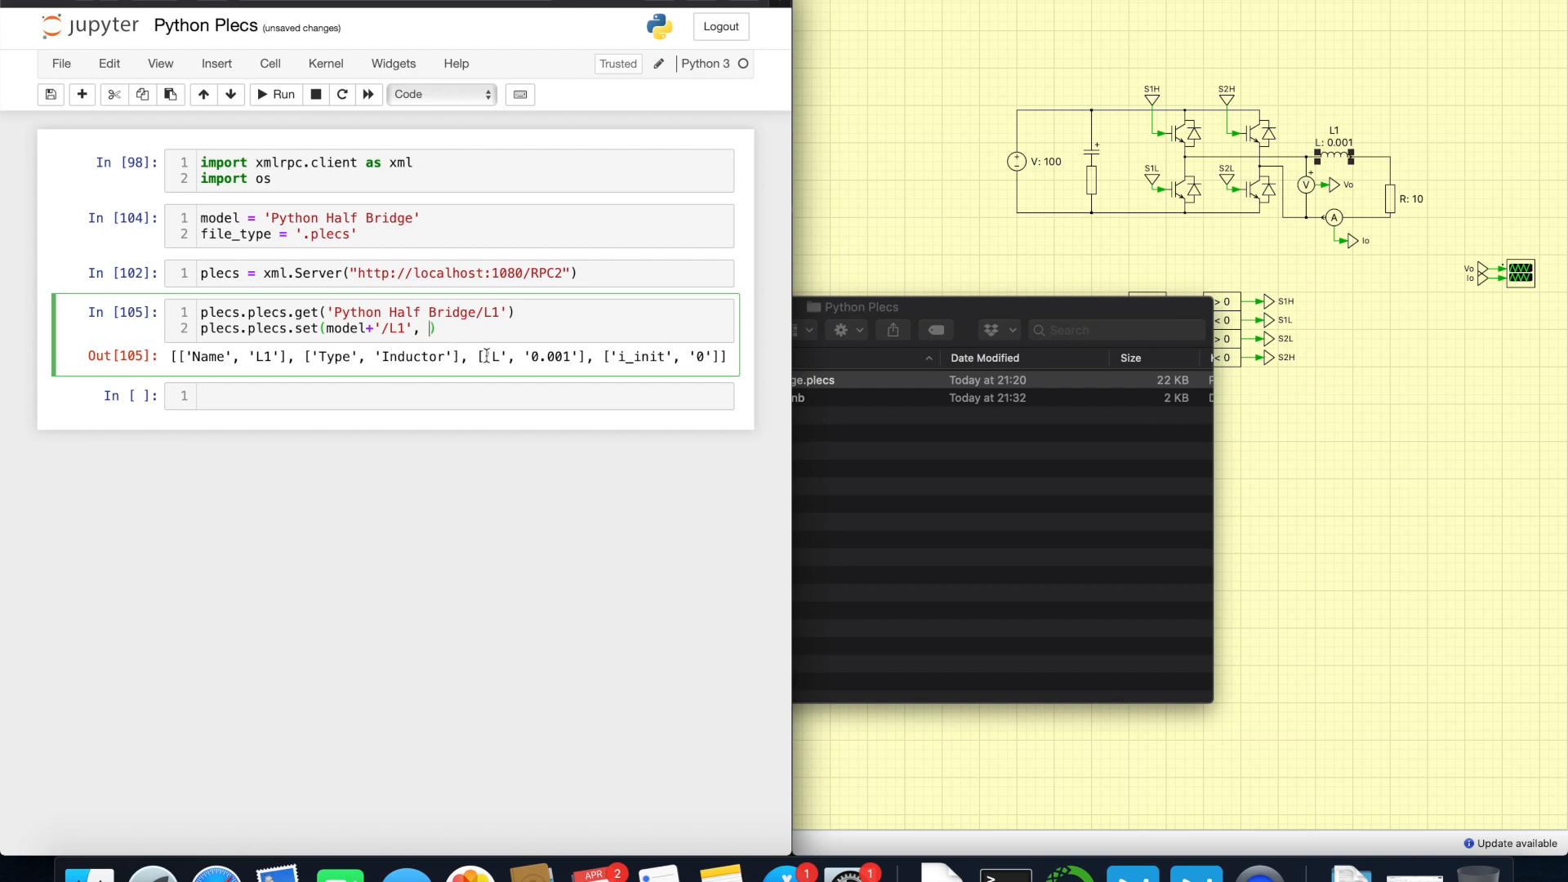
double_click(551, 358)
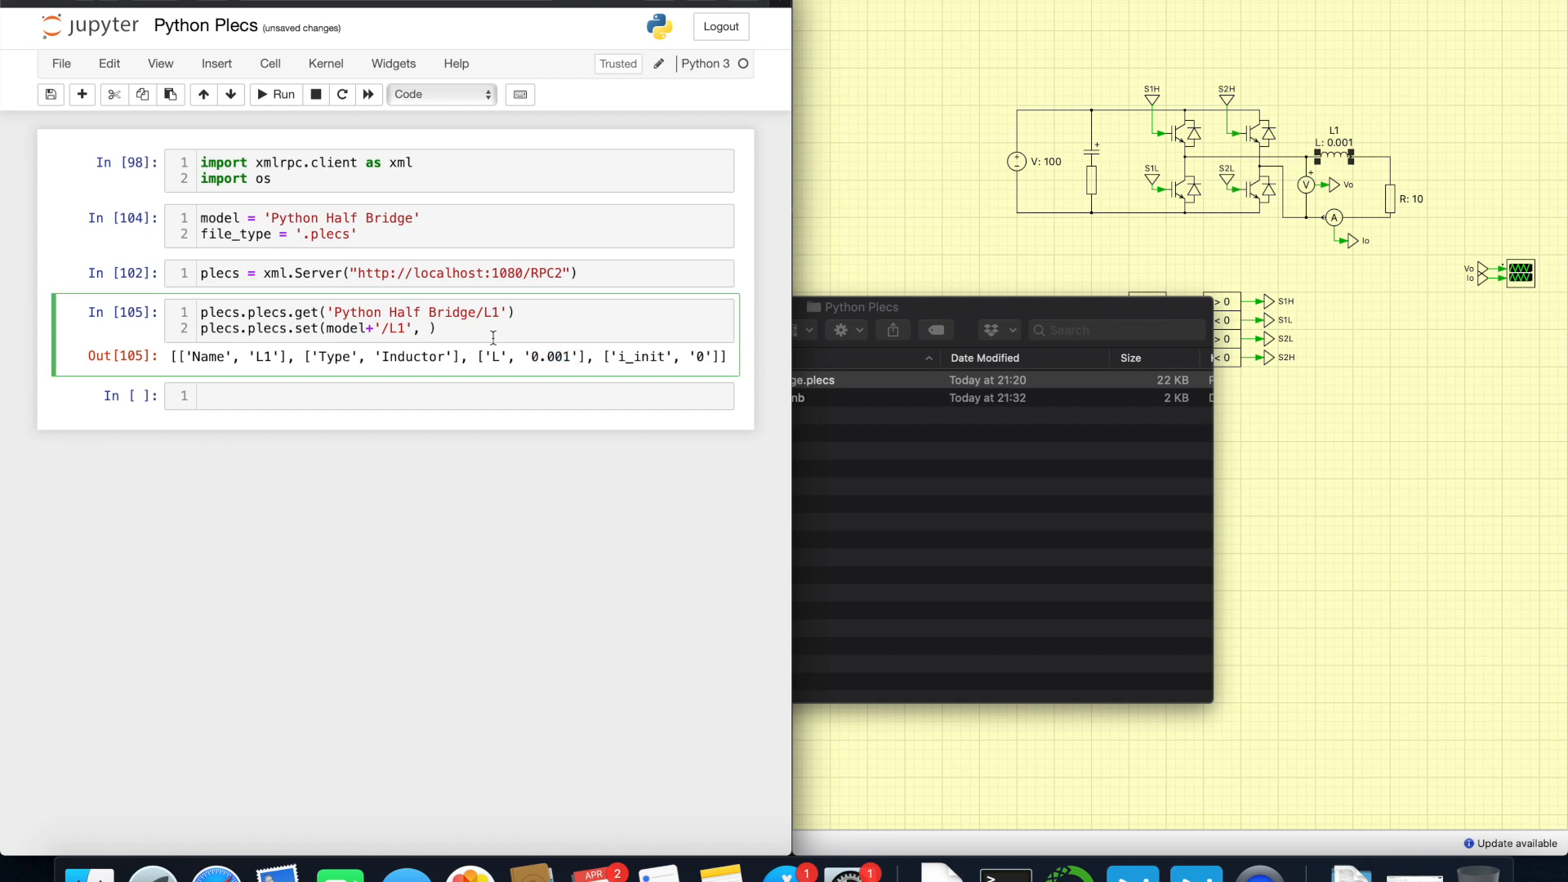
type("'L','0.002")
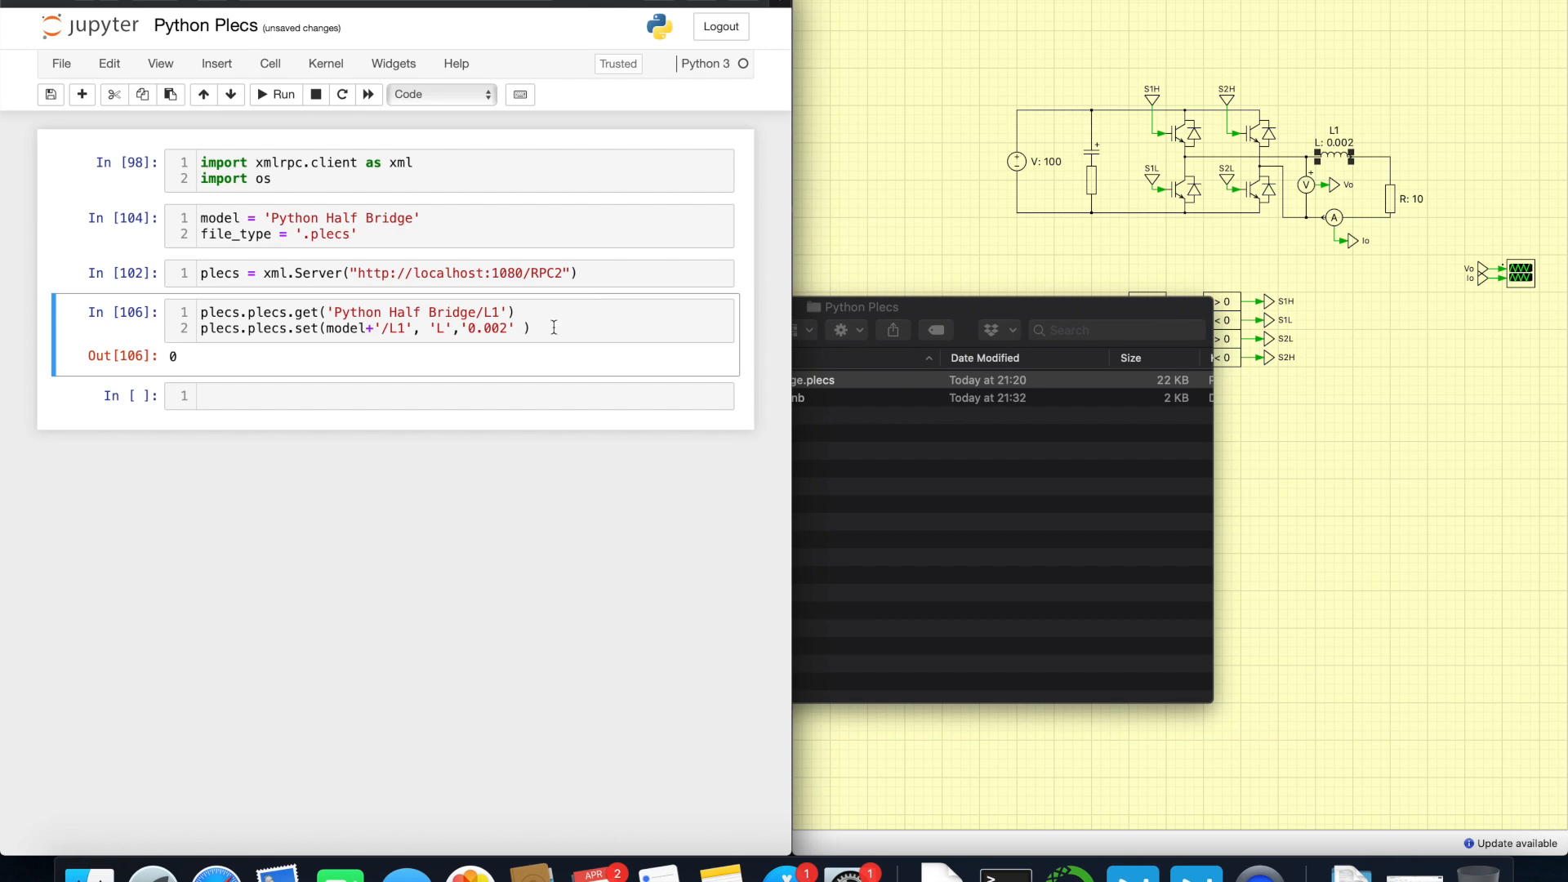
mouse_move(447, 331)
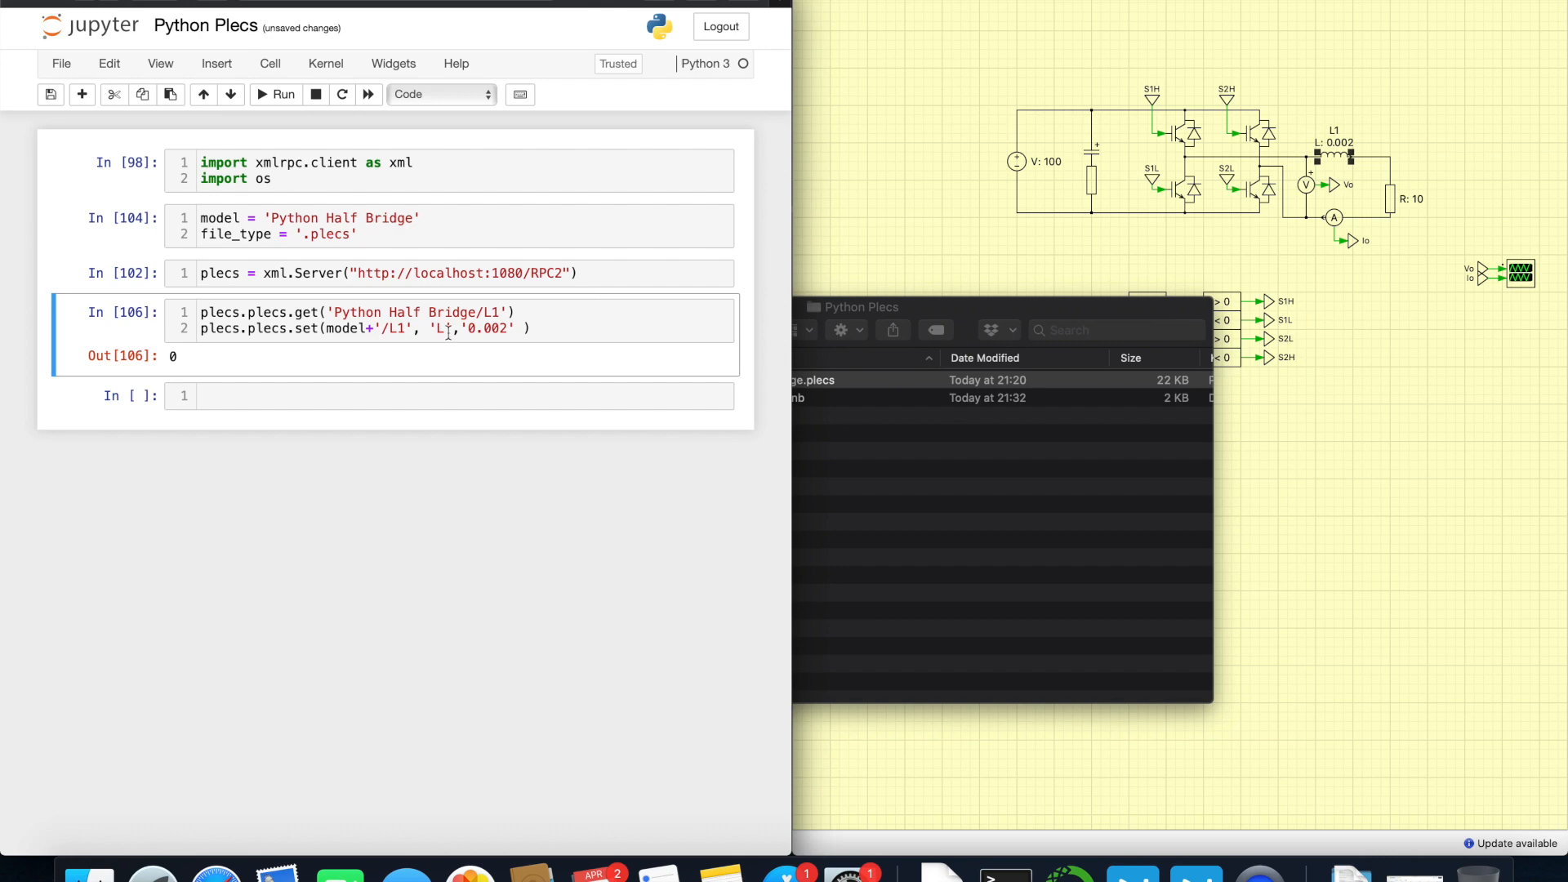
double_click(219, 327)
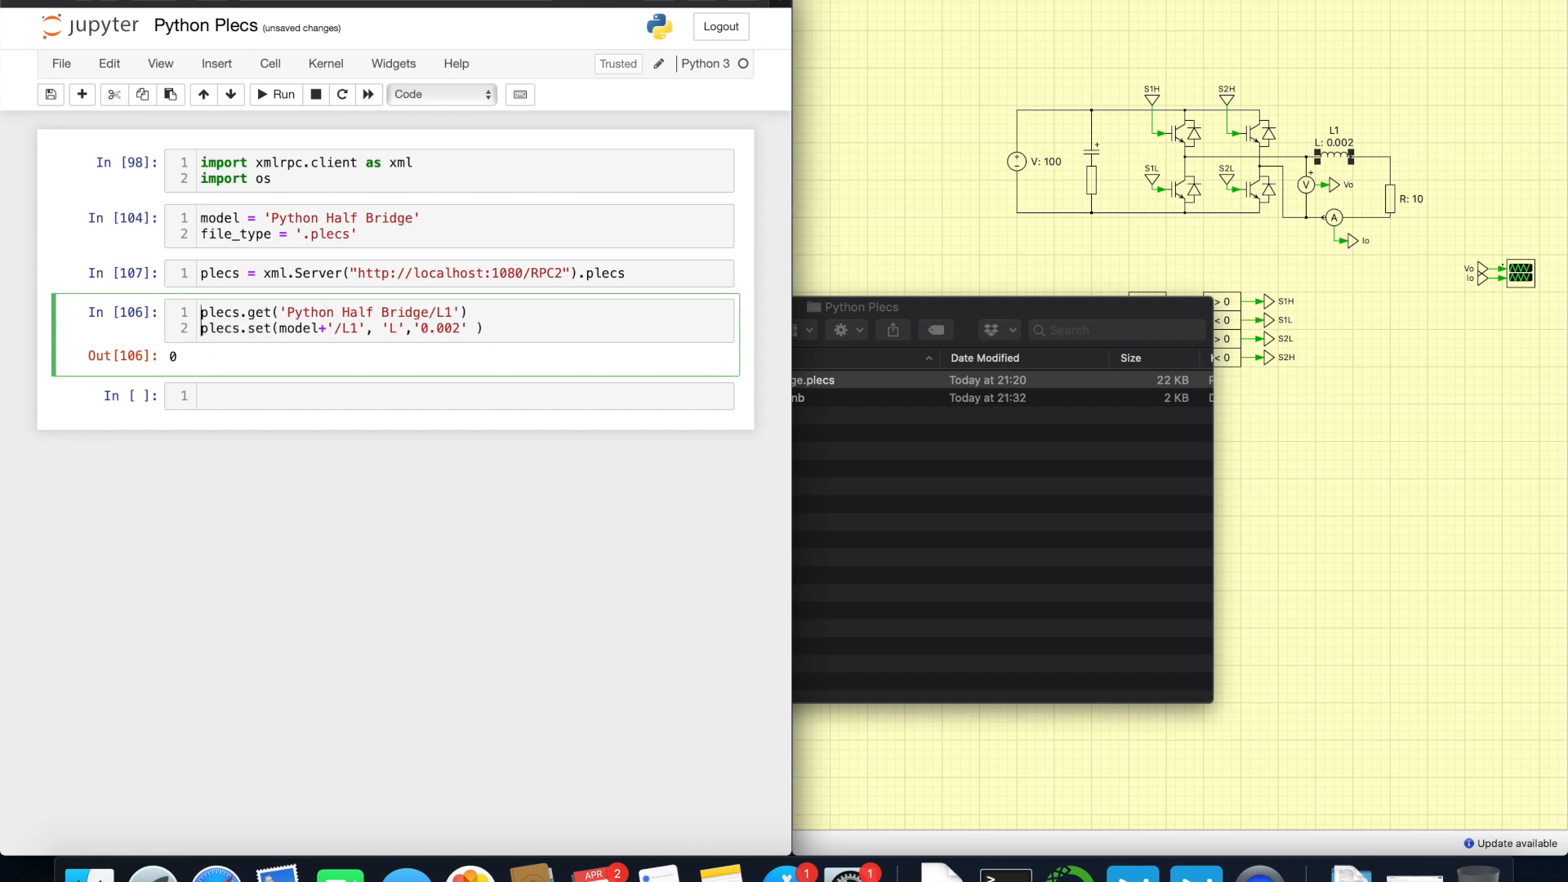
Step: Set L1's inductance to 0.003 and add a plecs.simulate(model) call to the cell
left_click(282, 94)
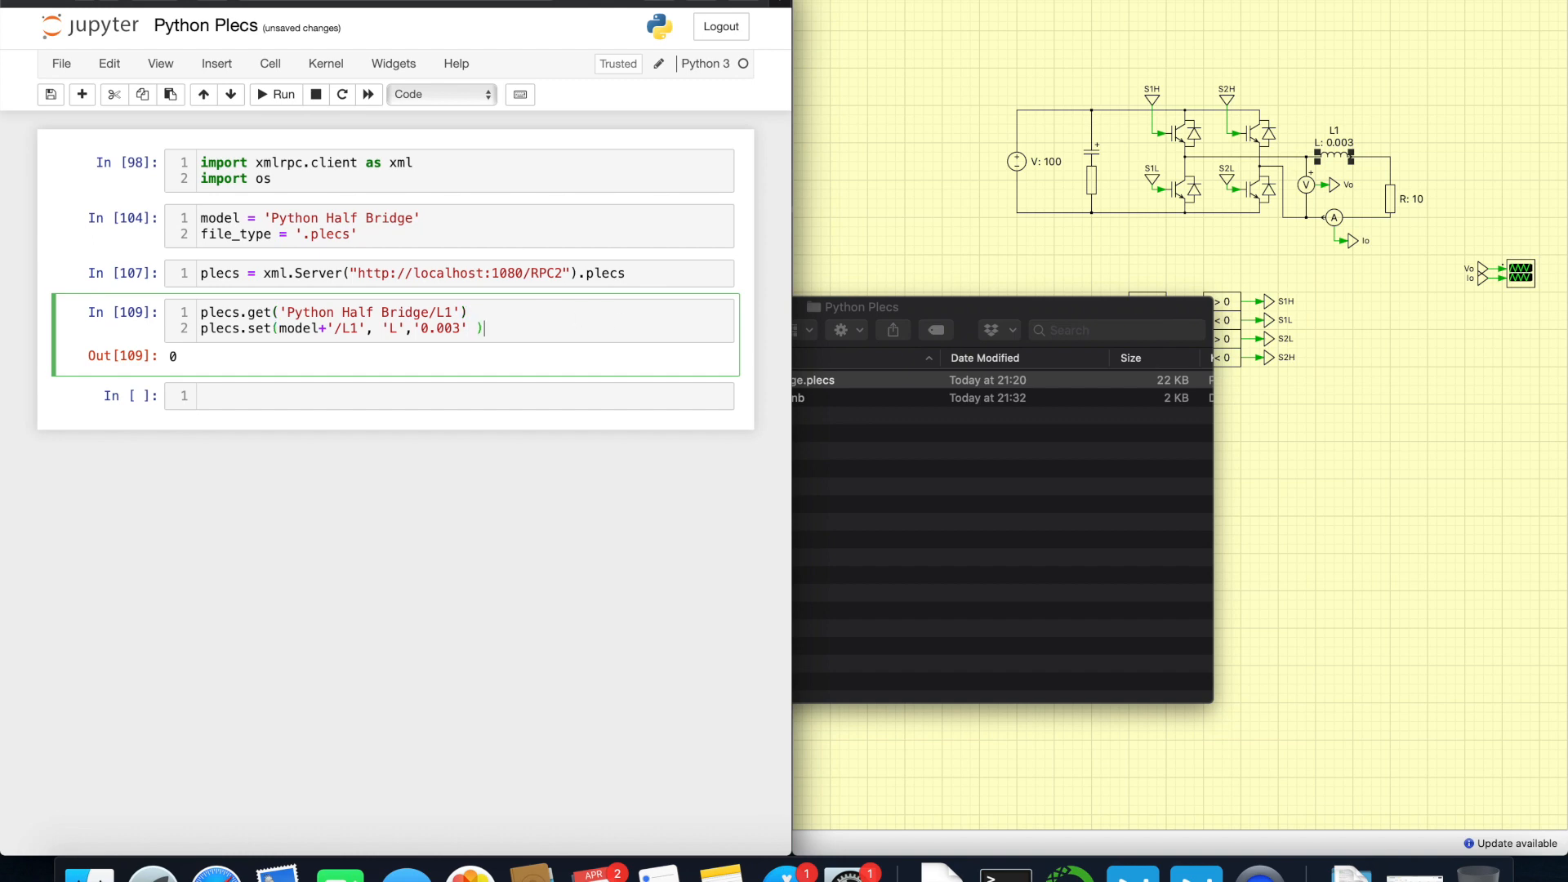
type("plecs")
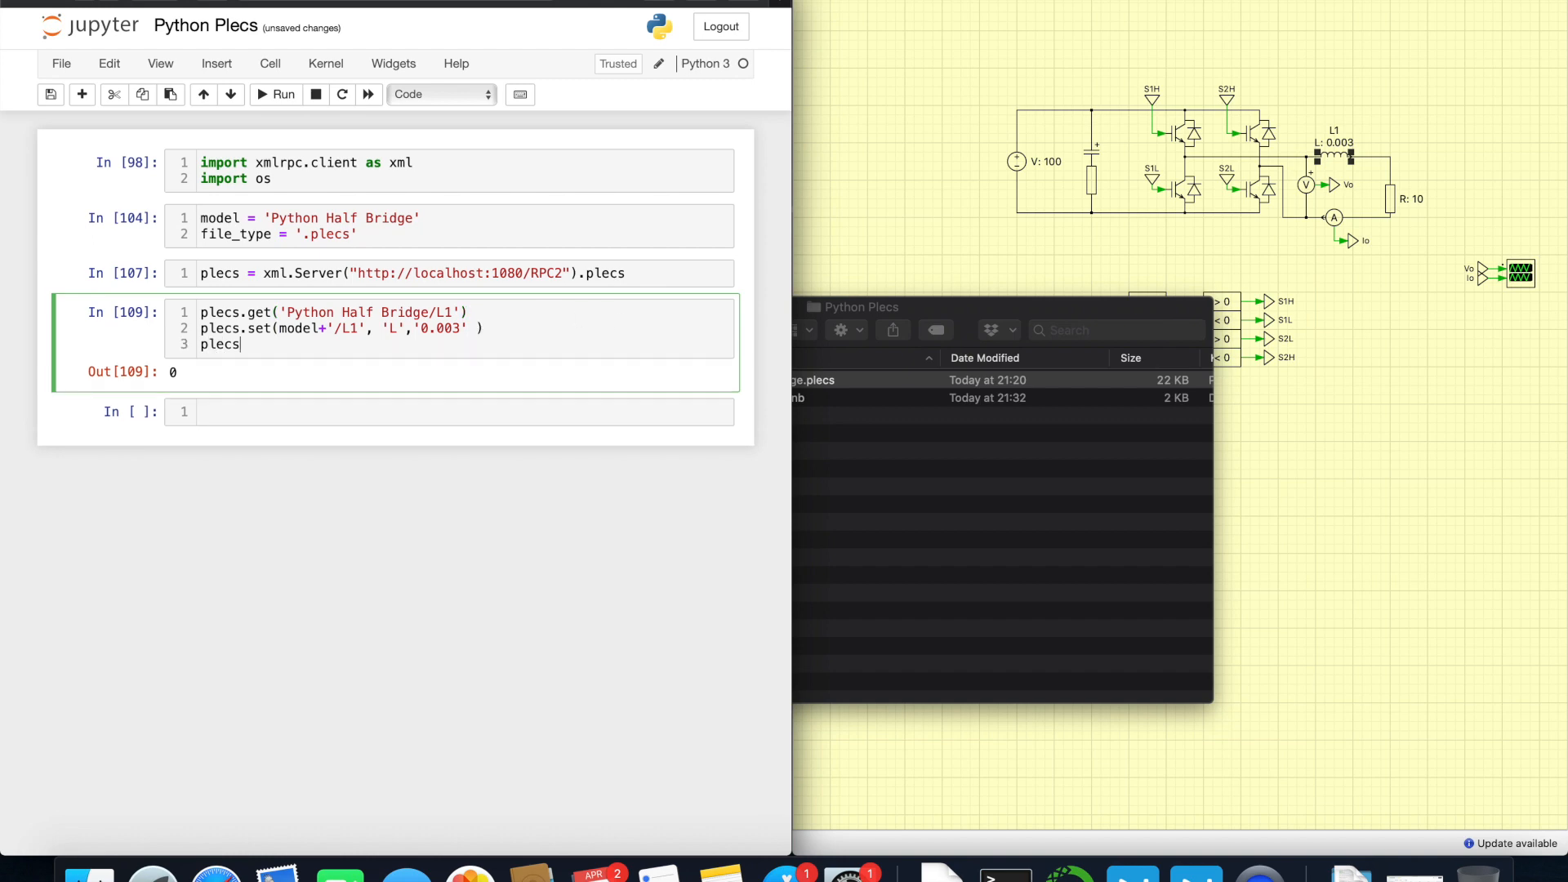
type(".si")
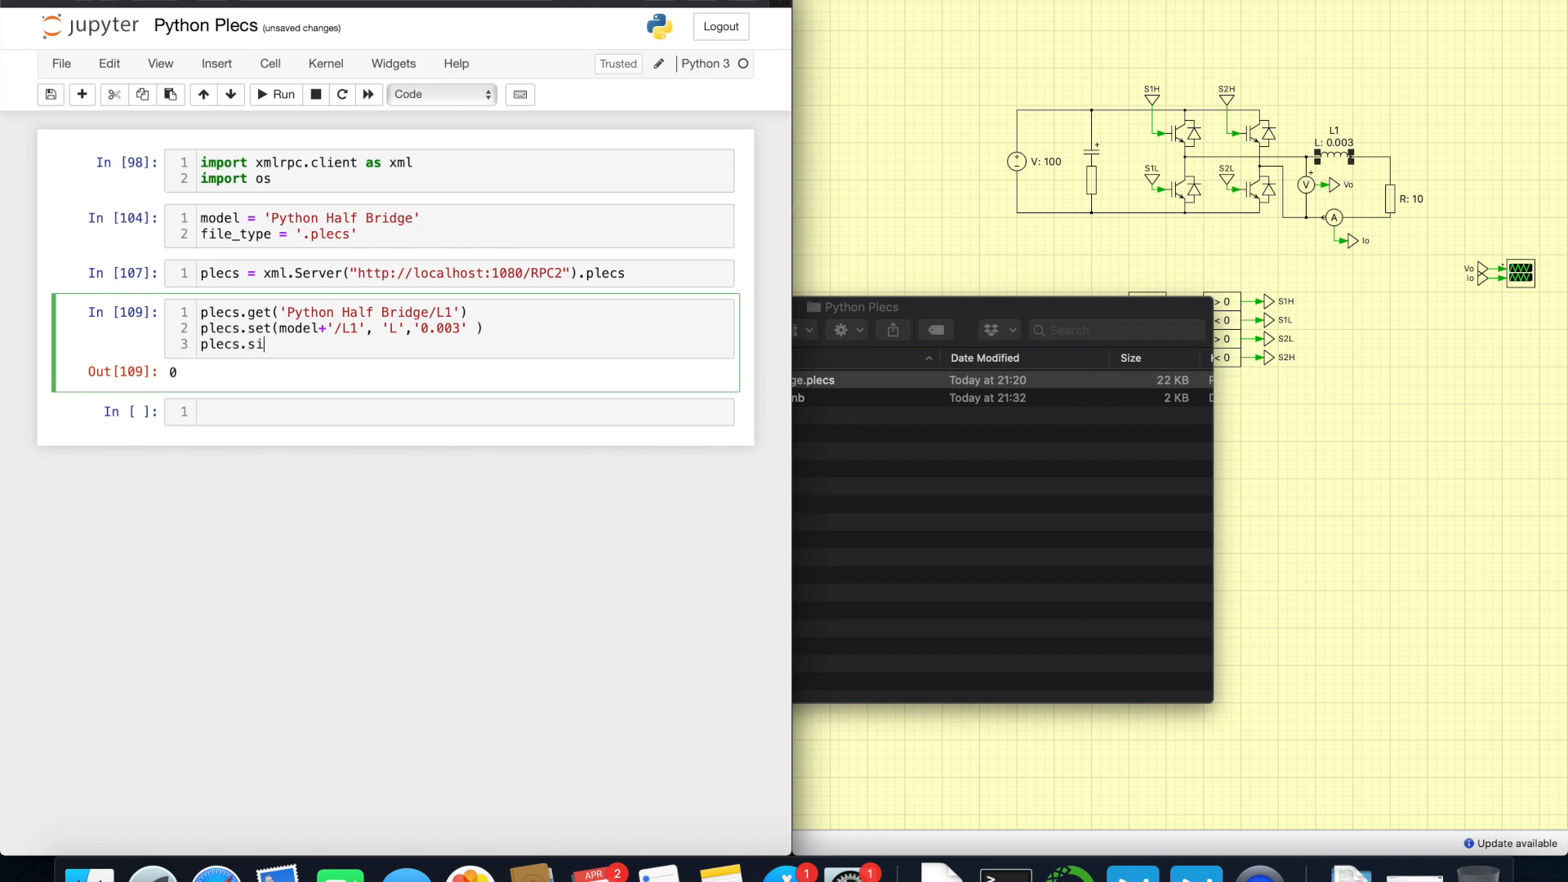
type("mulate()")
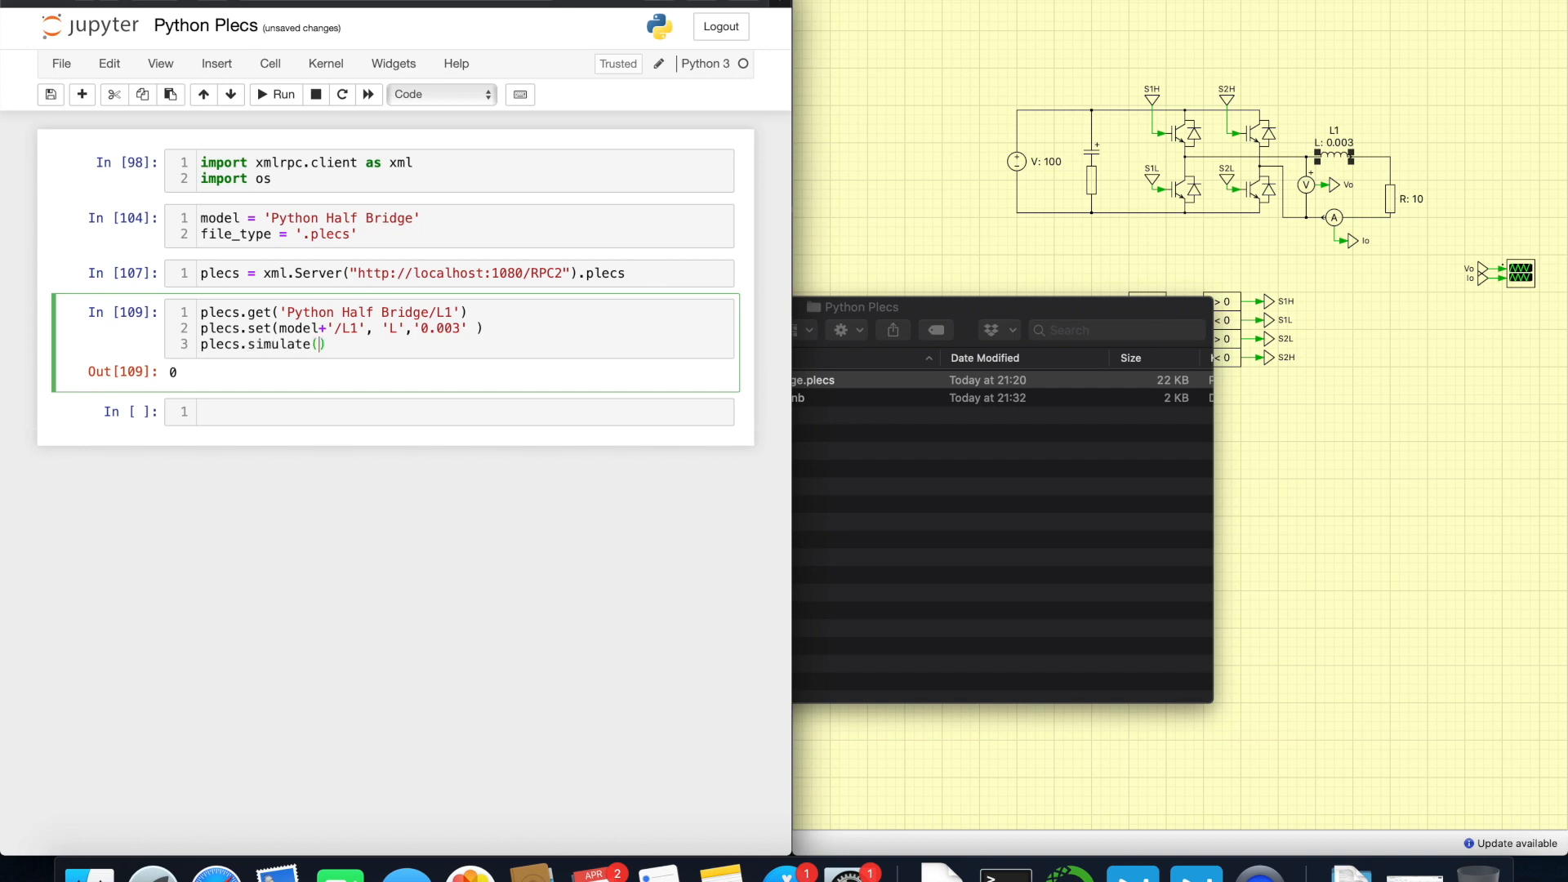
type("model")
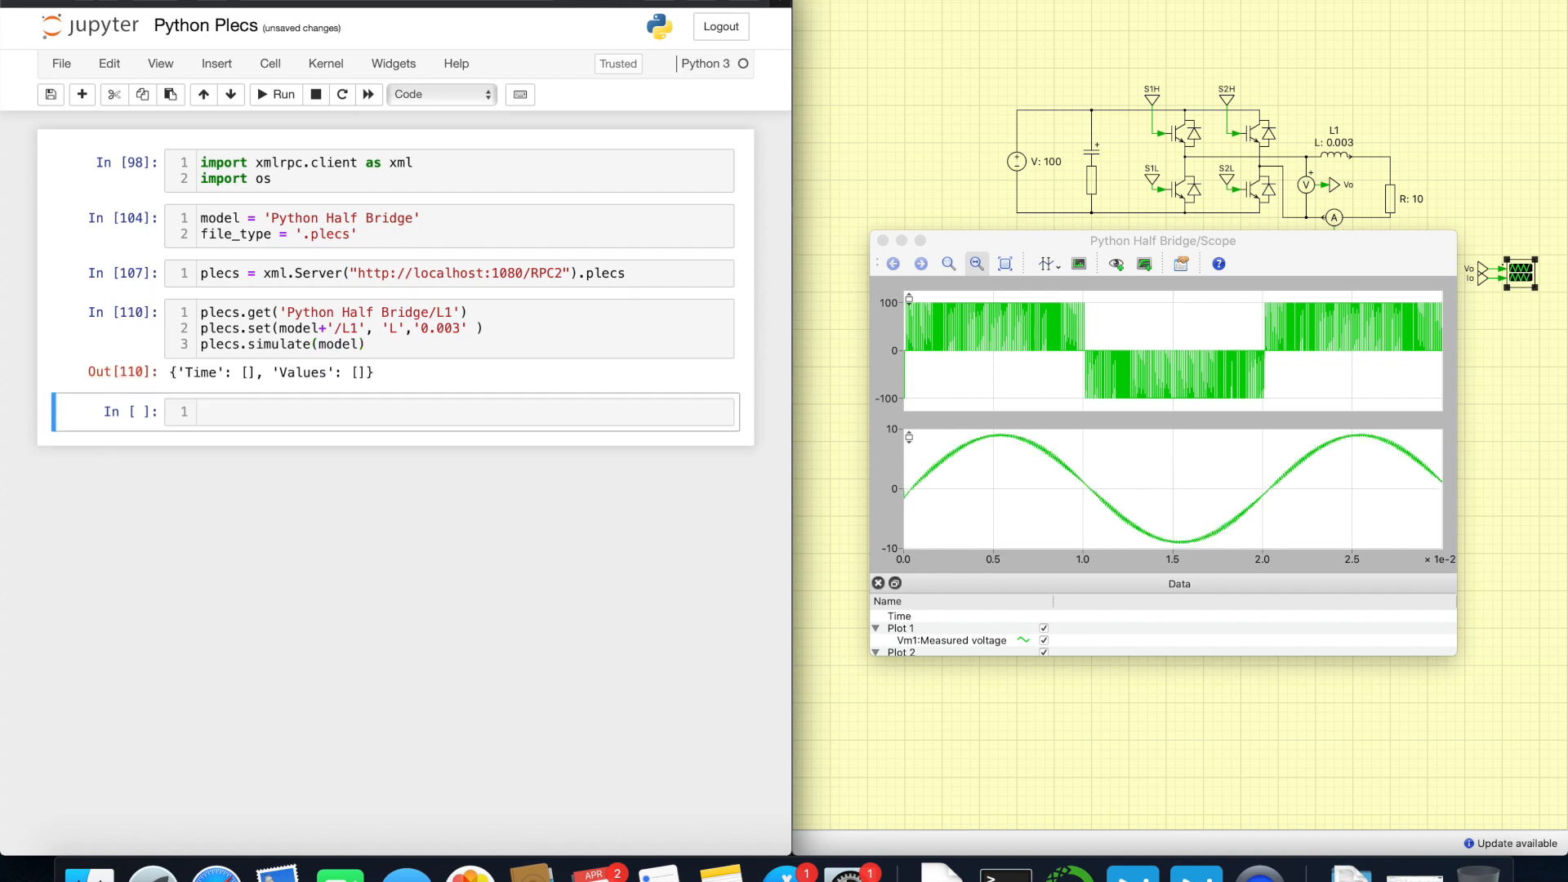
mouse_move(1110, 265)
type("001")
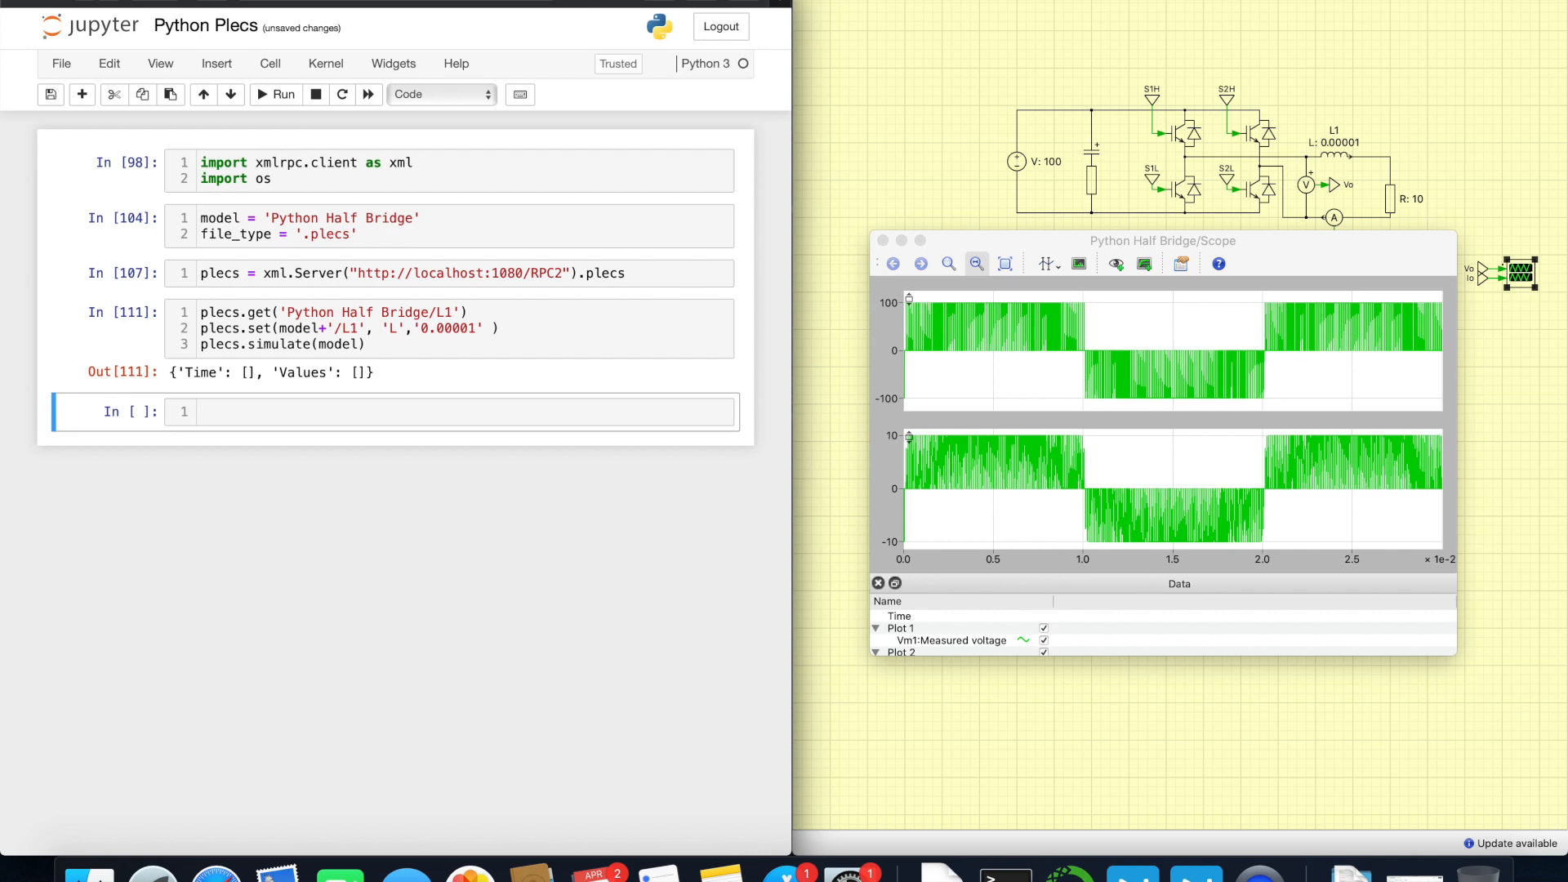
left_click(513, 345)
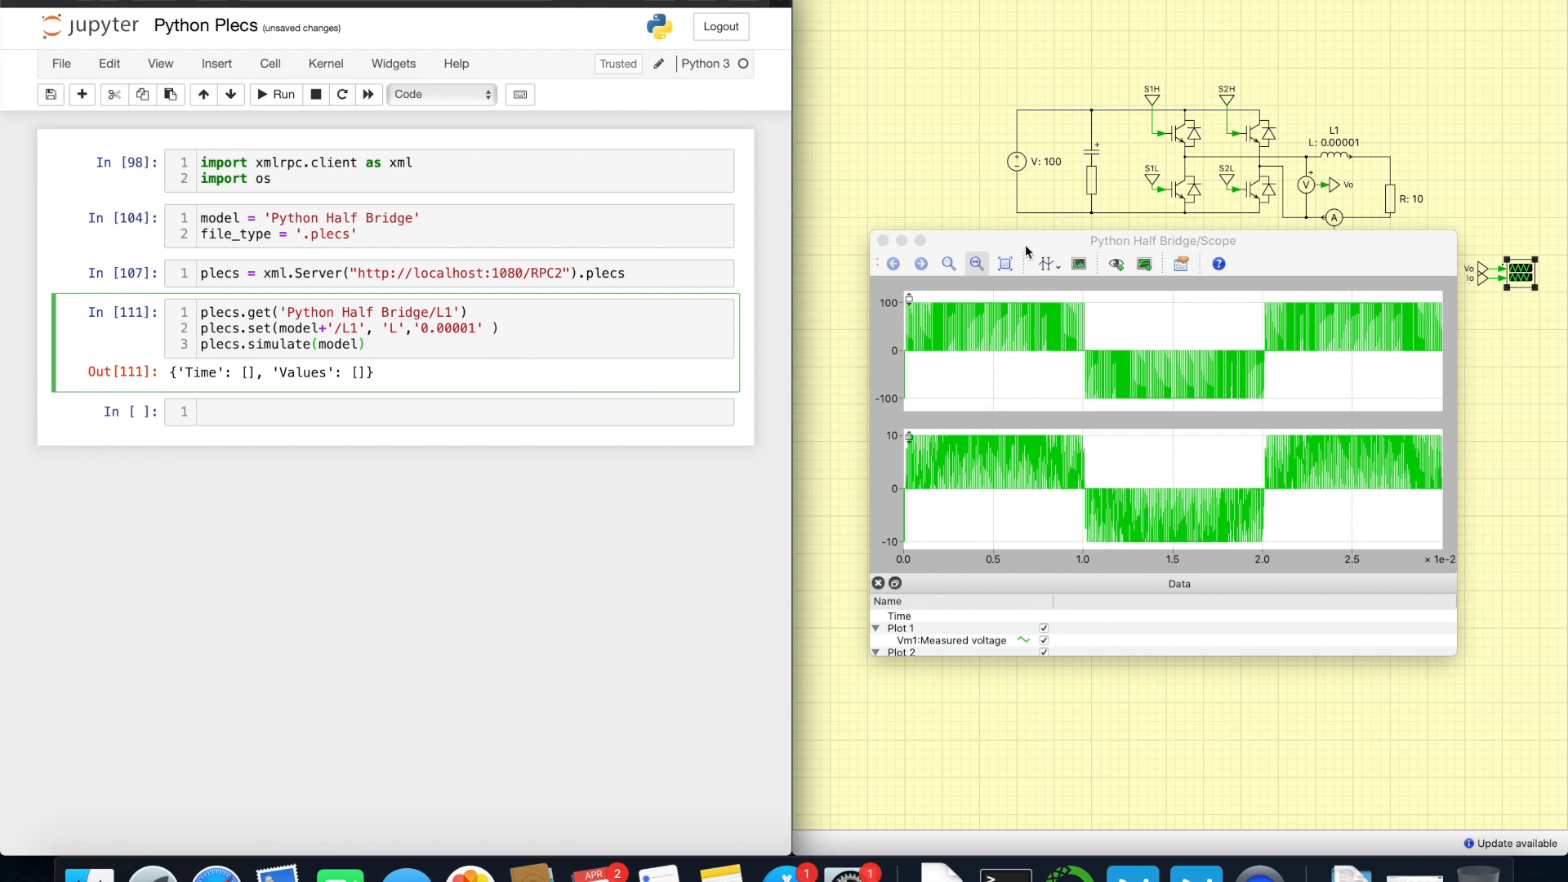
left_click(883, 240)
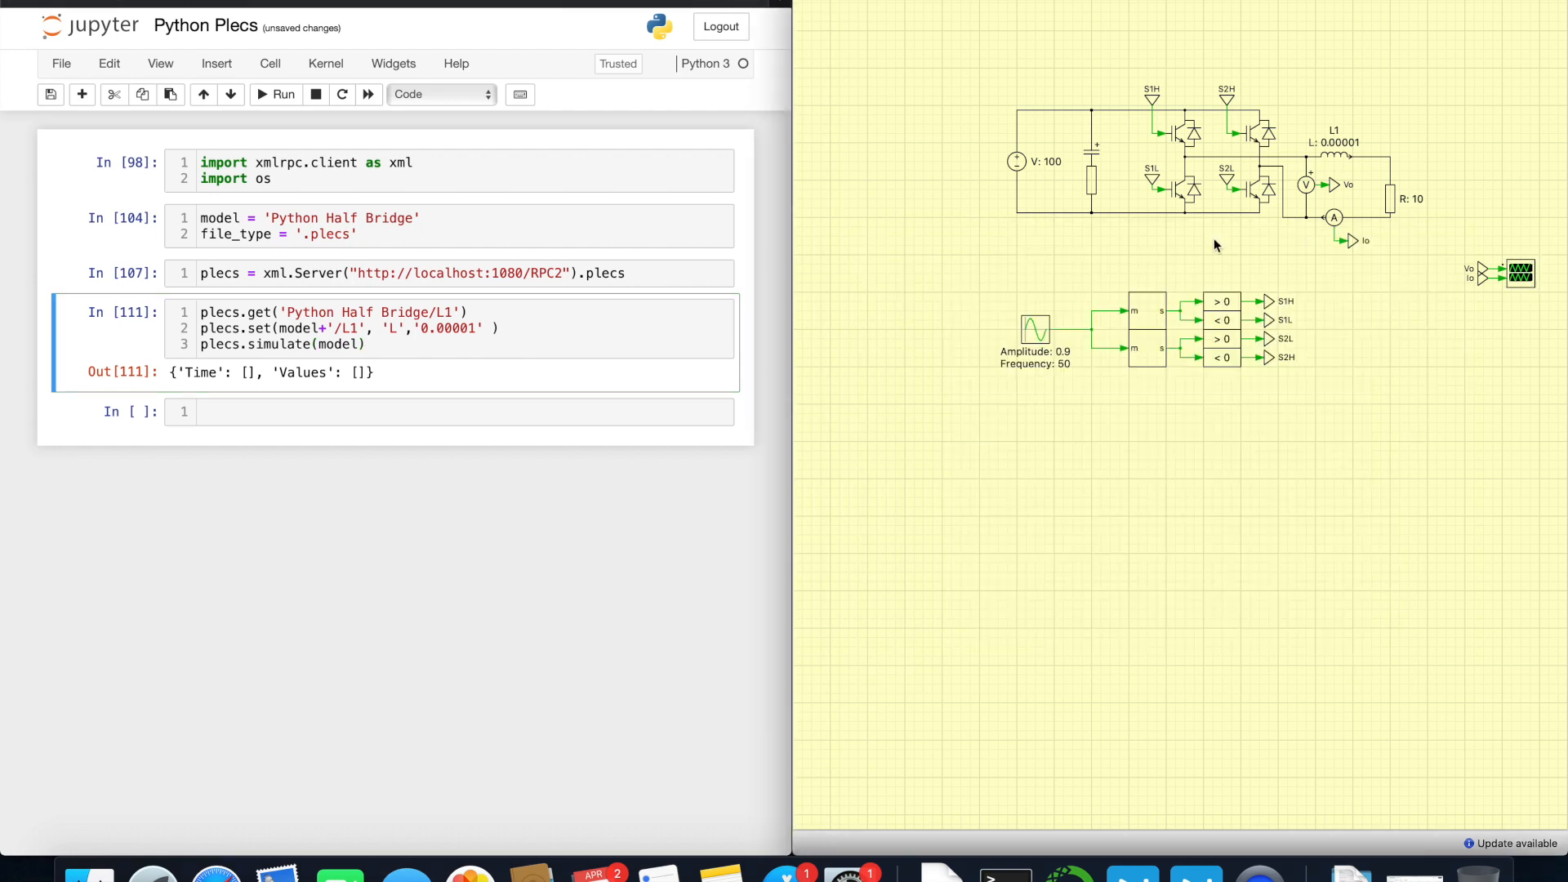
mouse_move(1398, 294)
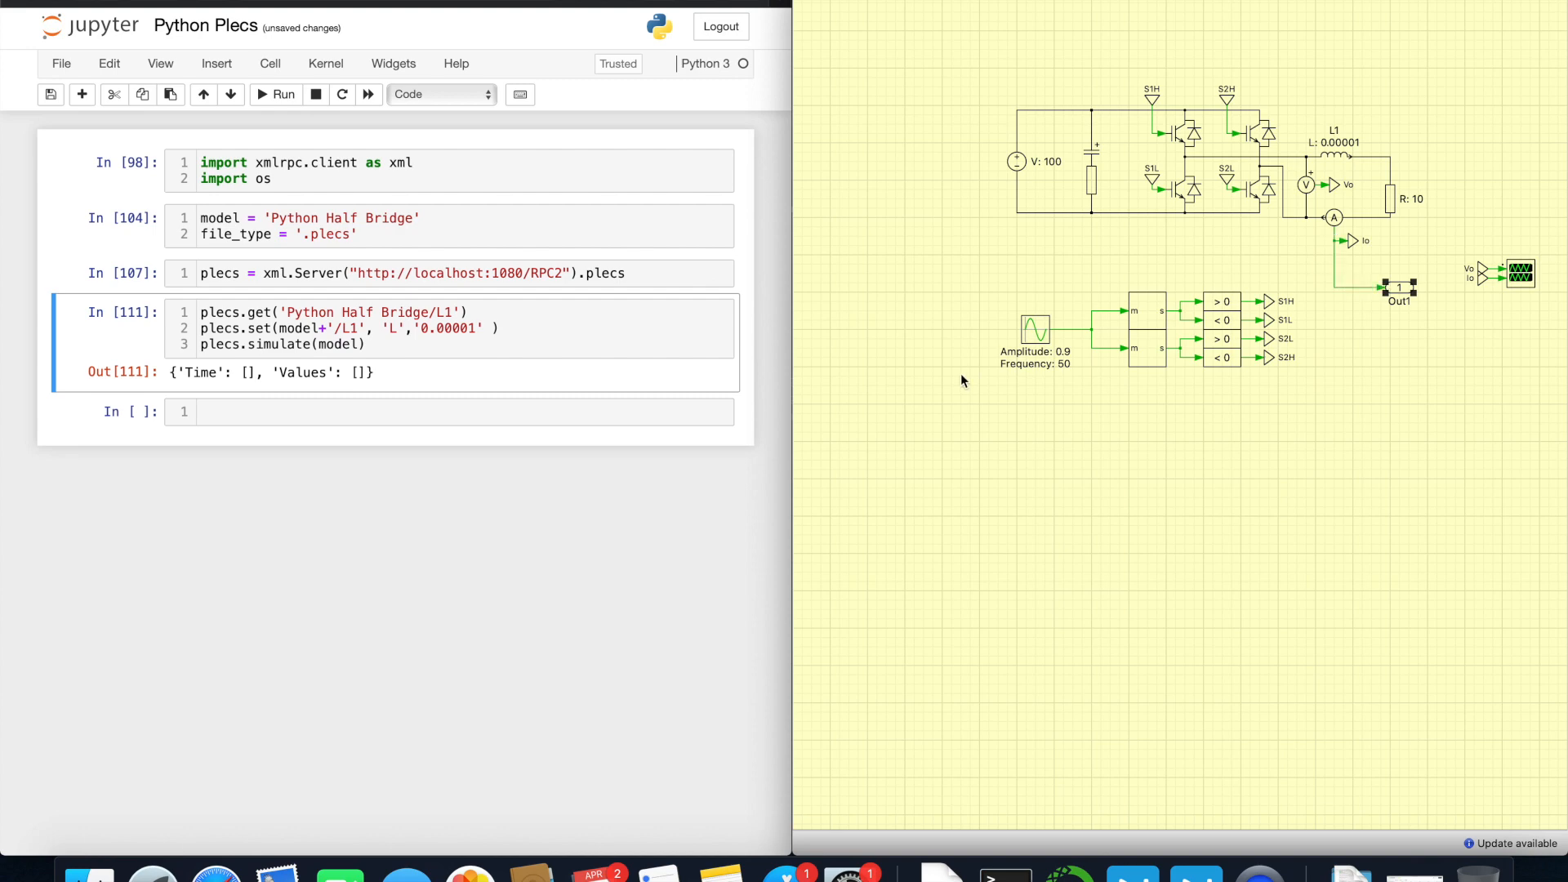
mouse_move(573, 397)
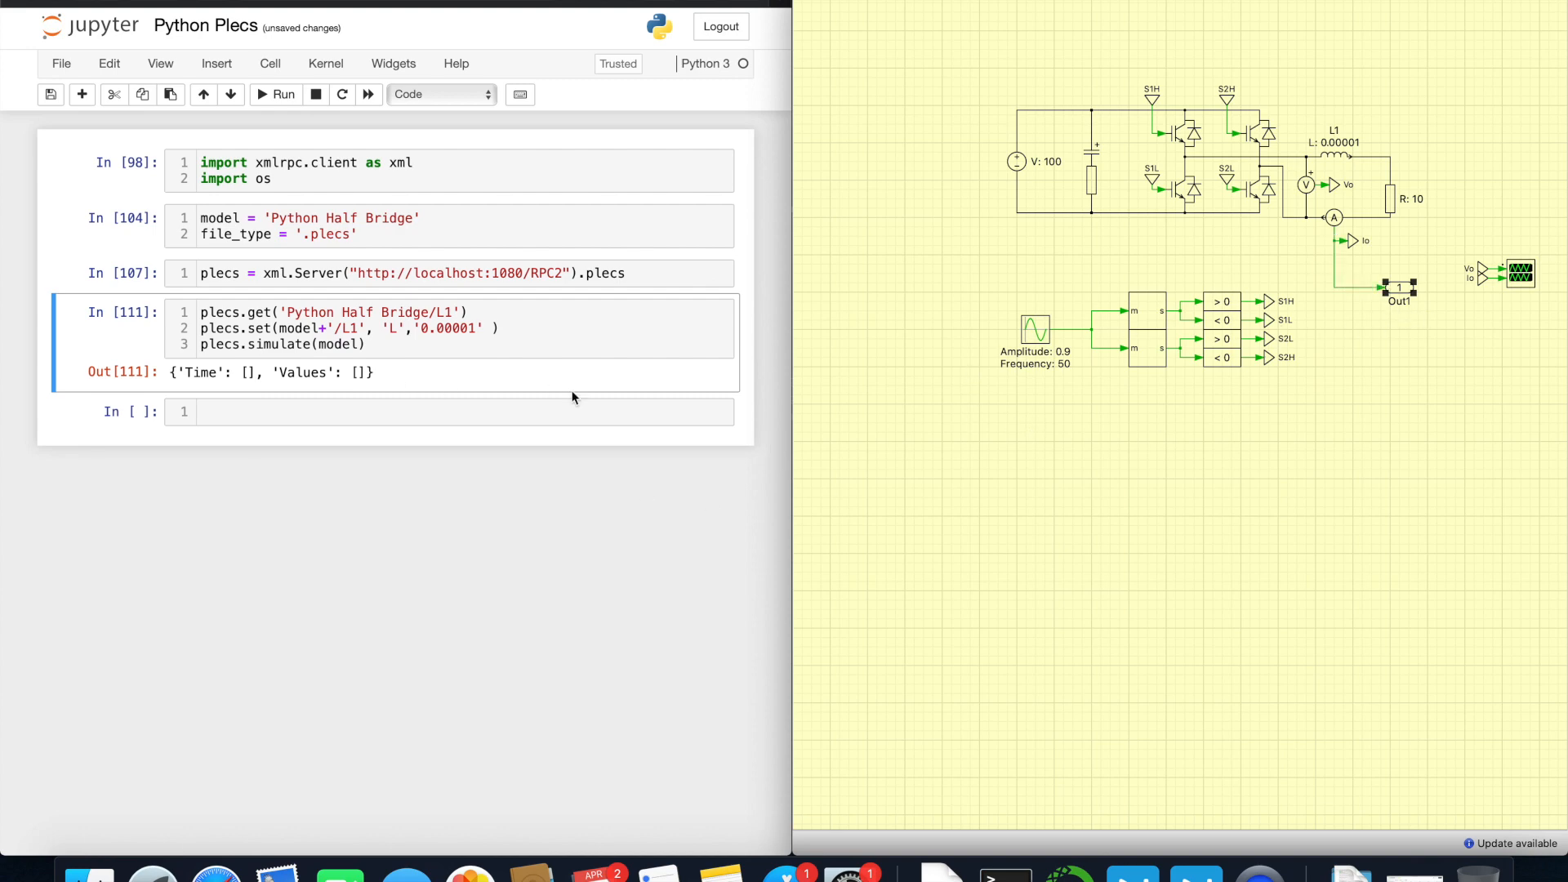
Step: Back in the notebook, reduce the inductance value in the set call to 0.001
left_click(366, 345)
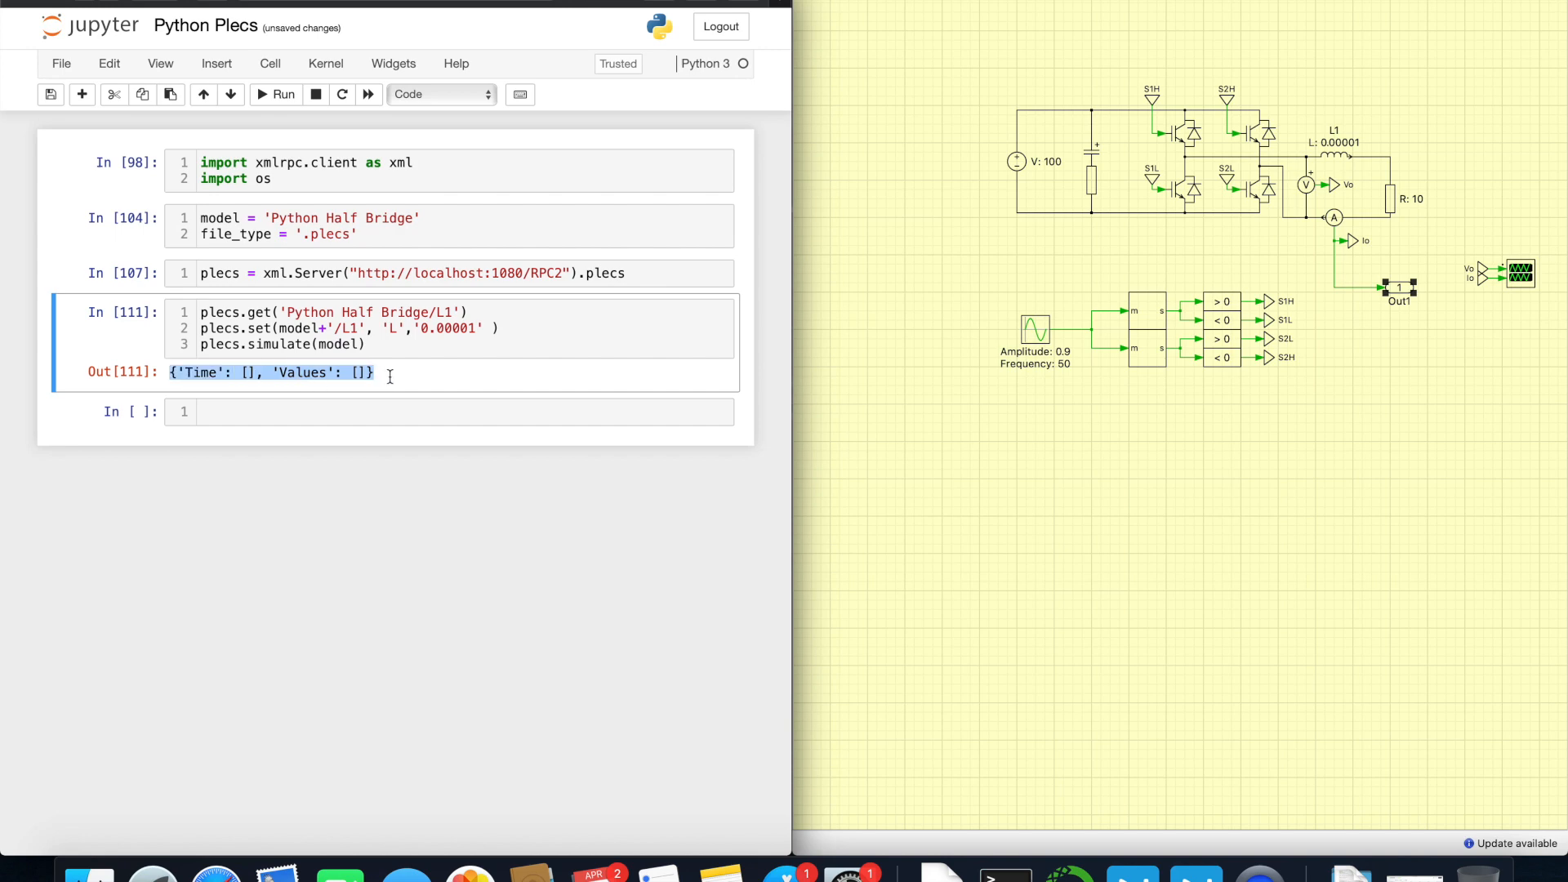
mouse_move(268, 389)
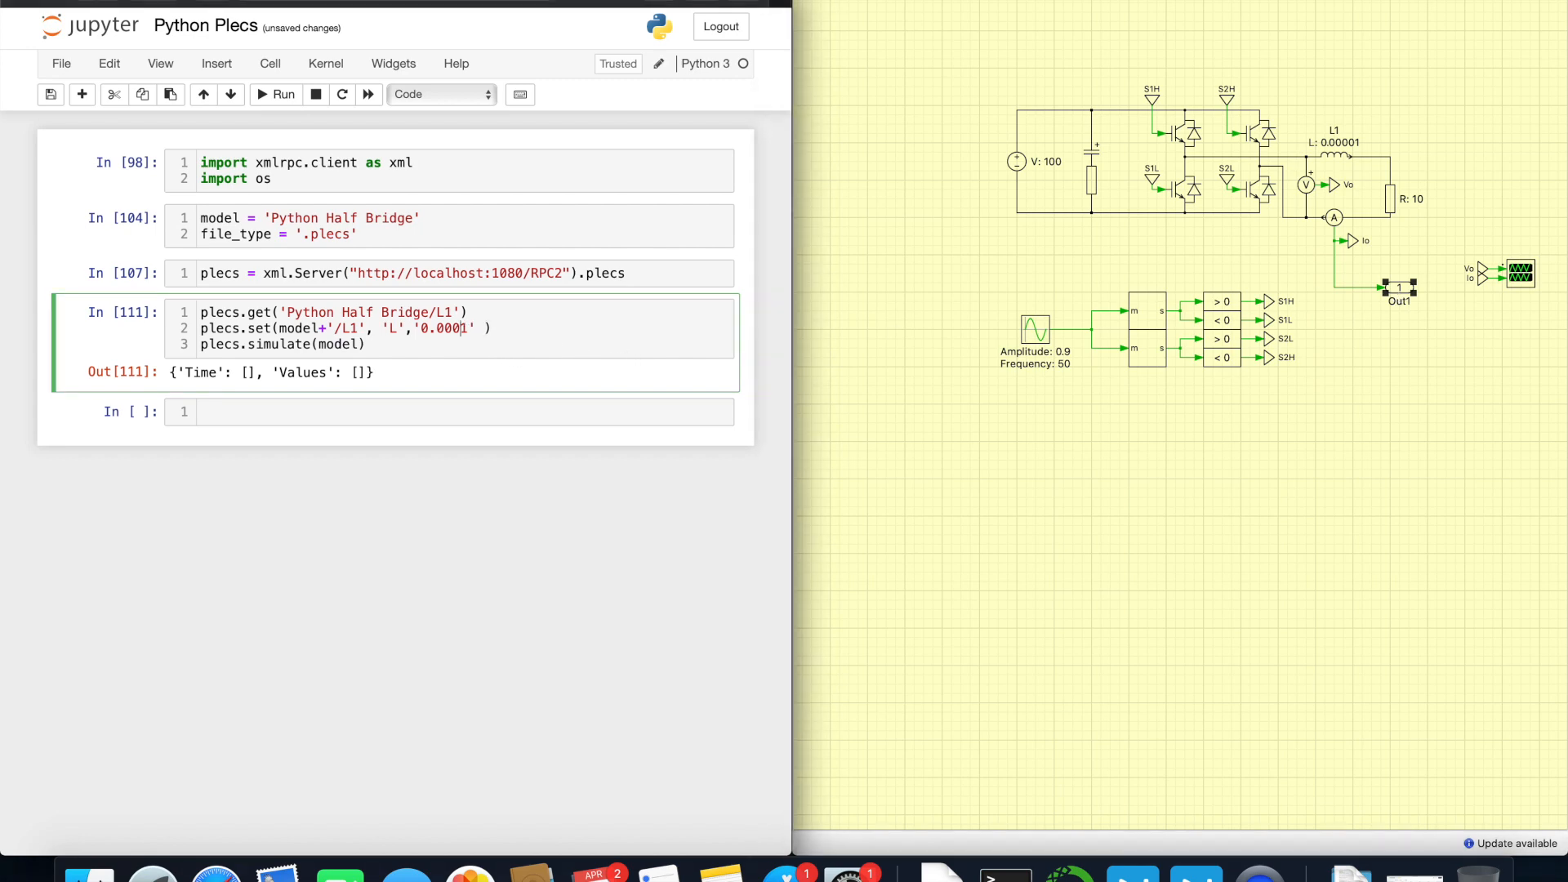
key("Backspace")
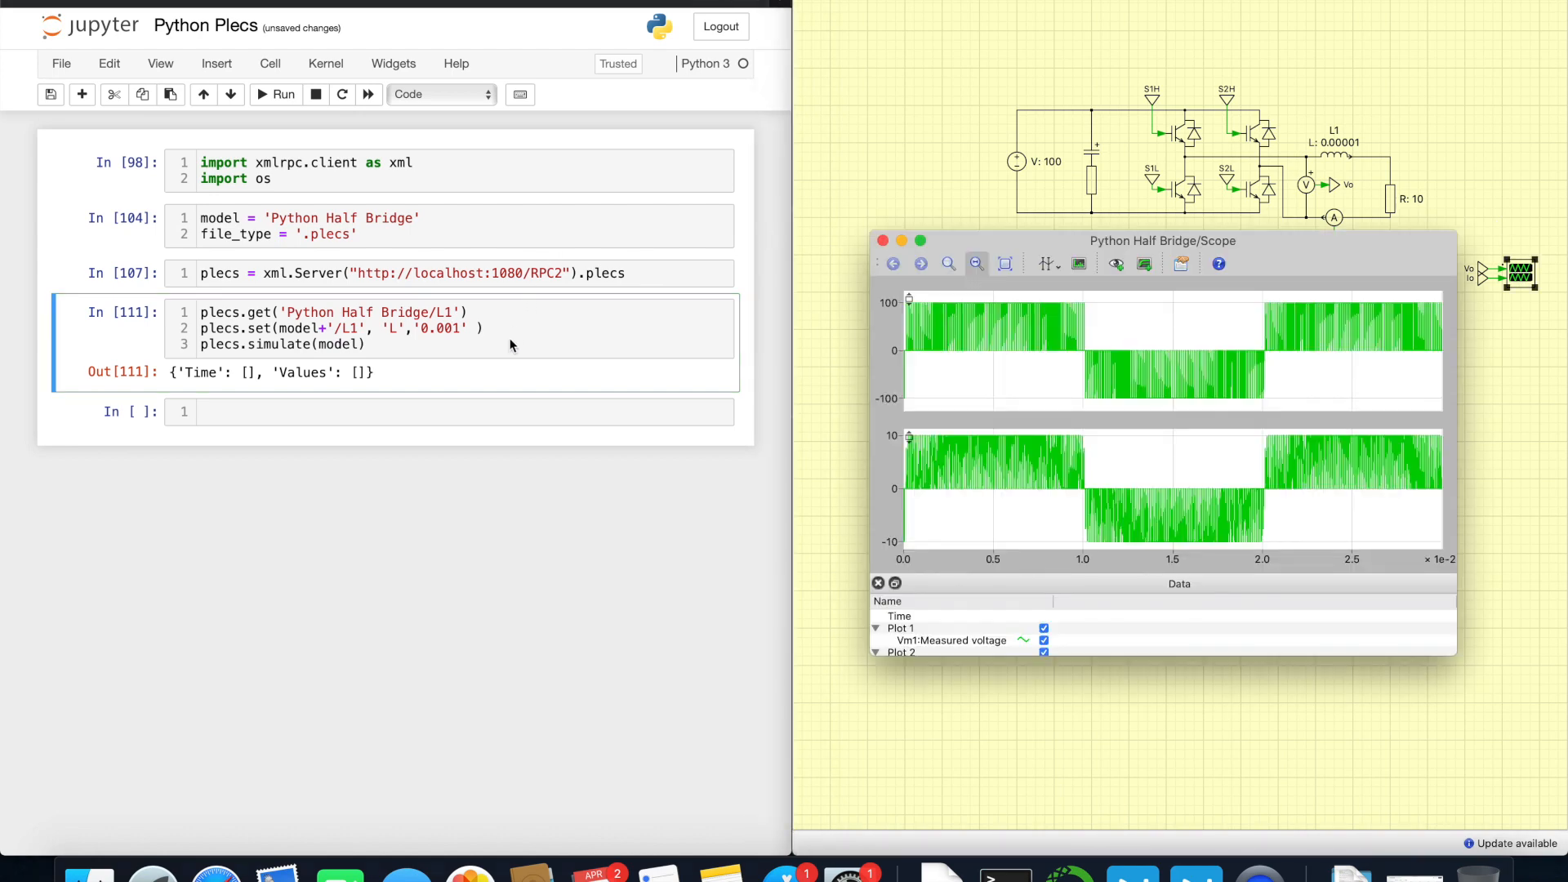
Step: Rerun the simulation with L1 at 0.001 and store its 'Time' output as time
left_click(283, 95)
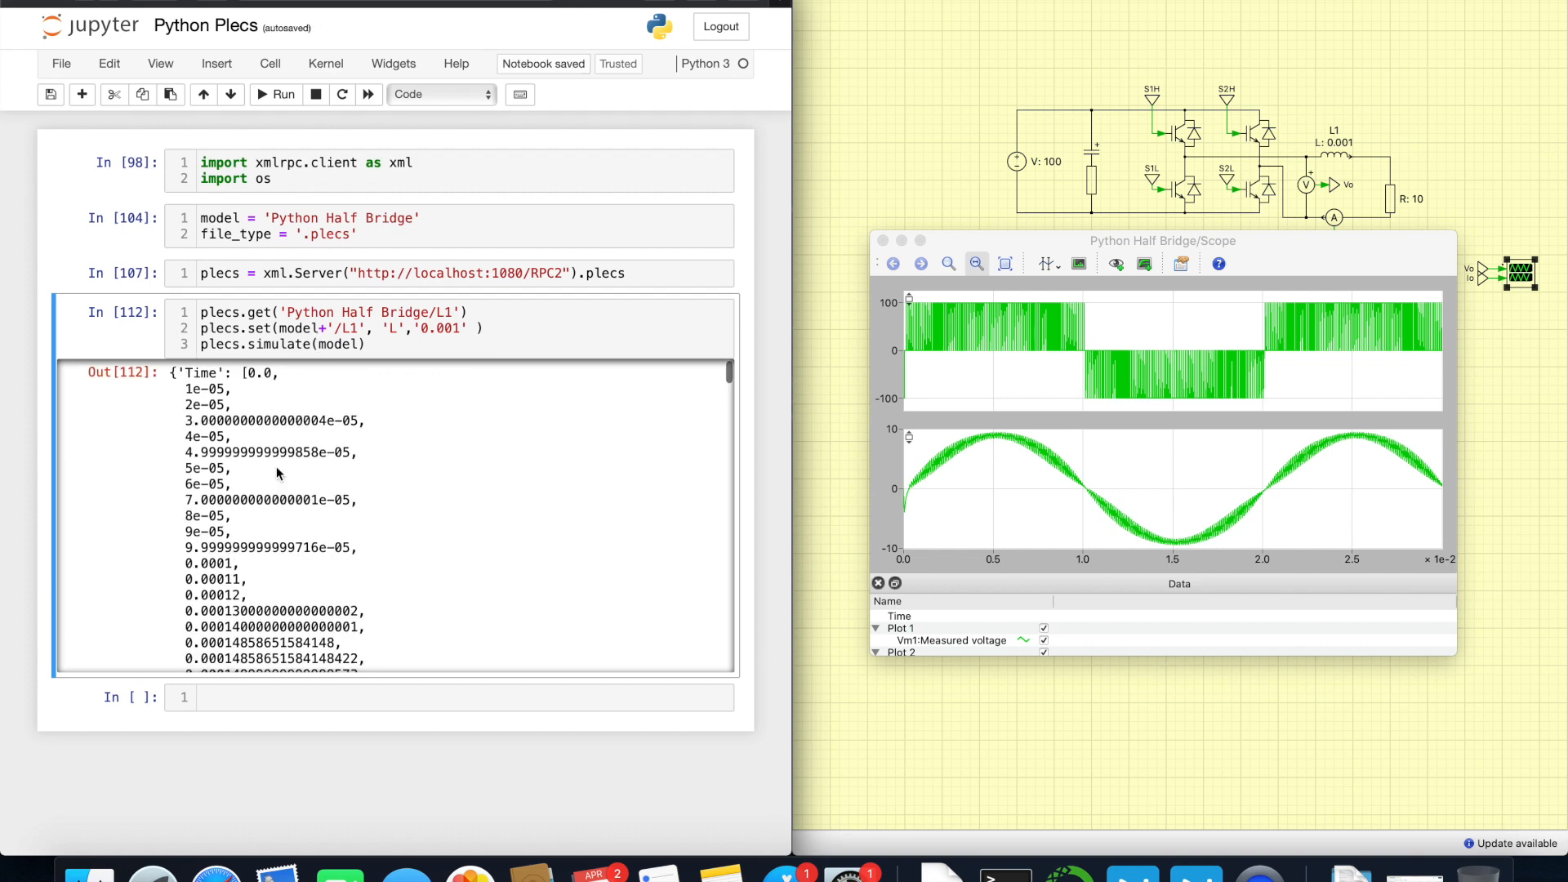
scroll("down", 3)
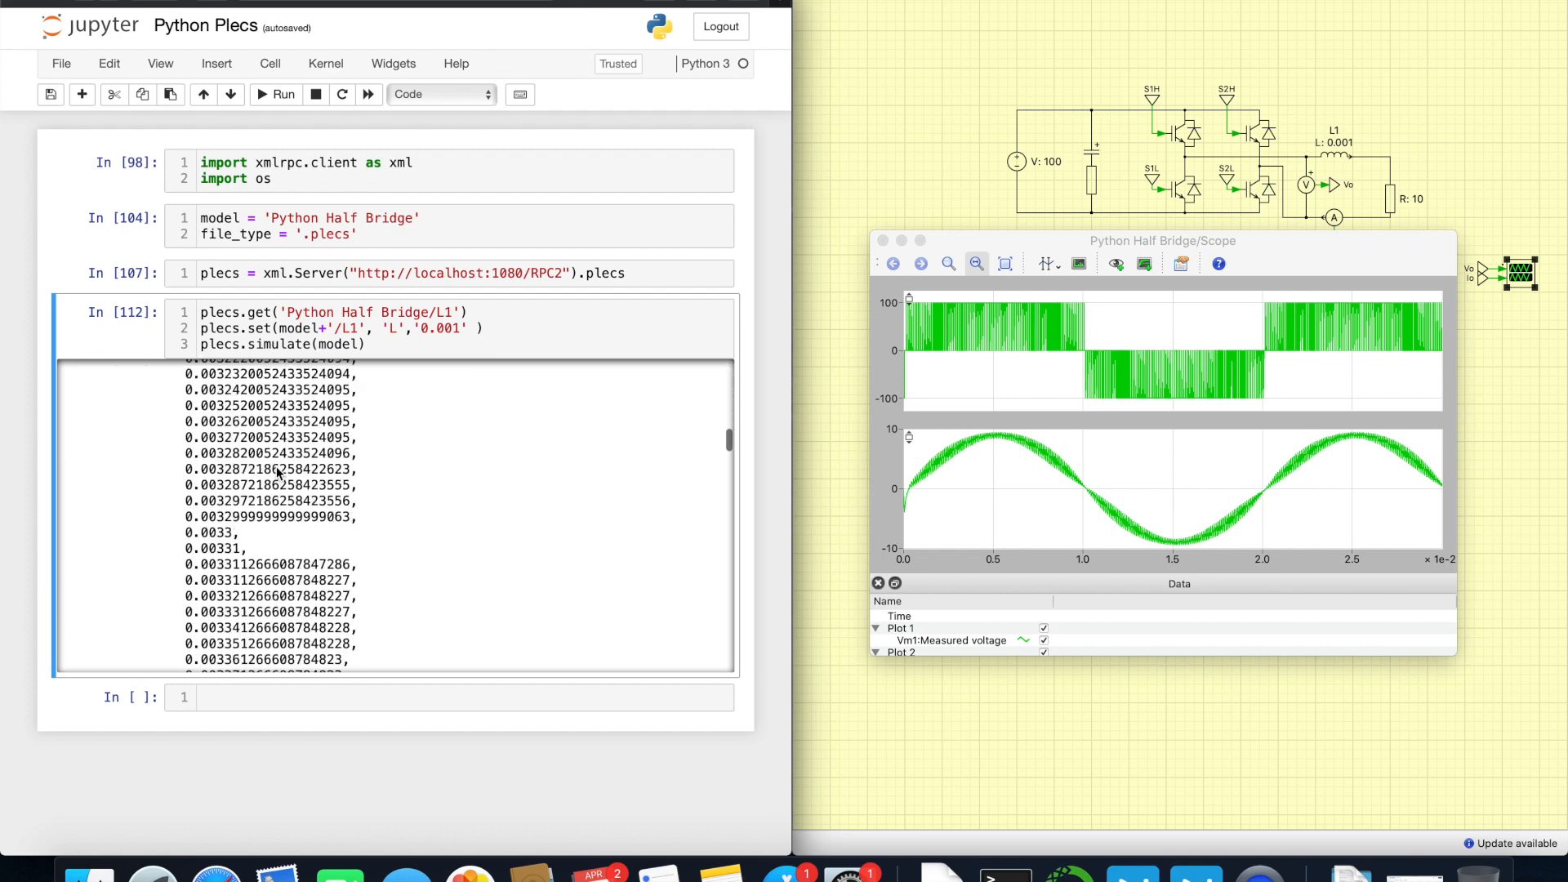
scroll("down", 3)
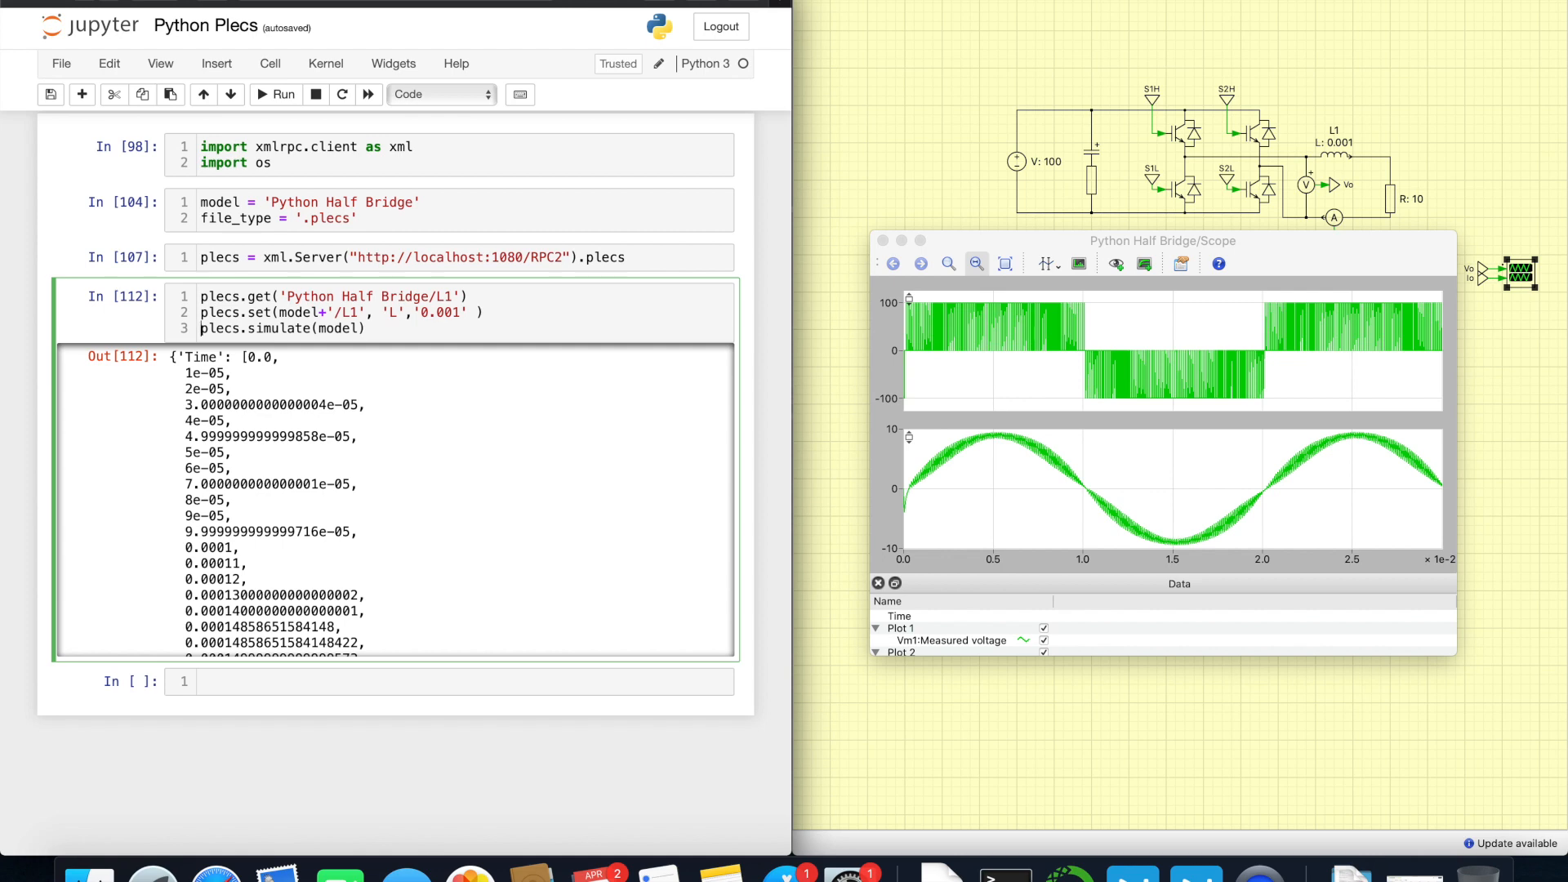
type("time =")
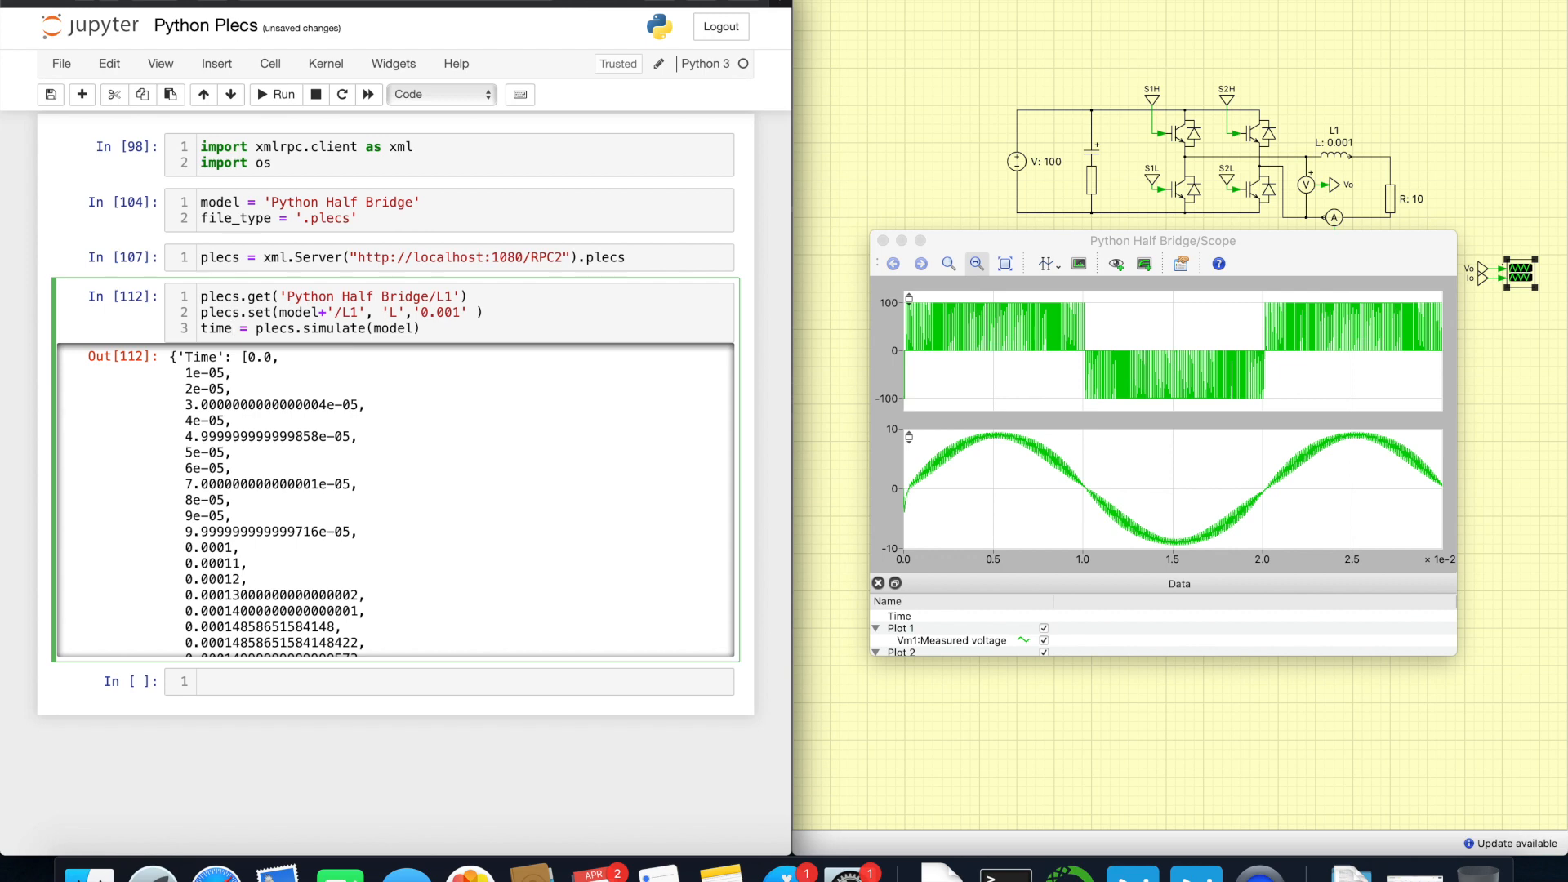
type("[]")
left_click(449, 681)
type("time")
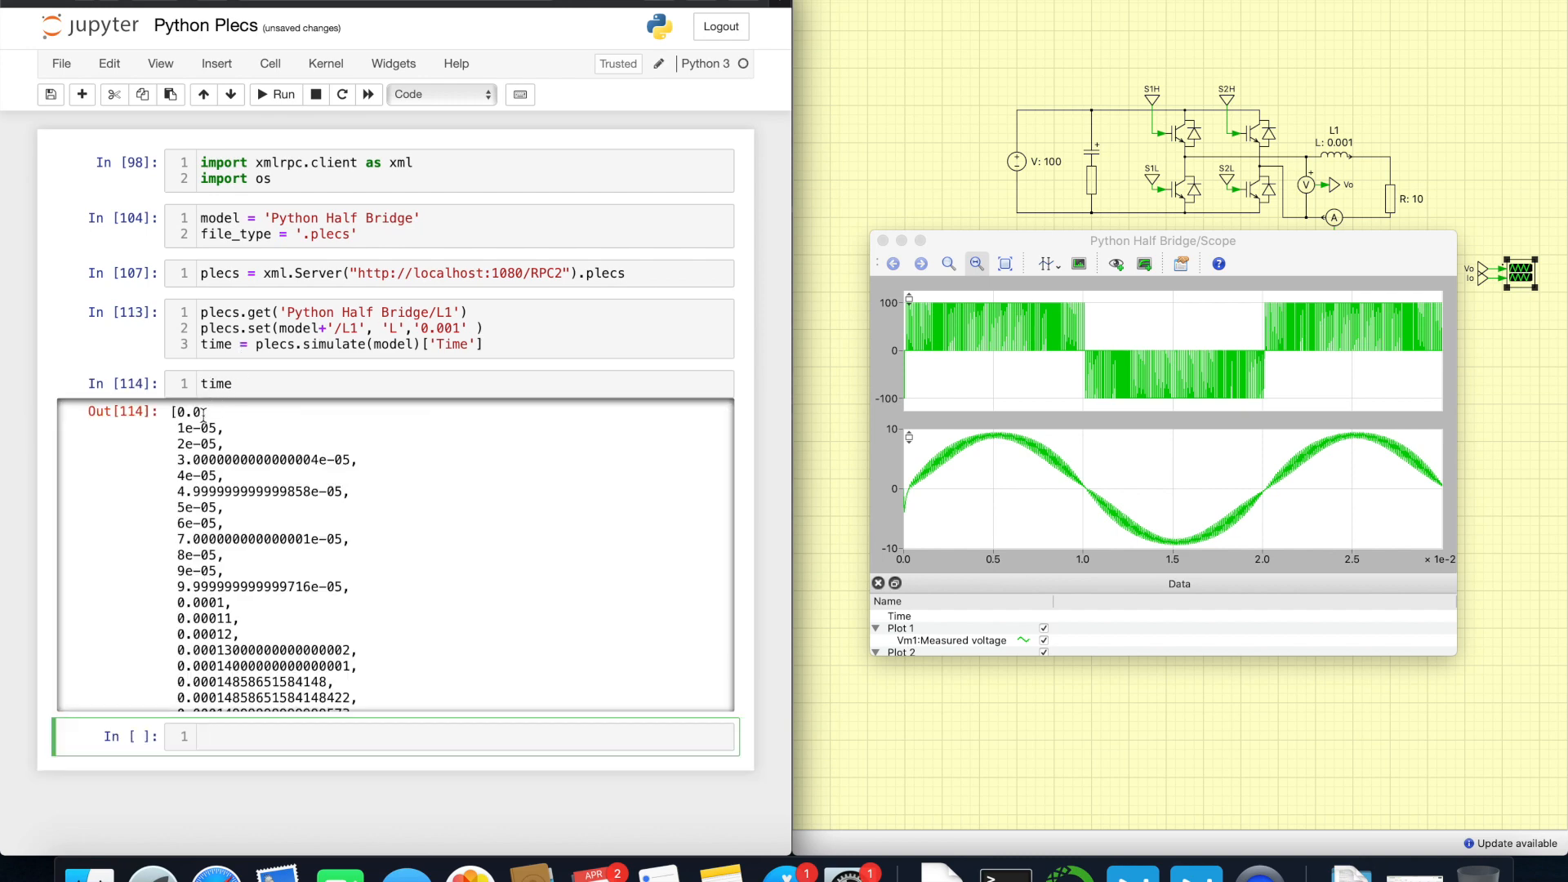
scroll("down", 3)
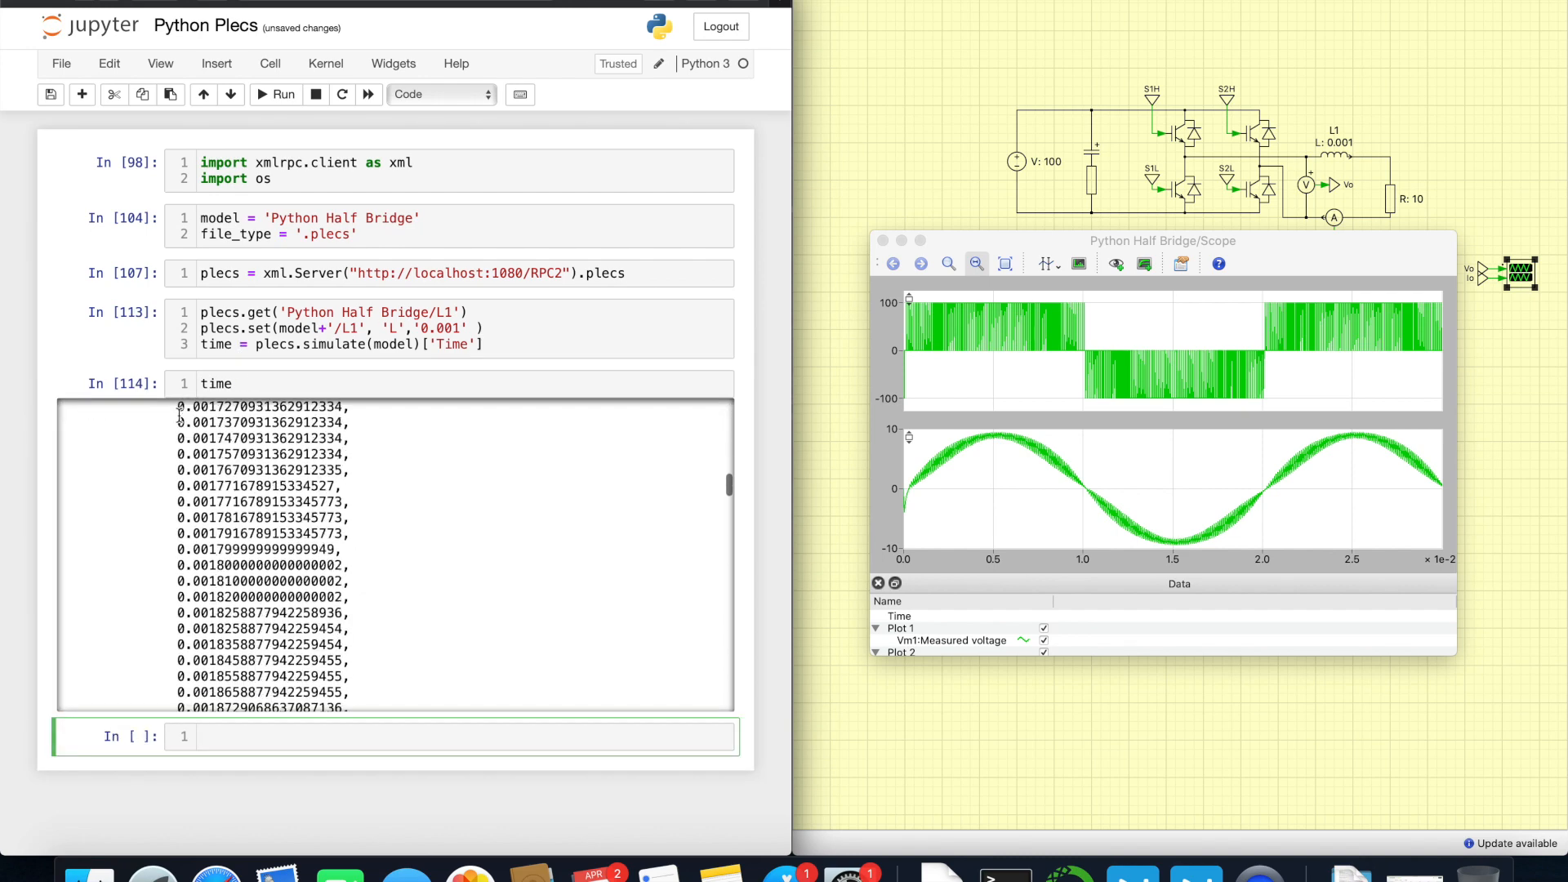
scroll("down", 3)
type("[0")
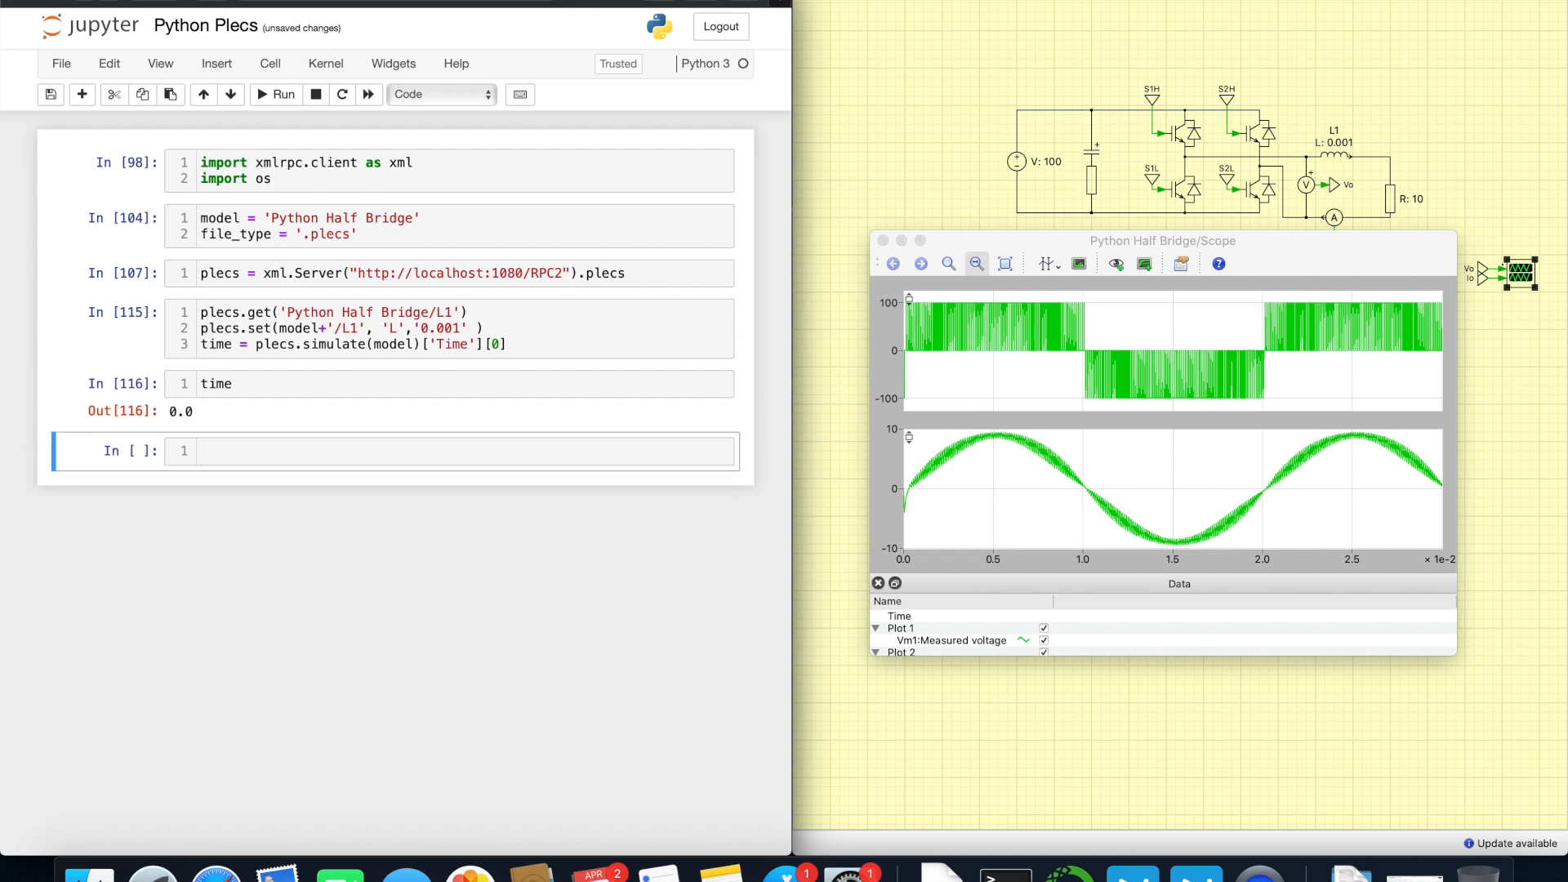
Step: Duplicate the line to store the 'Values' output as values and read values[0]
left_click(451, 345)
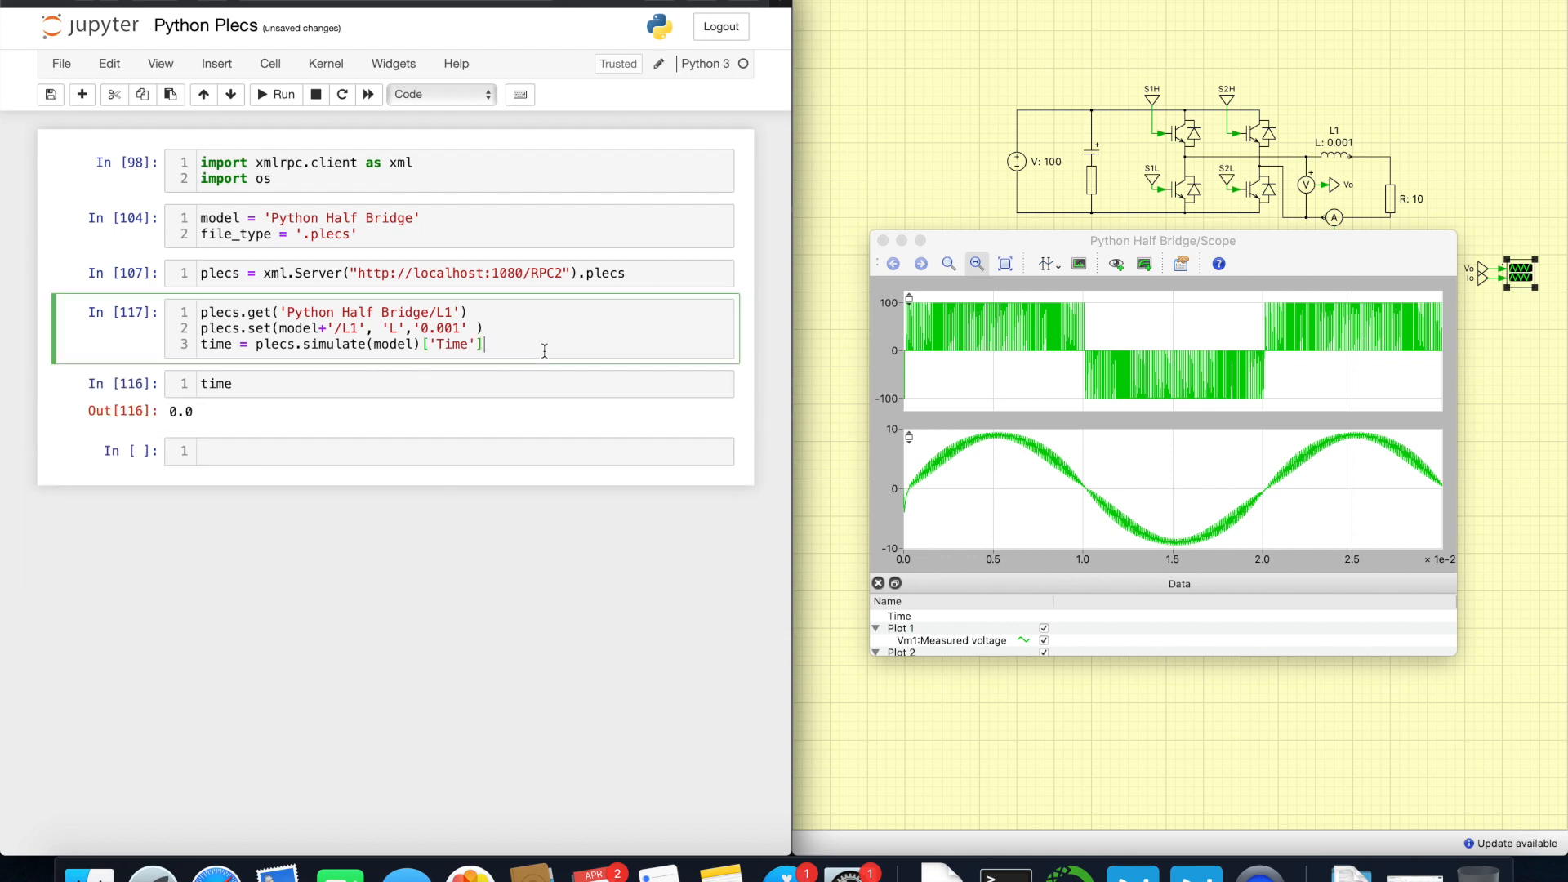
double_click(451, 344)
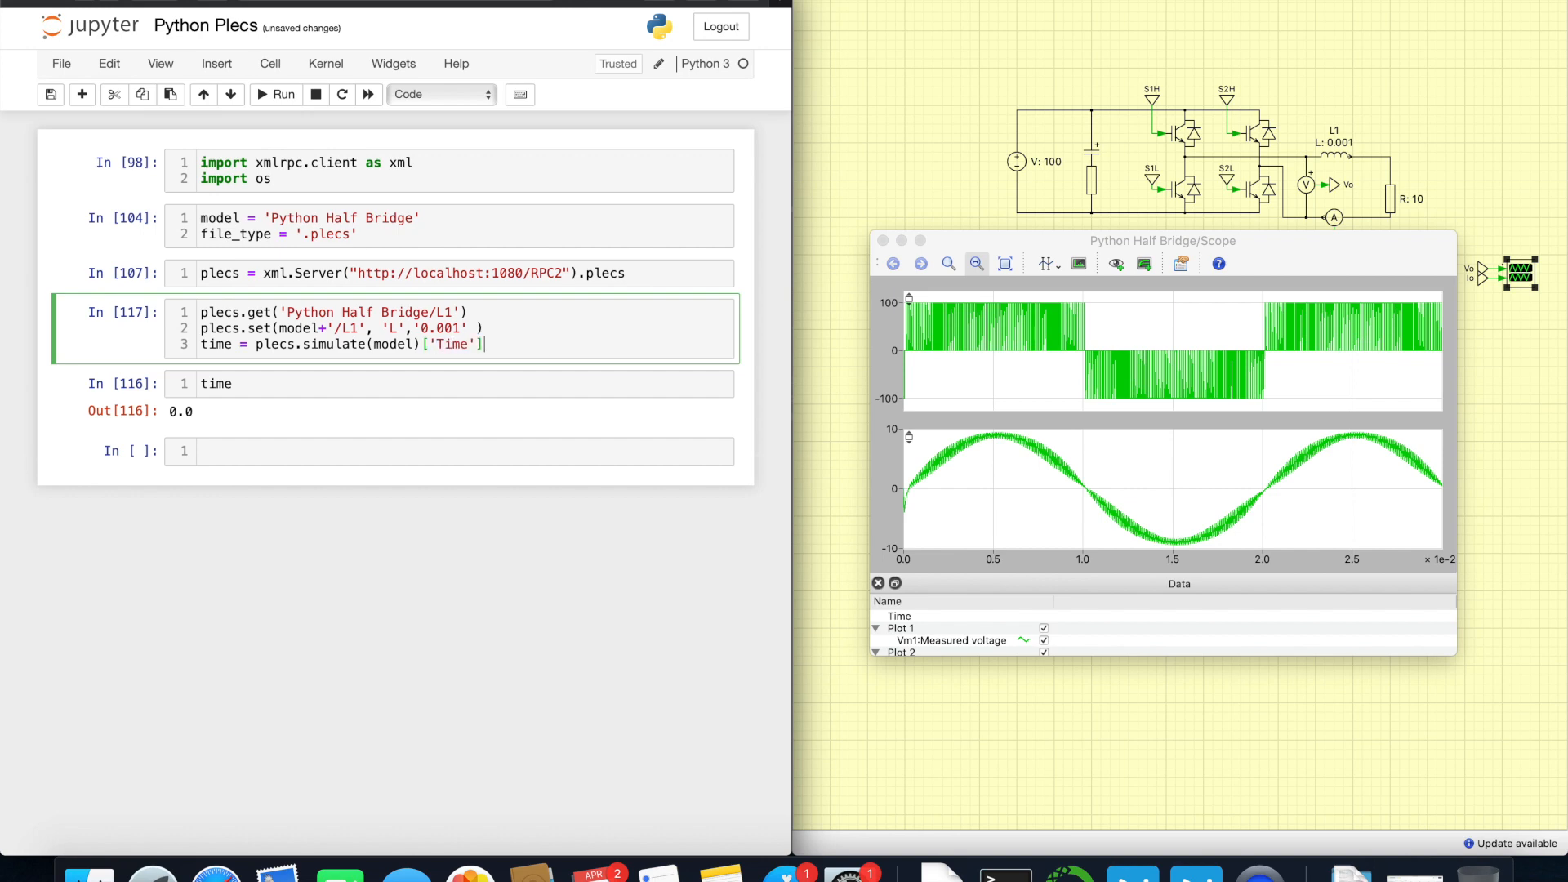
left_click_drag(481, 328, 480, 345)
type("time = plecs.simulate(model)['Time")
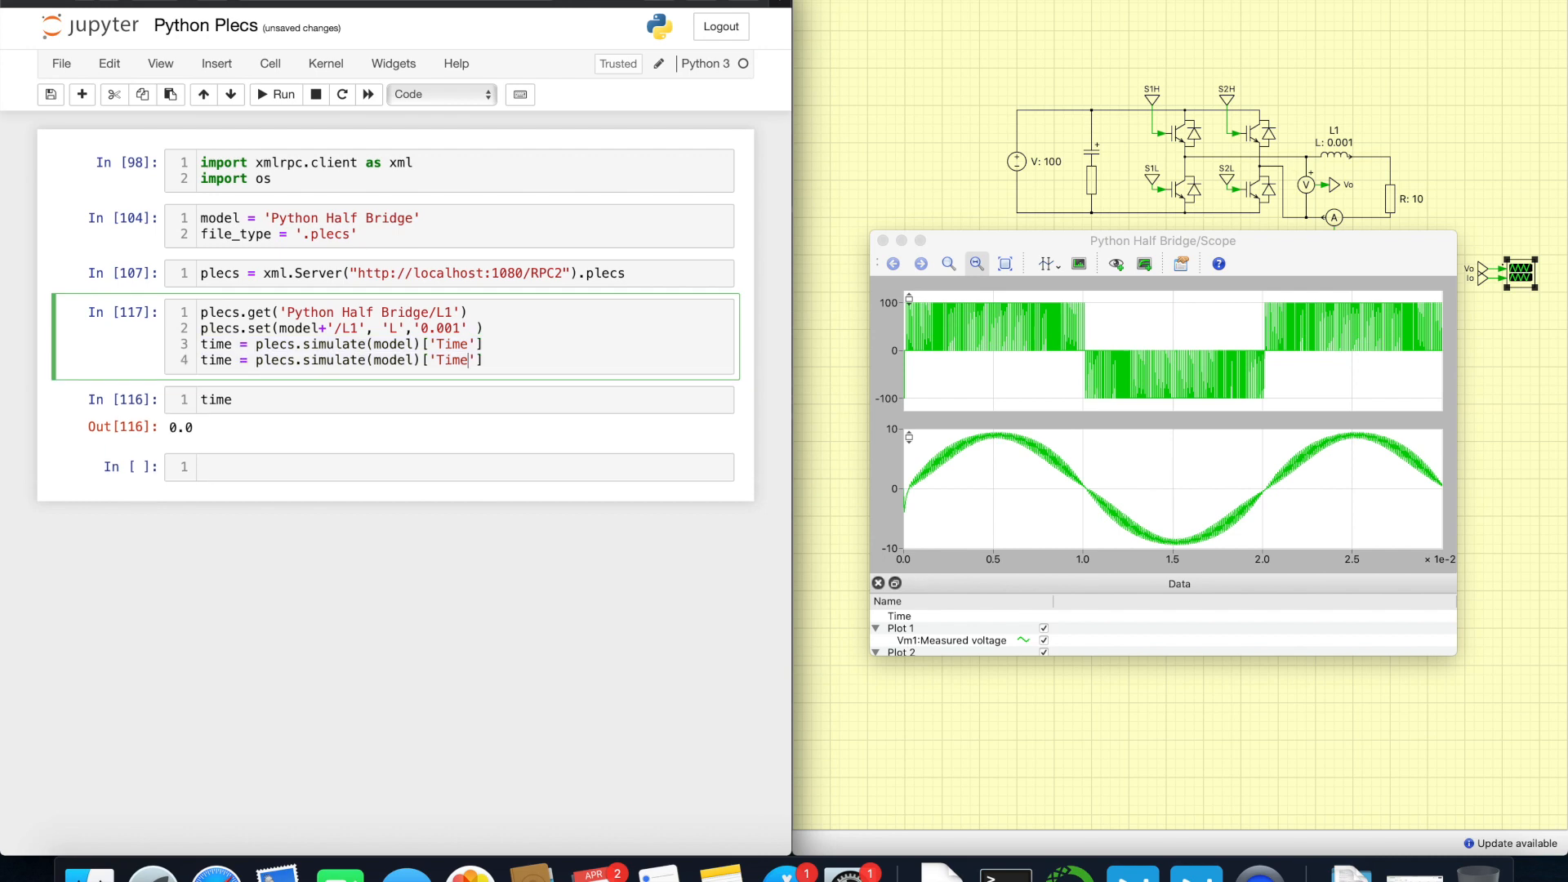
type("Values")
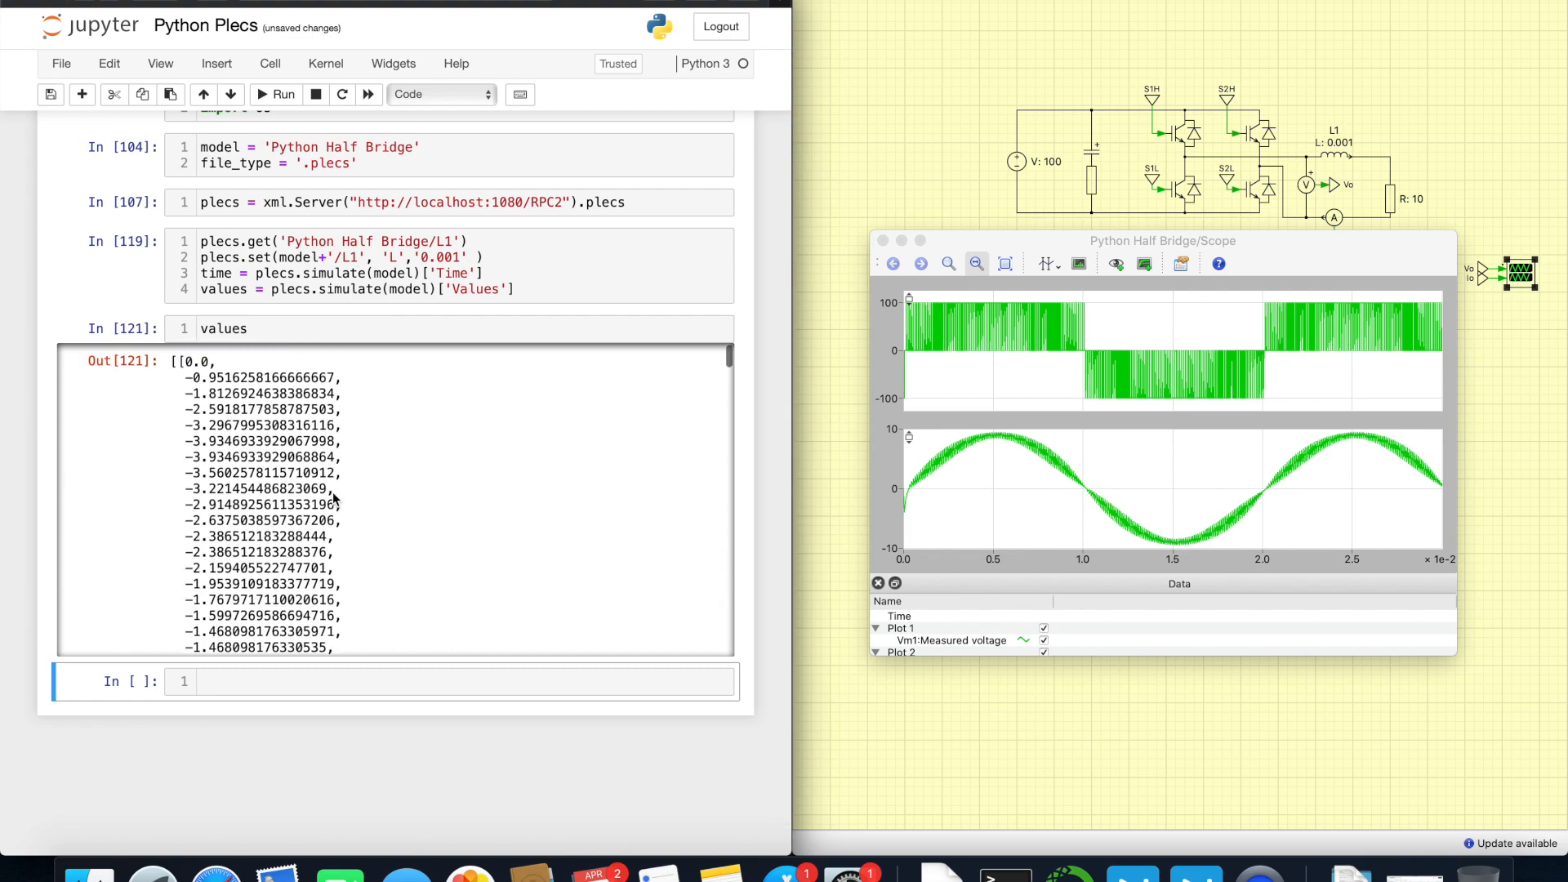
double_click(194, 356)
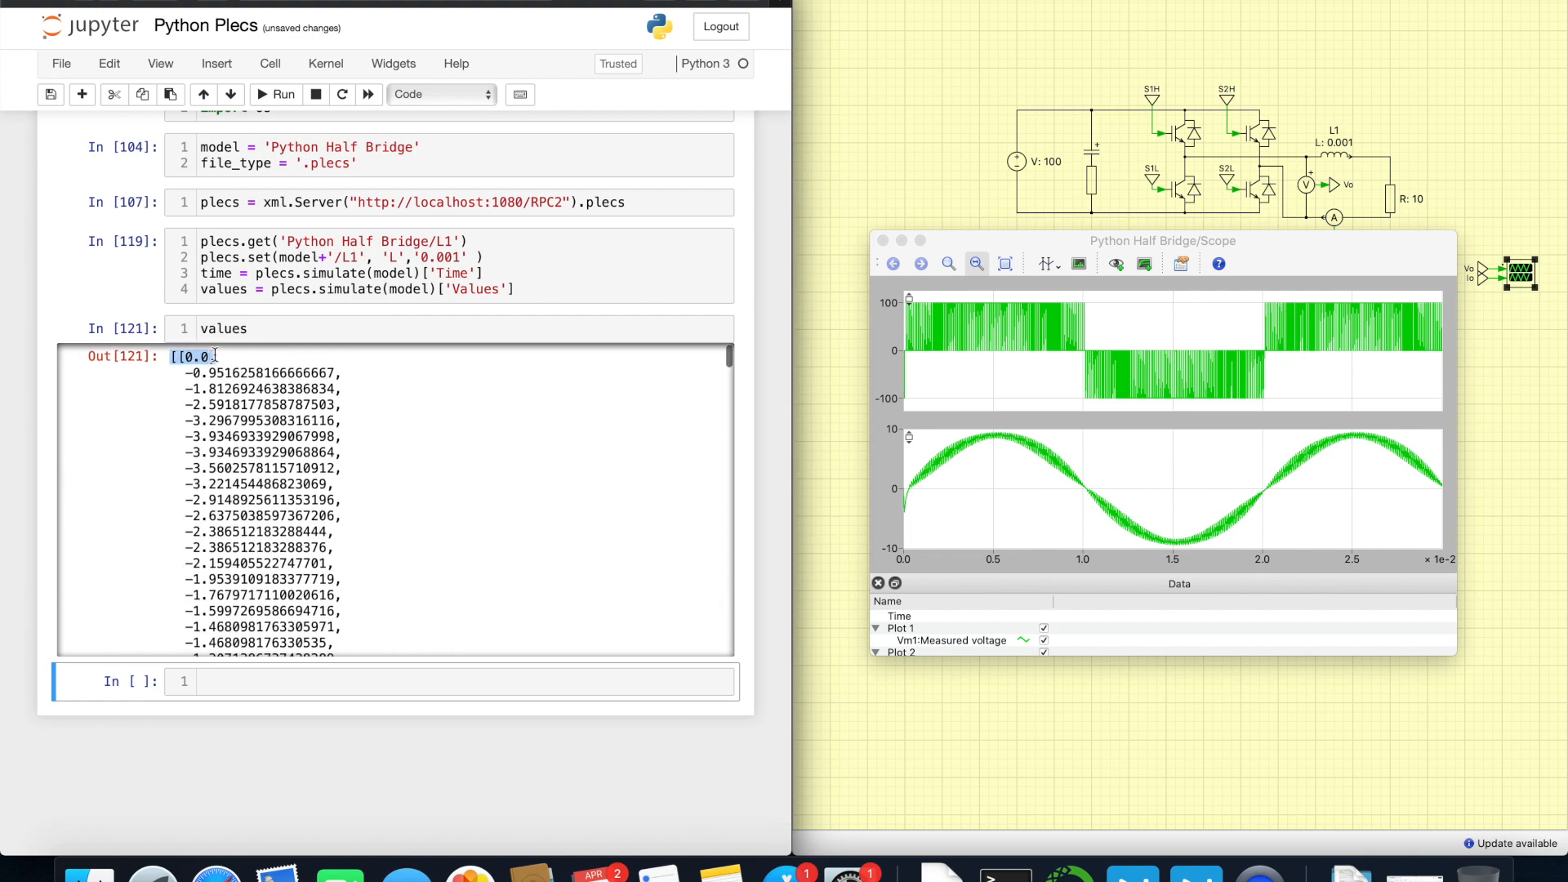
type("[0][-1")
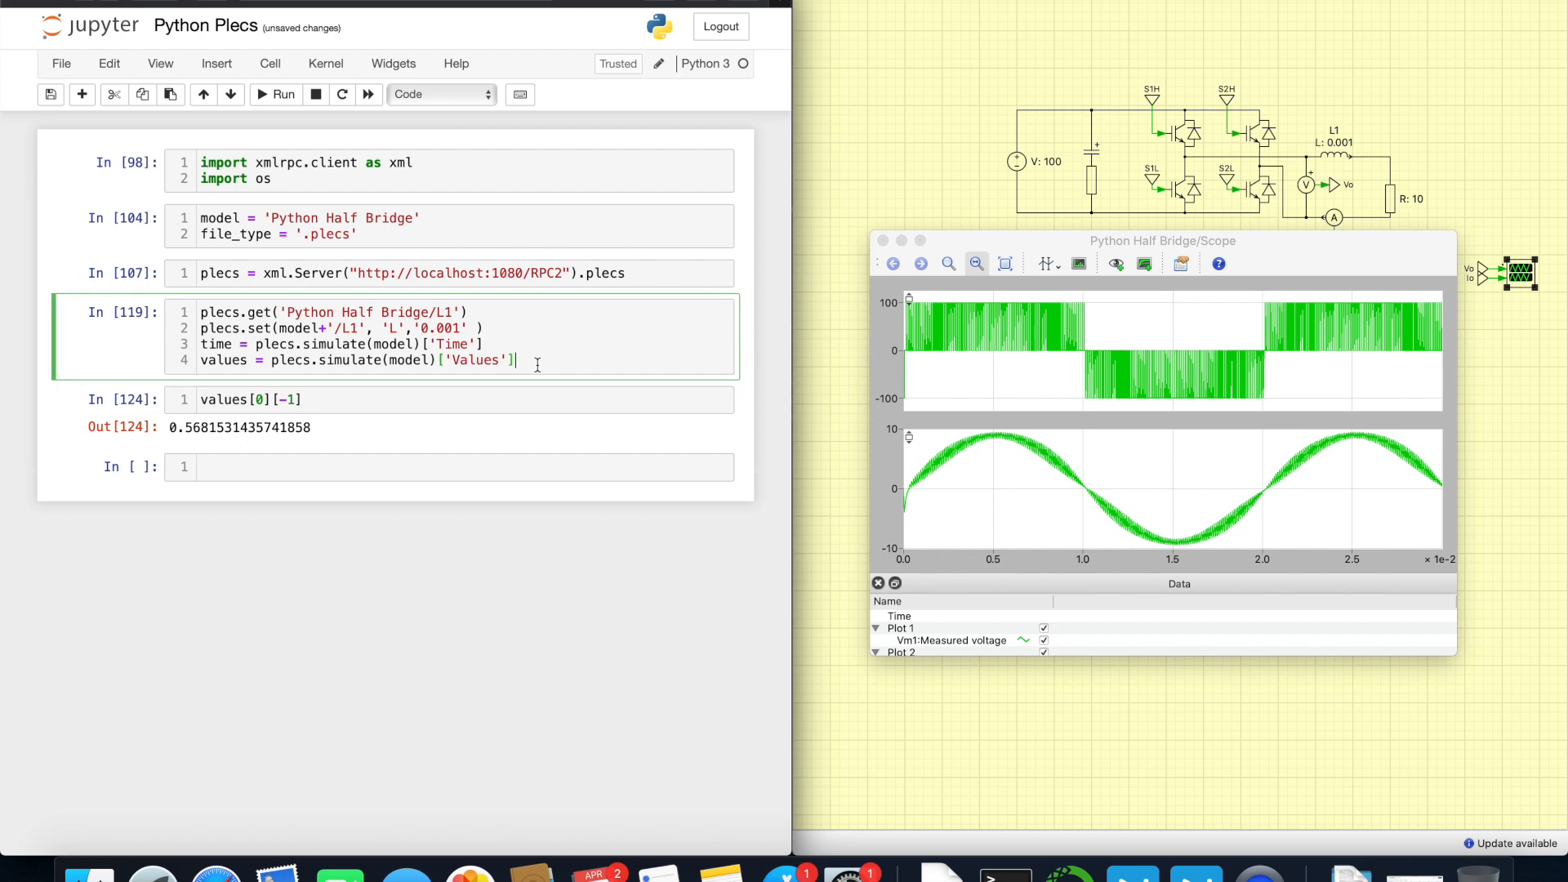
Step: Index values[0] and import matplotlib.pyplot as plt
type("[0]")
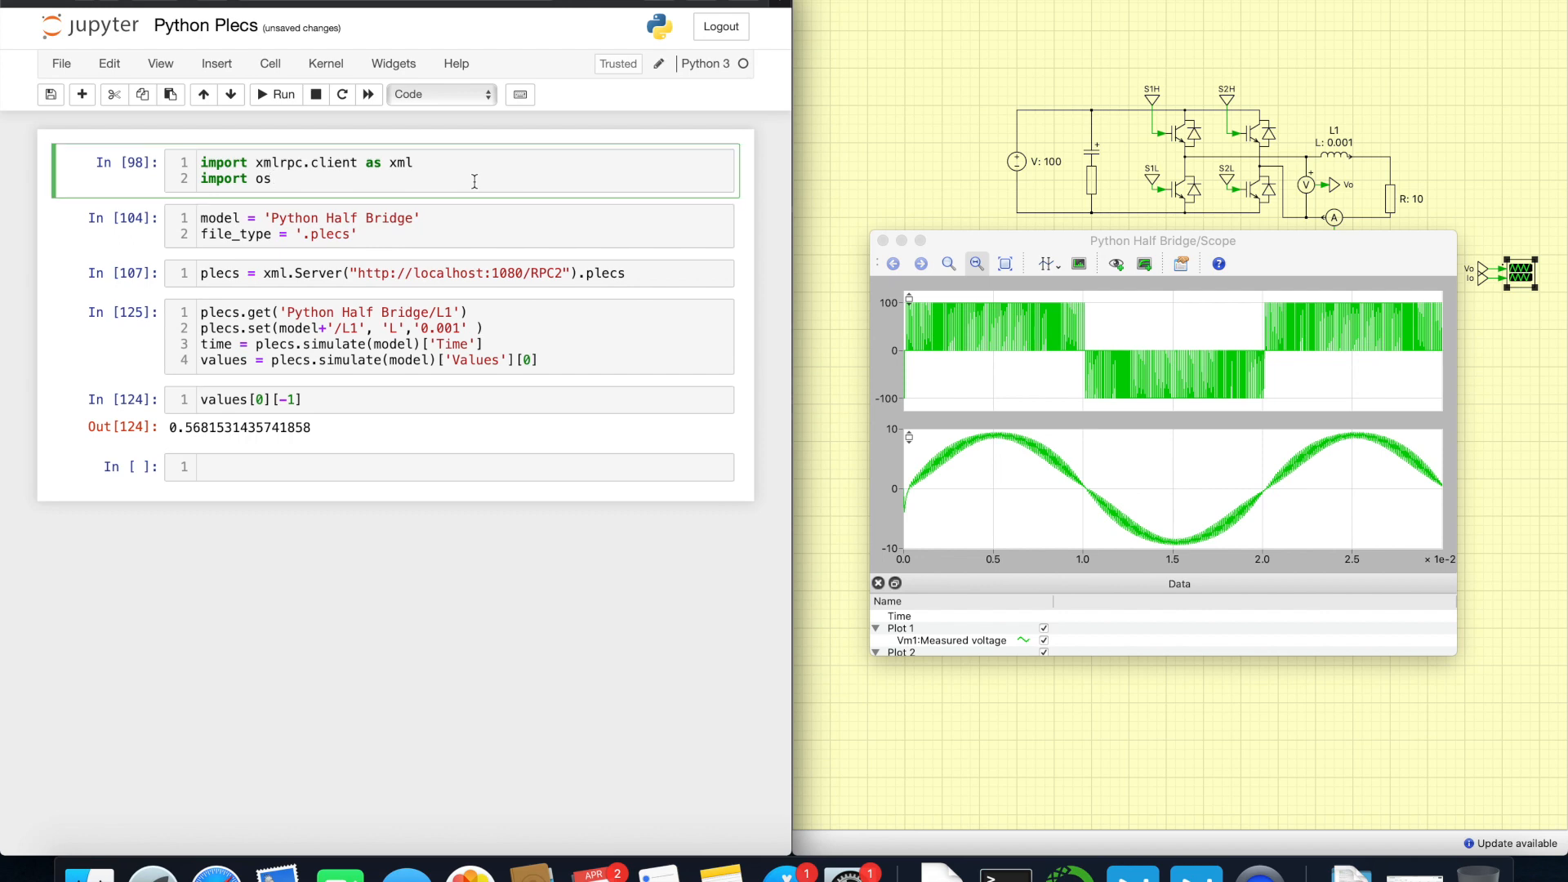
type("impor")
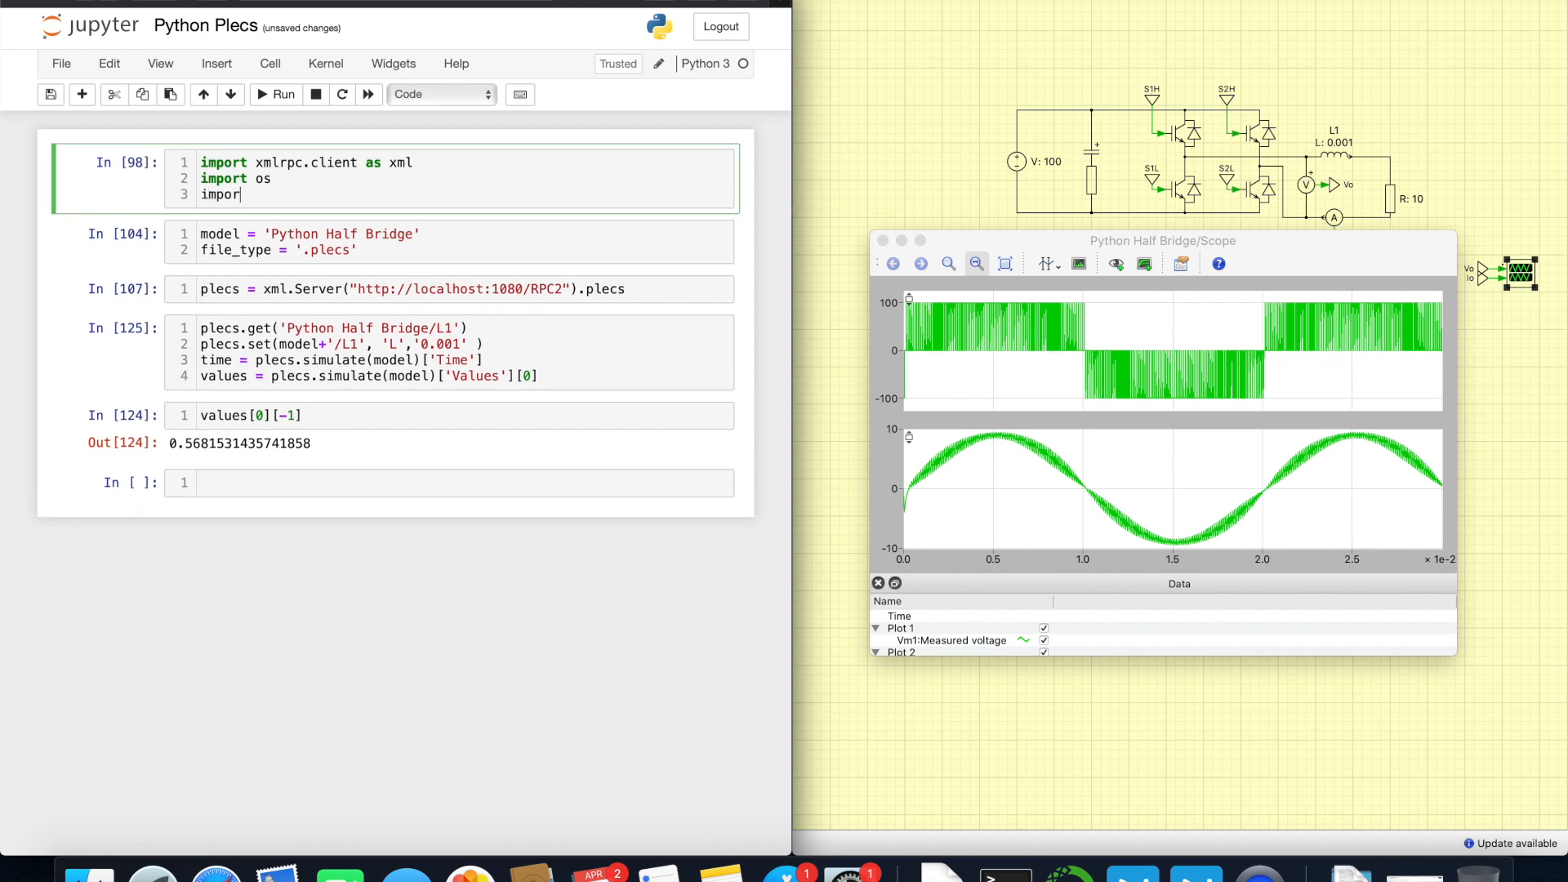
type("mat")
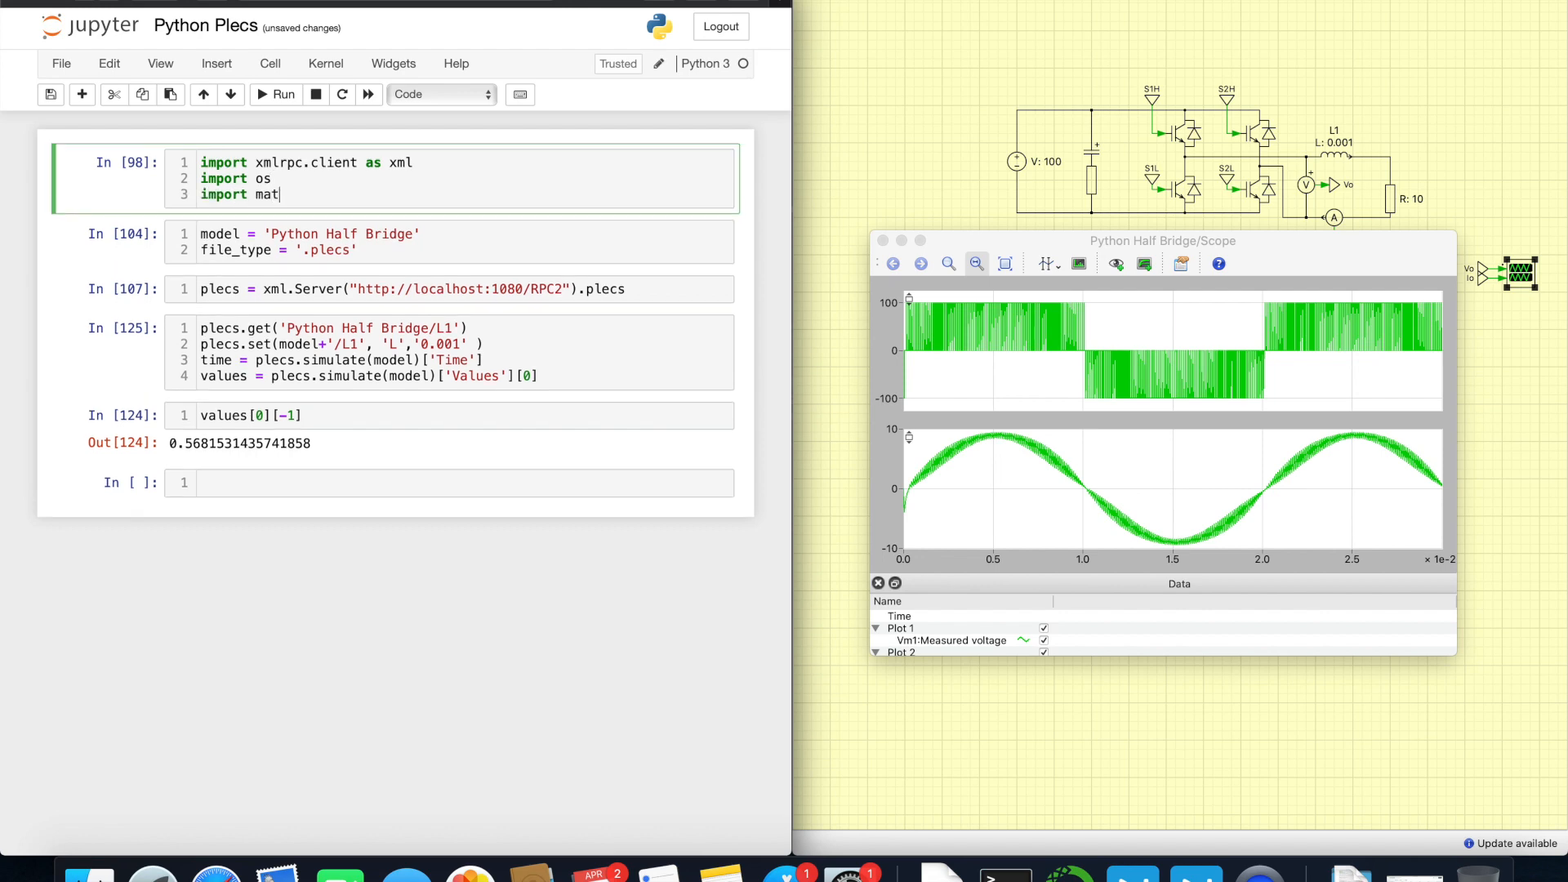
type("plotlib")
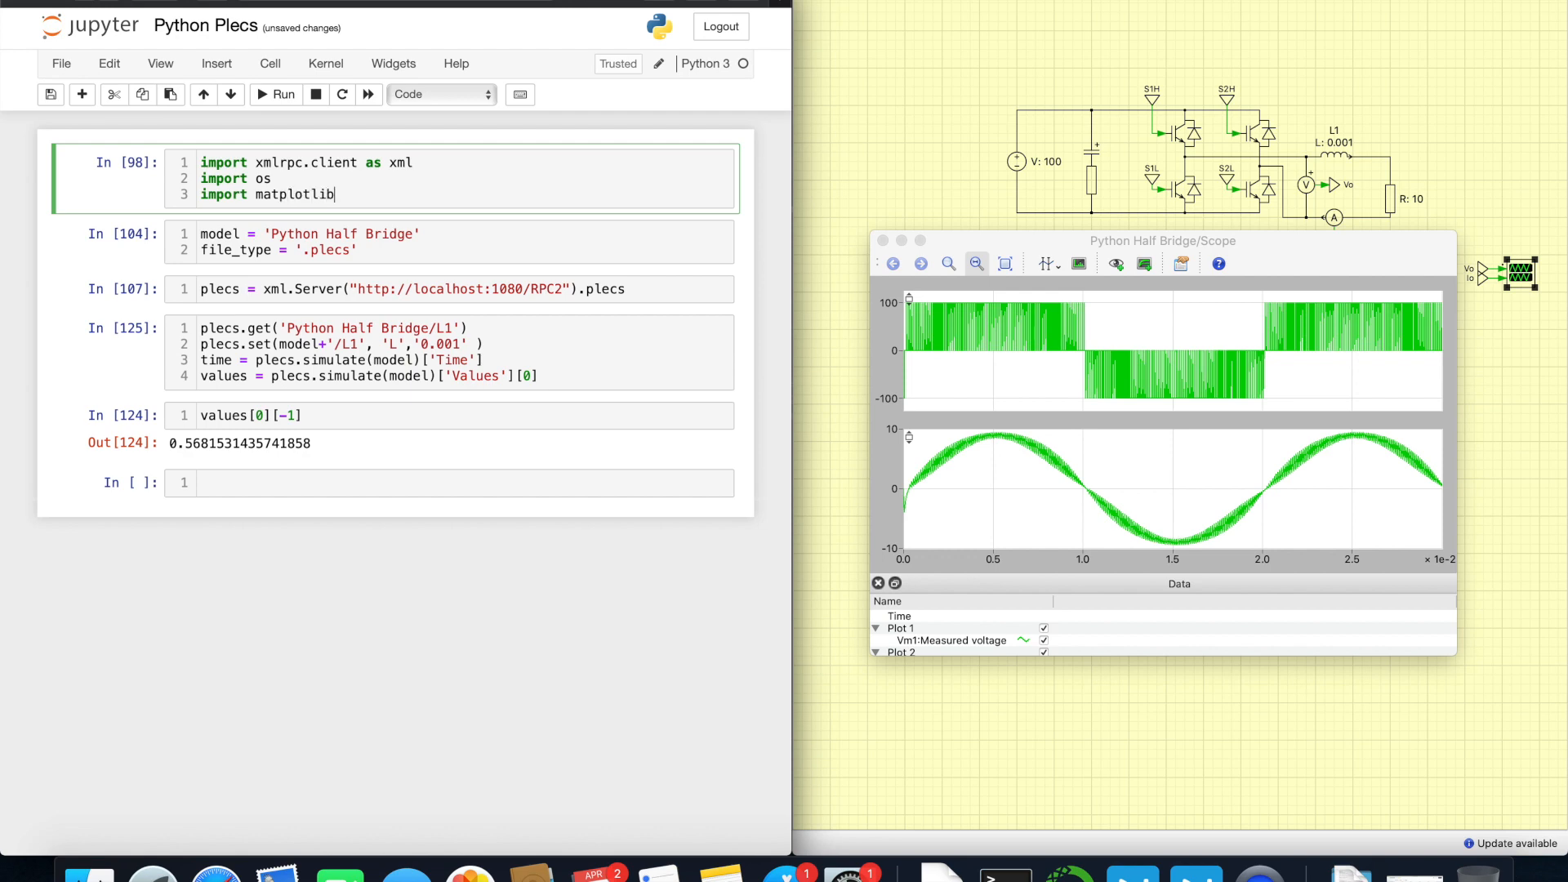
type(".pyplot")
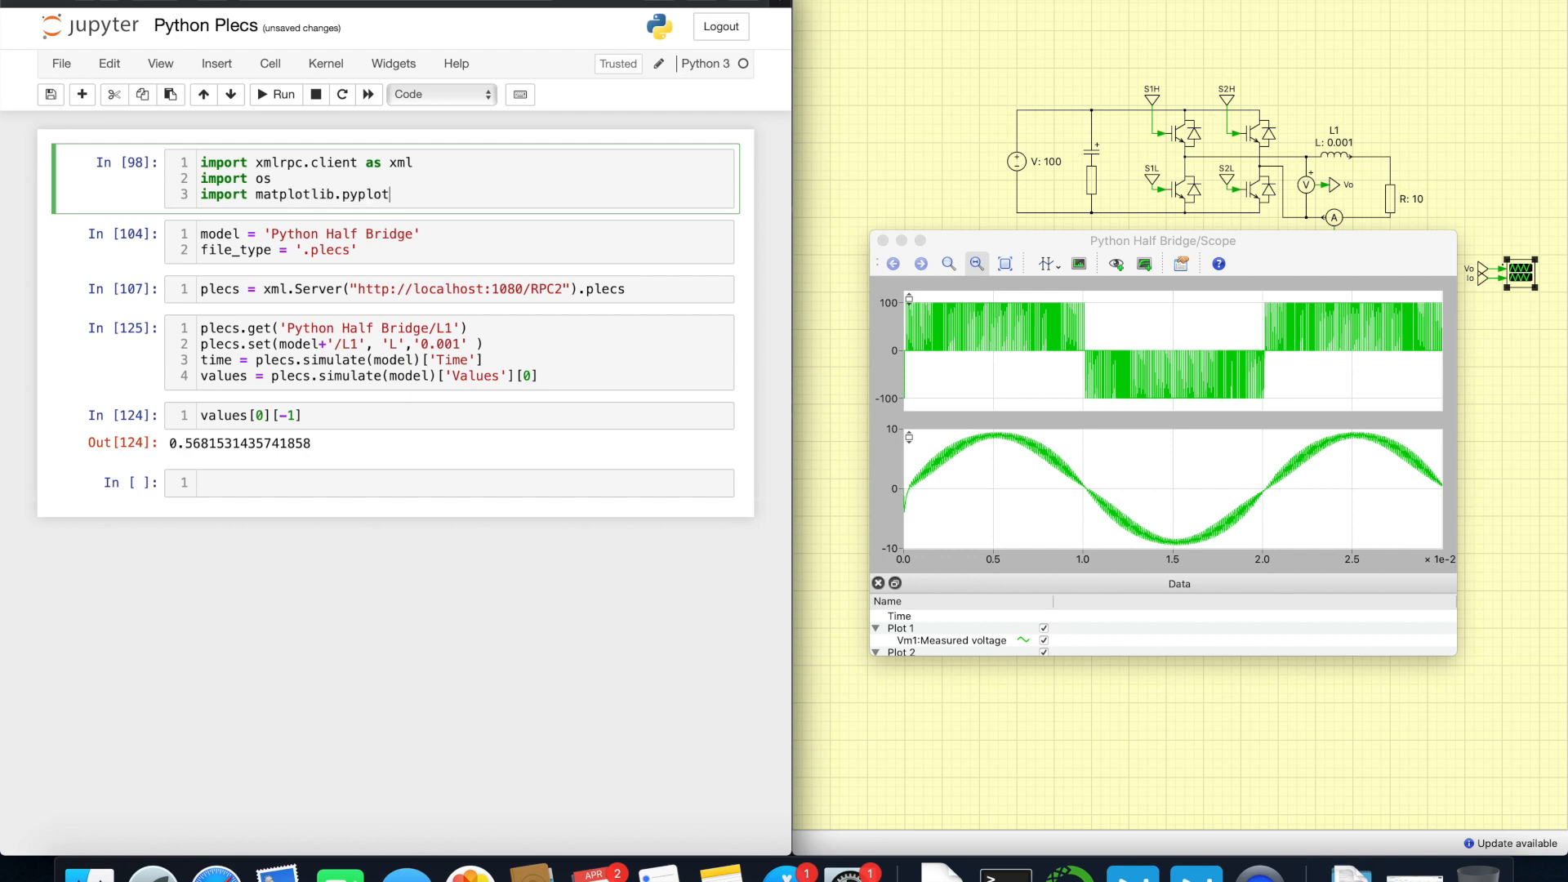
type("as plt")
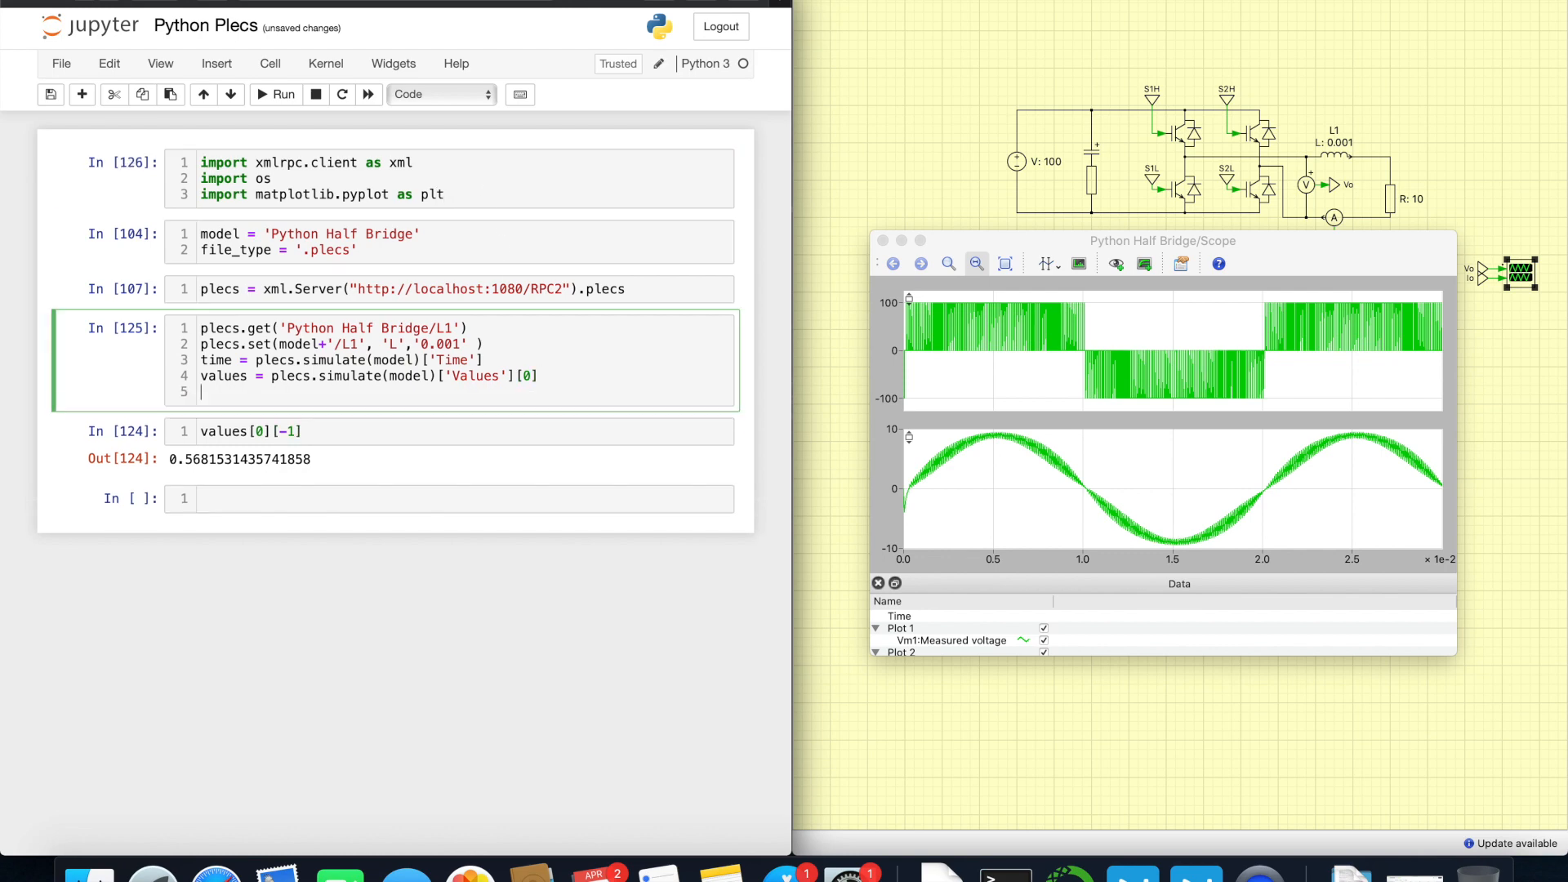
Step: Plot values against time with plt.plot(time,values) and add plt.grid()
type("plt.")
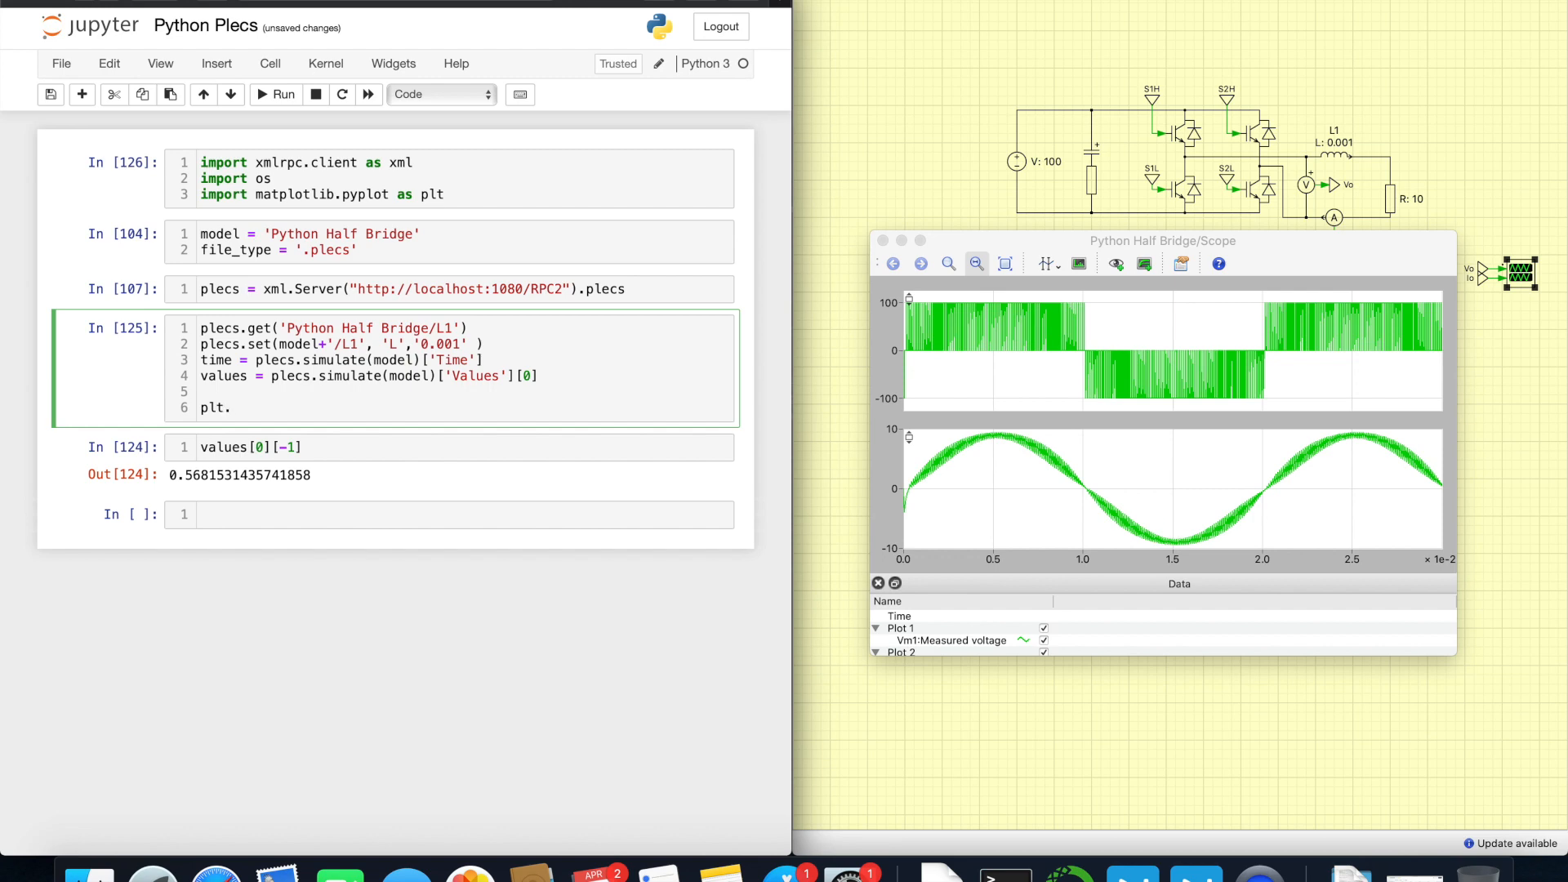
type("plot(time)")
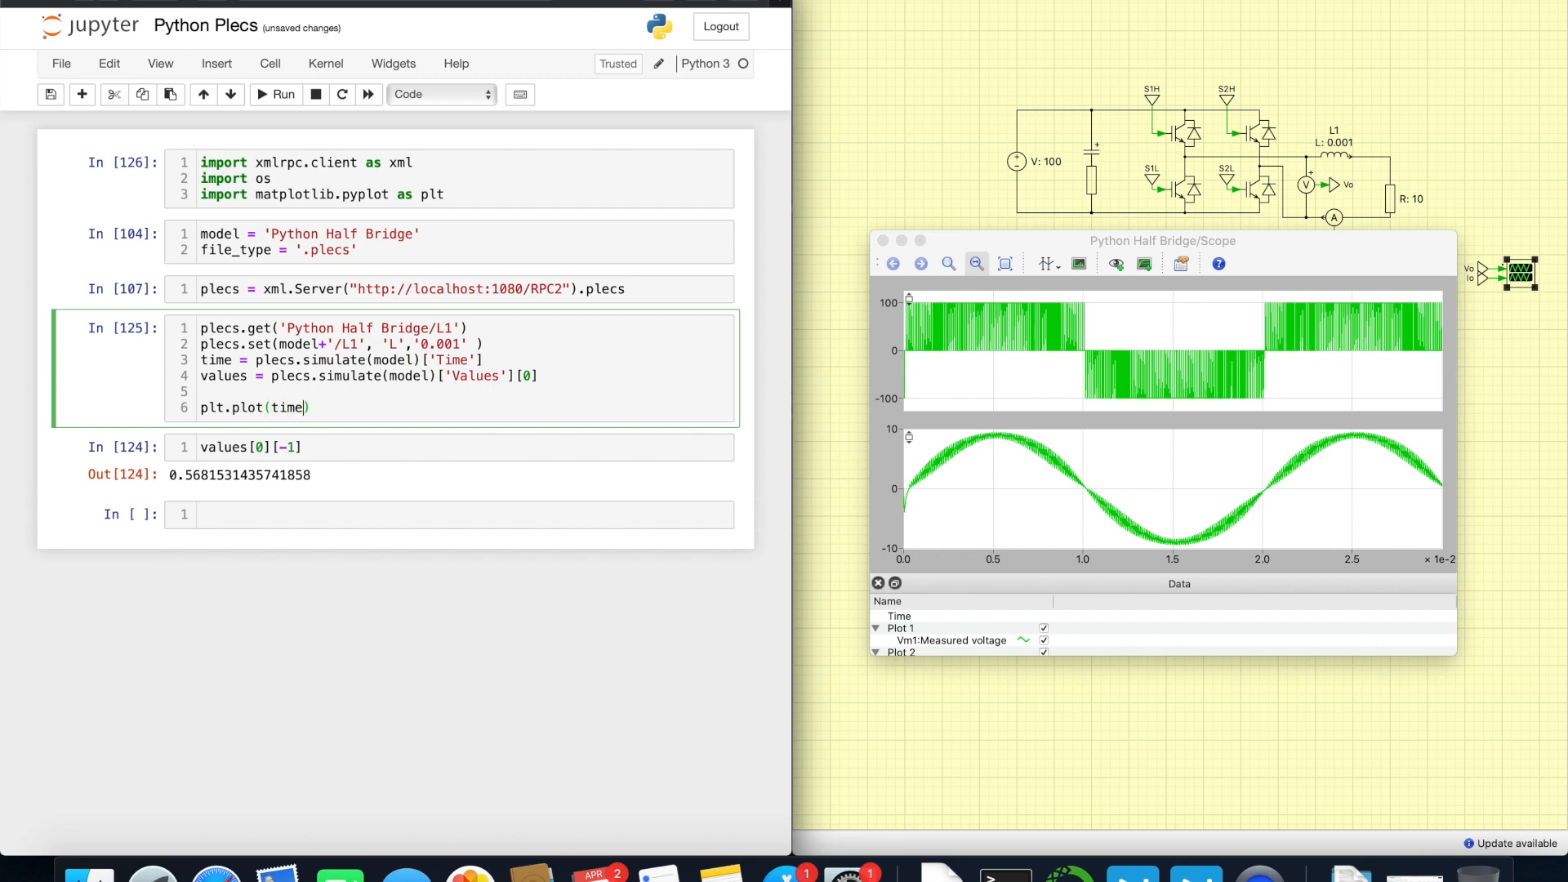
type(",values")
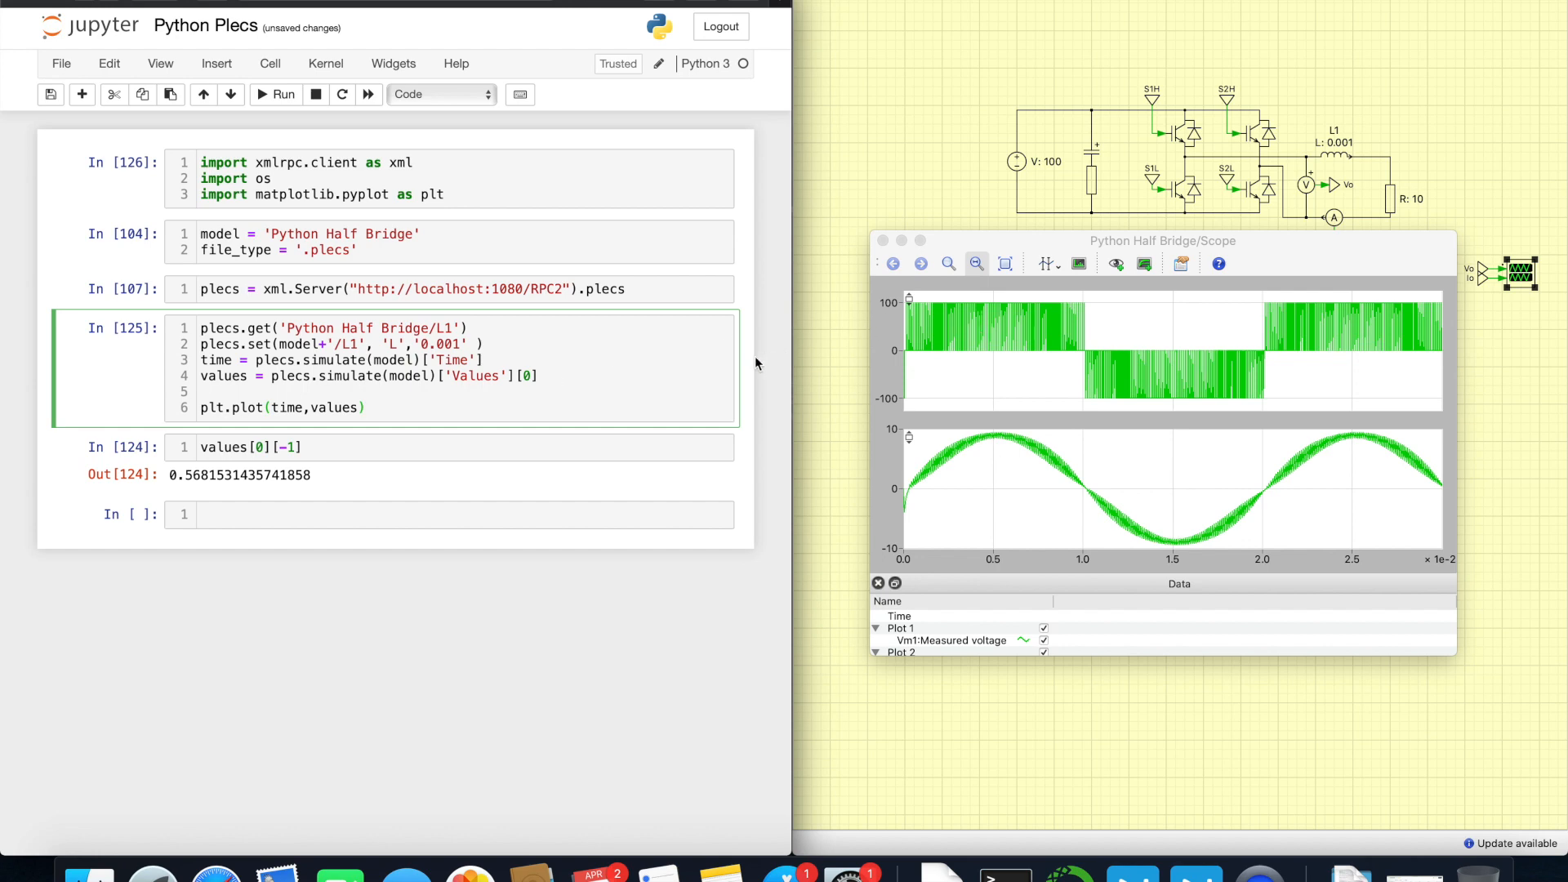
mouse_move(1223, 222)
type("plt.")
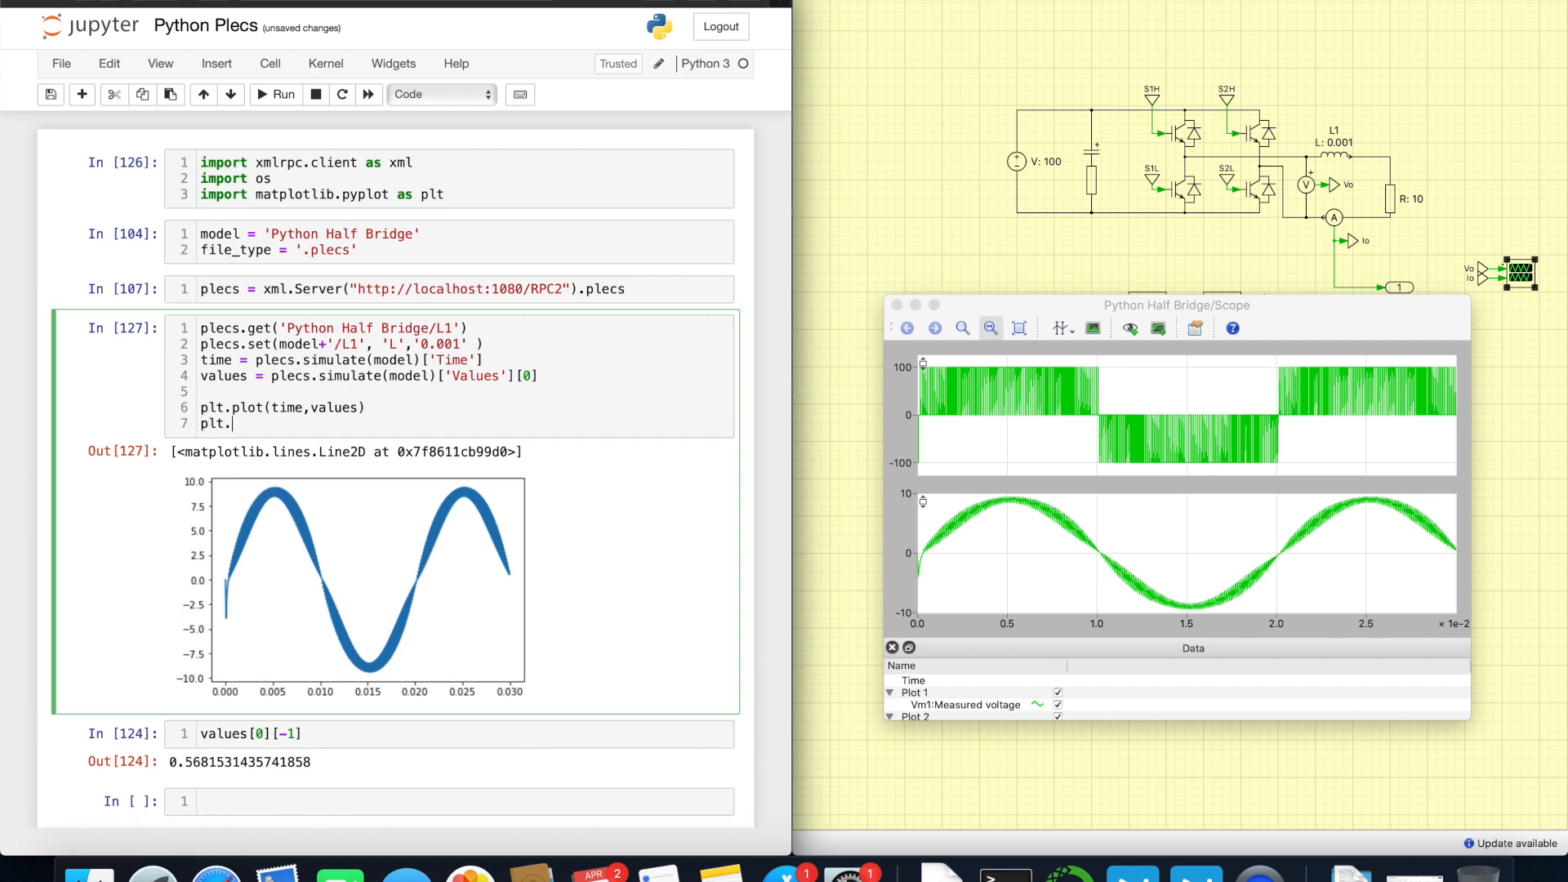
type("grid()")
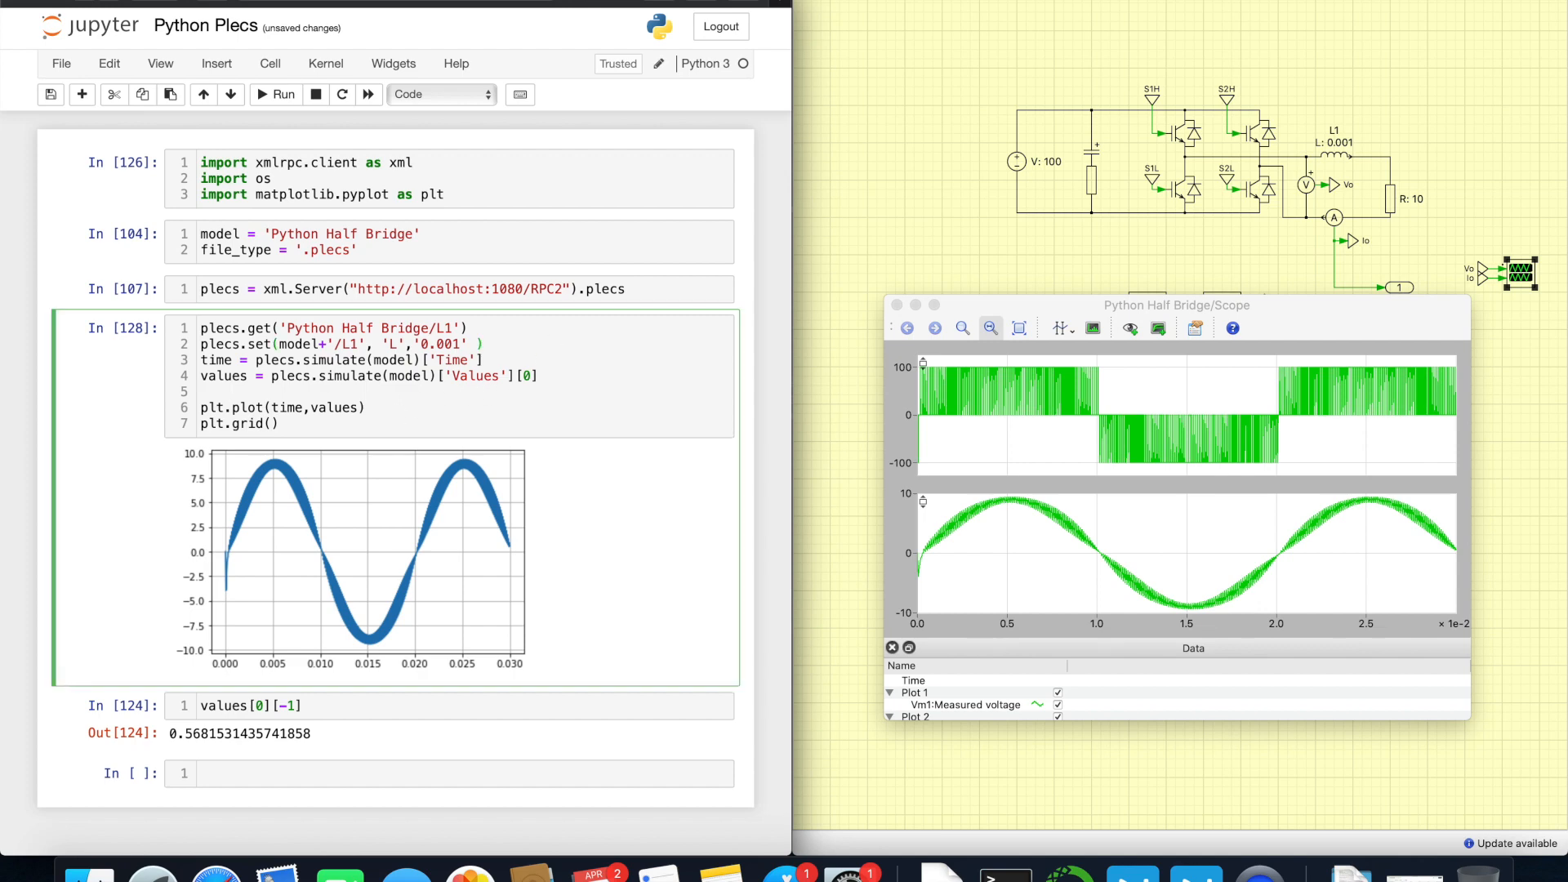
Step: Start a for i in range loop in the simulation cell and add 'import time' to the imports
type("for")
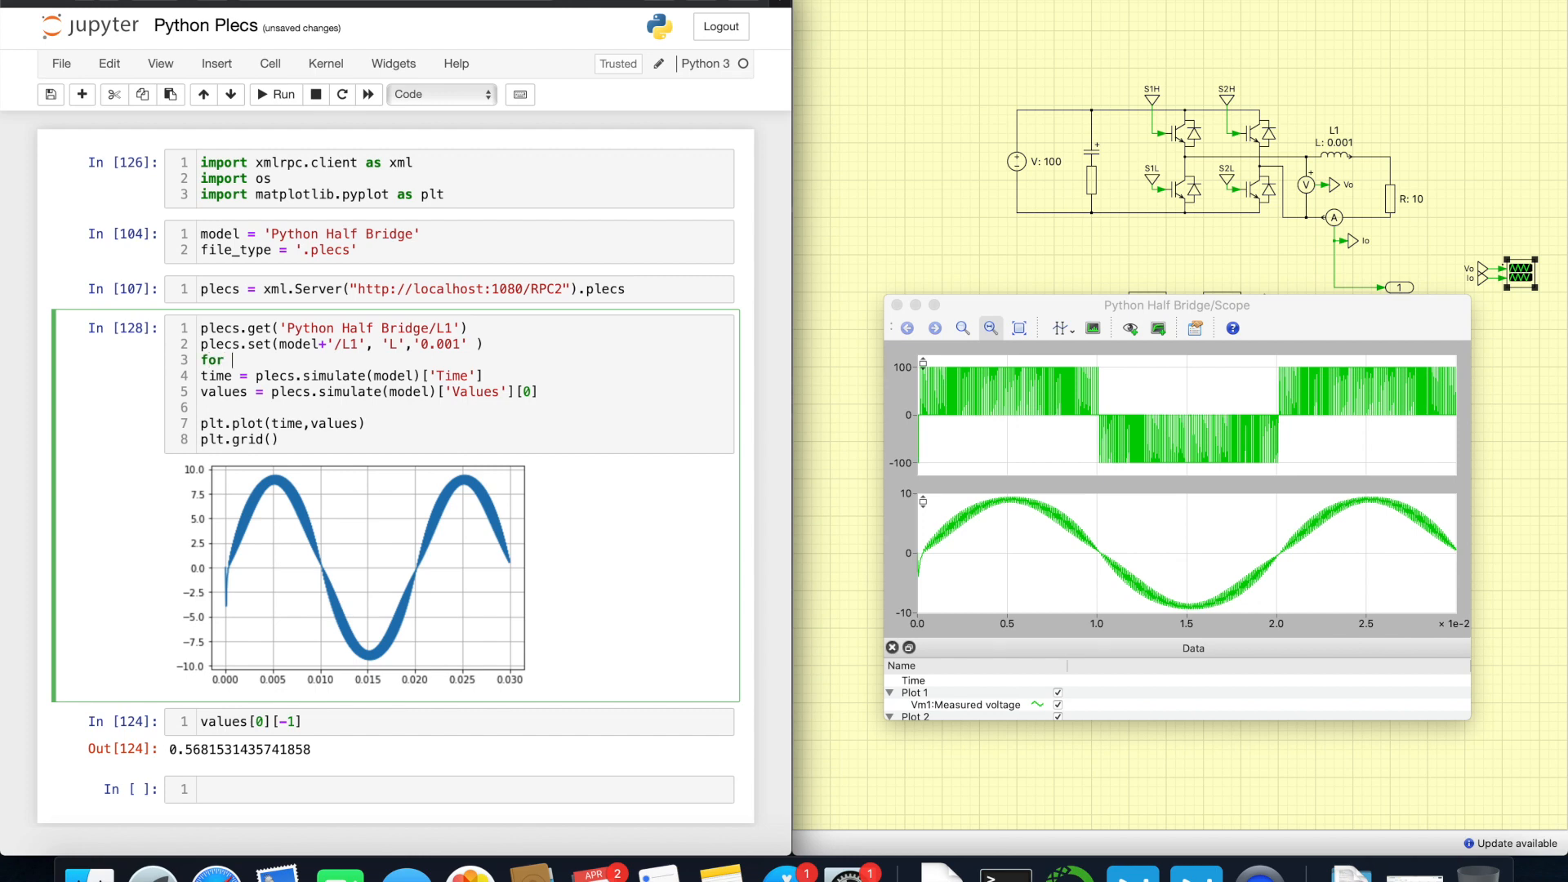
type("i in")
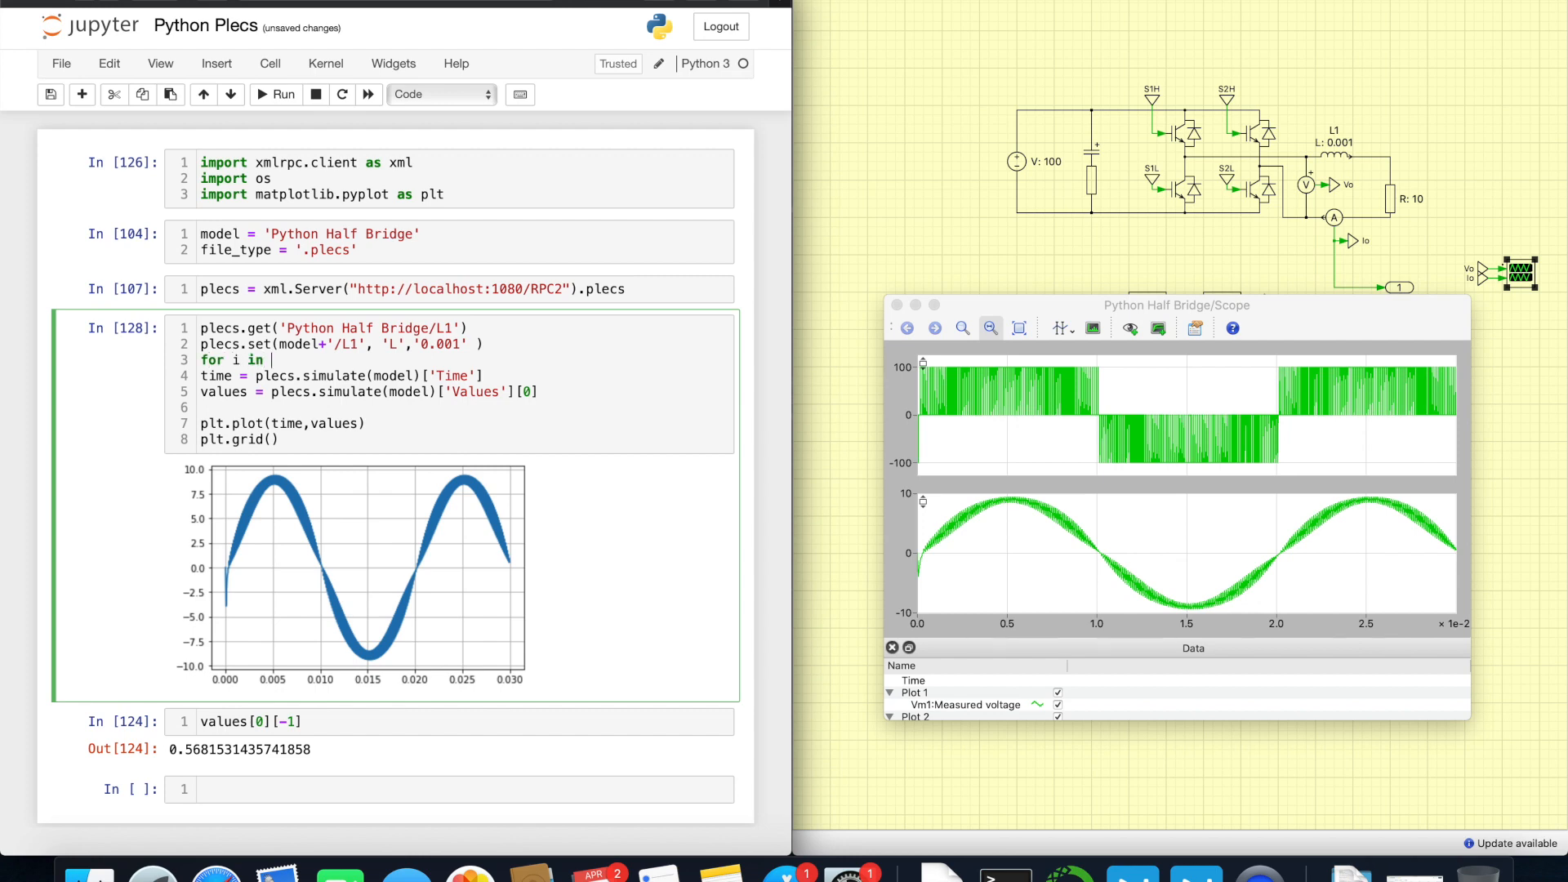
type("range(1)")
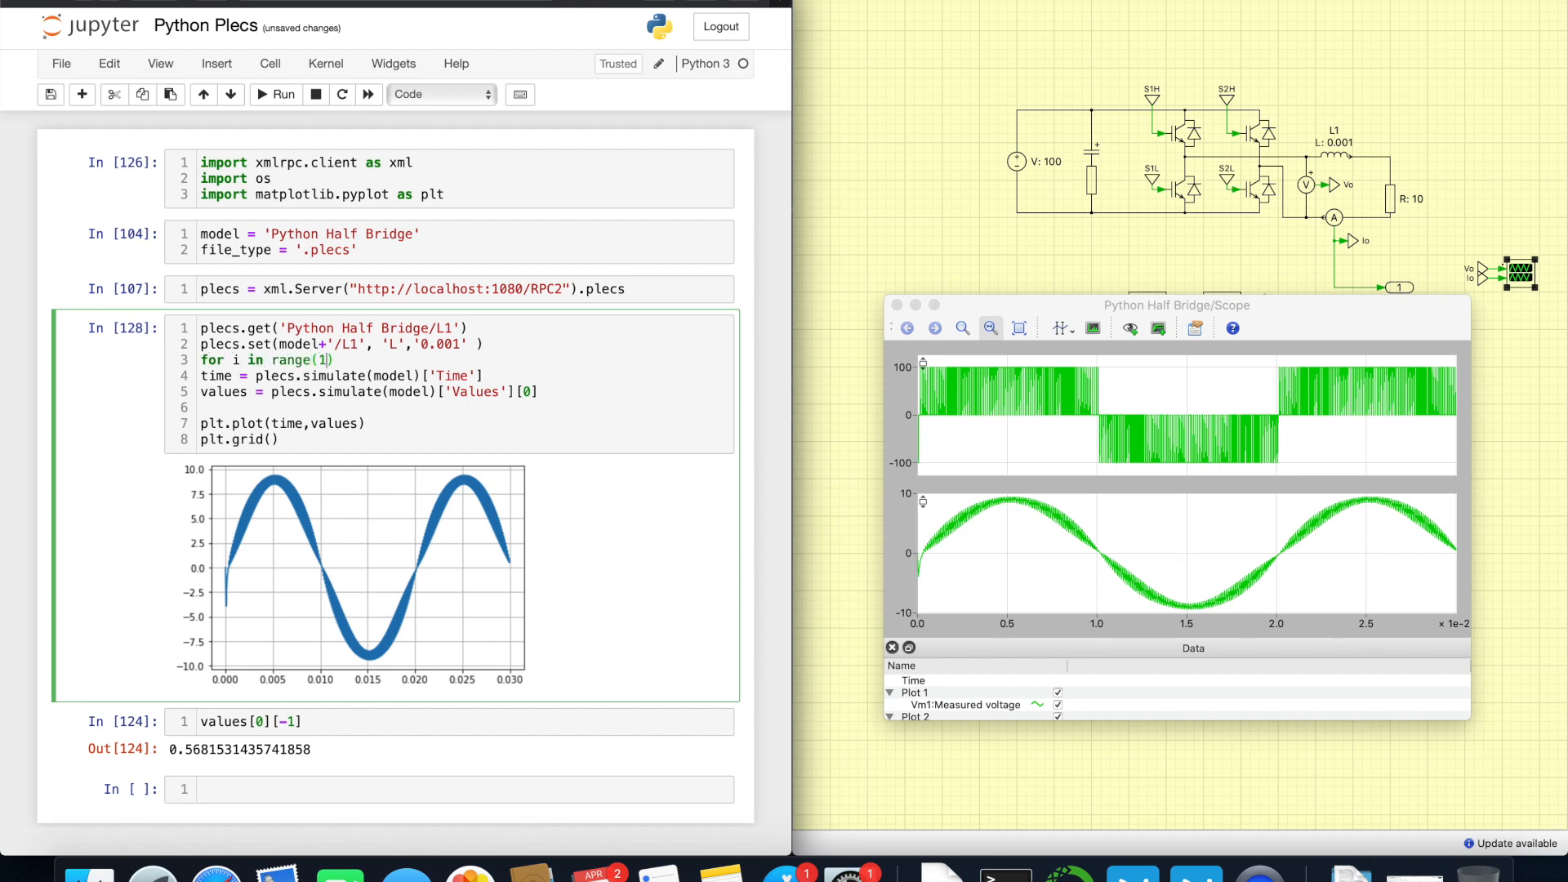
type("00")
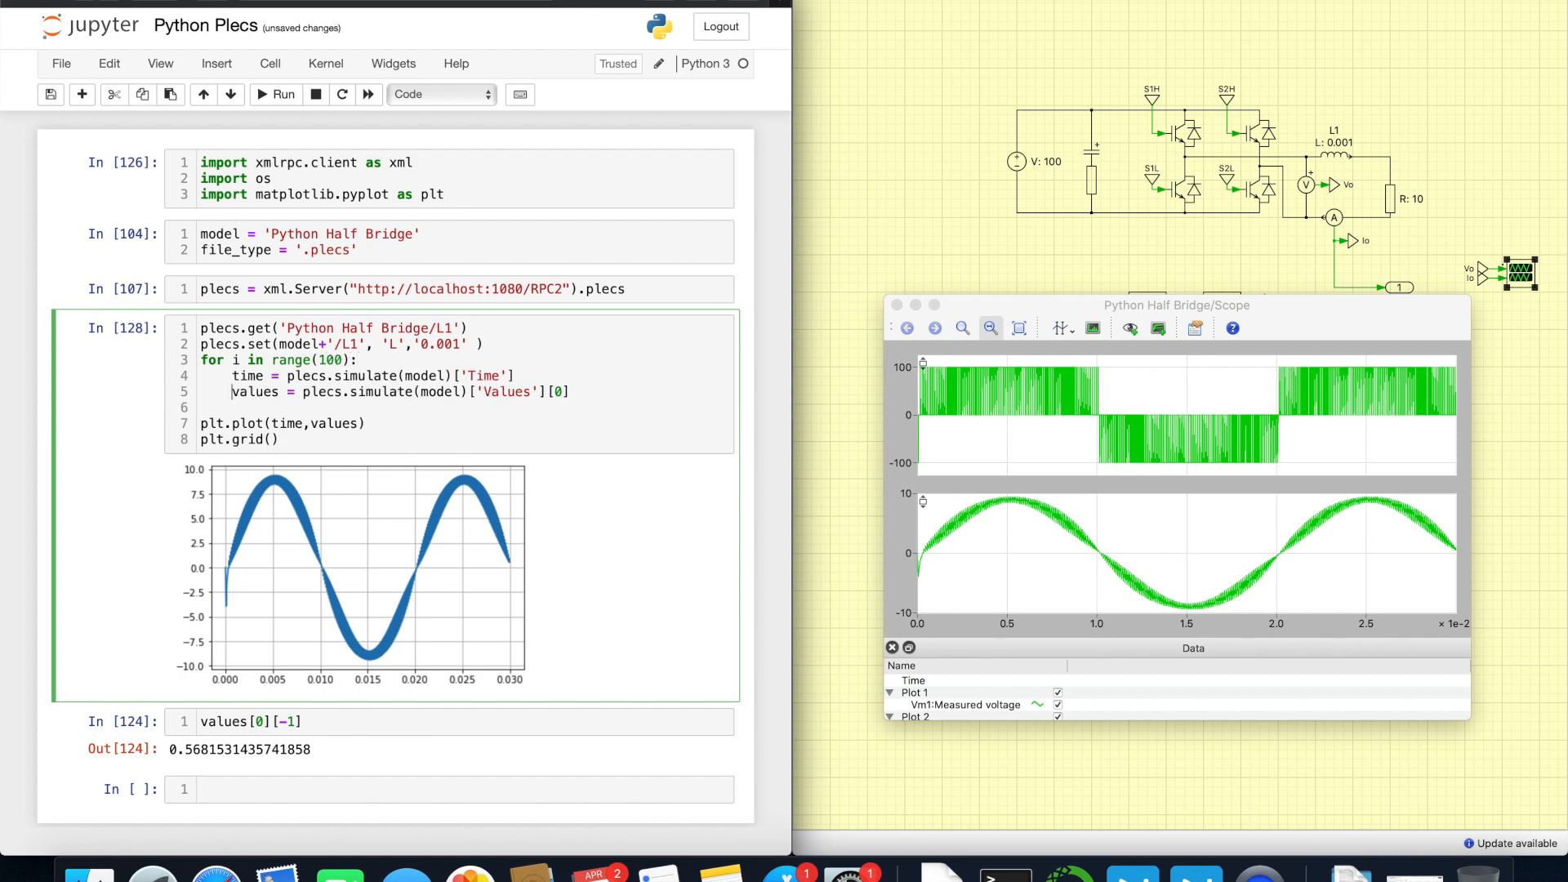
type("i")
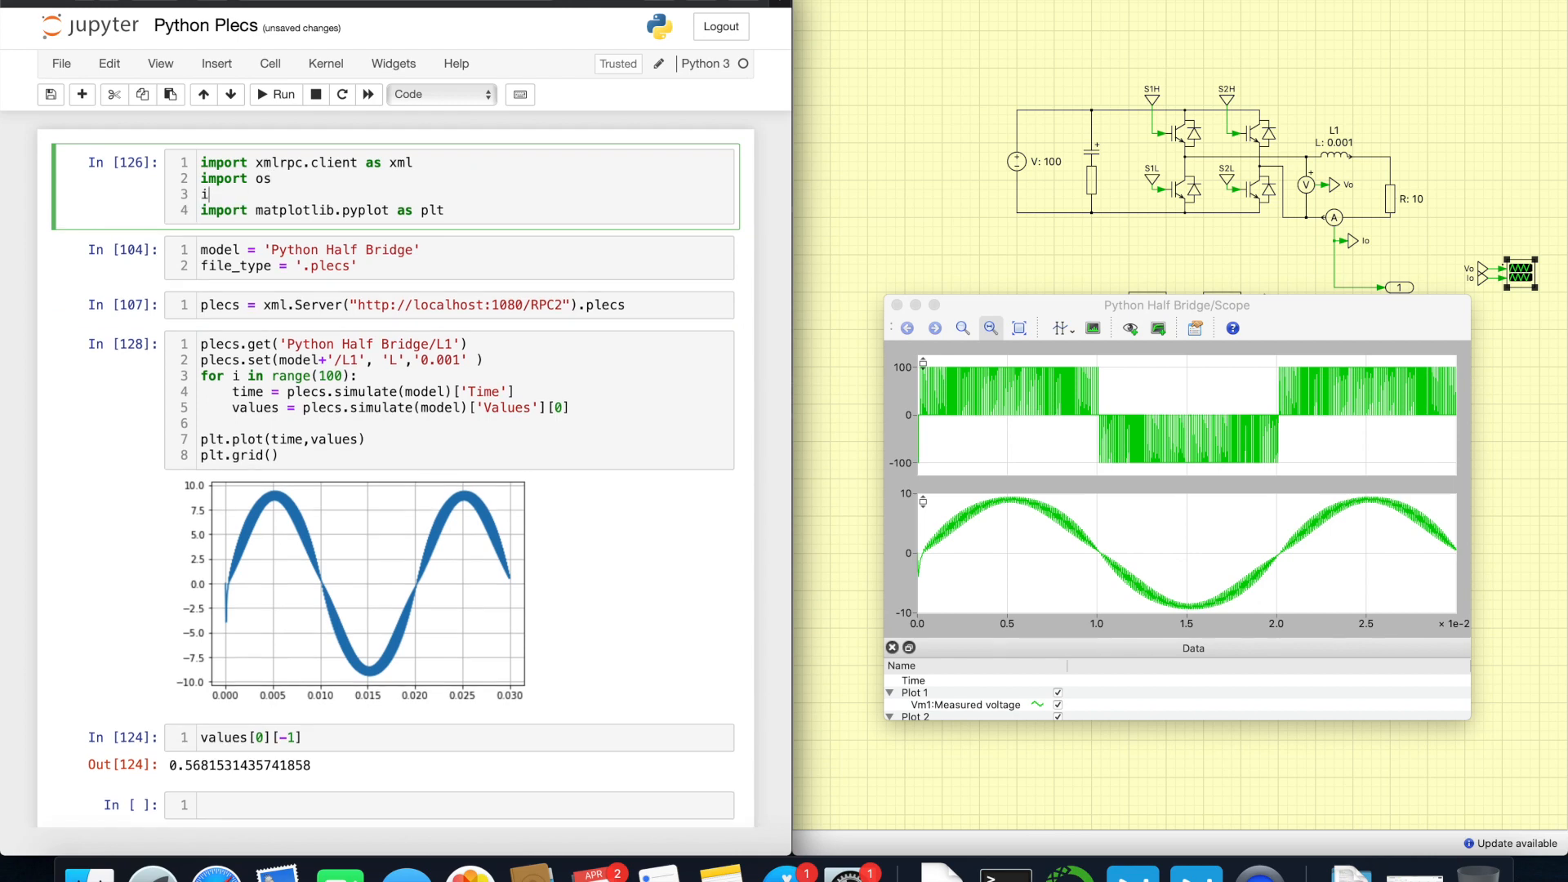
type("mport time")
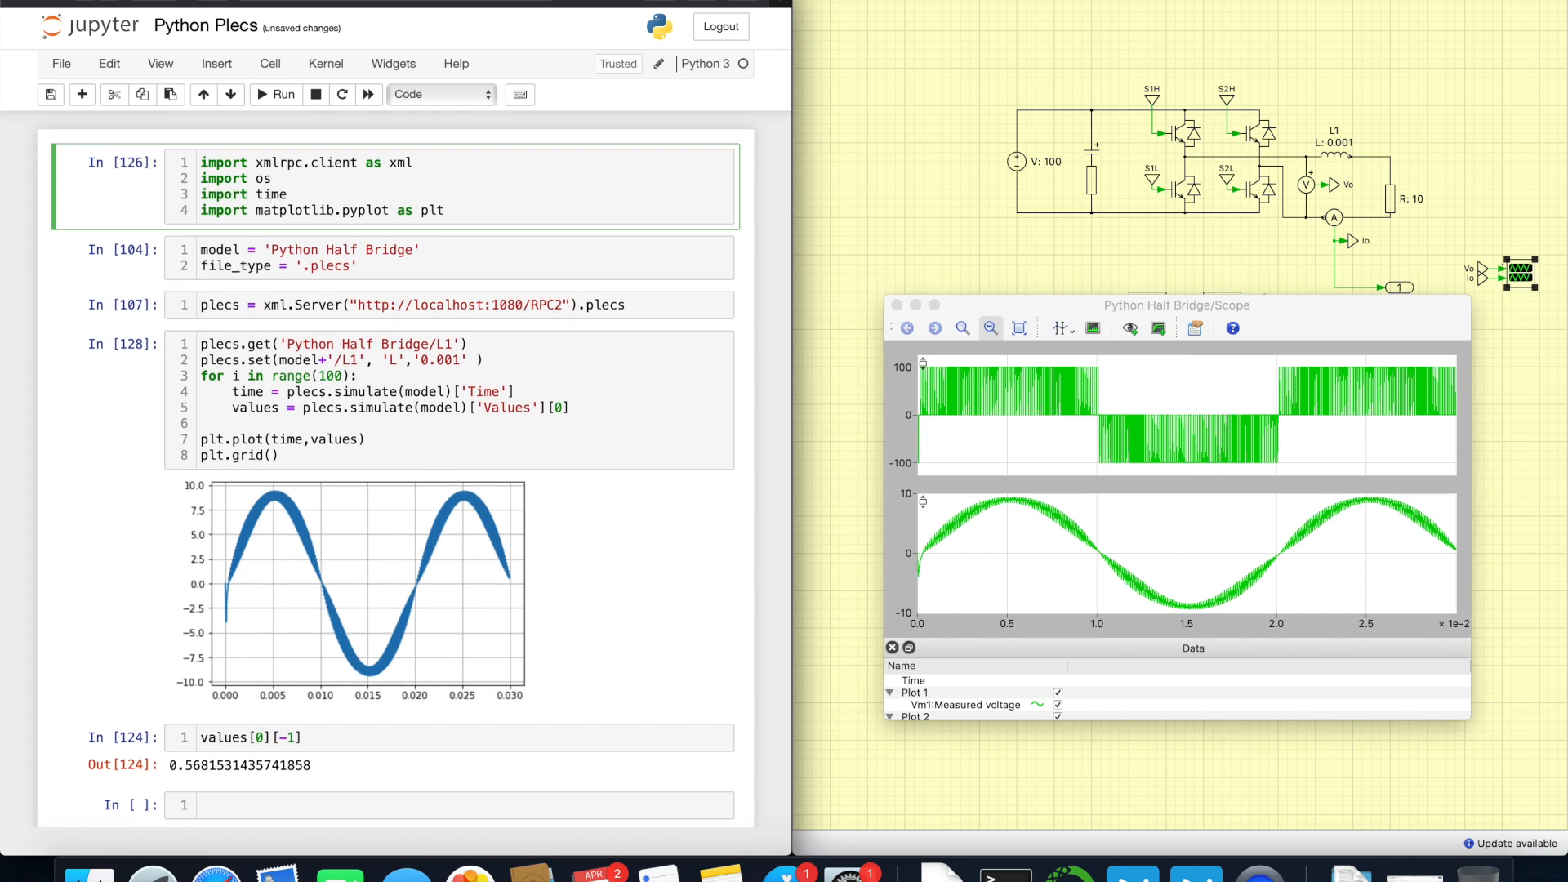
Step: Set the loop to range(1,30) and compute L_val = i*1e-4 inside it
left_click(557, 388)
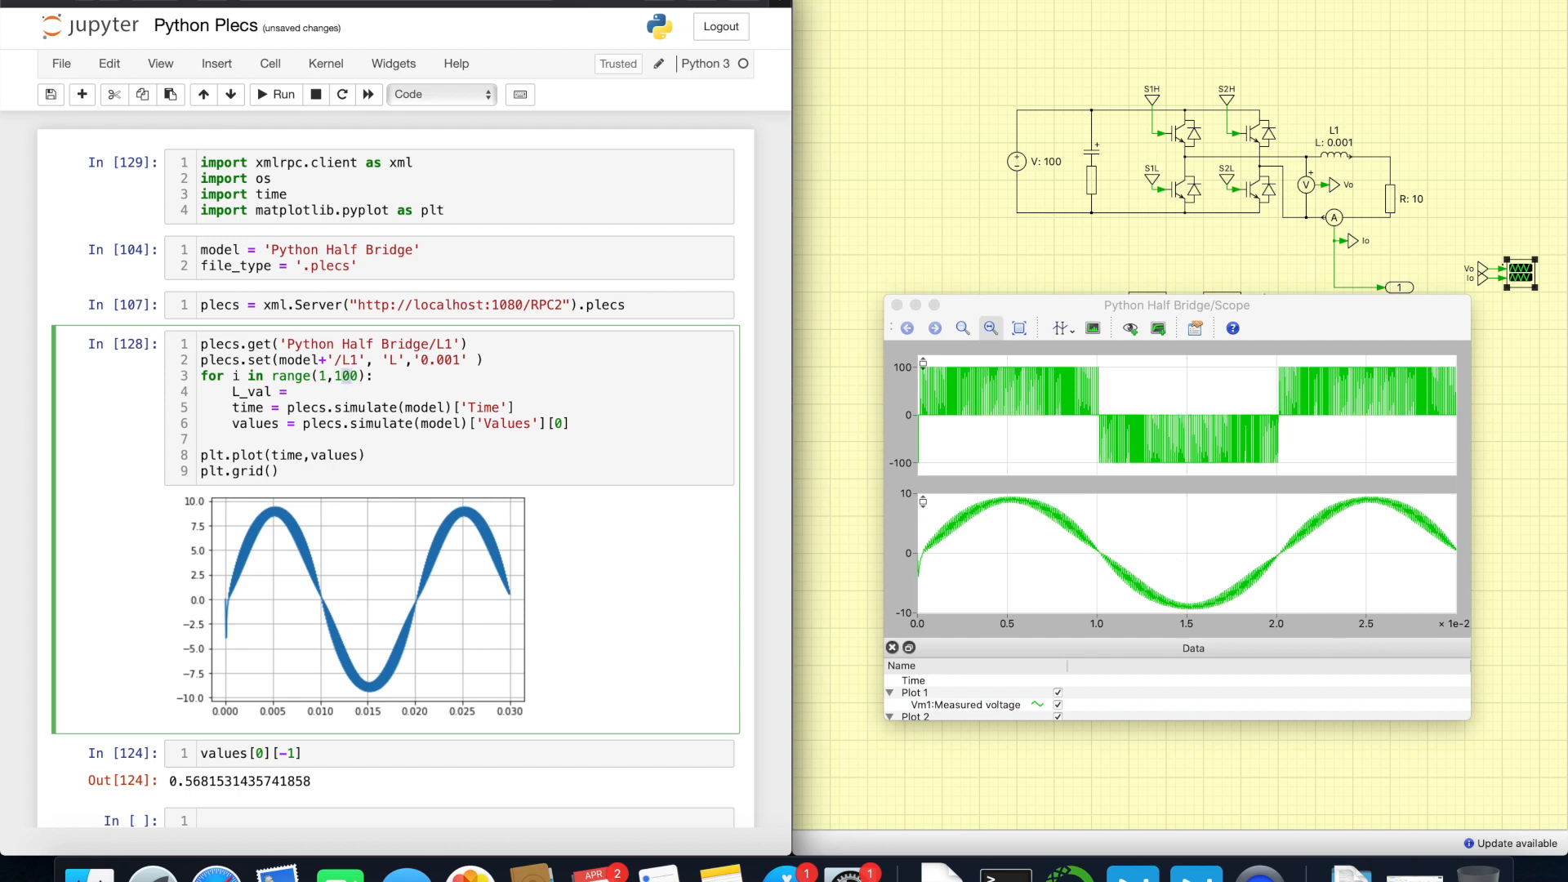
type("30")
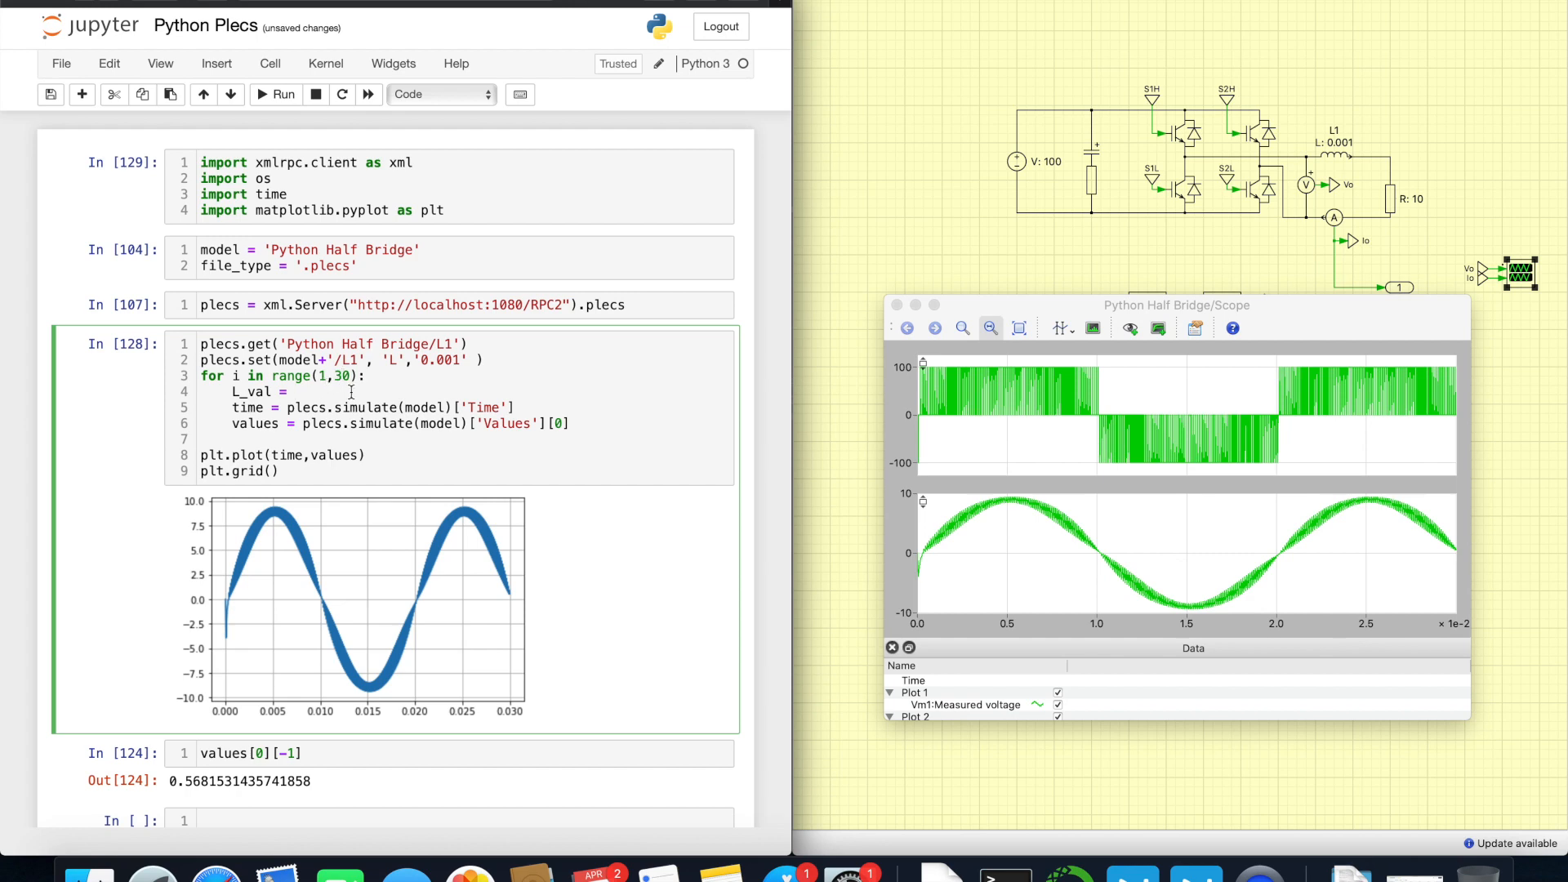
type("i*")
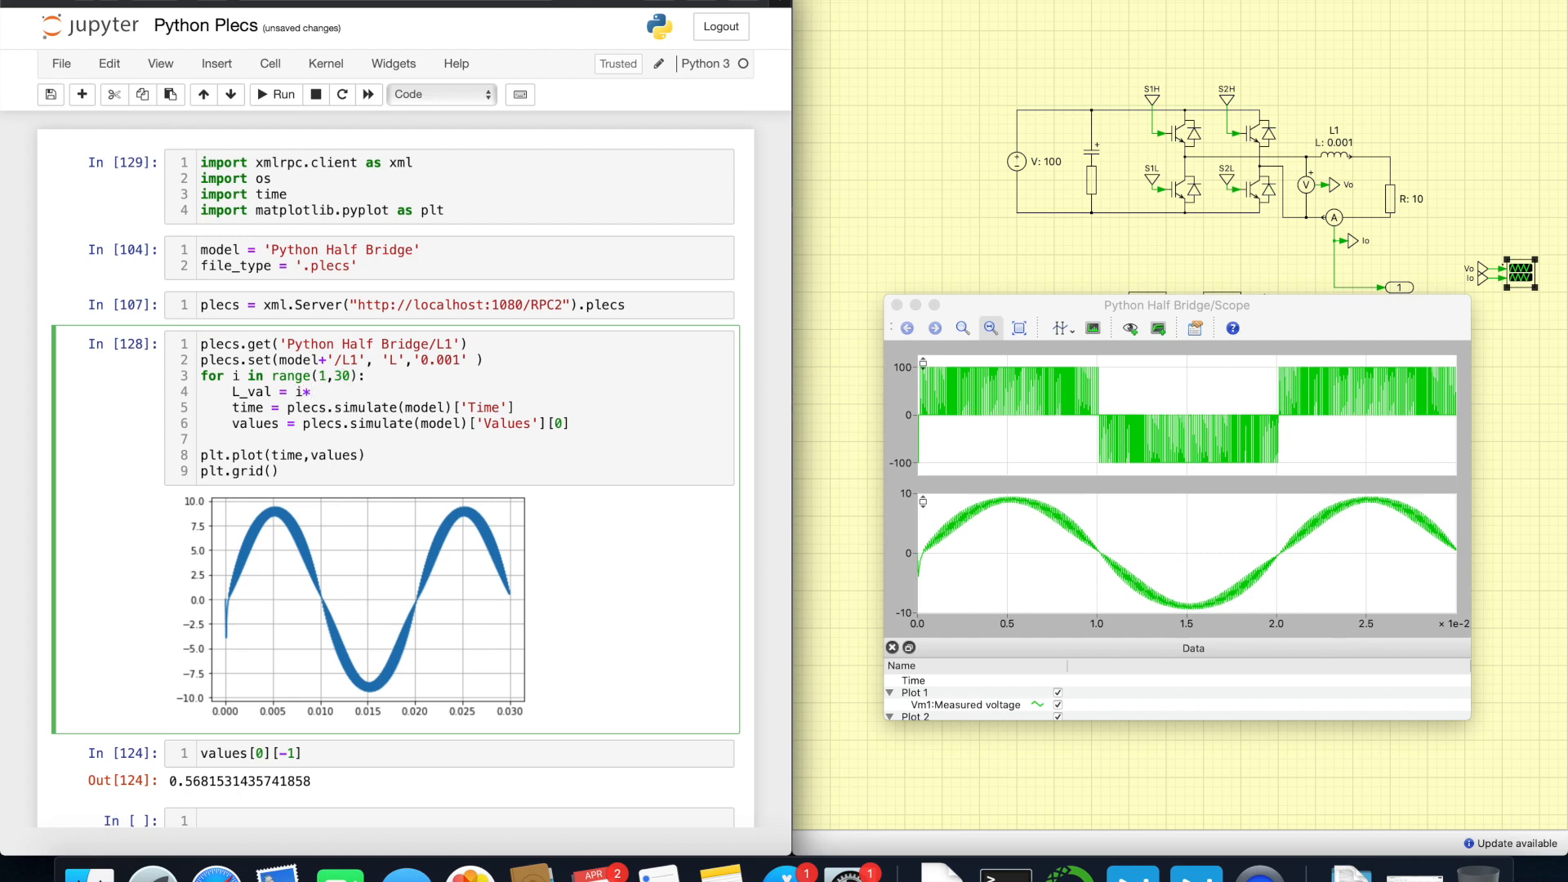
type("1e-4")
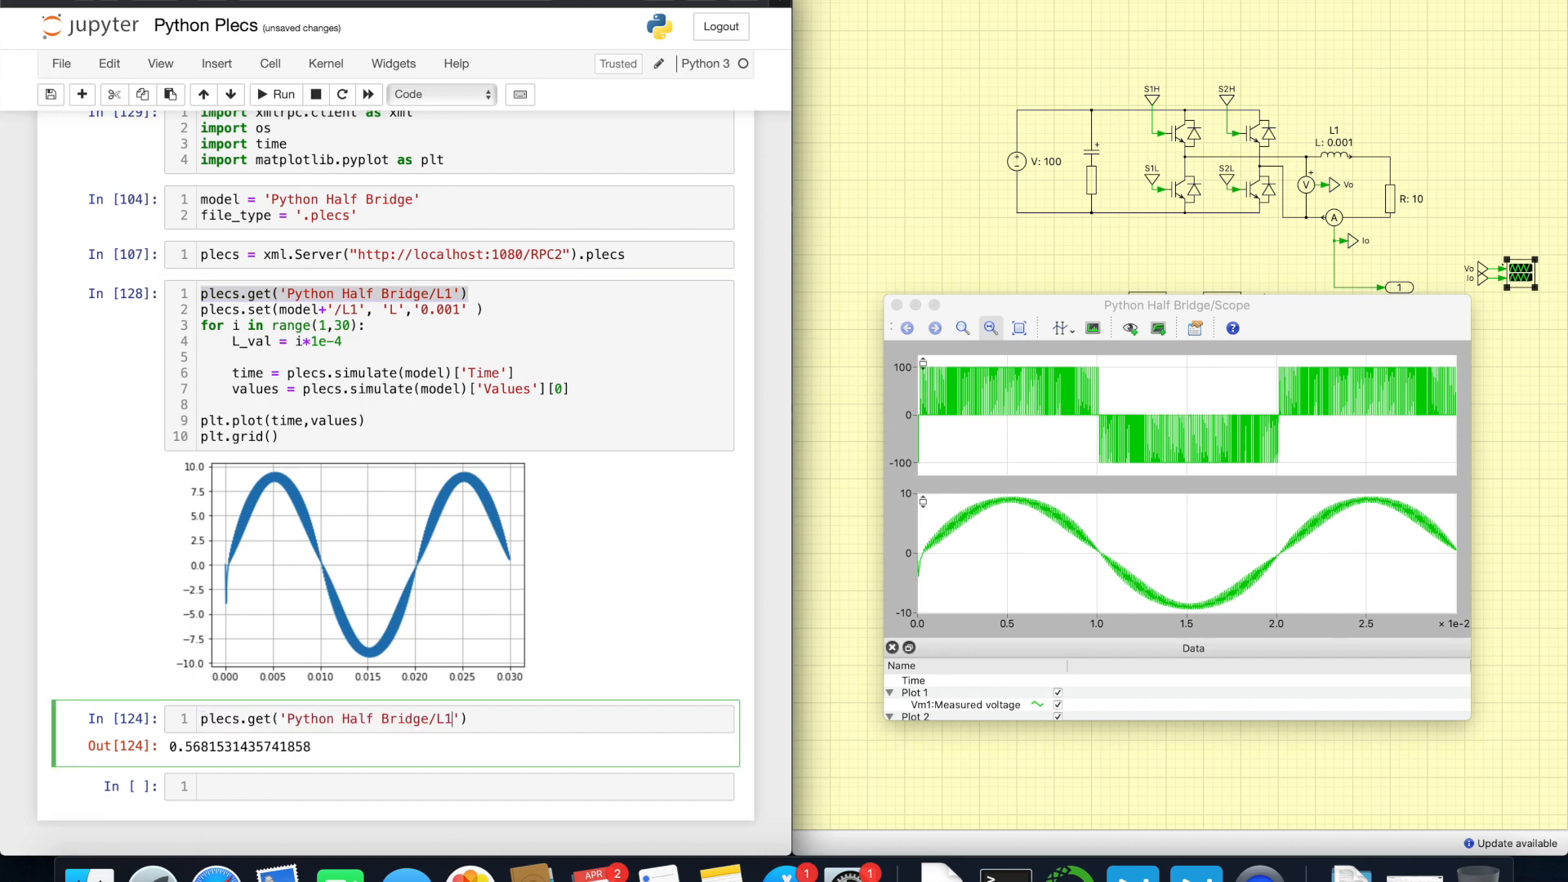
Step: Replace the fixed 0.001 with str(L_val) rounded to 5 digits inside the loop
double_click(355, 719)
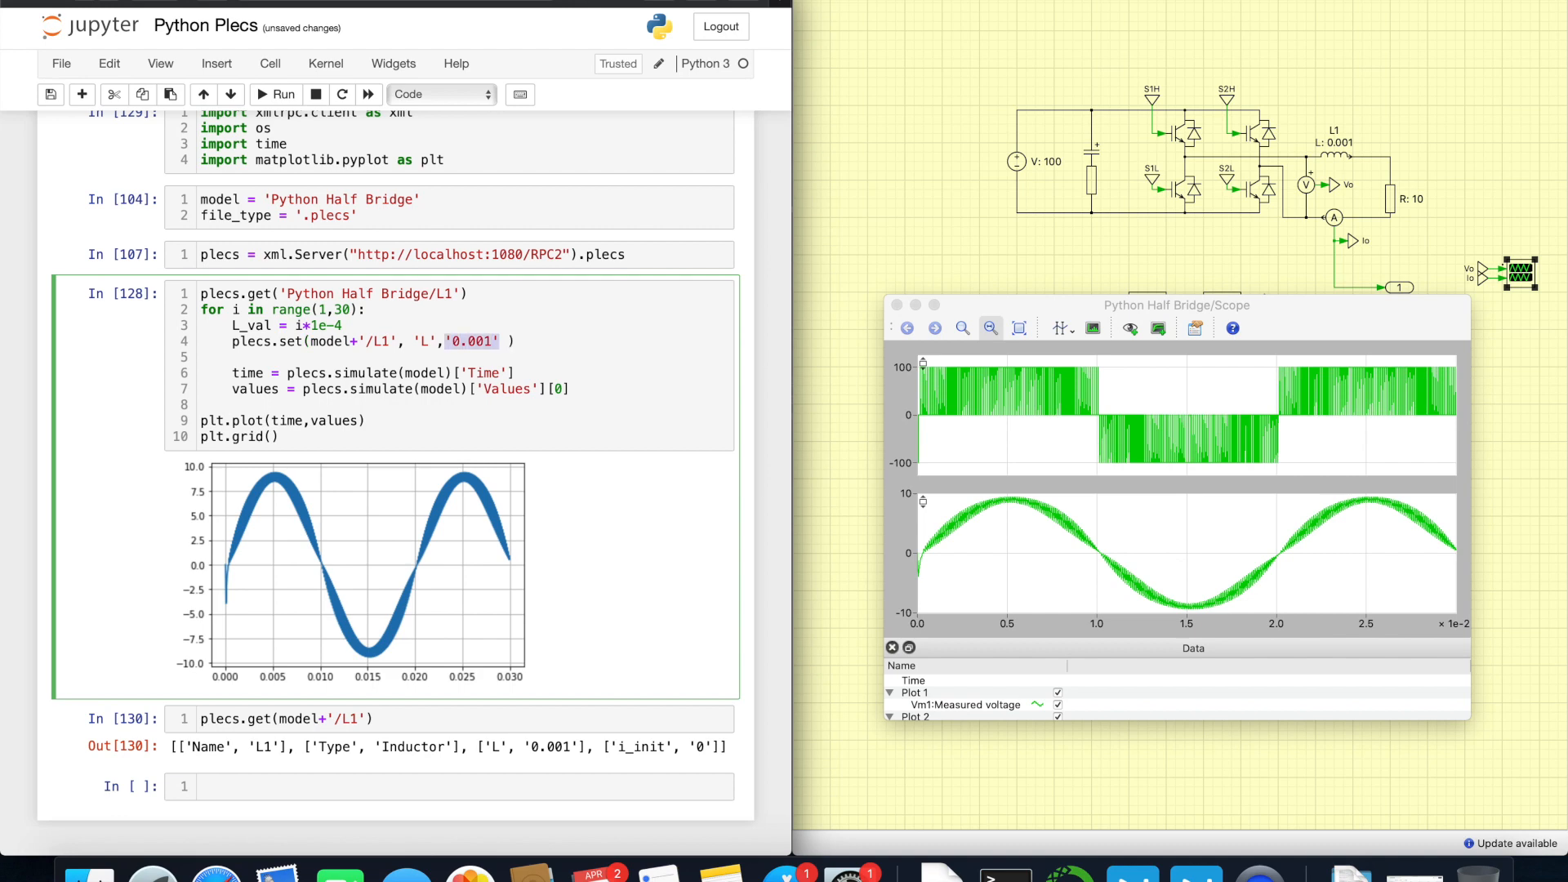
type("s")
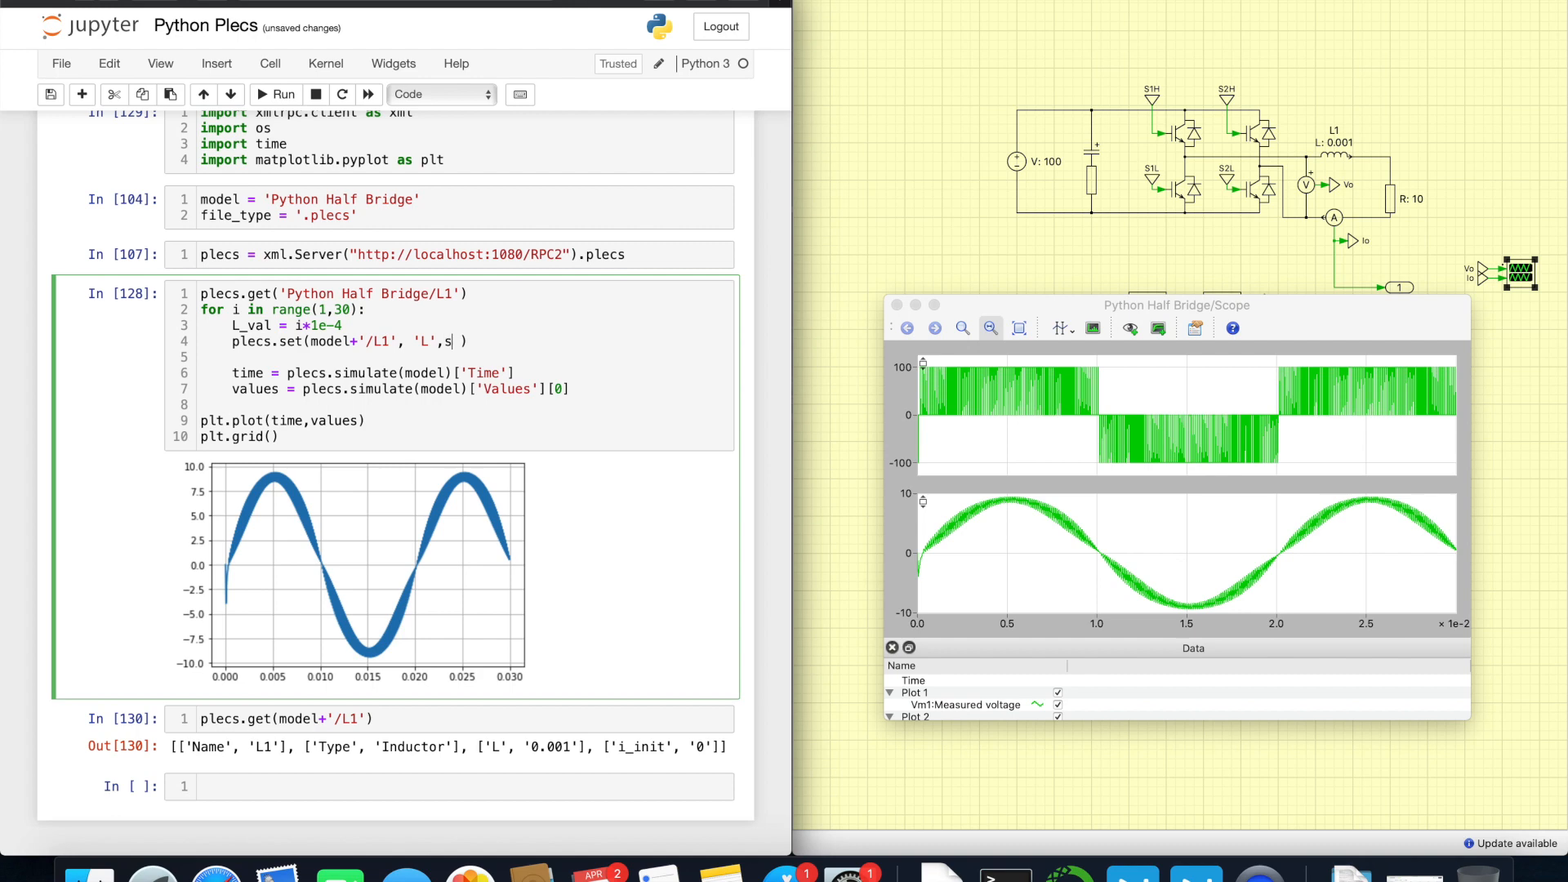
type("tr(L_val")
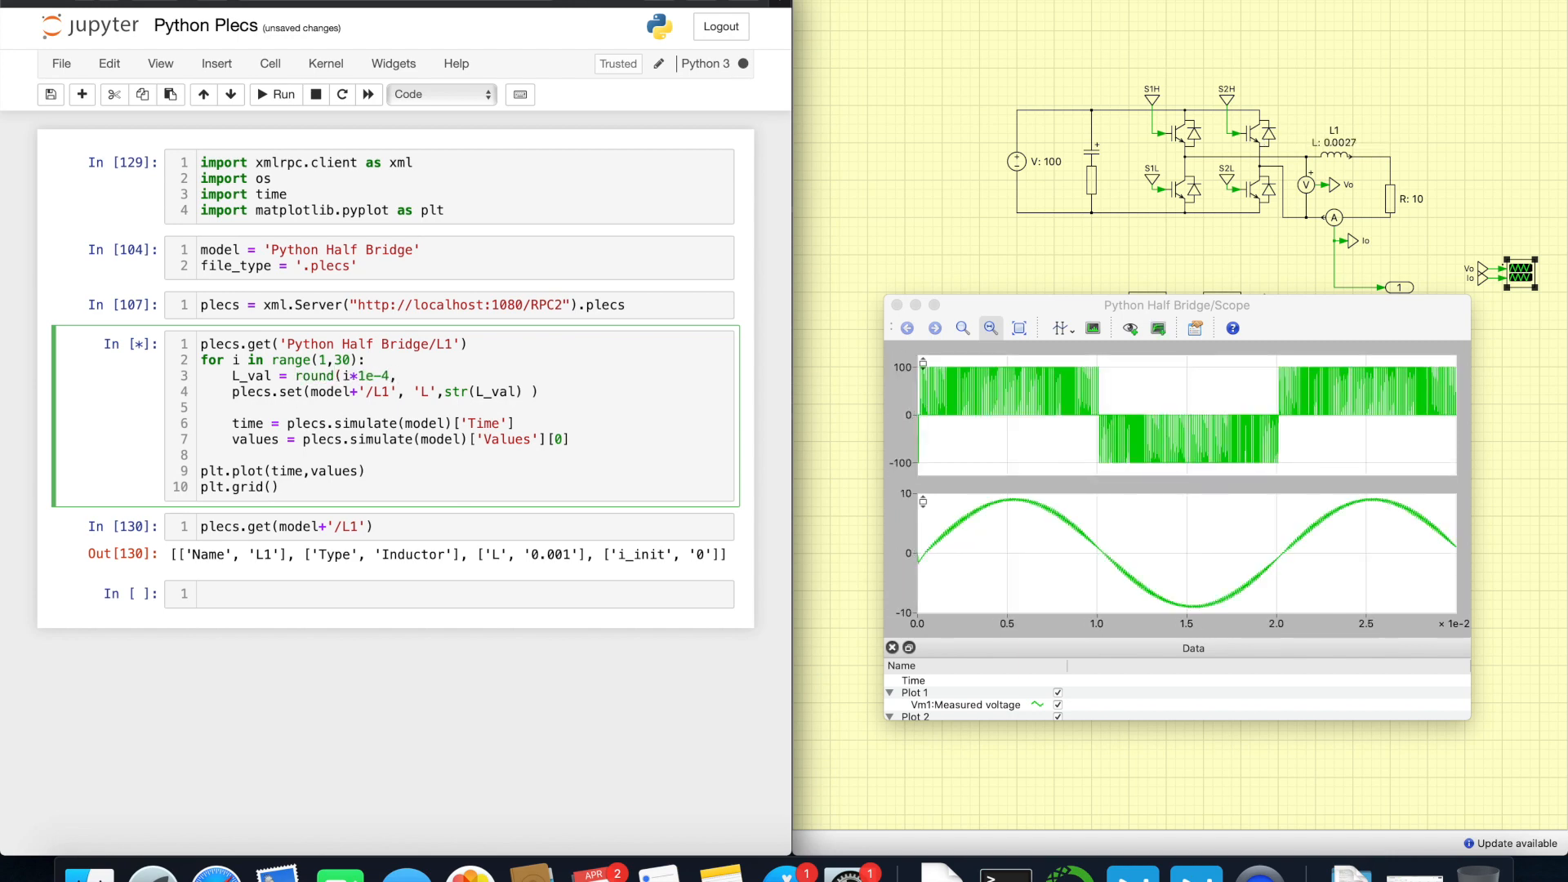
type(",5")
type("5")
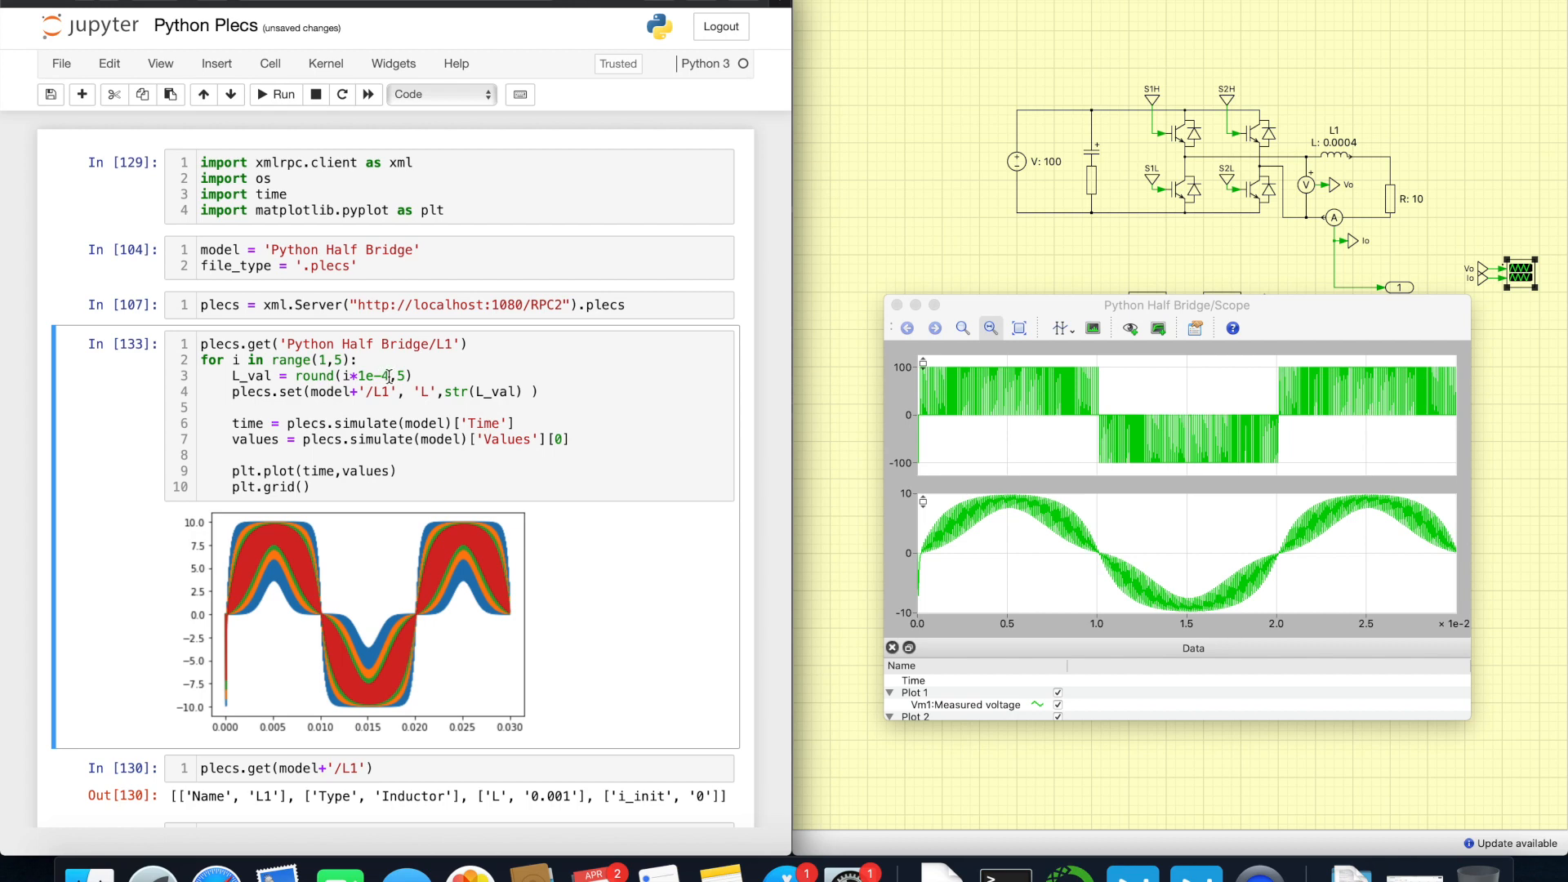
Step: Raise the rounding precision to 10 digits and rerun the sweep
type("10")
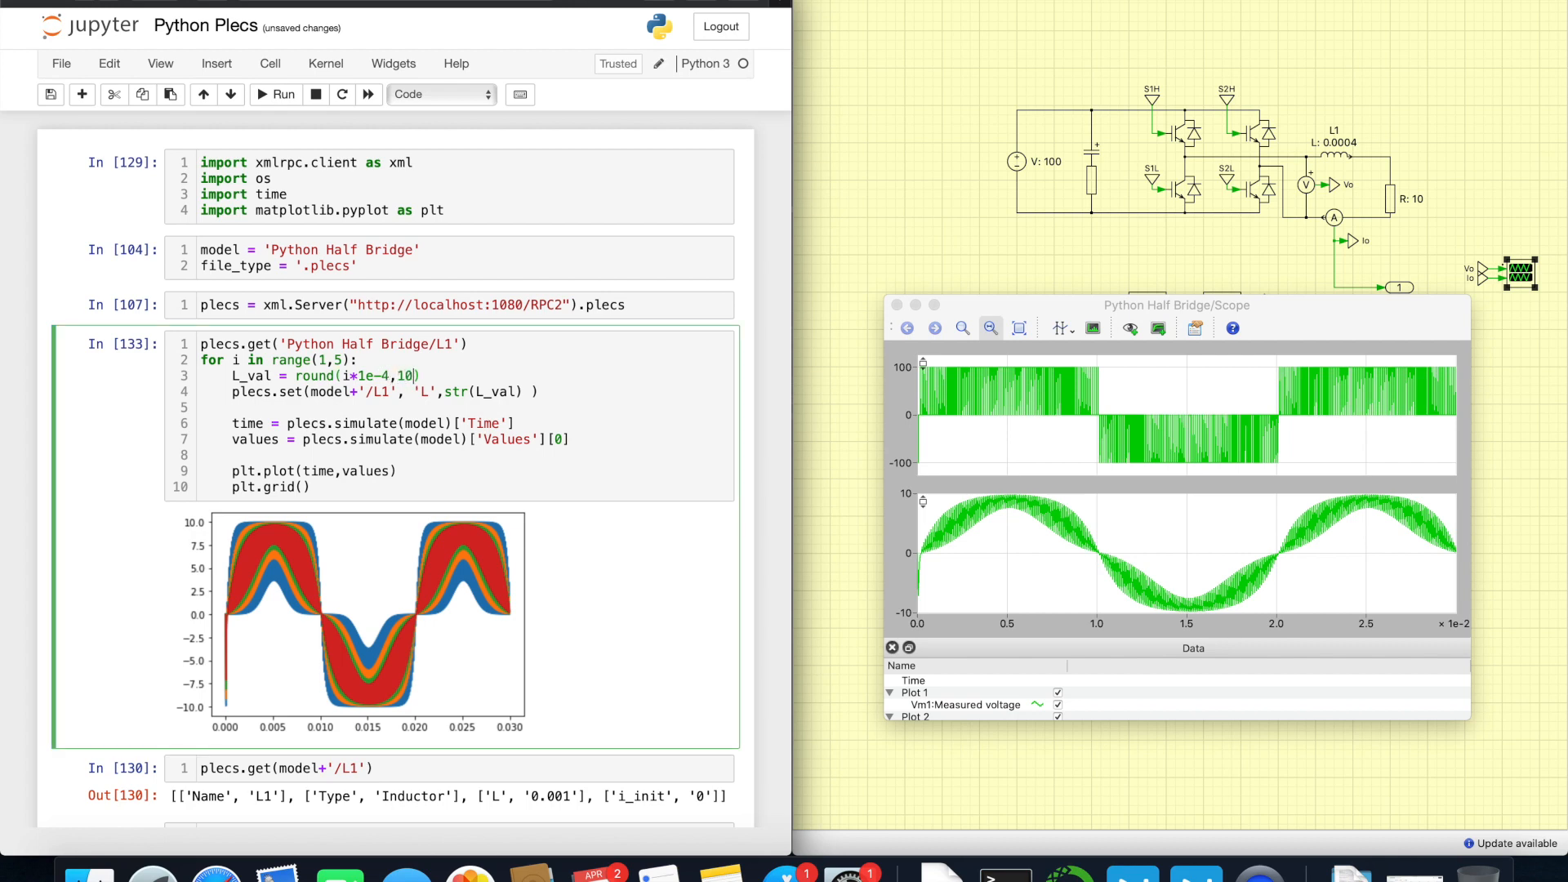
left_click(282, 95)
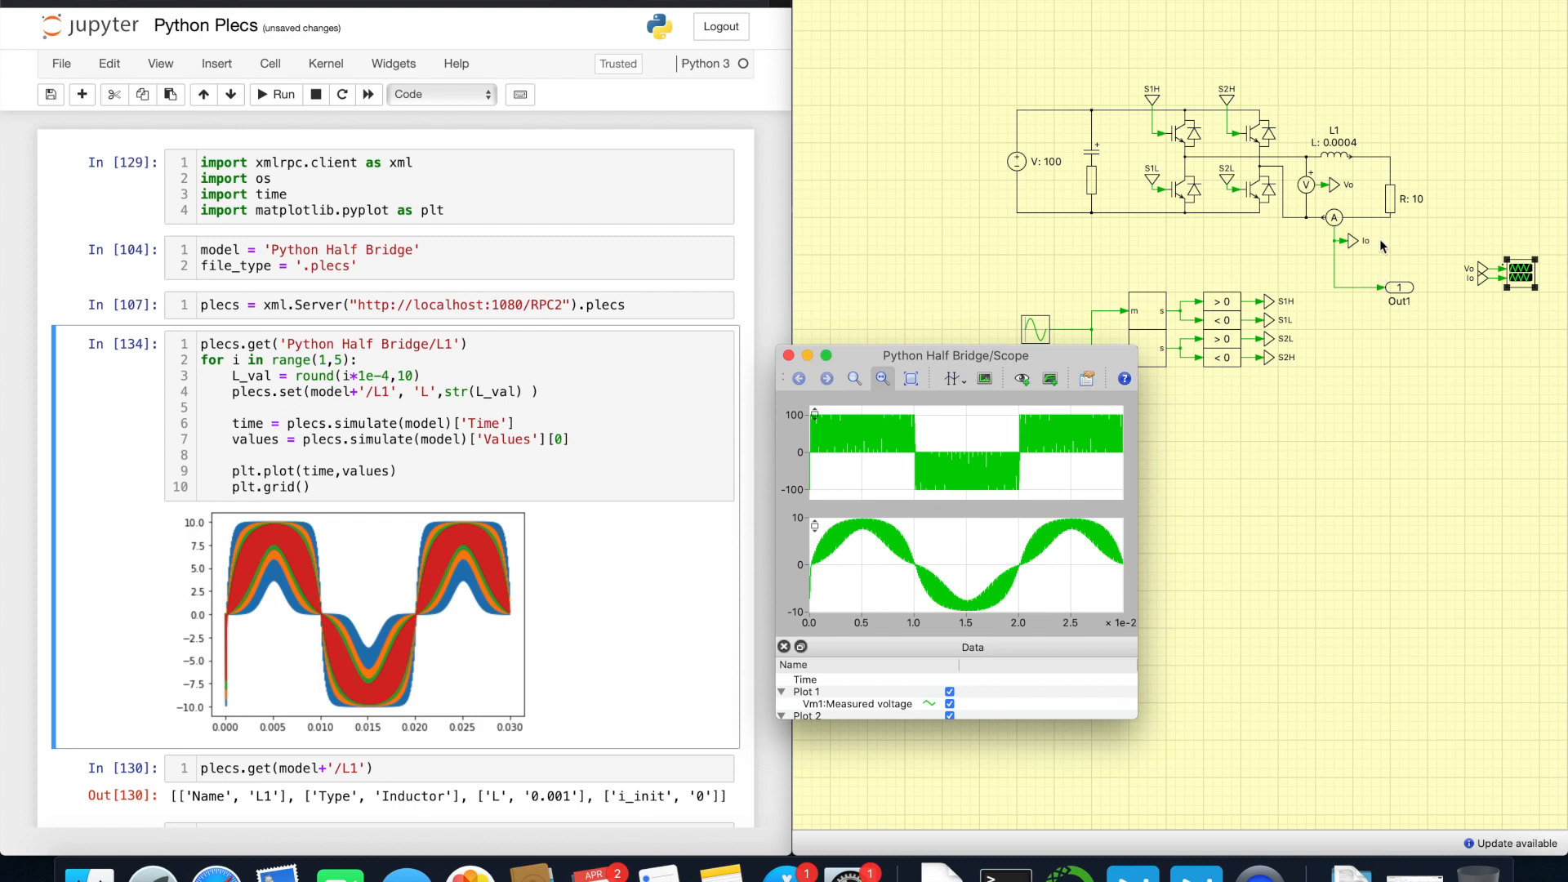
Step: Switch to the PLECS model to multiplex Vo and Io into Out1
left_click(787, 355)
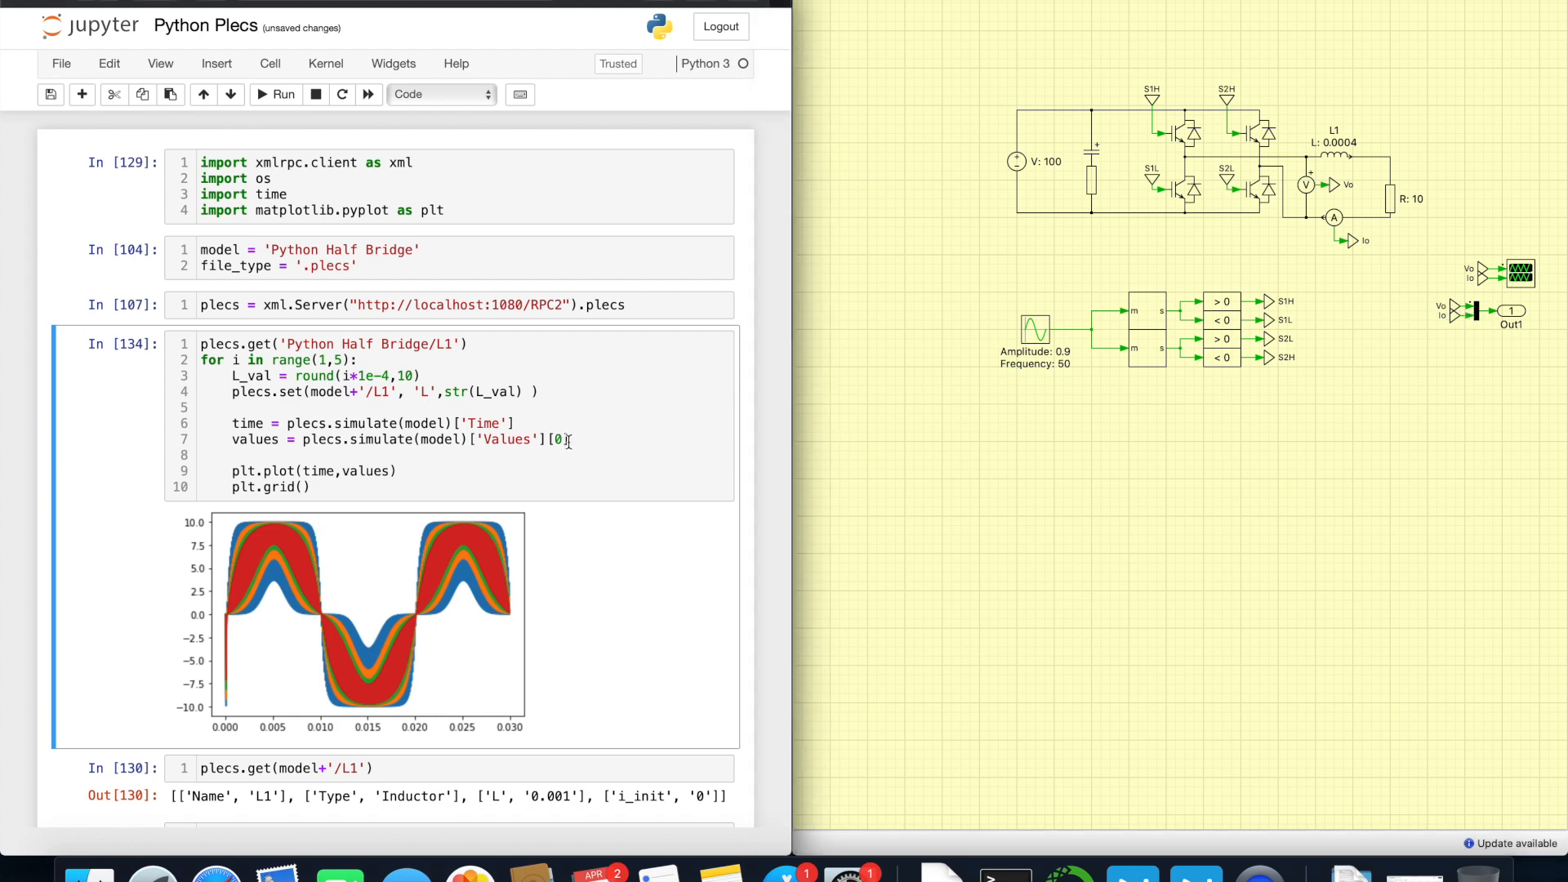
Step: Store Values[0] as voltage and Values[1] as current, plot both, and move plotting outside the loop
type("values = plecs.simulate(model)['Values'][0]")
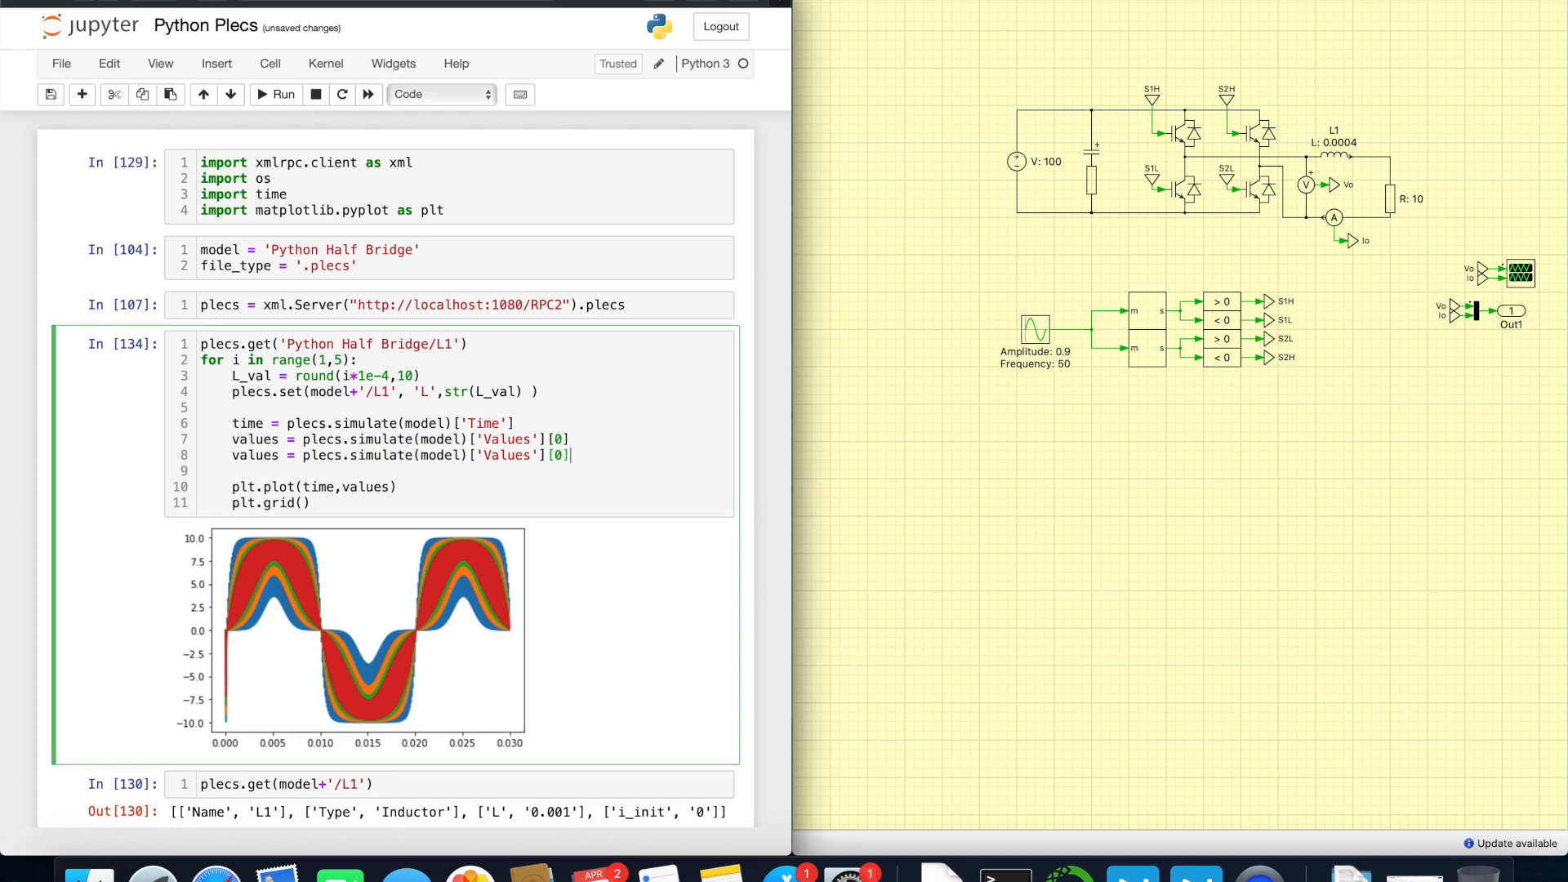
type("voltag")
type("c")
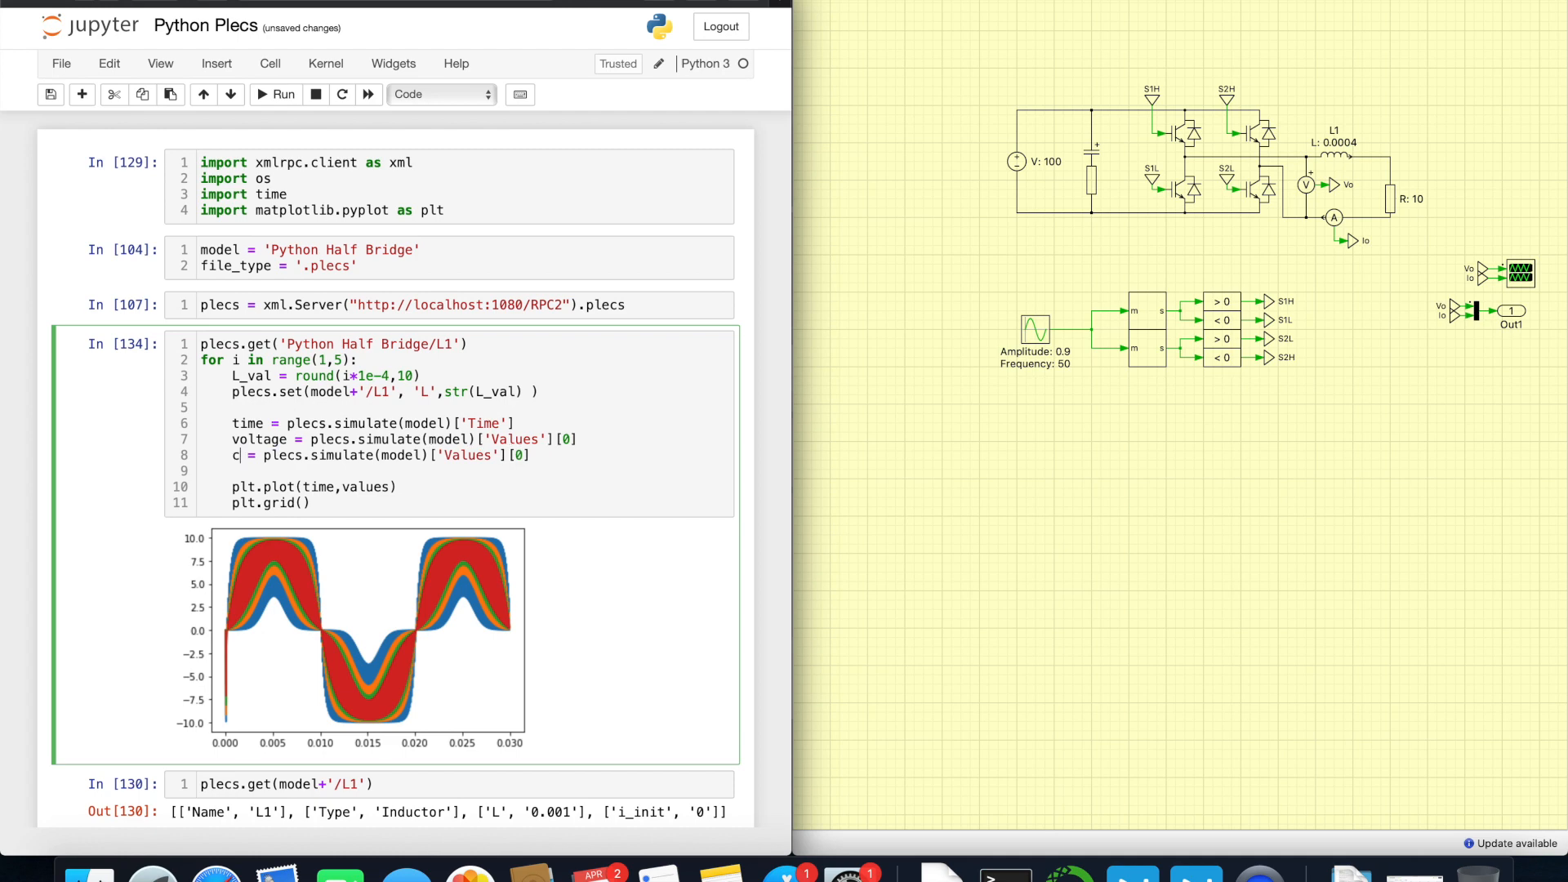
type("urrent")
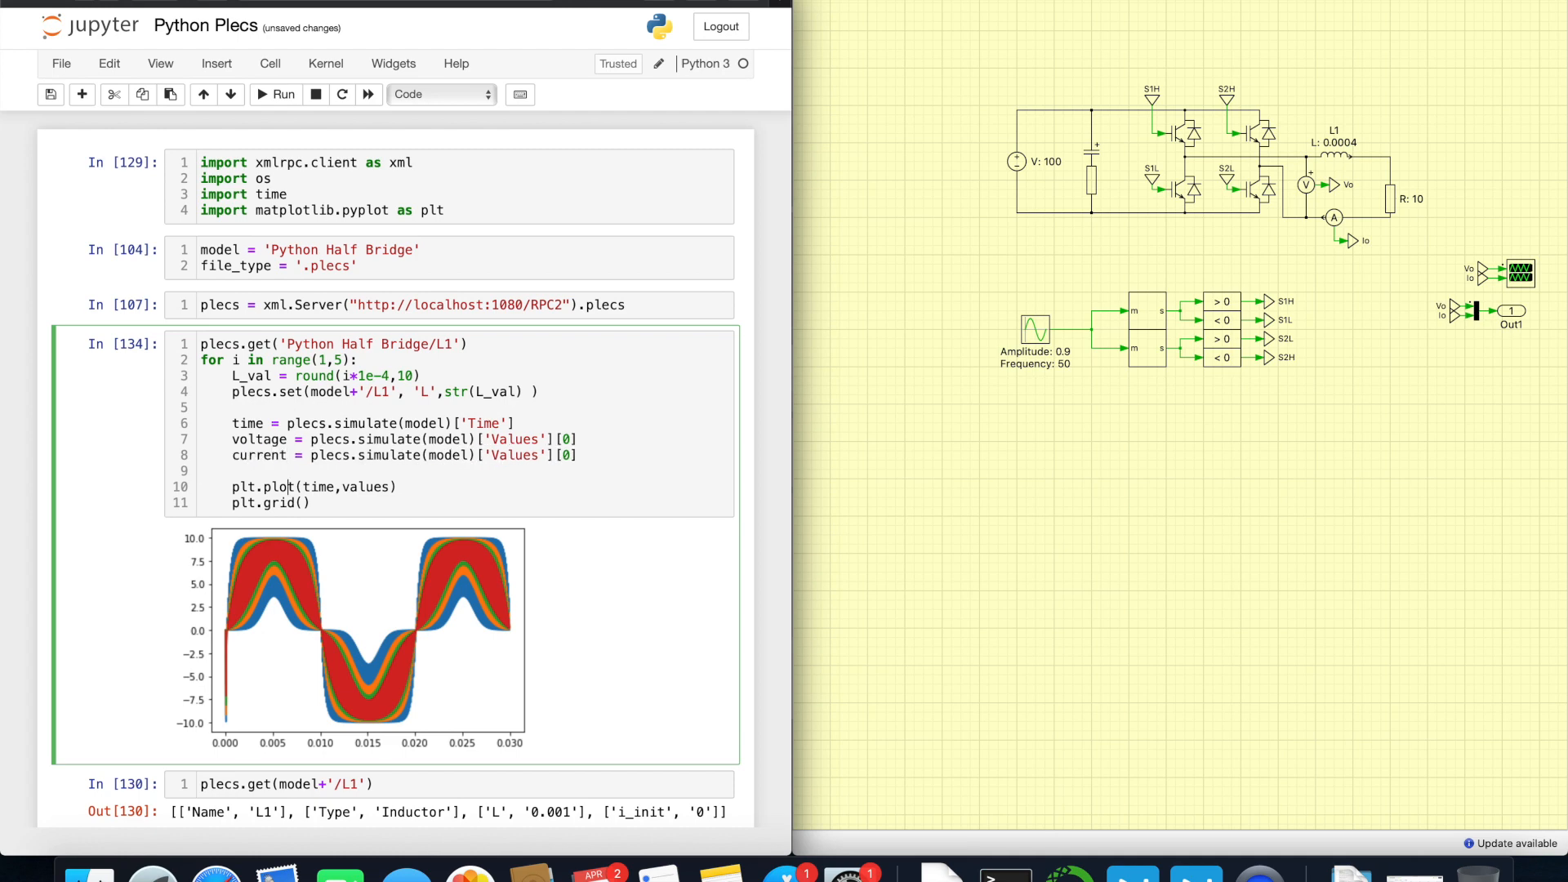
type("voltage")
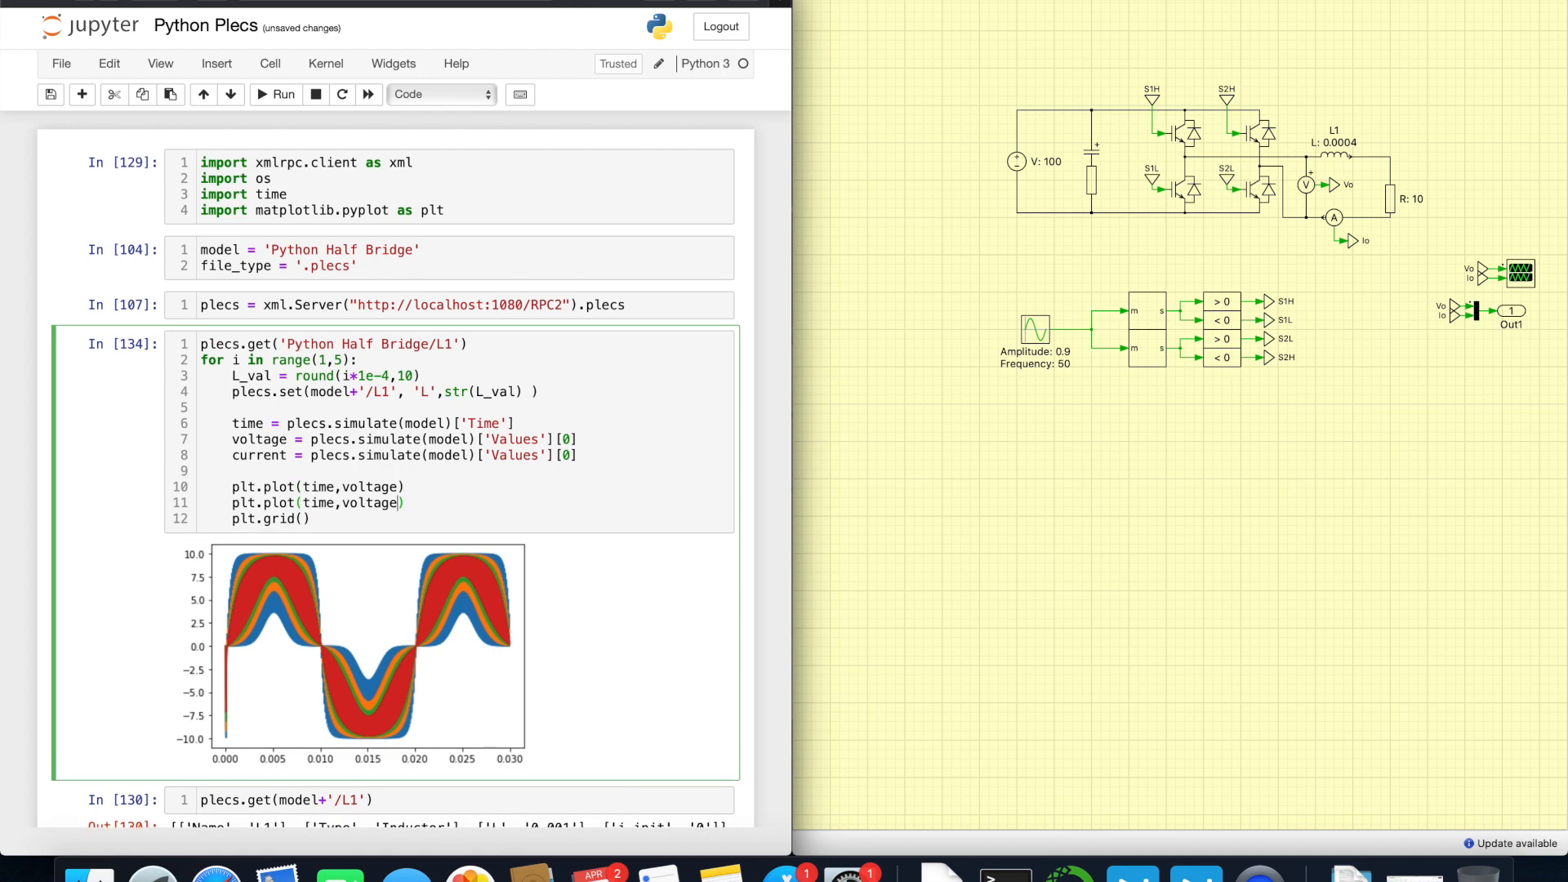
type("current")
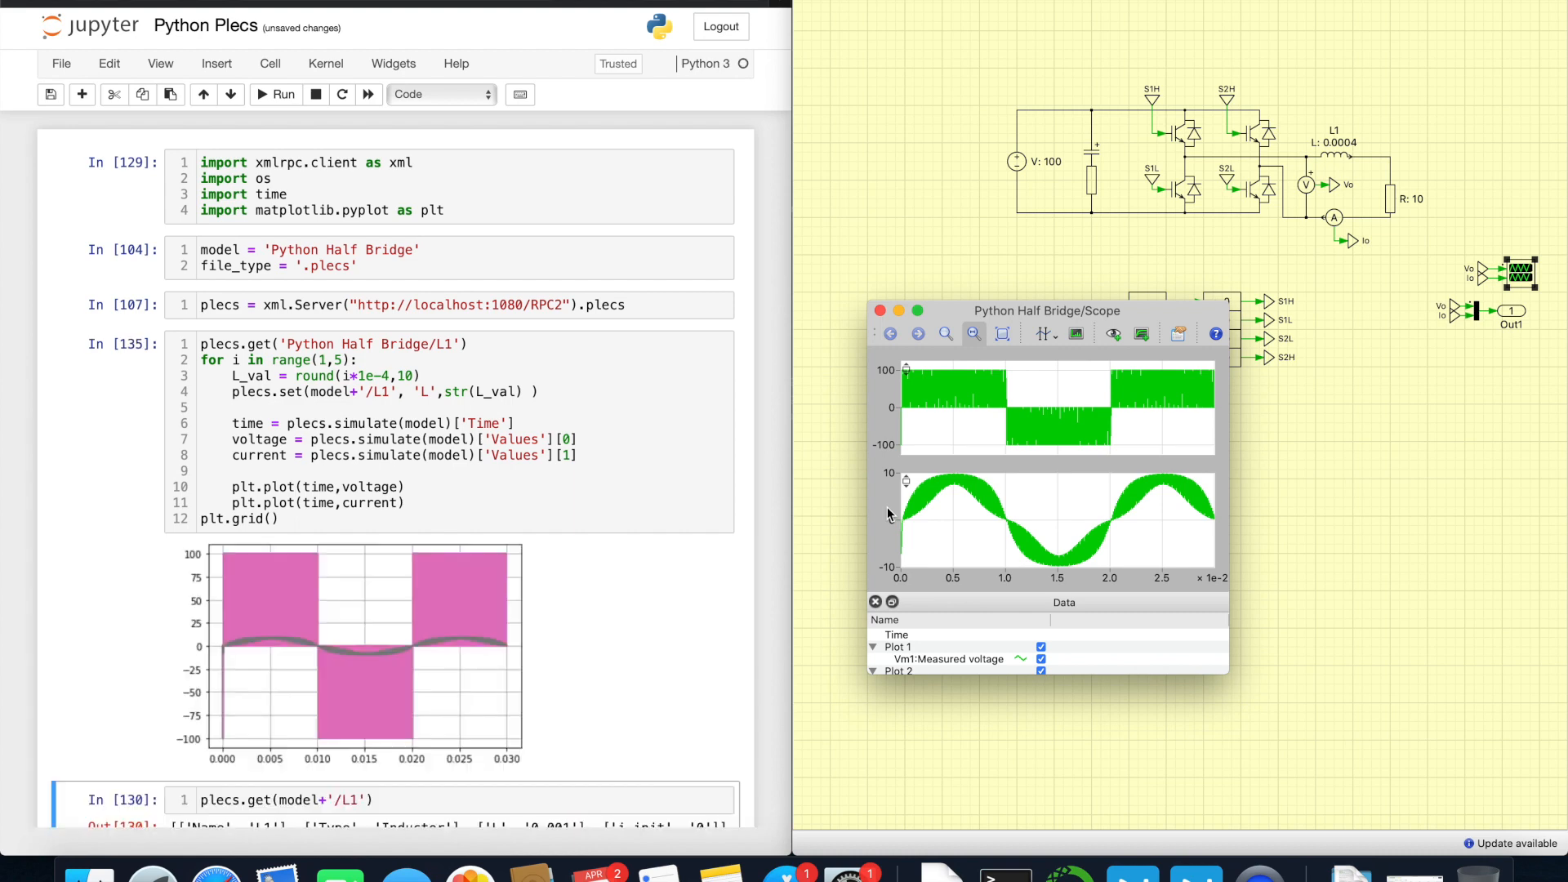
mouse_move(485, 475)
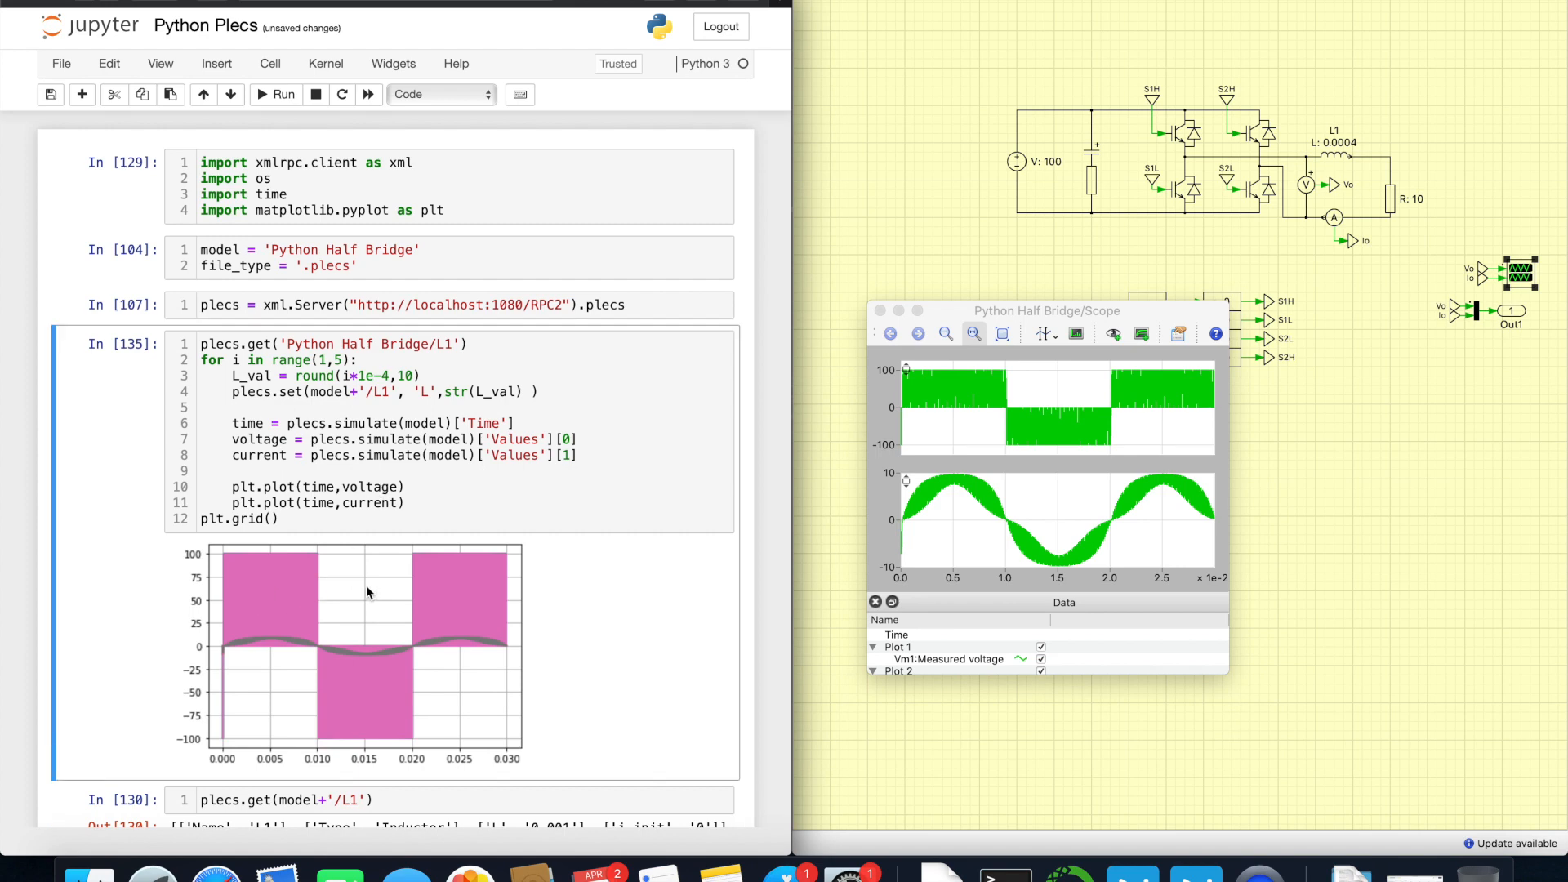
left_click(200, 344)
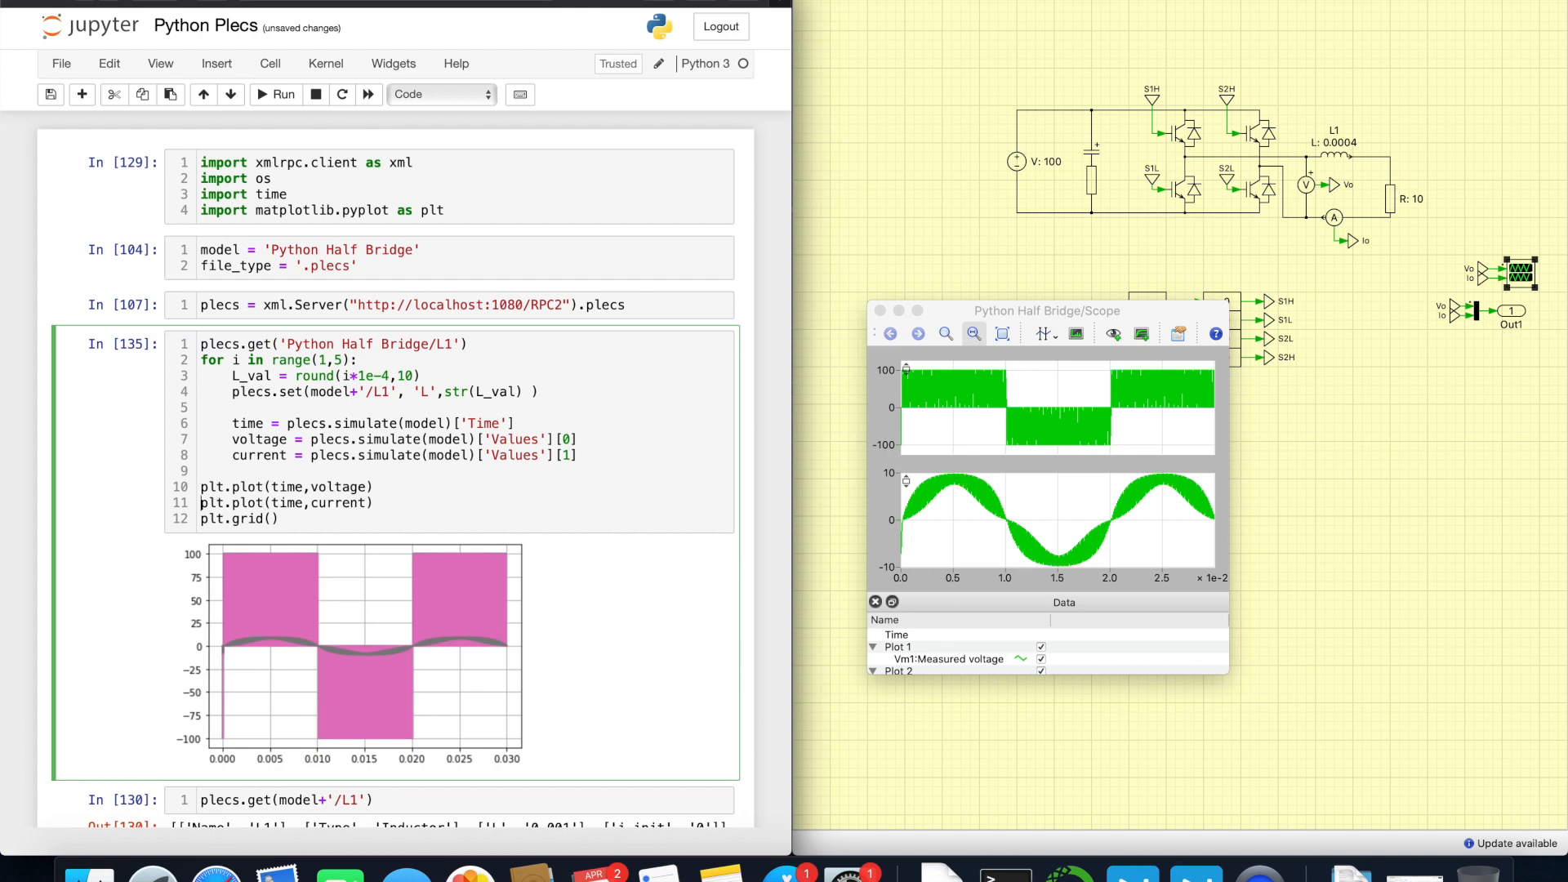
mouse_move(578, 456)
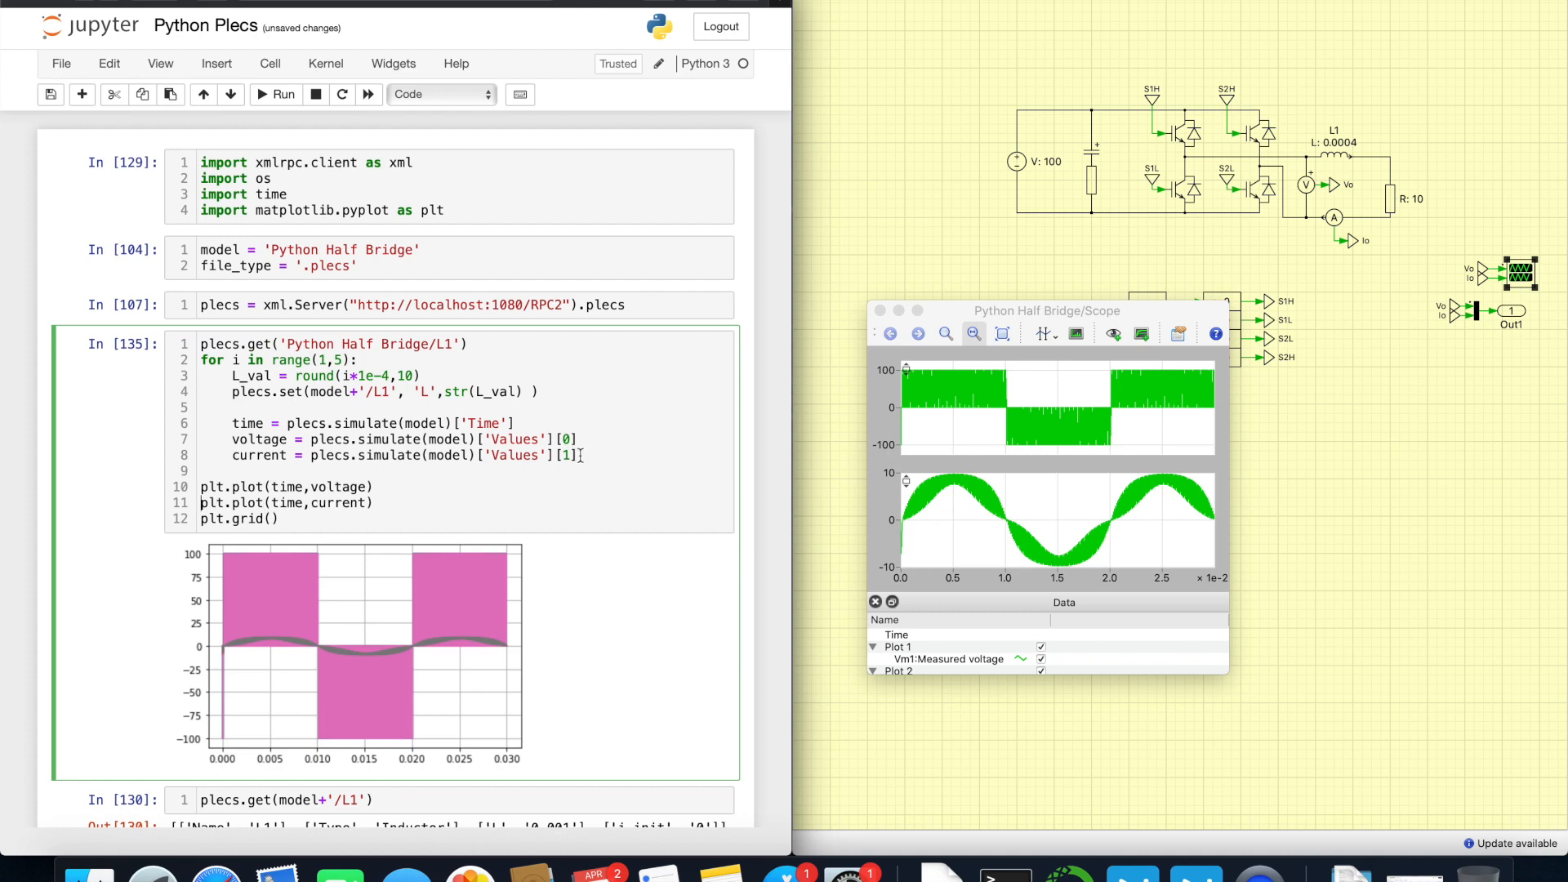